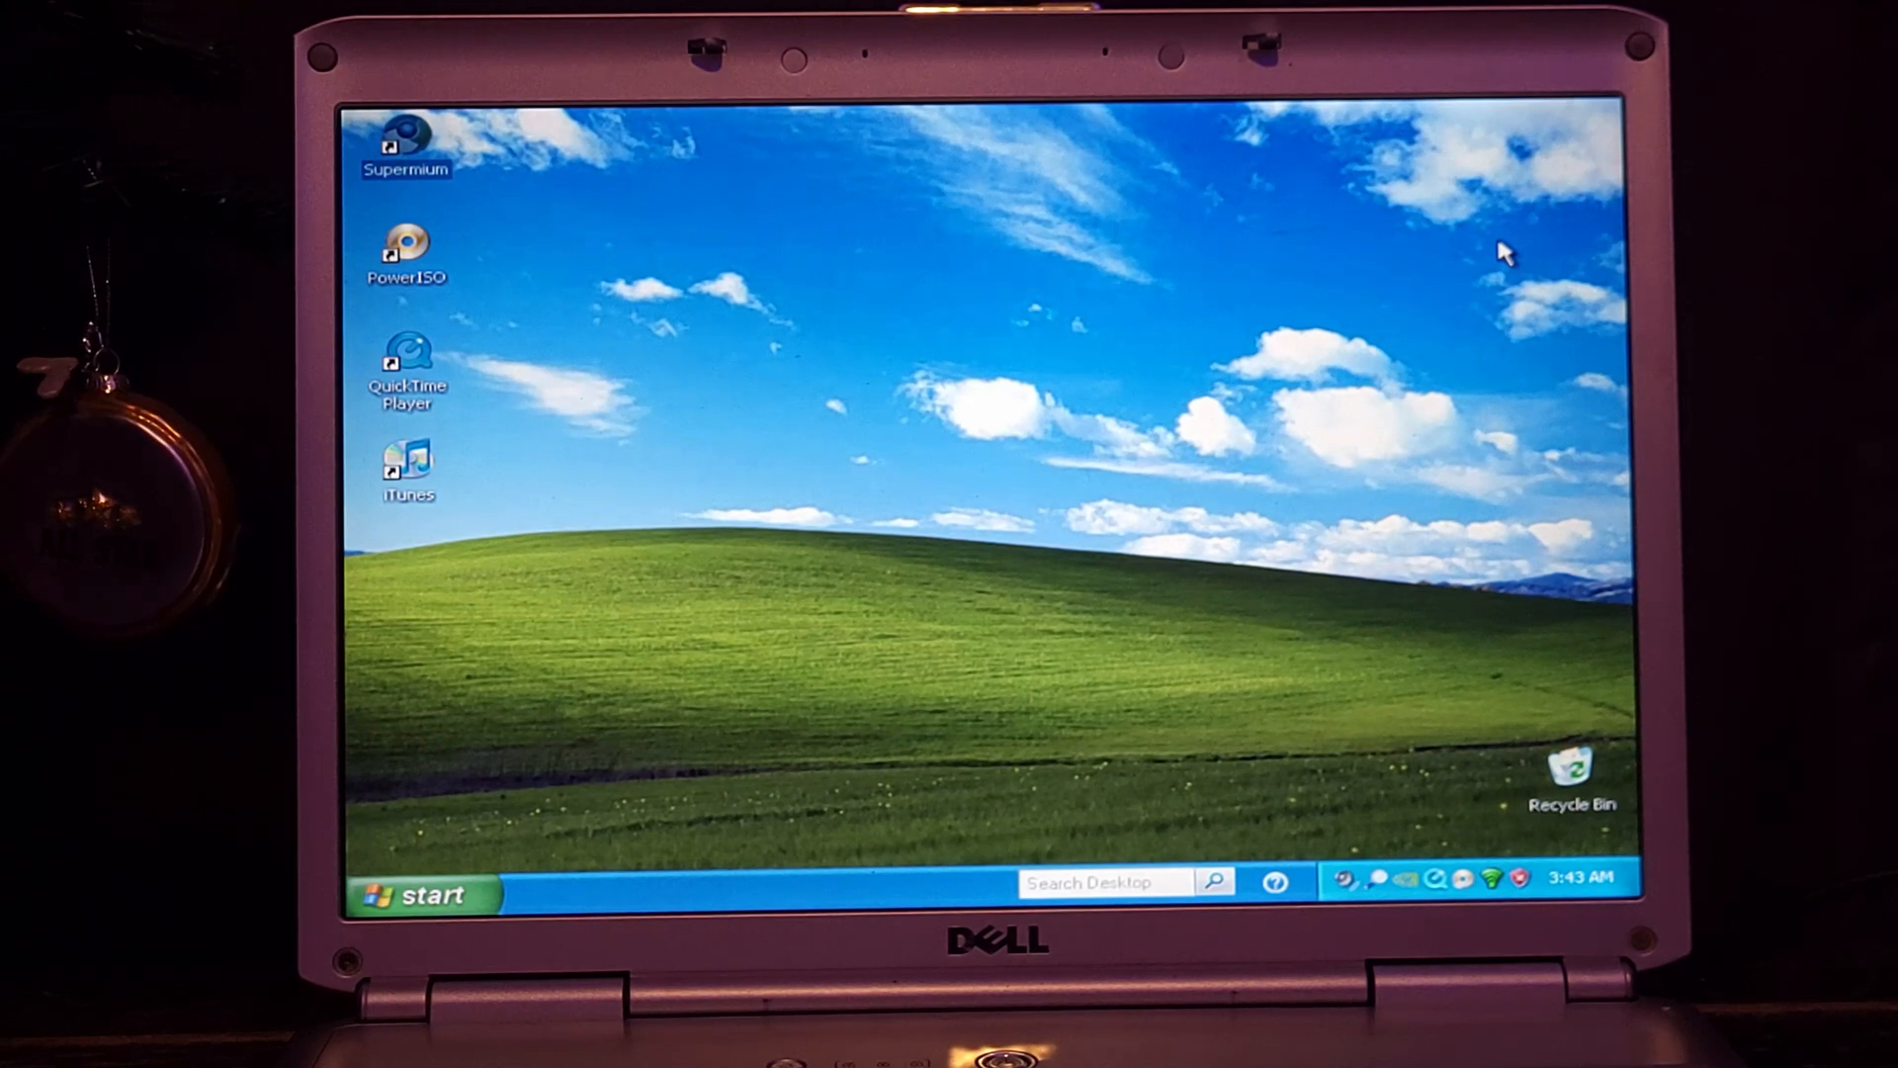
pyautogui.moveTo(1216, 497)
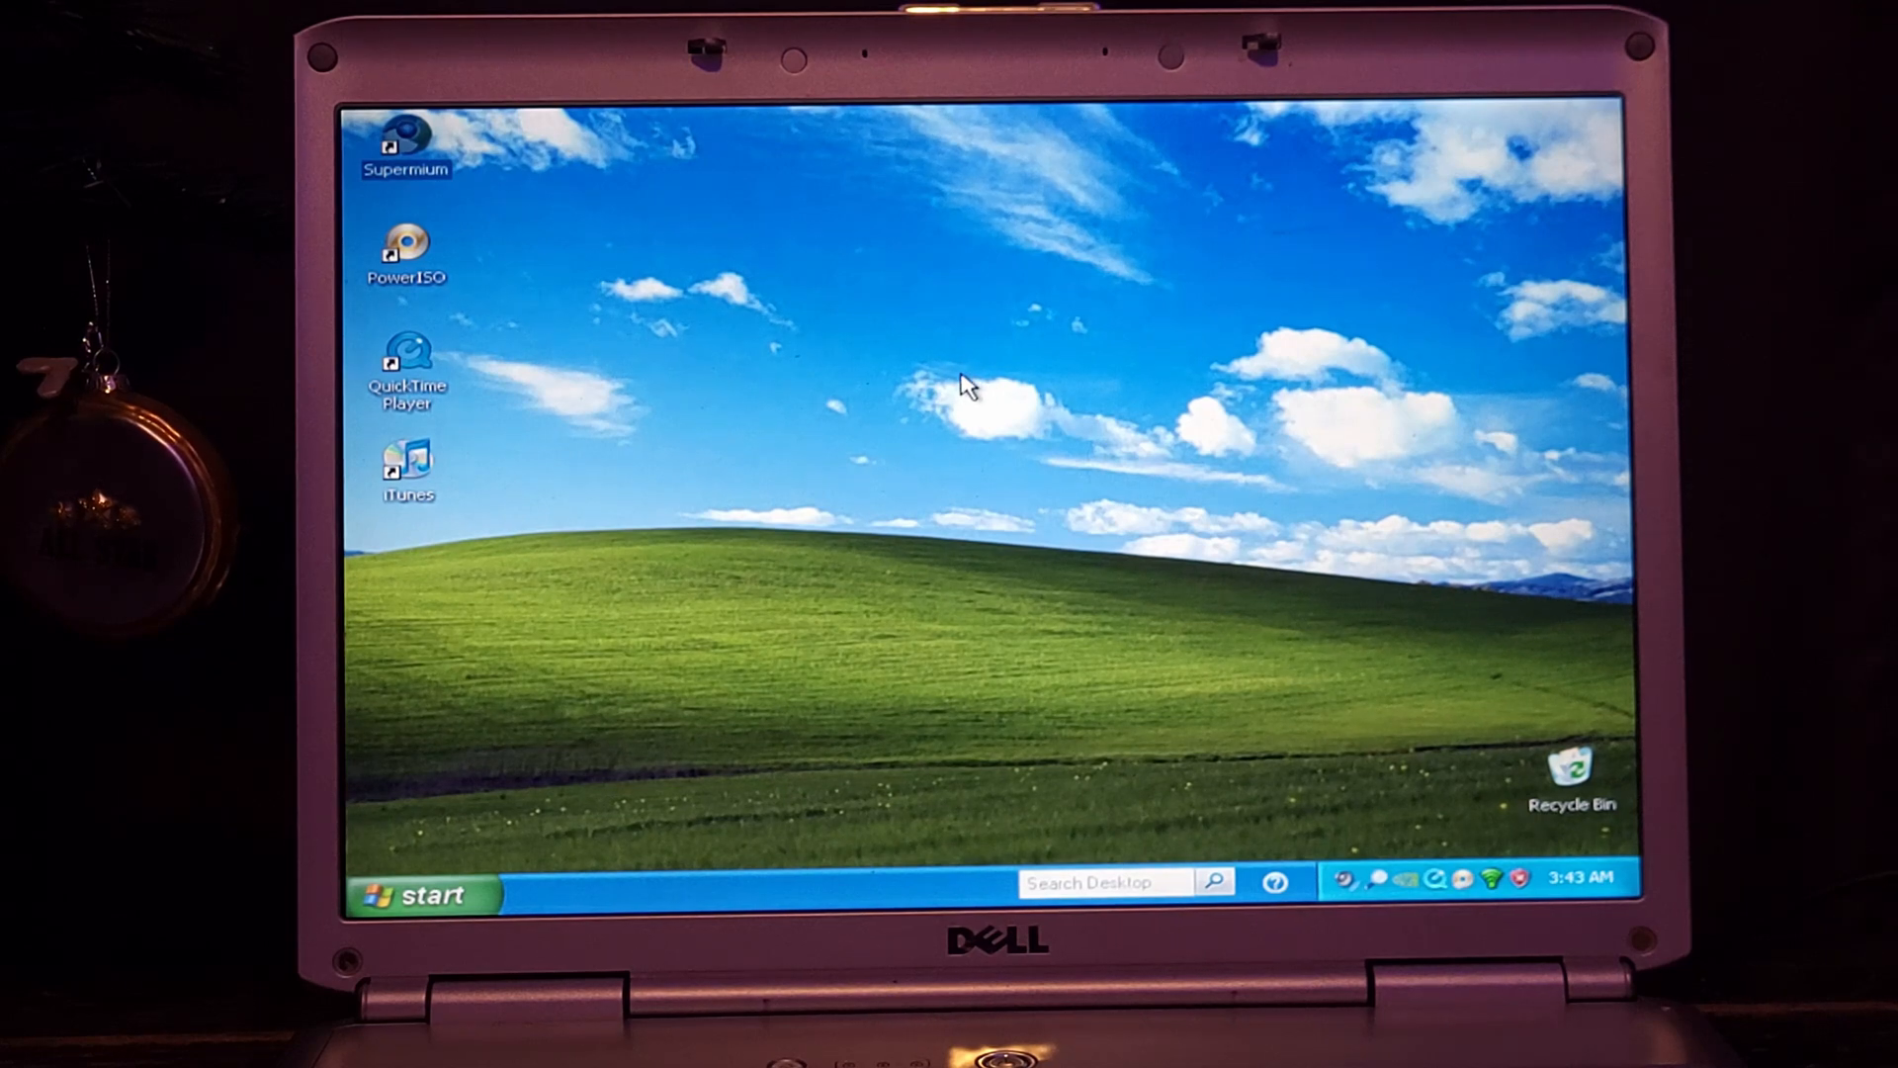
pyautogui.moveTo(884, 336)
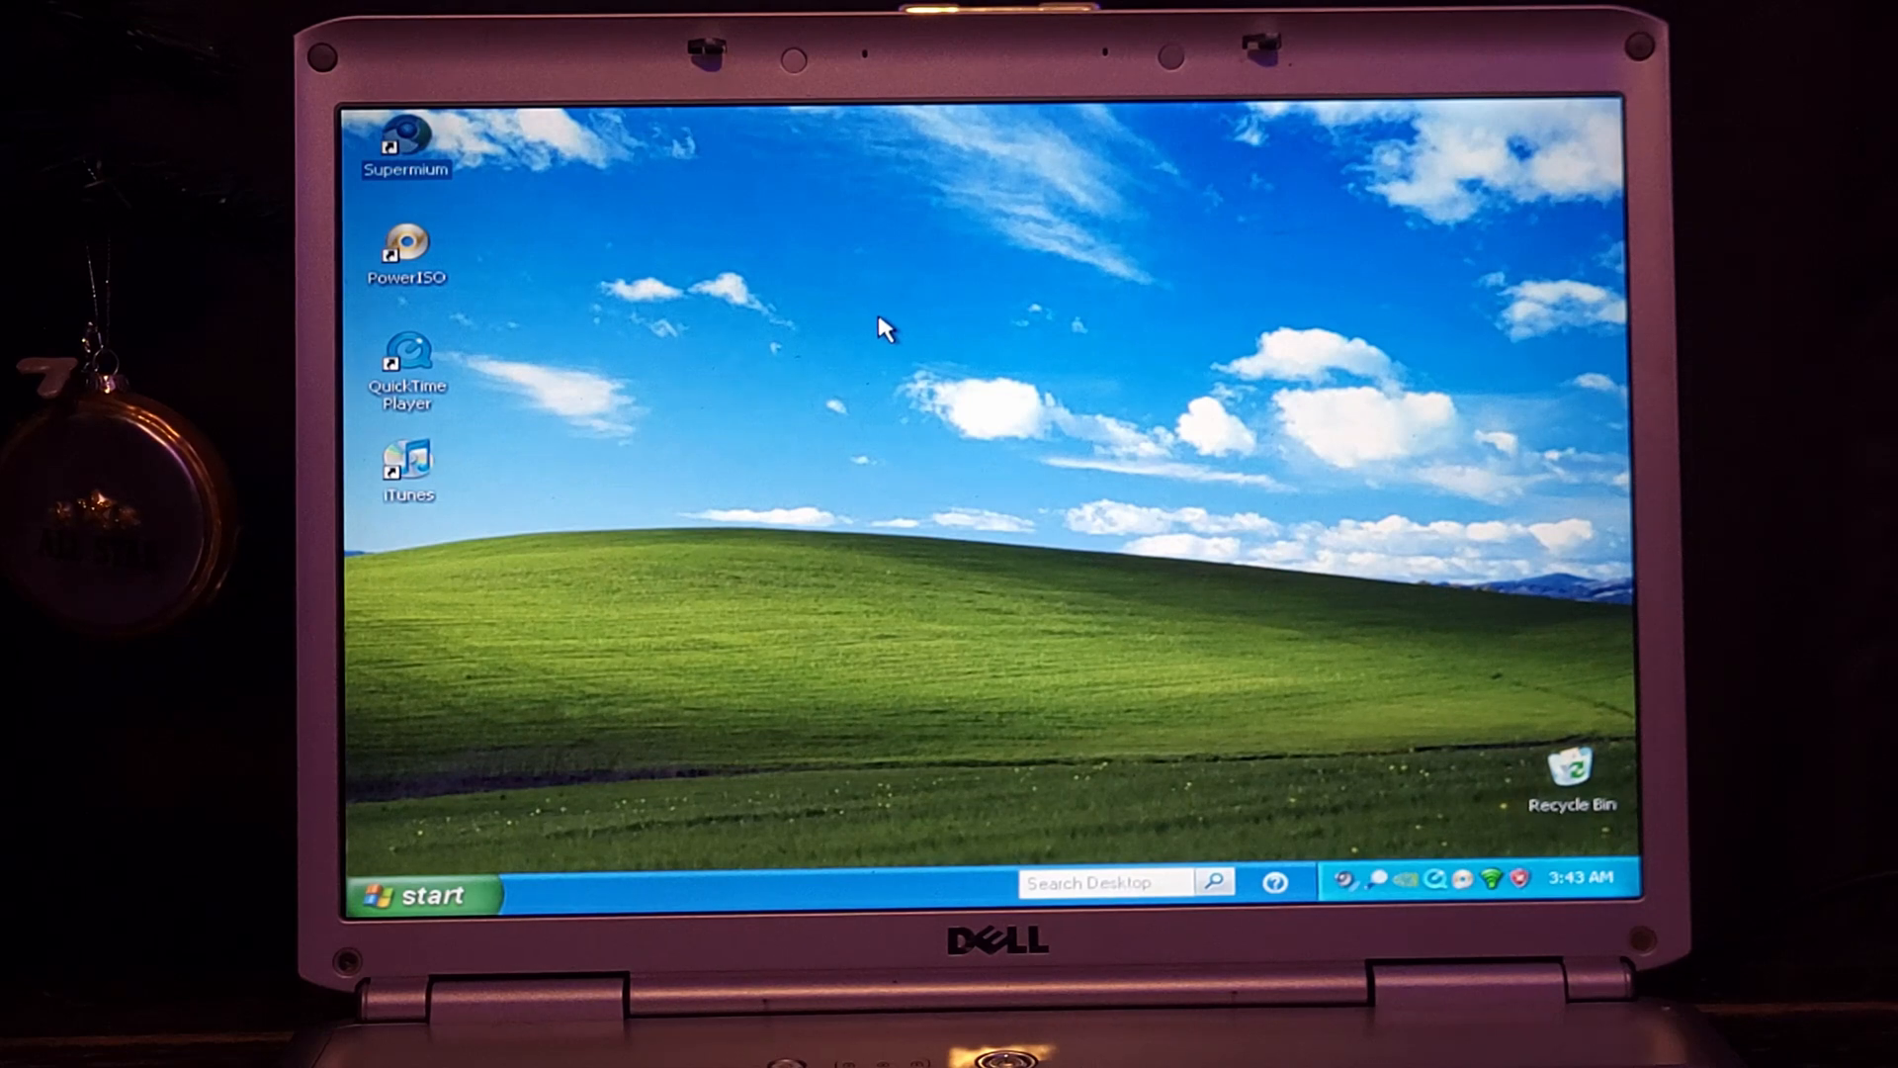
pyautogui.moveTo(874, 324)
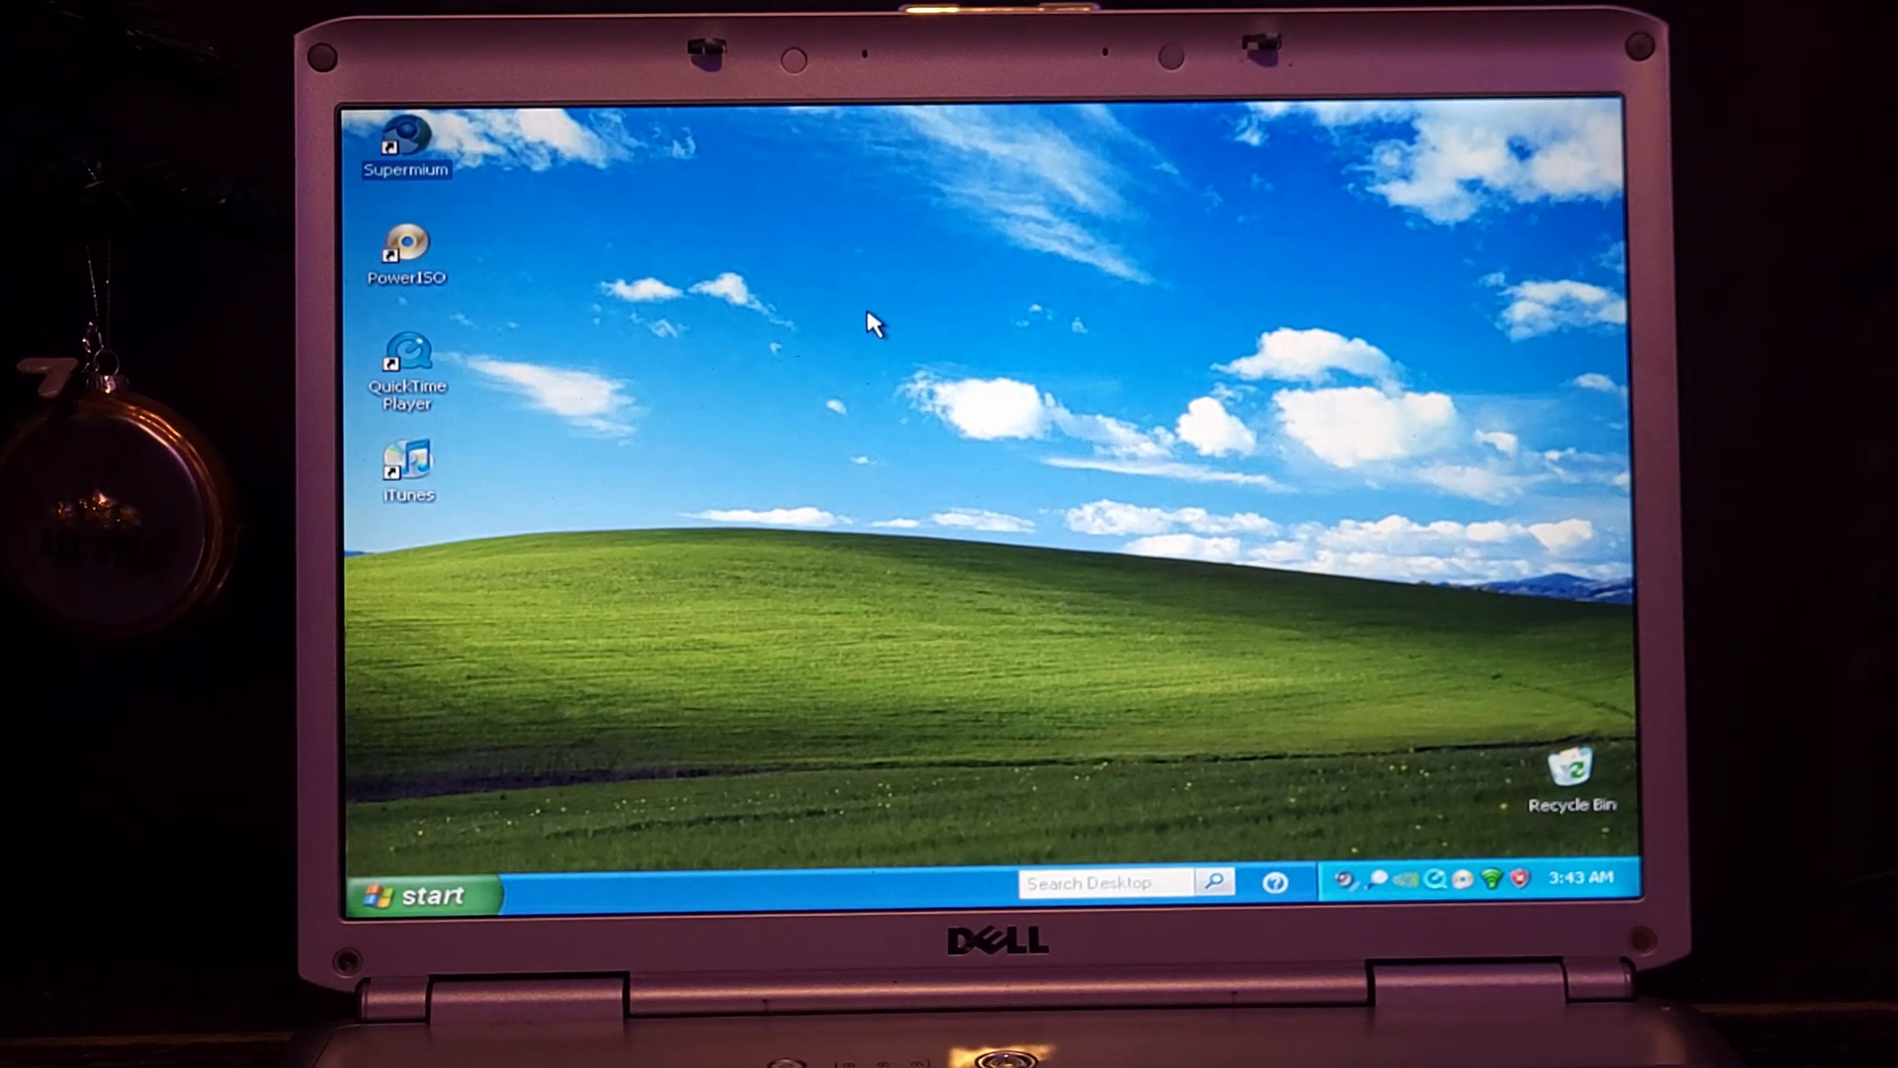
pyautogui.moveTo(1368, 850)
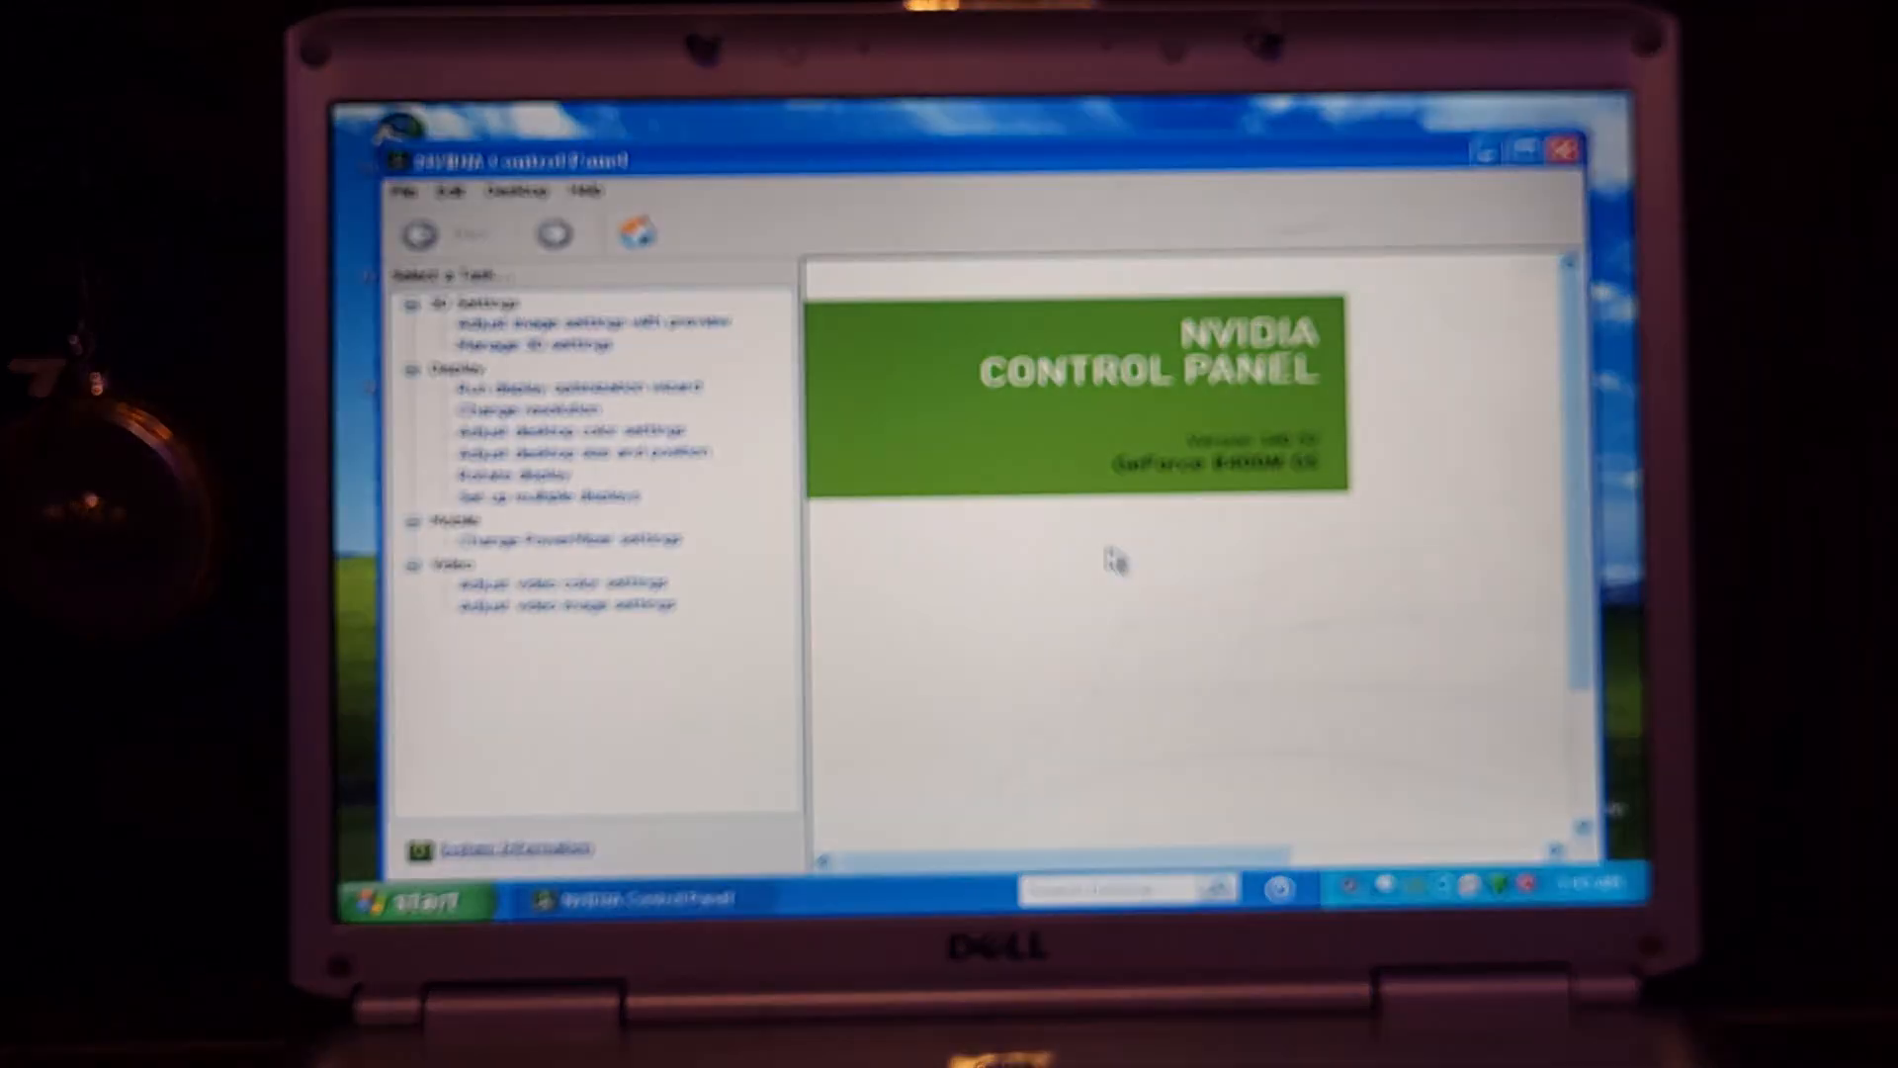
pyautogui.moveTo(1119, 502)
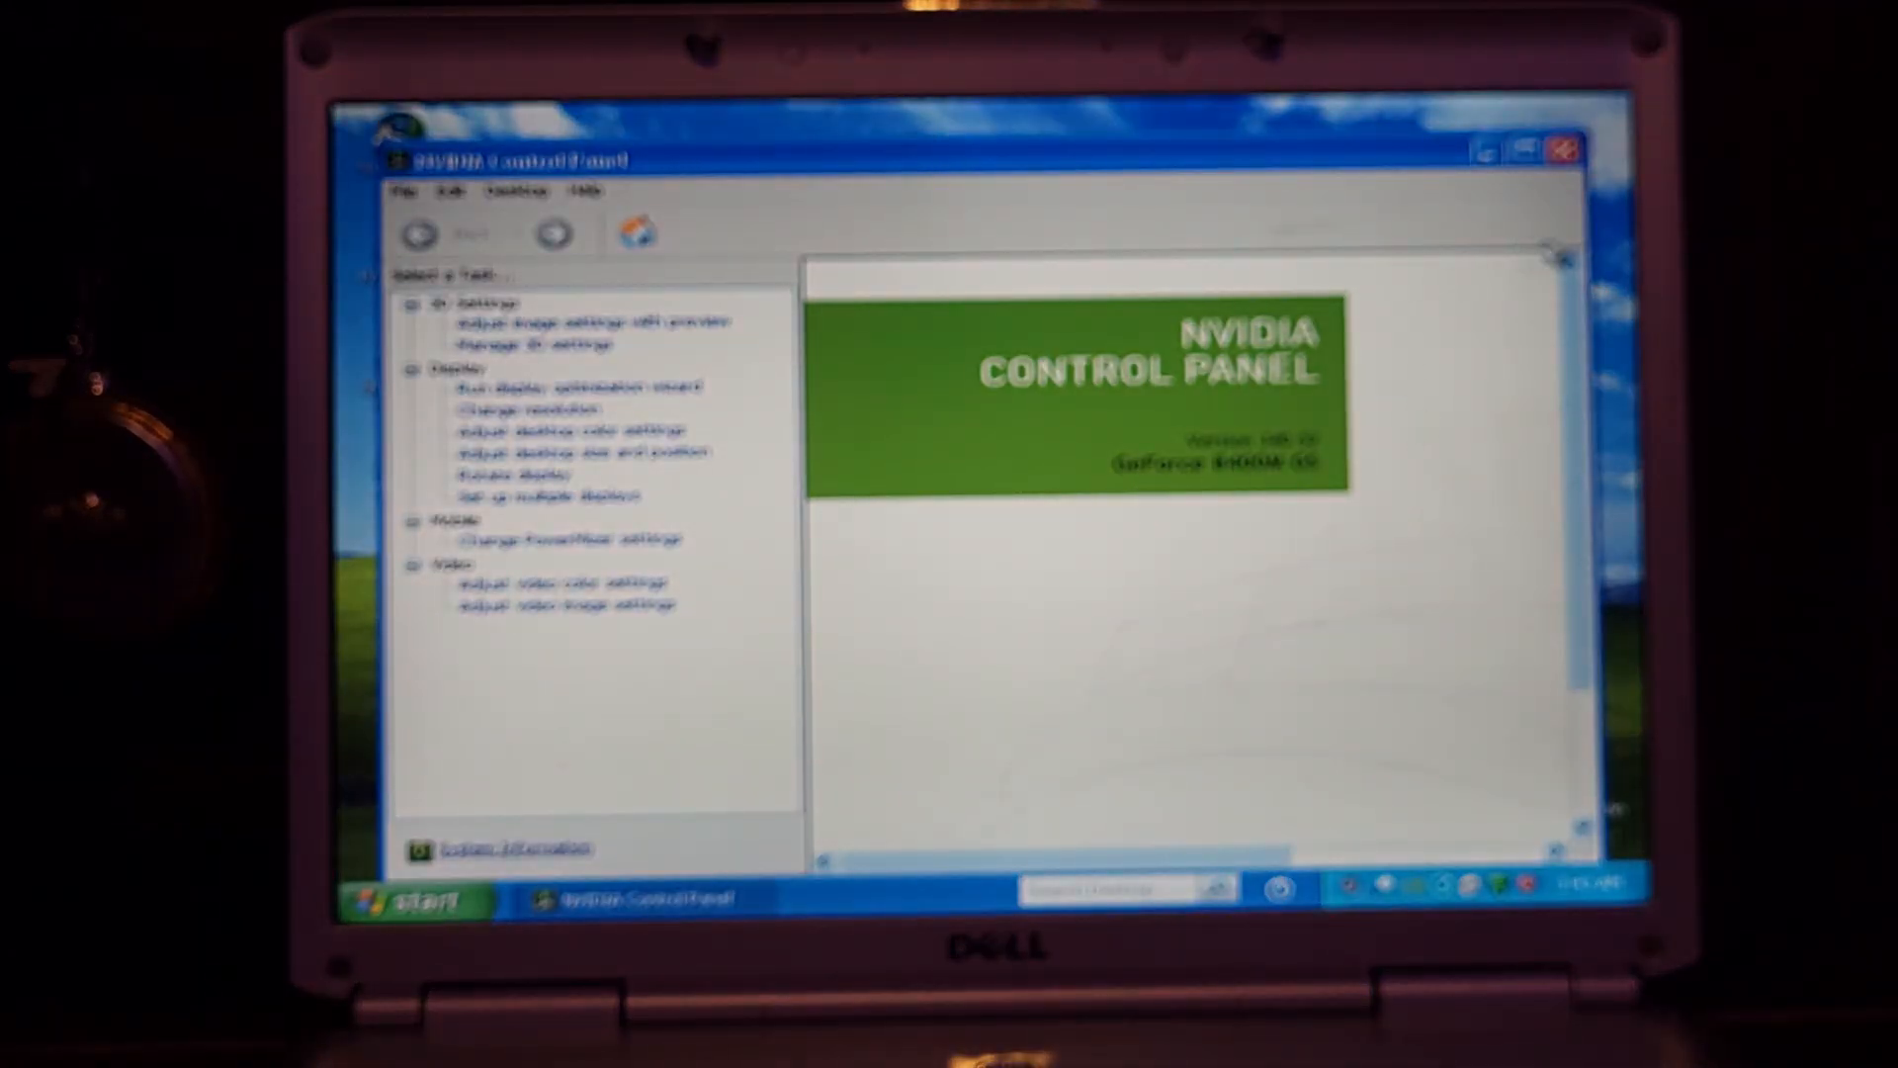
# Step: Close the NVIDIA Control Panel and check the Windows version via winver from the Run dialog
pyautogui.click(1562, 144)
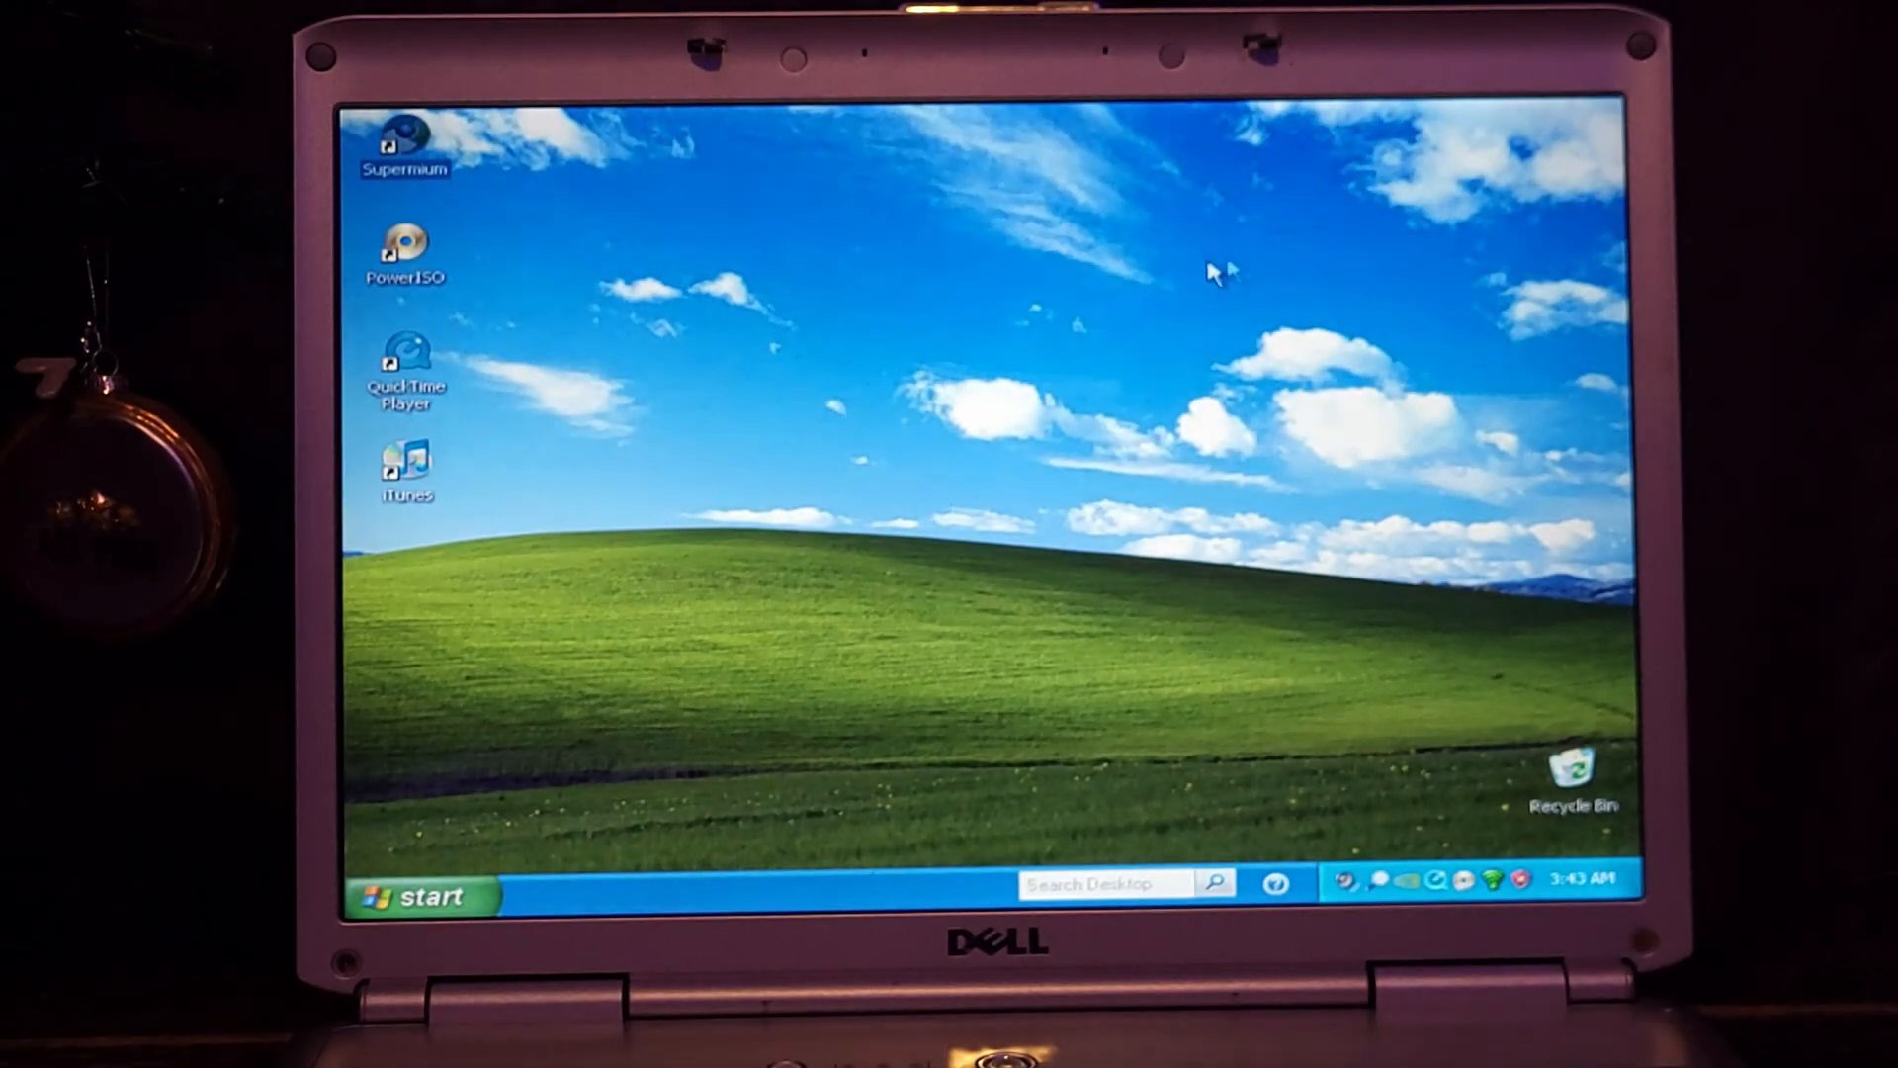
pyautogui.click(419, 894)
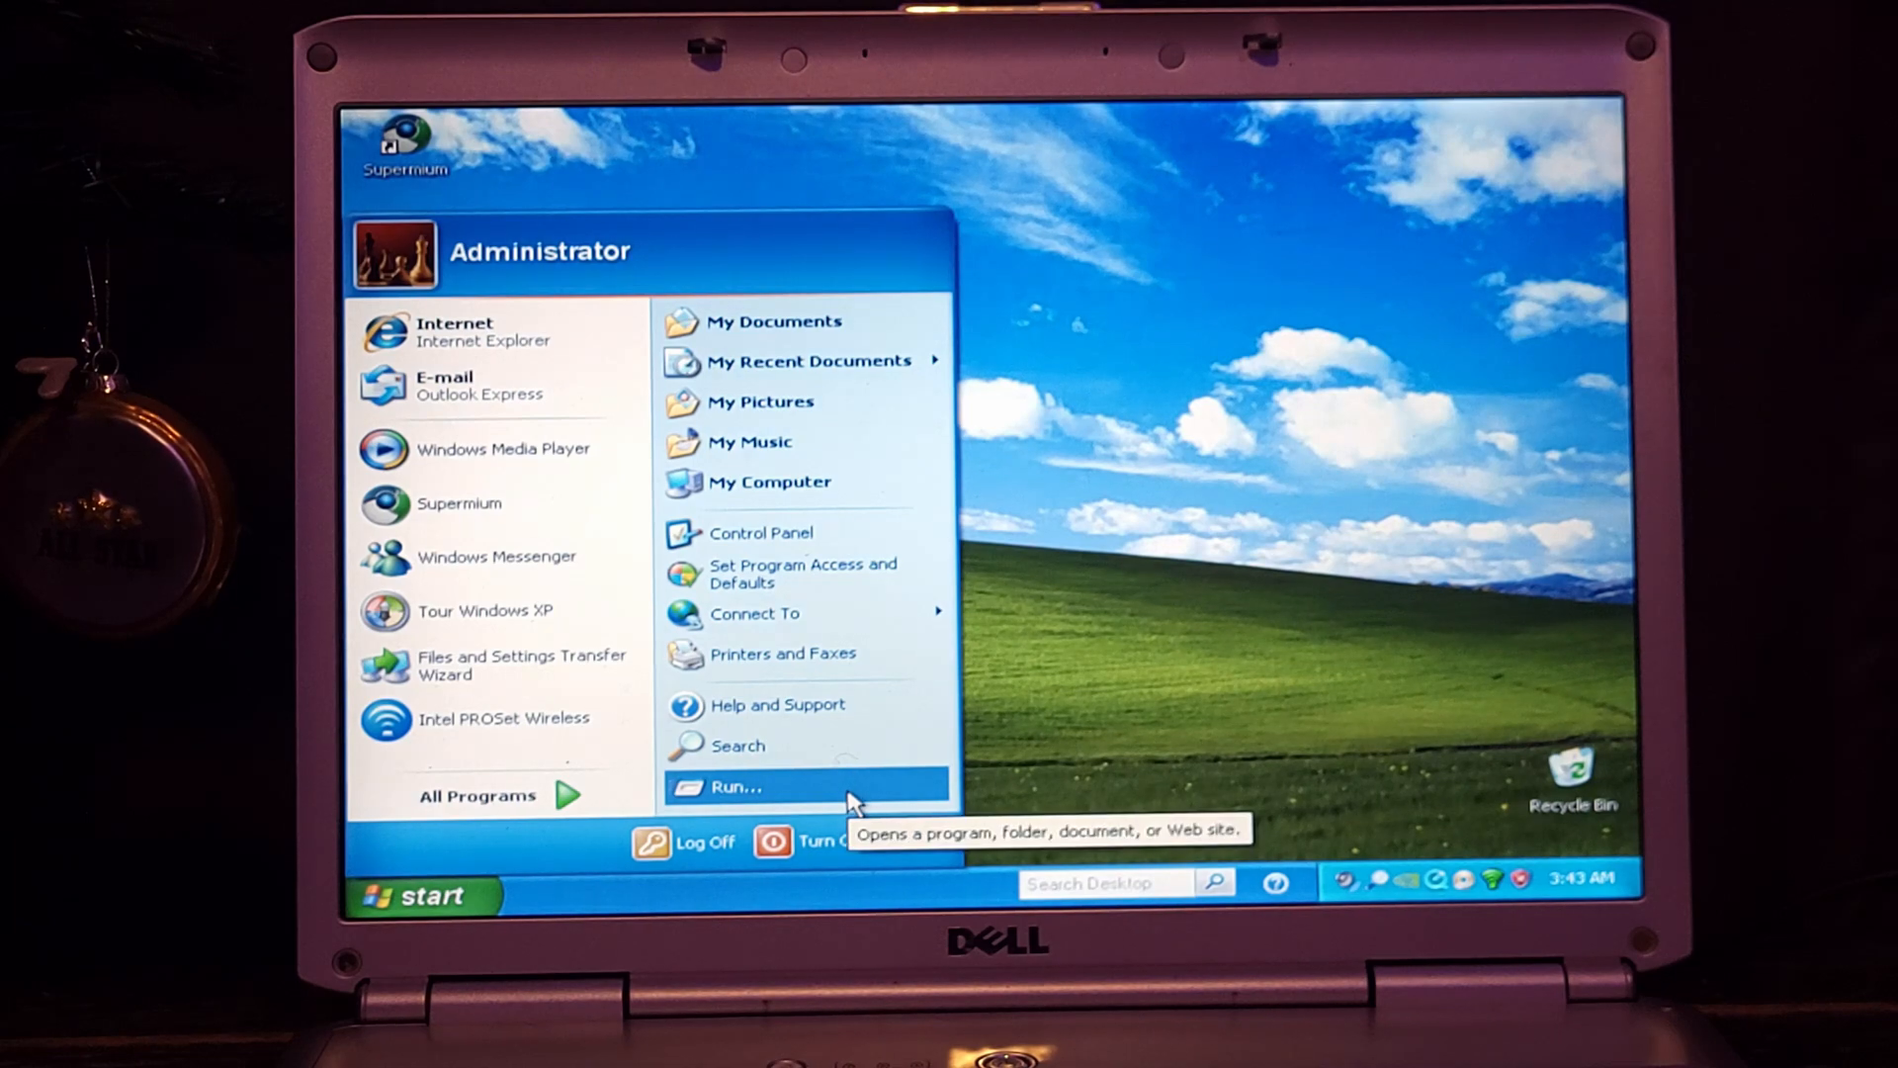
pyautogui.click(736, 785)
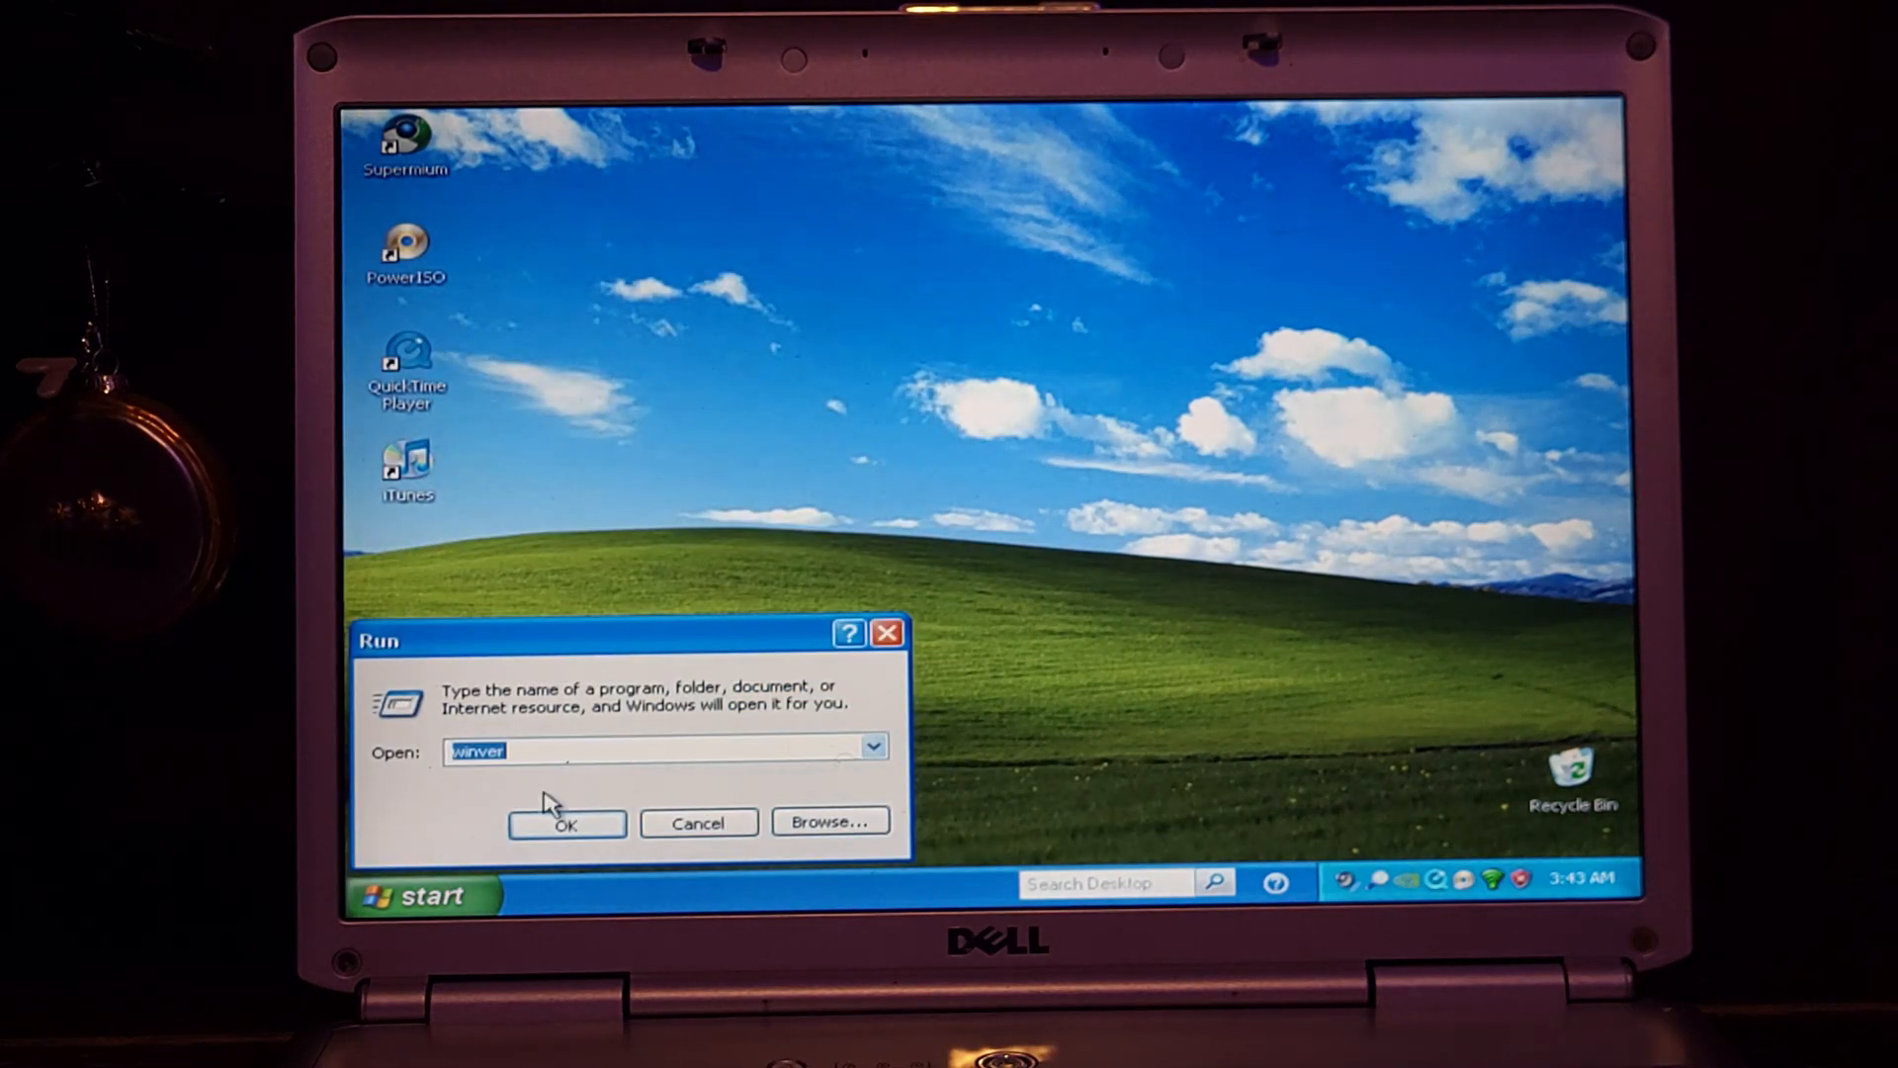
pyautogui.click(565, 822)
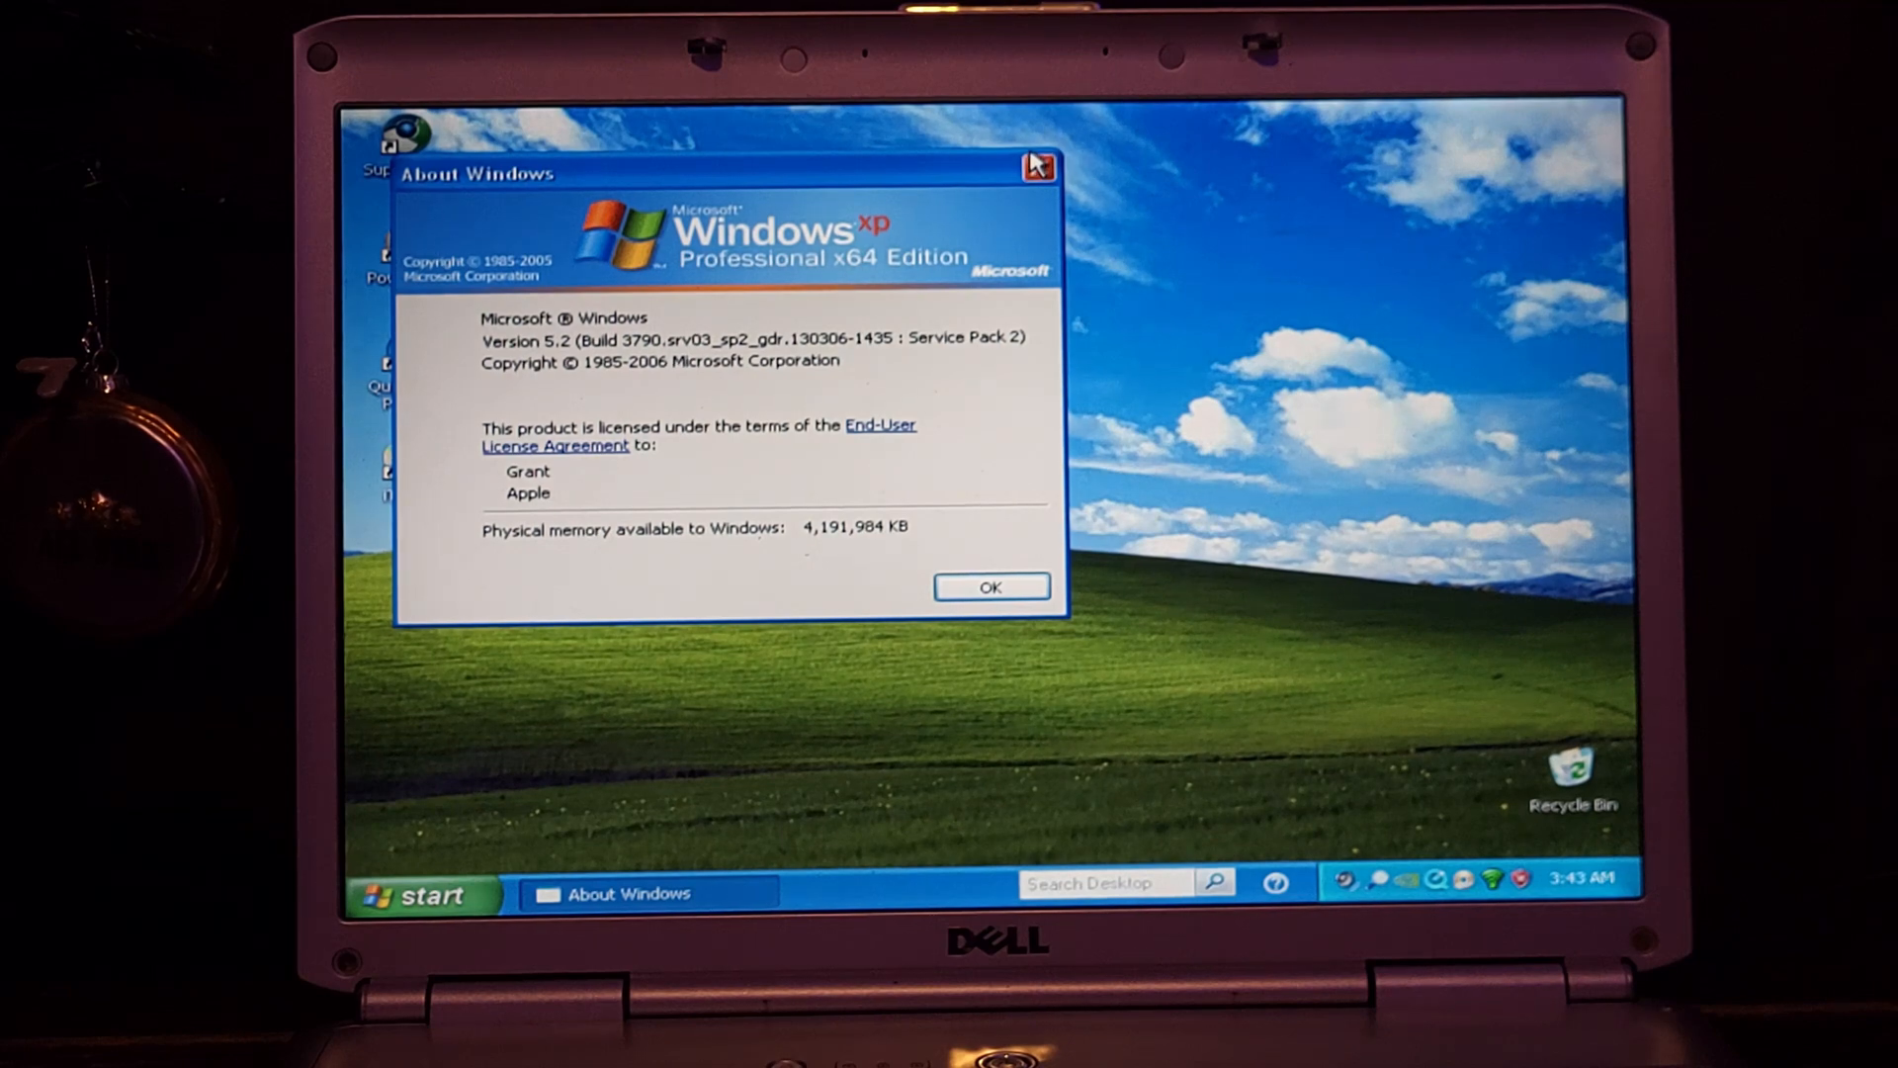
pyautogui.click(991, 587)
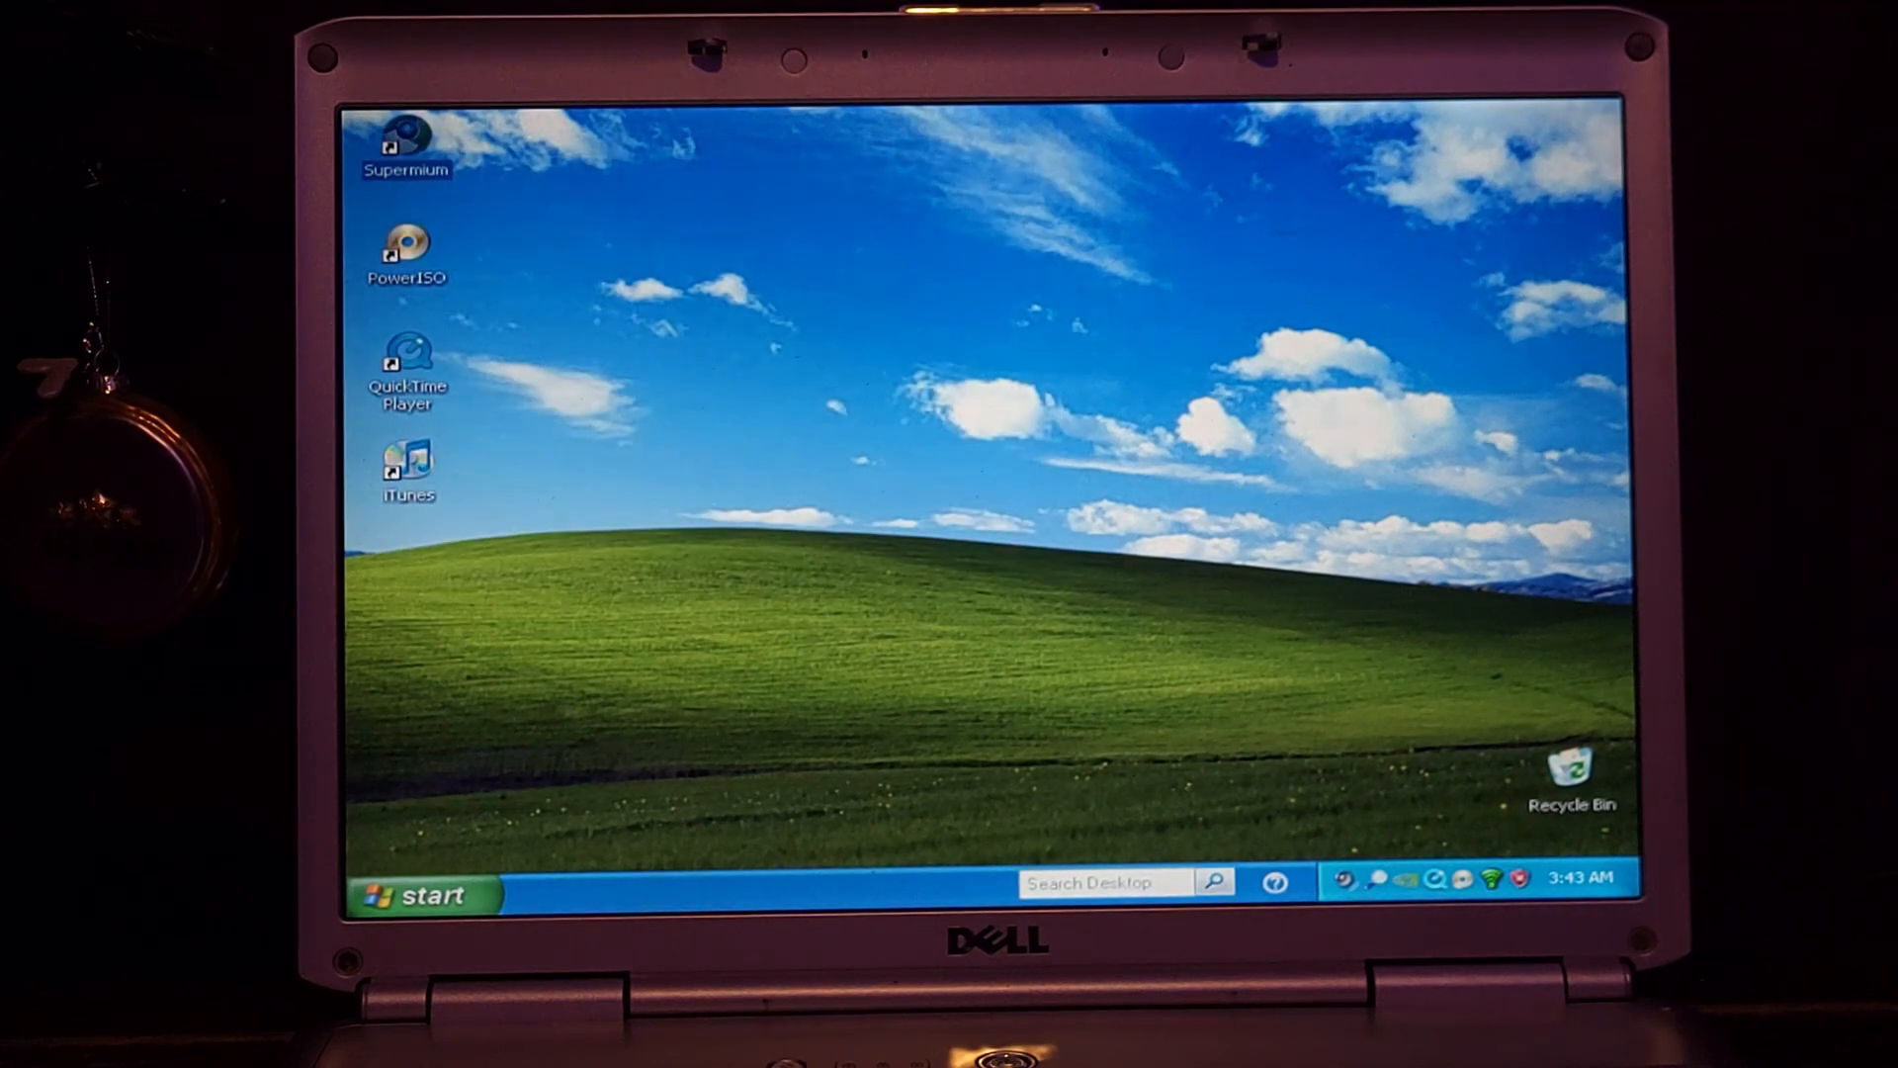
pyautogui.moveTo(1337, 597)
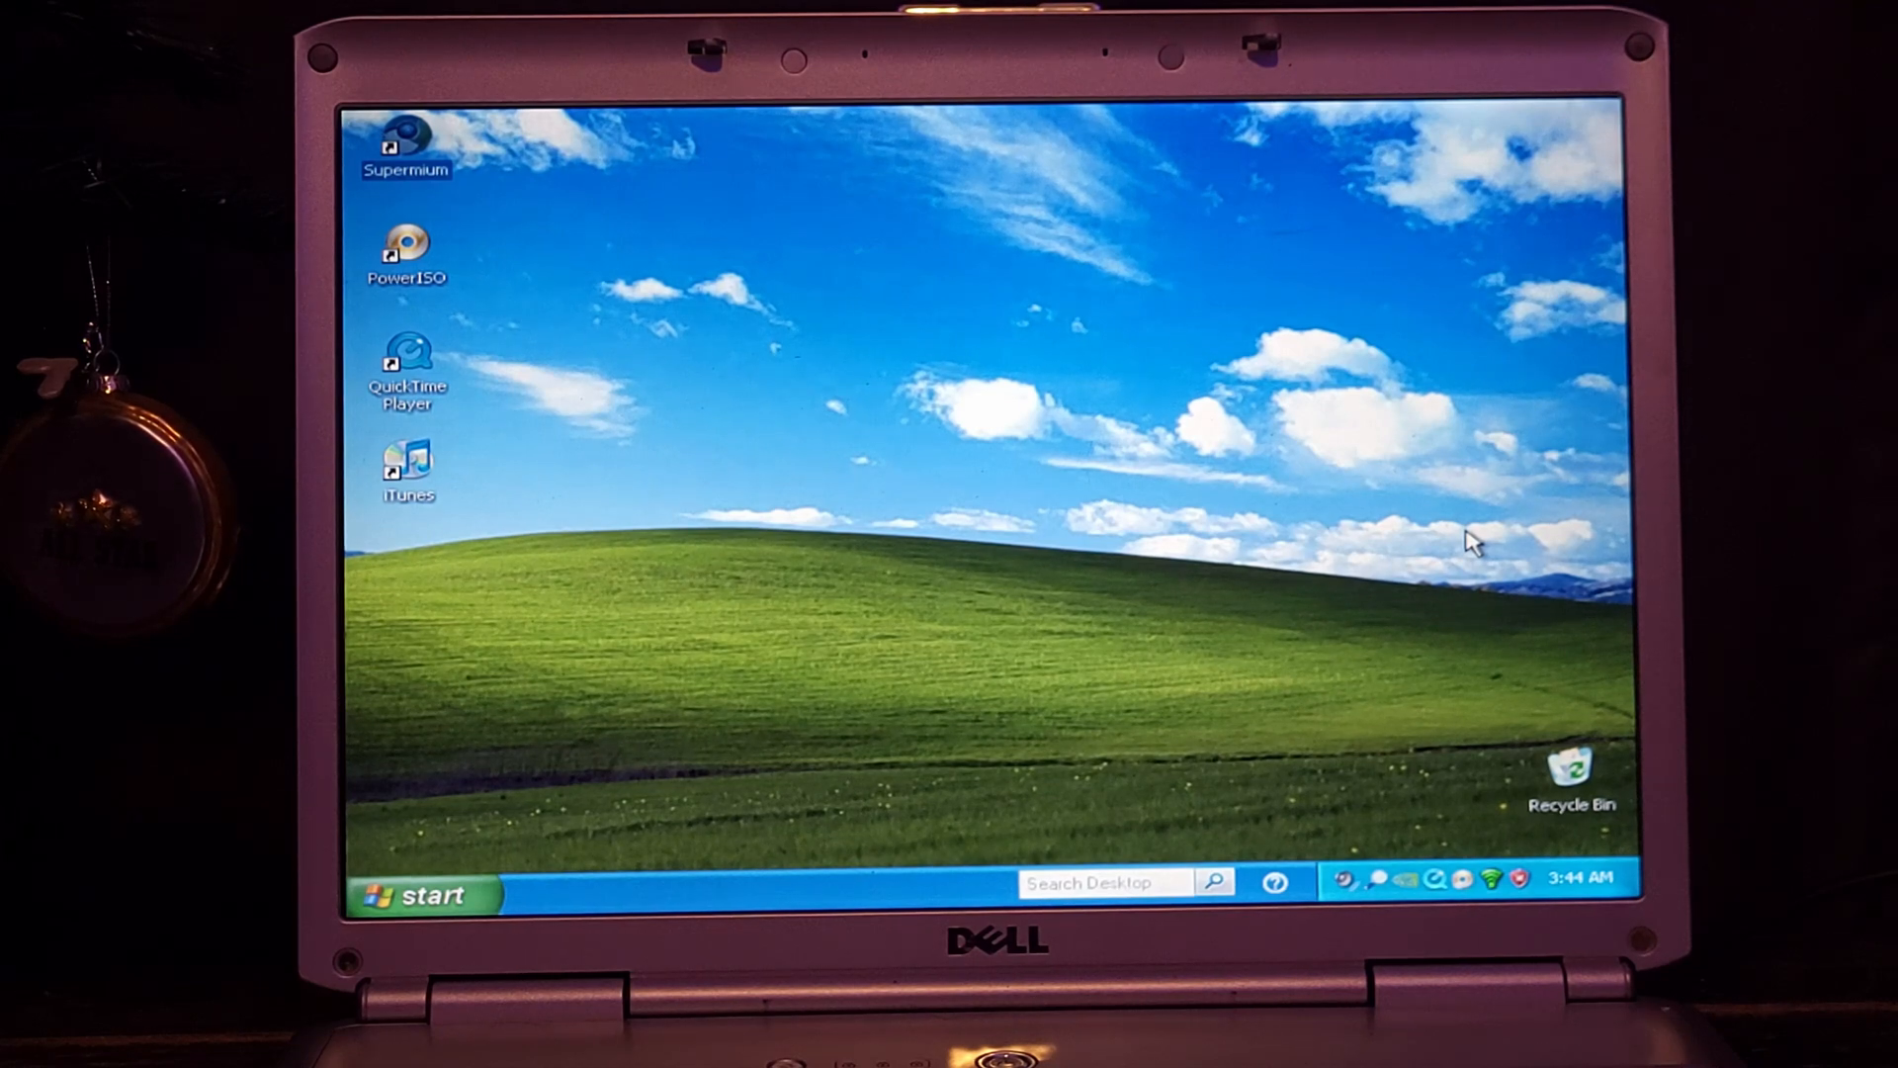
pyautogui.moveTo(1380, 406)
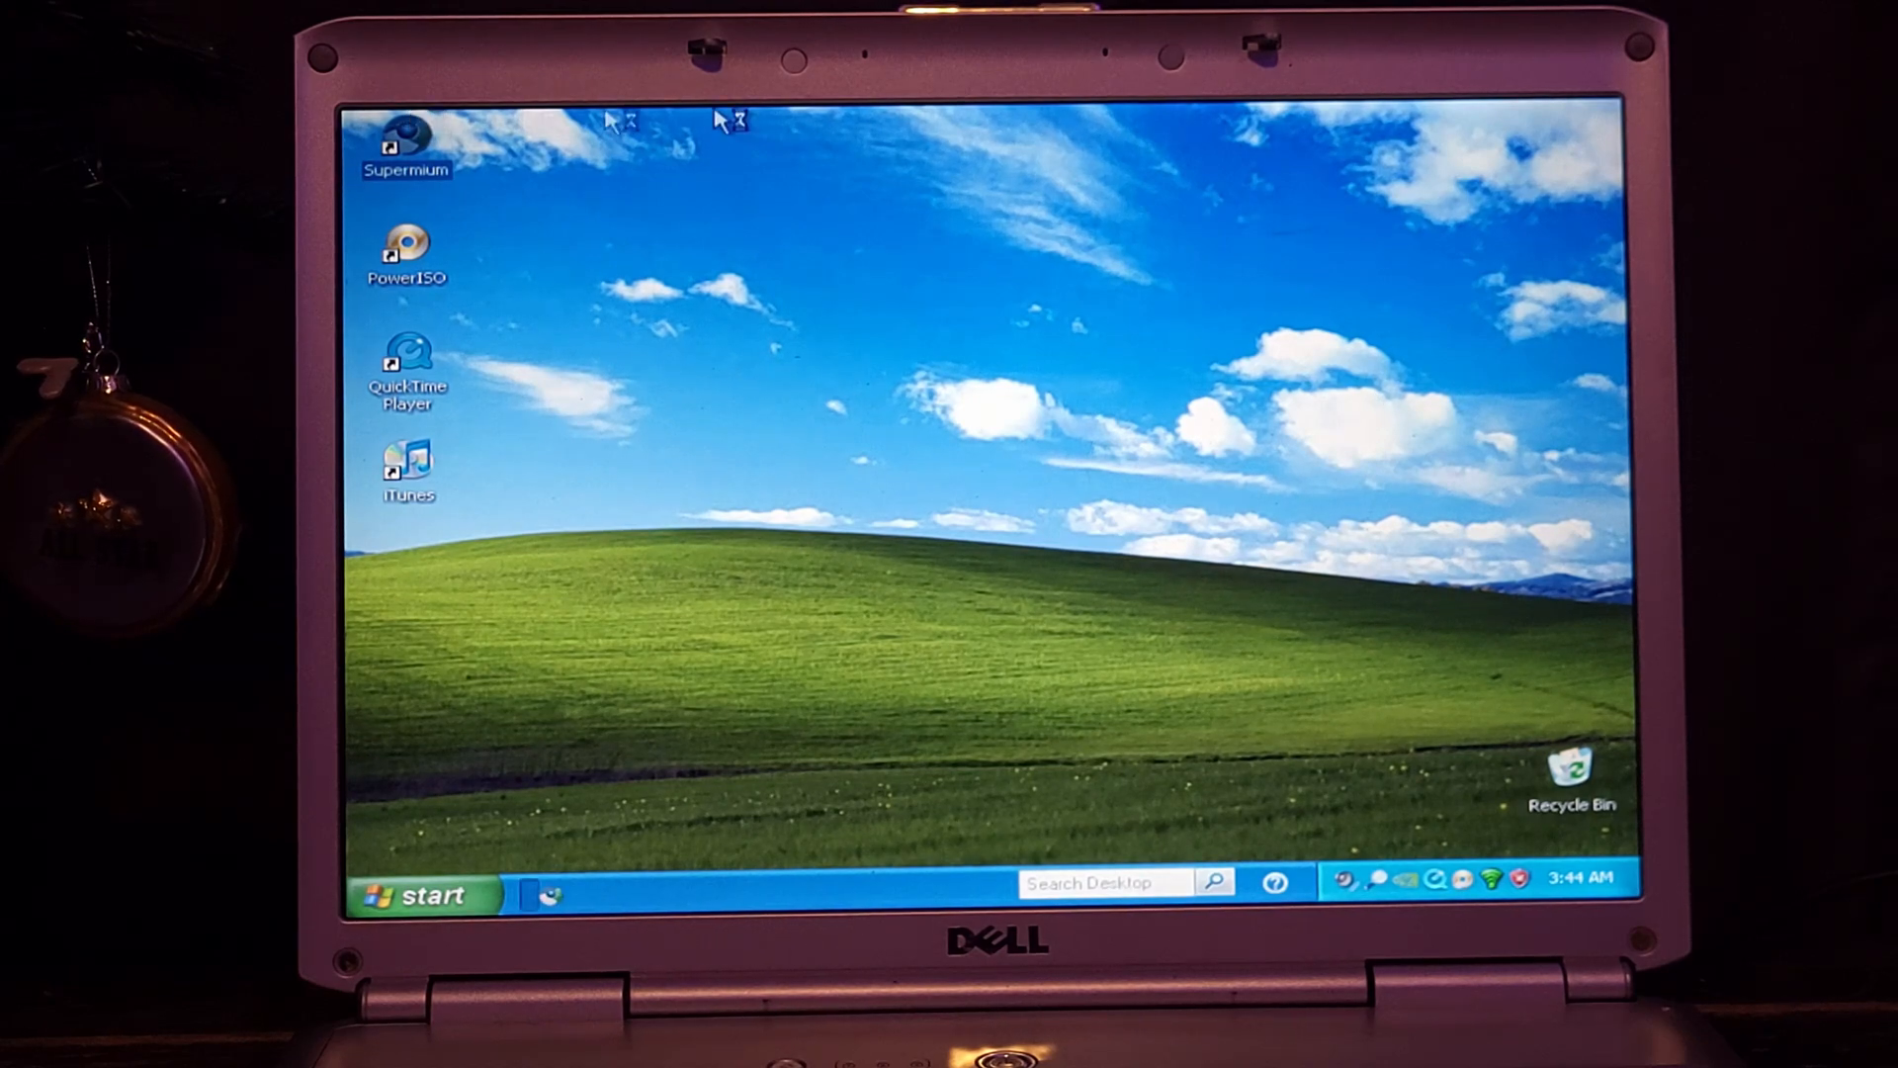
# Step: Launch Supermium and reach the Kinda Average Tech channel from YouTube's recent searches
pyautogui.doubleClick(407, 138)
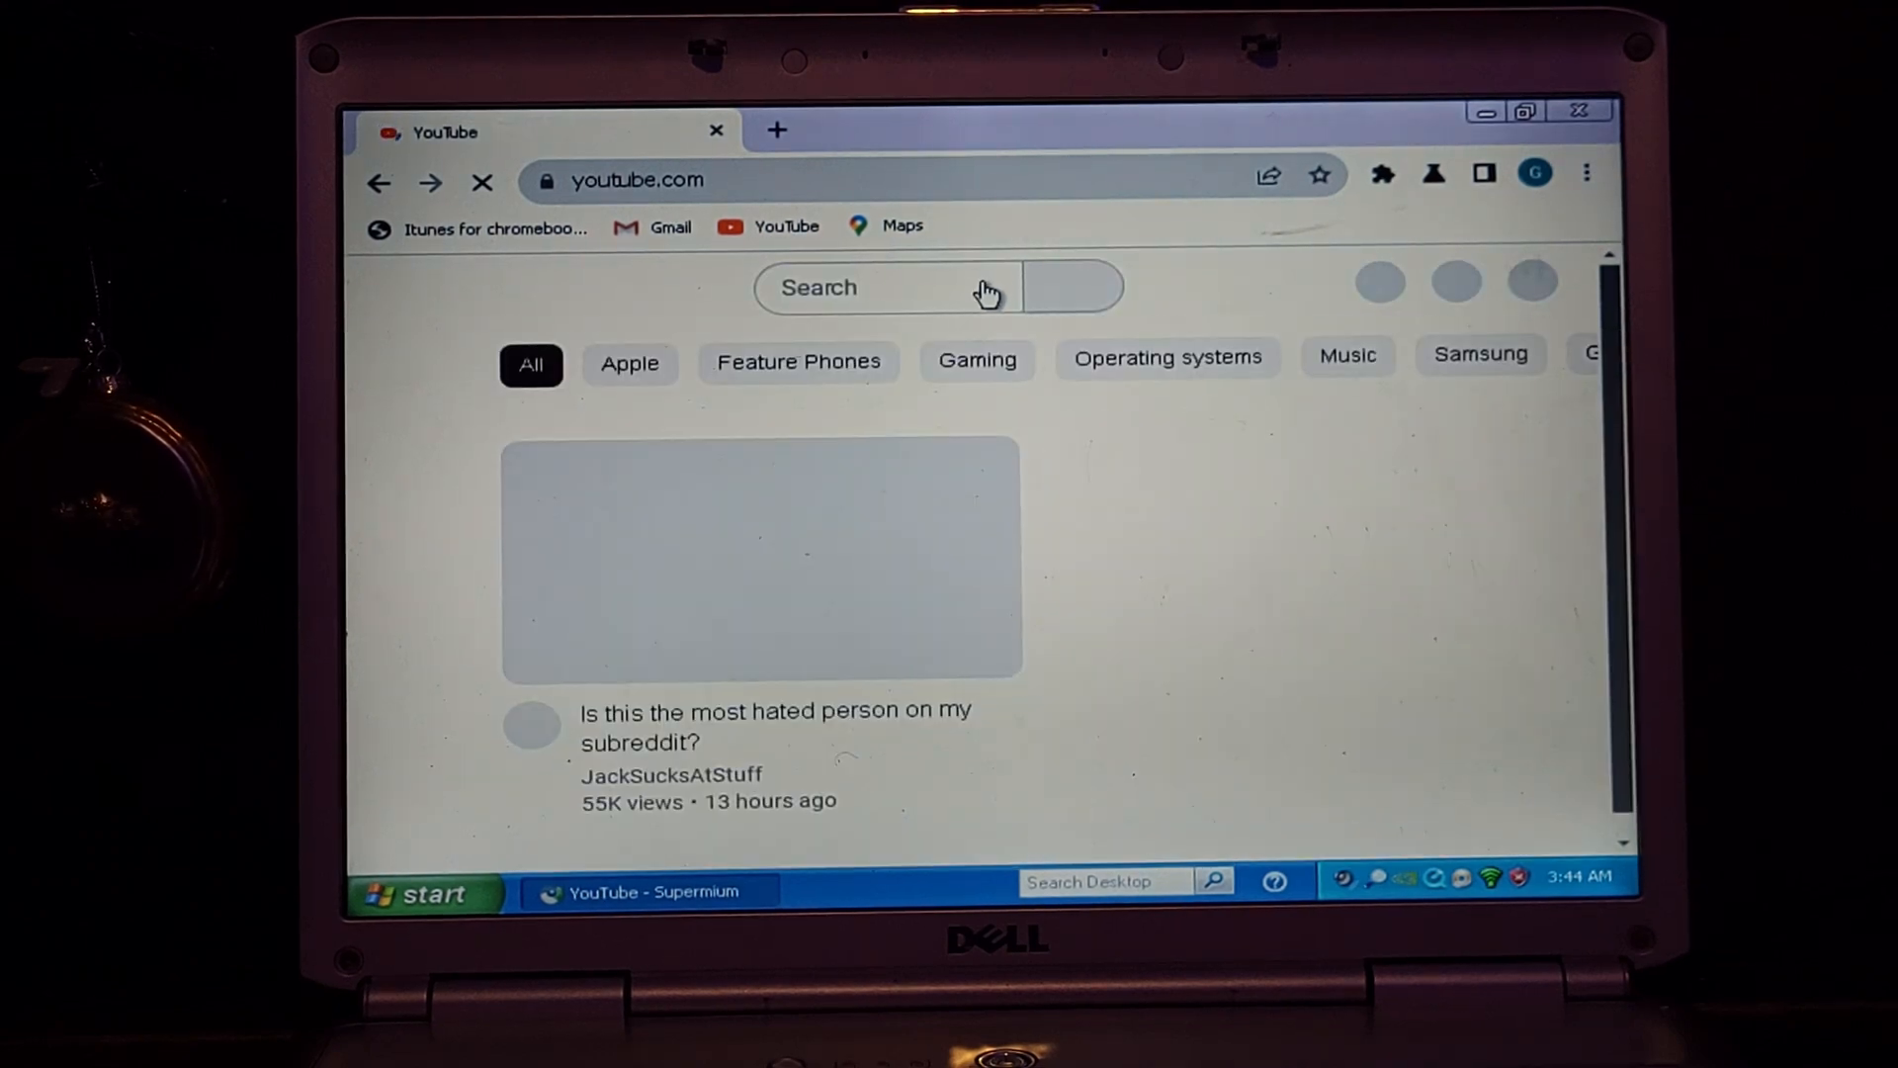
pyautogui.moveTo(816, 303)
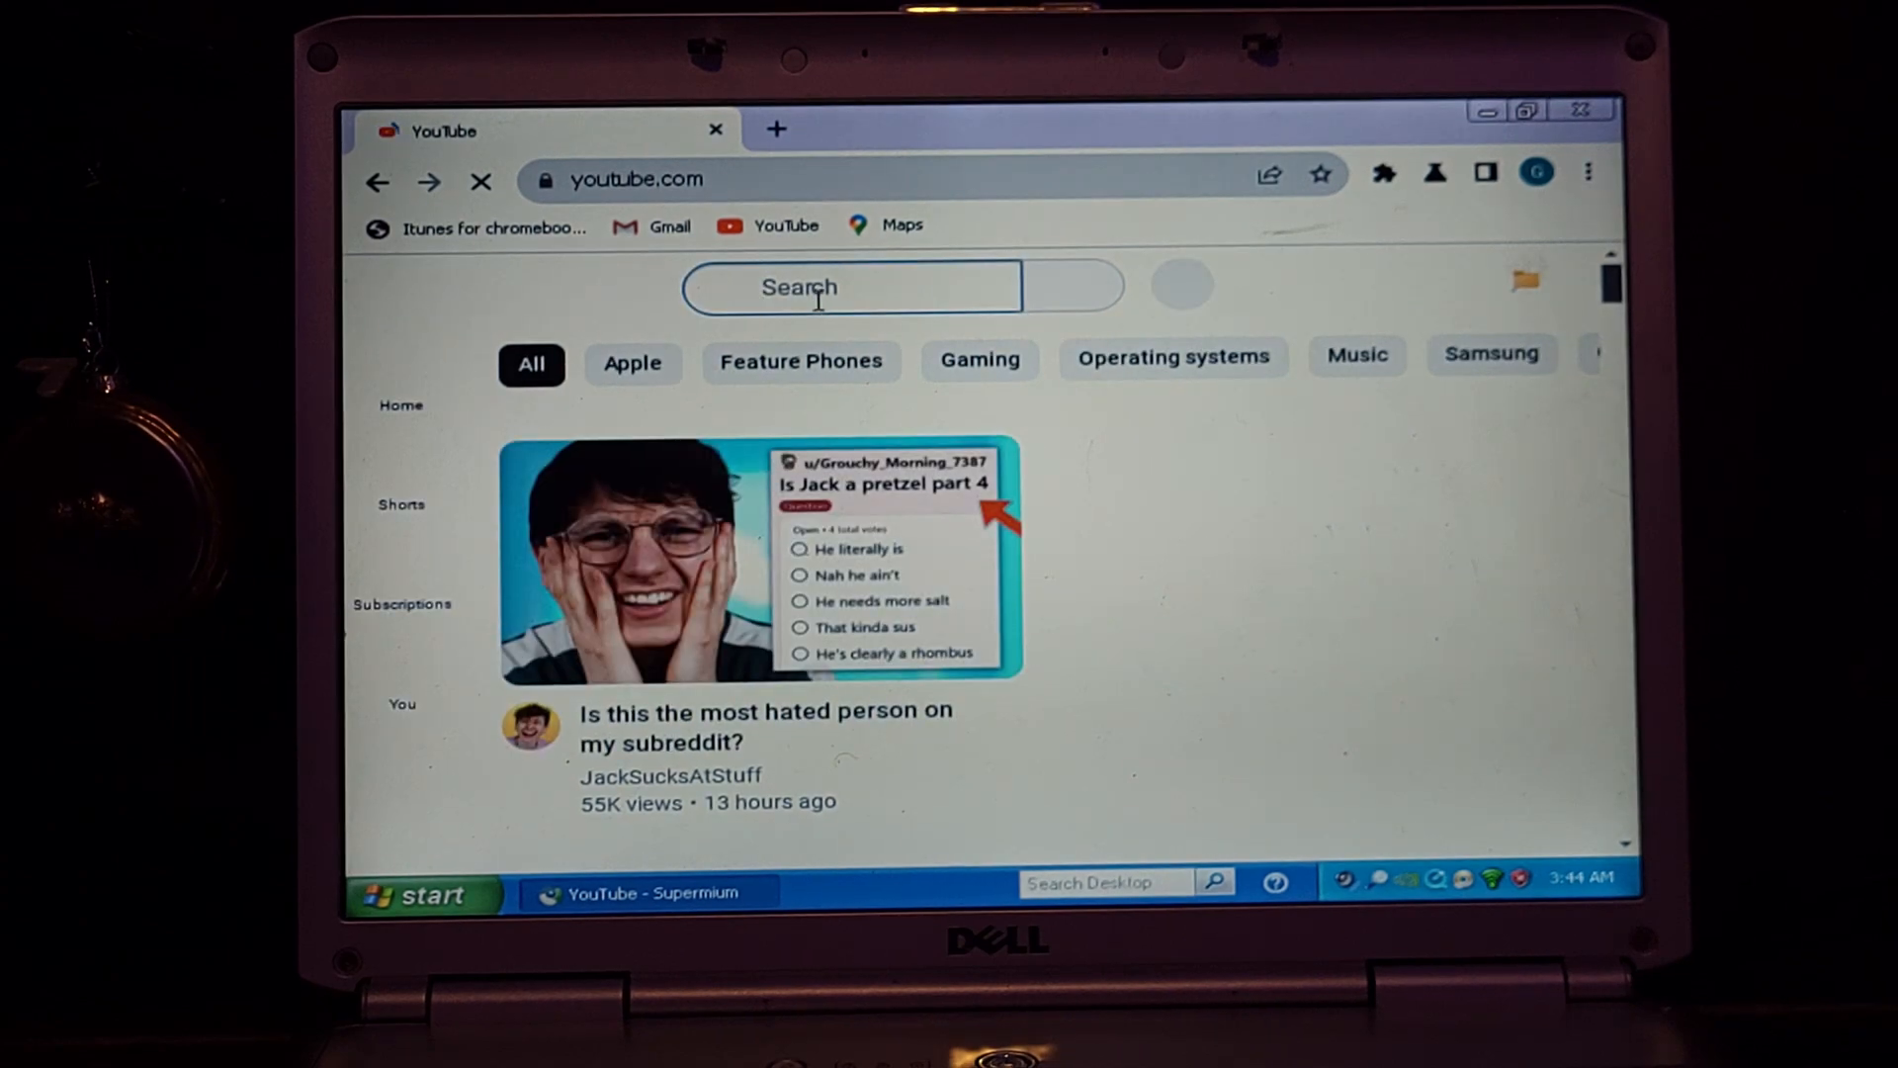
pyautogui.click(850, 287)
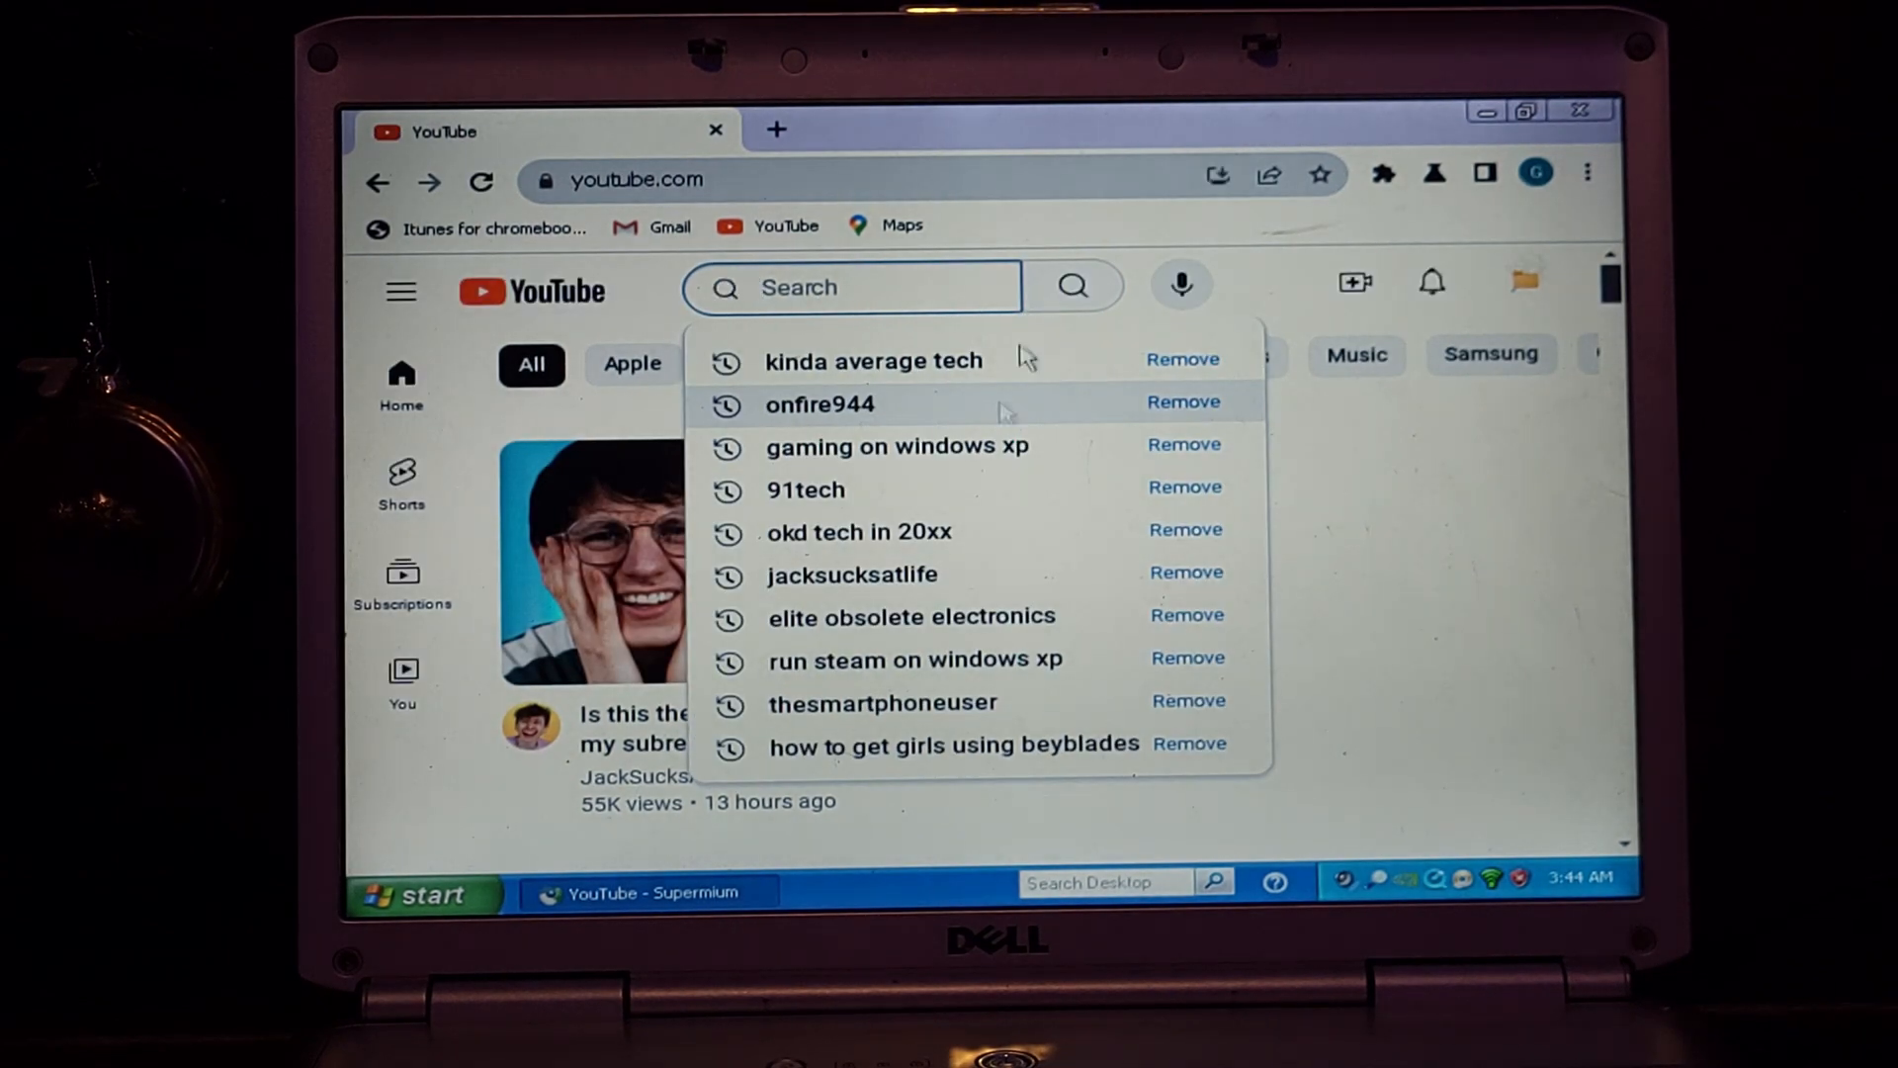
pyautogui.click(872, 359)
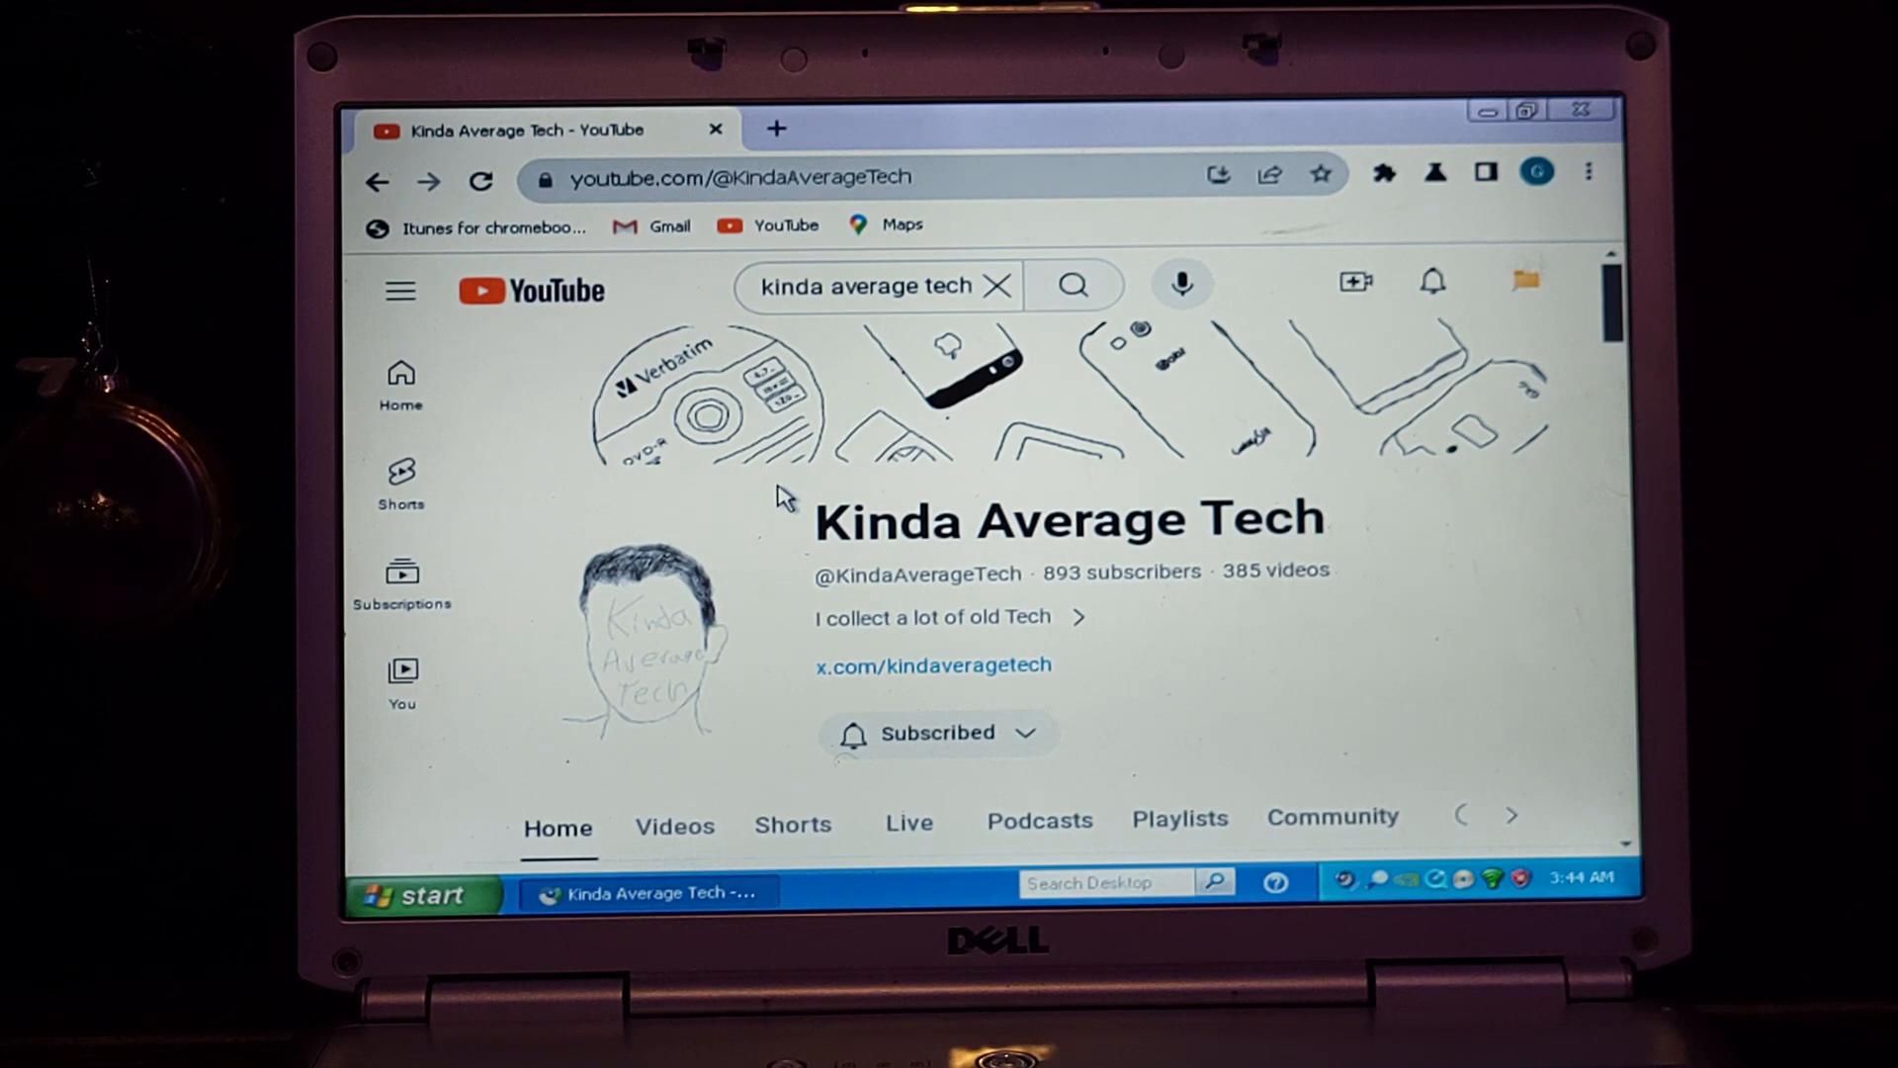
pyautogui.moveTo(926, 326)
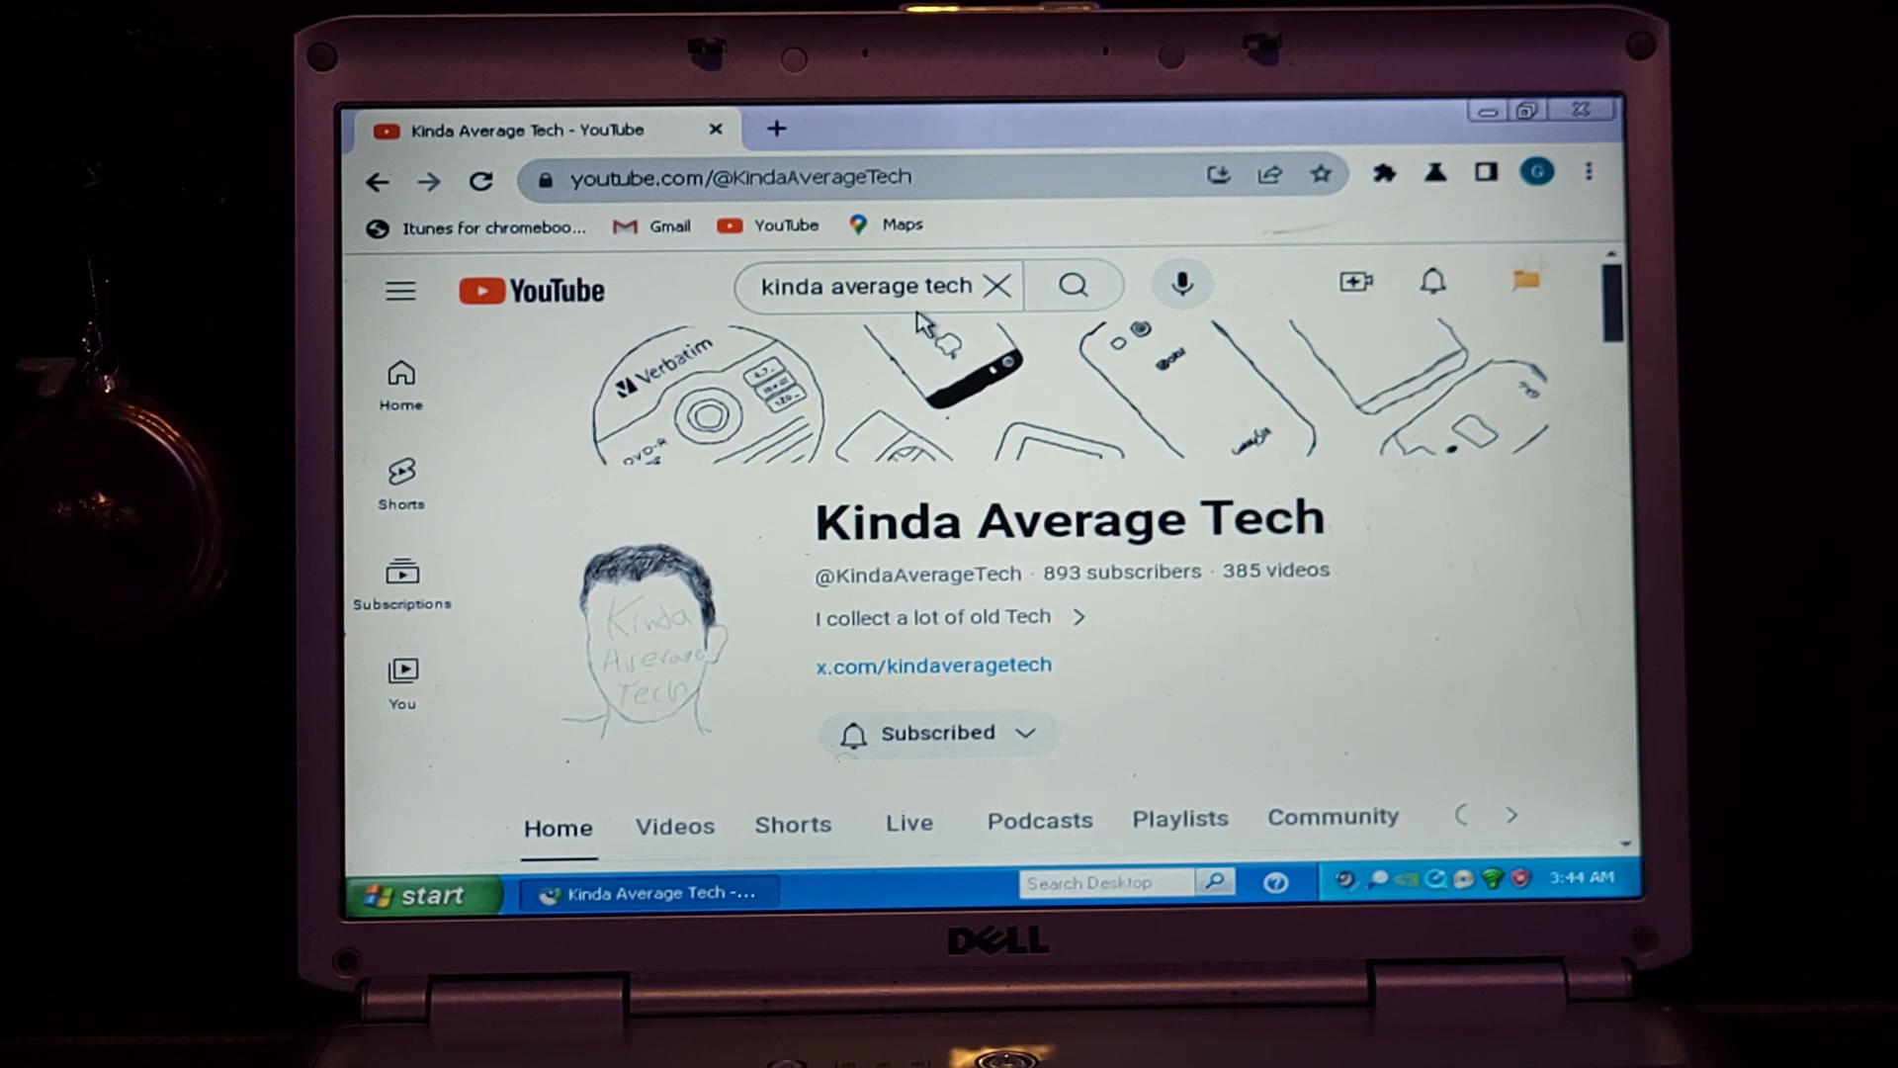
pyautogui.moveTo(1216, 114)
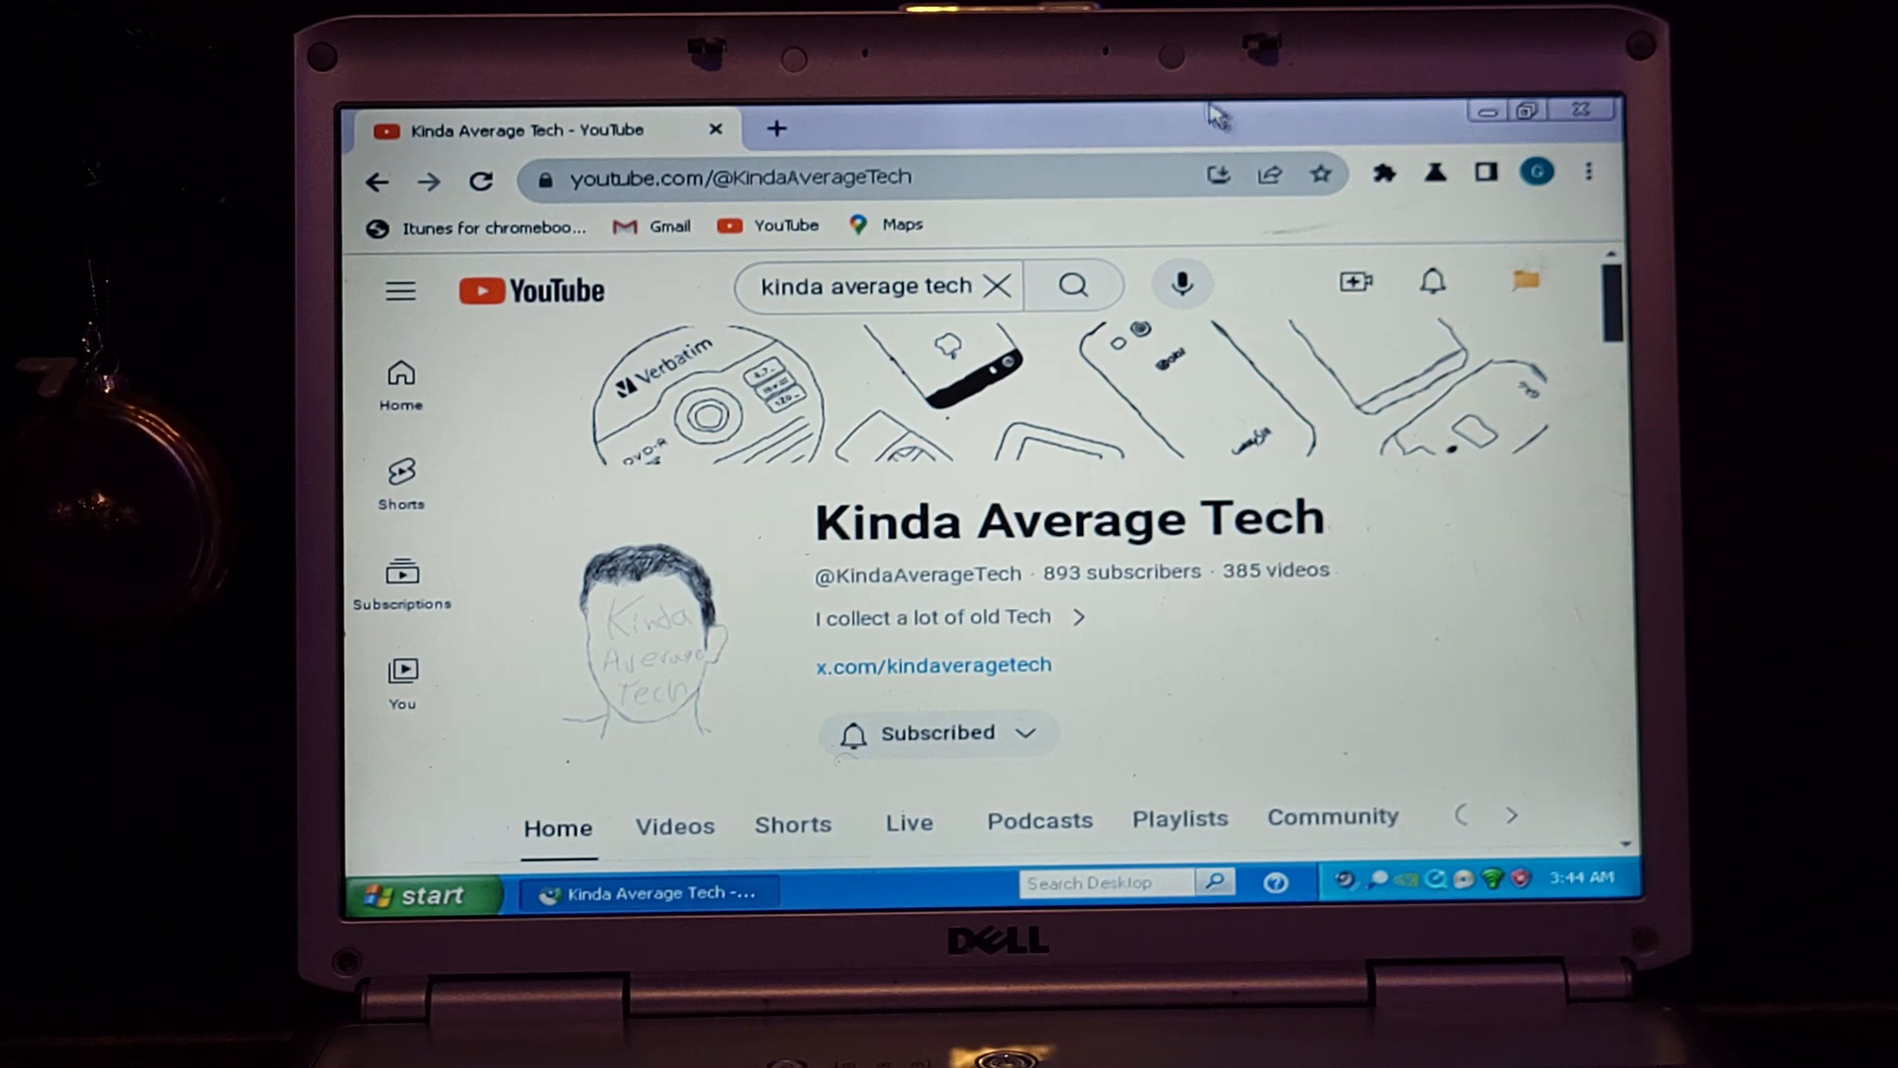
pyautogui.moveTo(1228, 114)
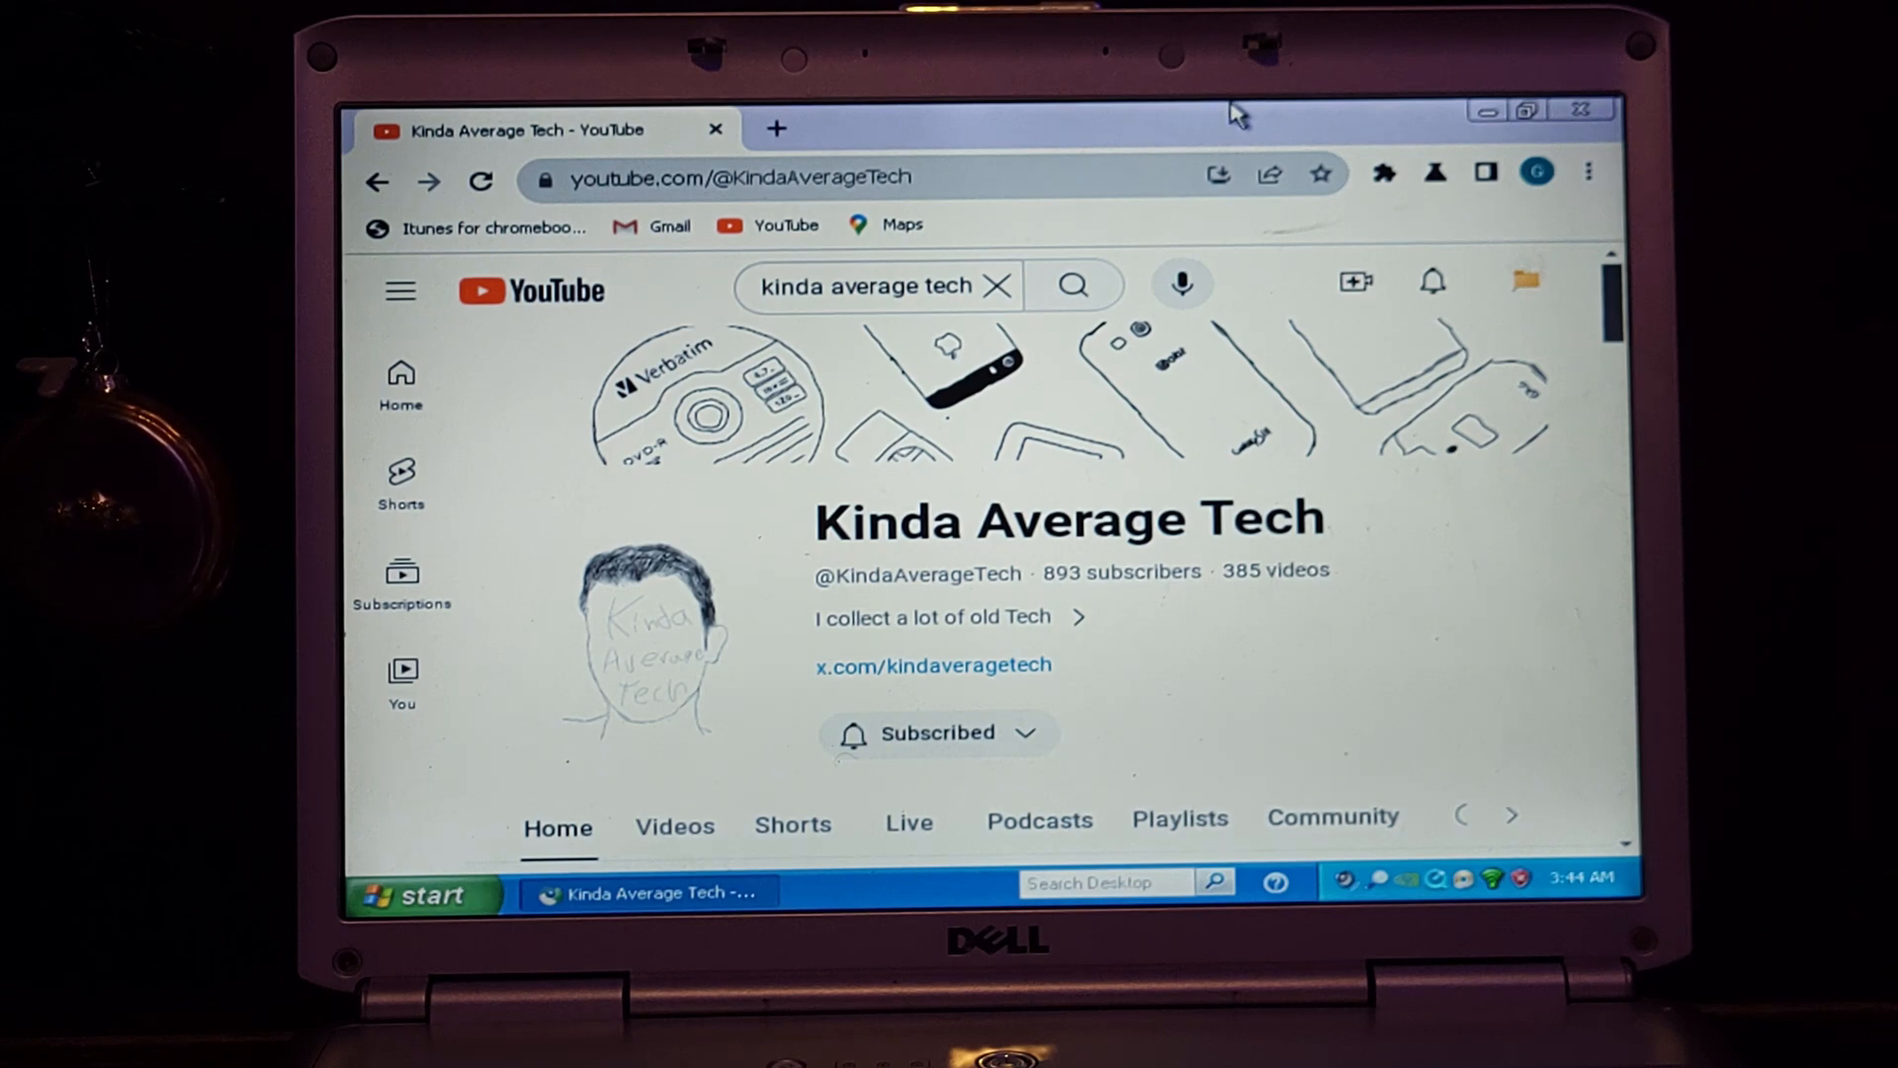
pyautogui.moveTo(1210, 127)
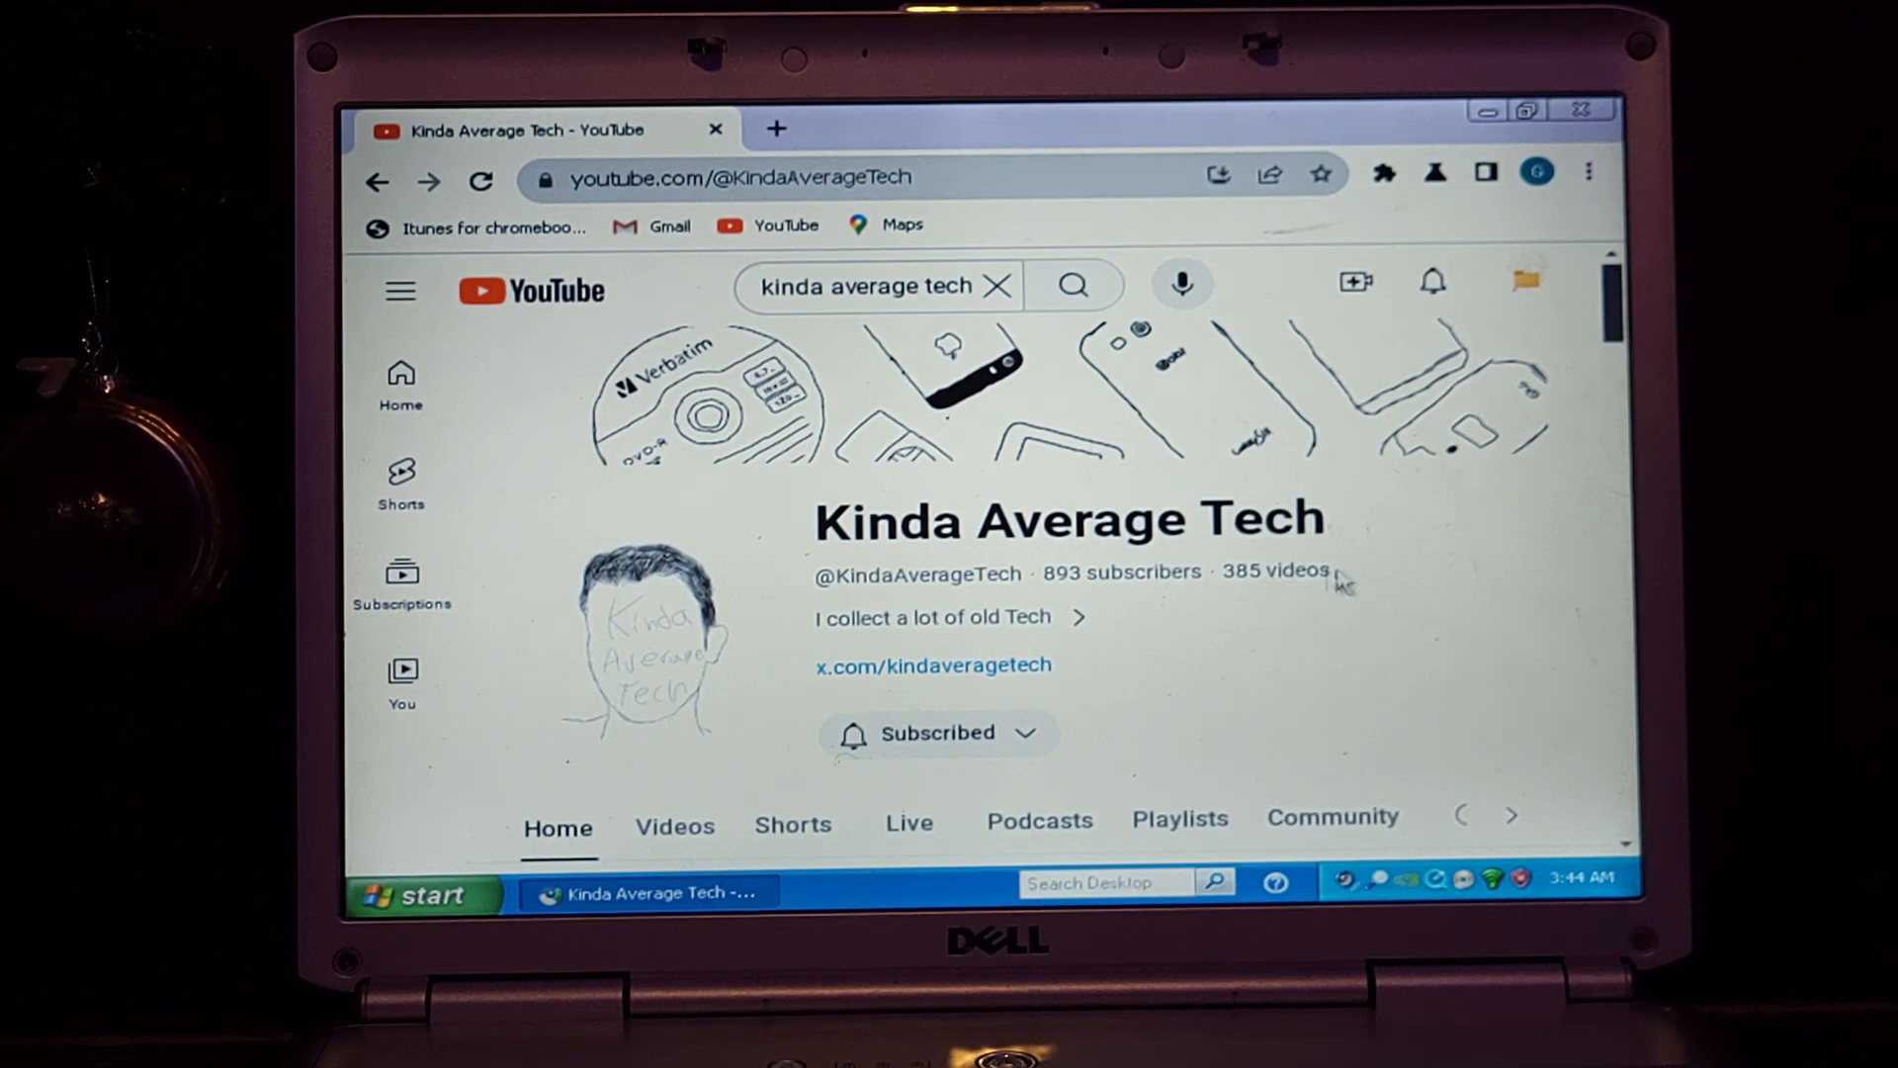
# Step: Start the Getting Siri 2.0 (Animation) on iPhone 11 video from the channel's Videos row
pyautogui.scroll(-3)
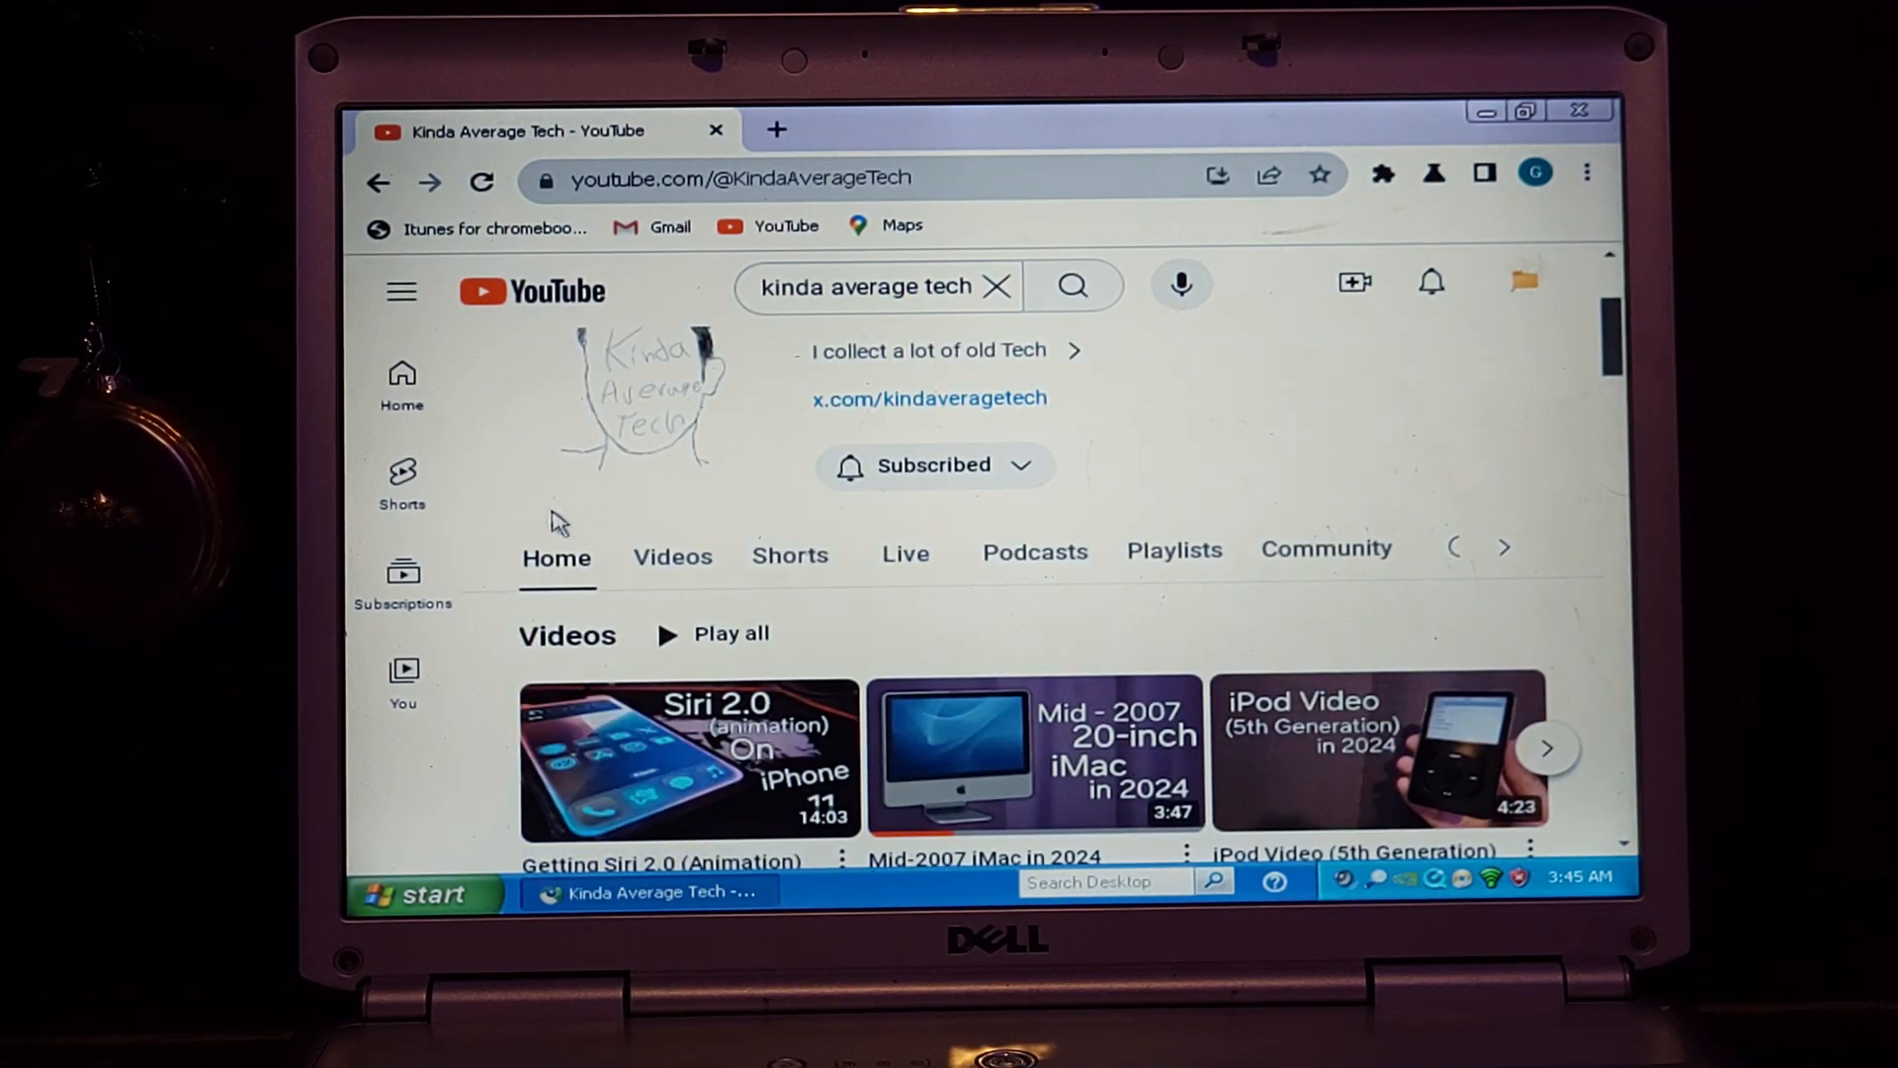
pyautogui.scroll(-3)
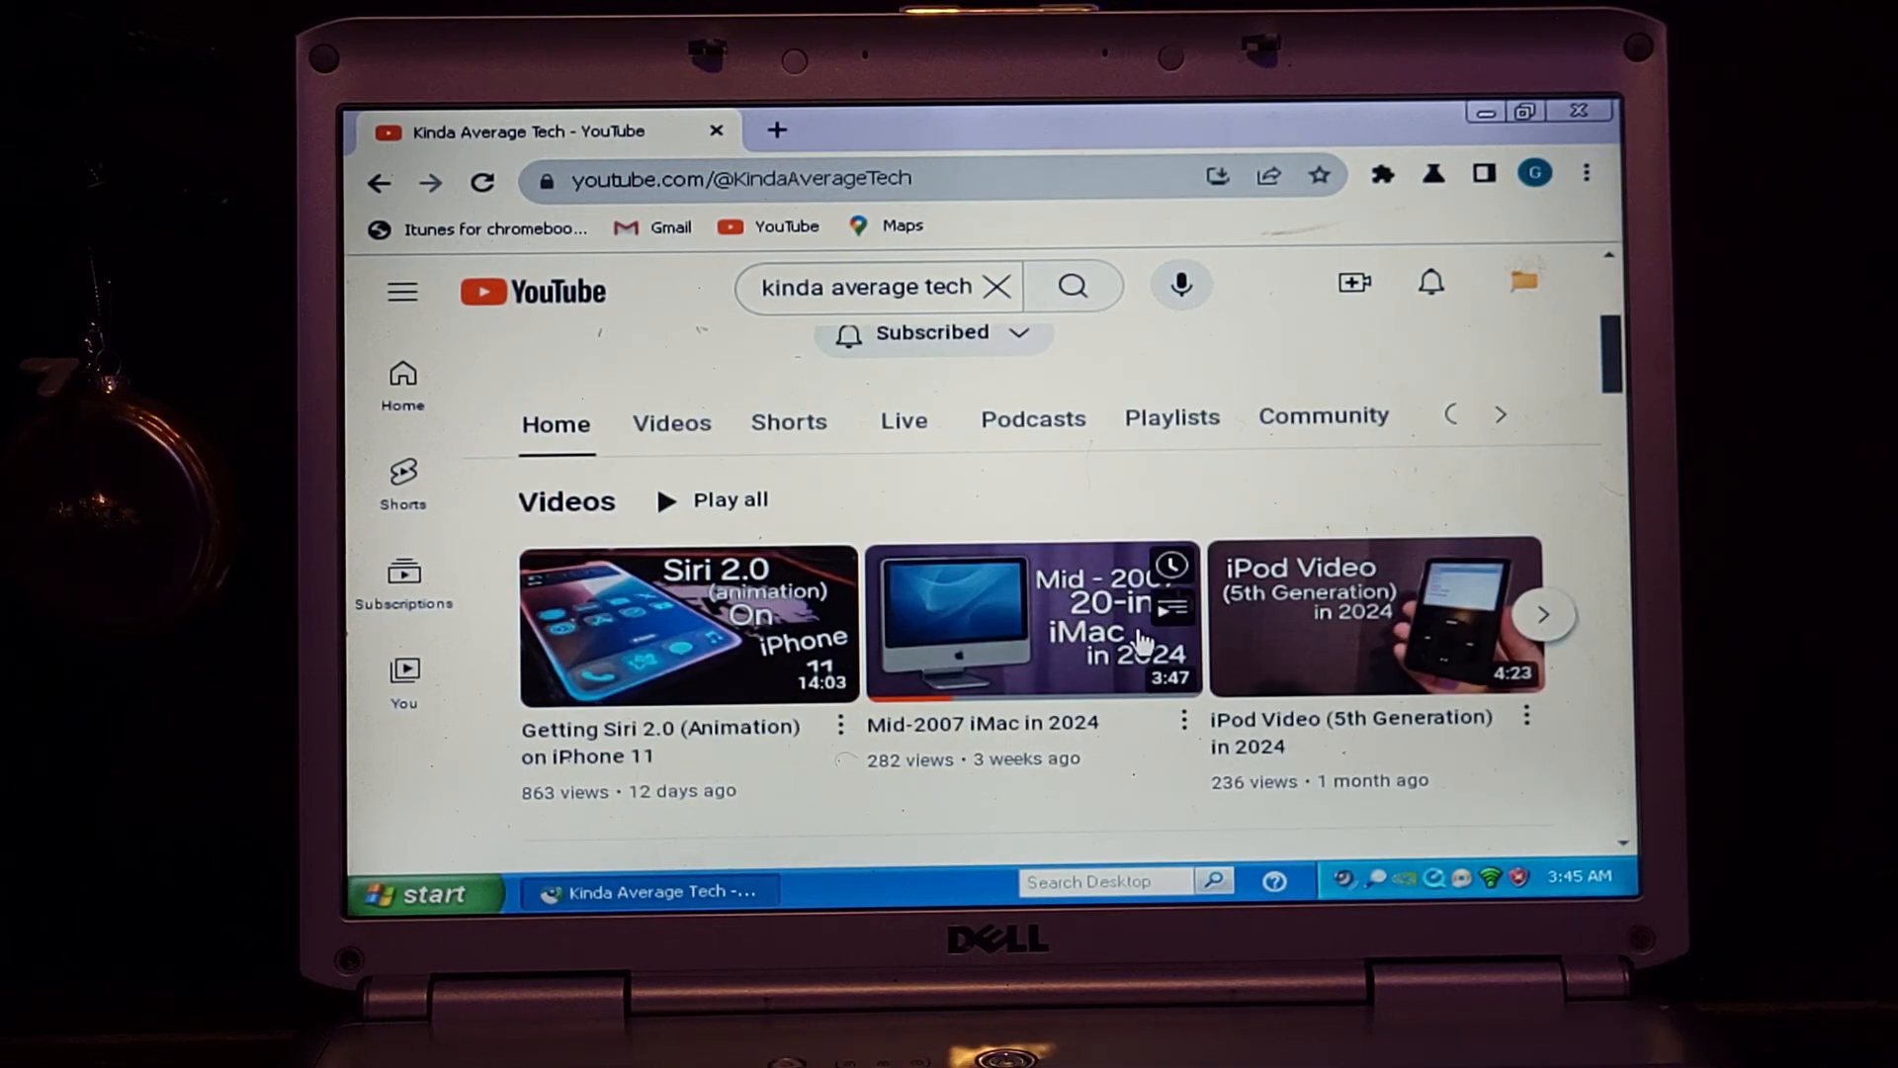
pyautogui.moveTo(1077, 655)
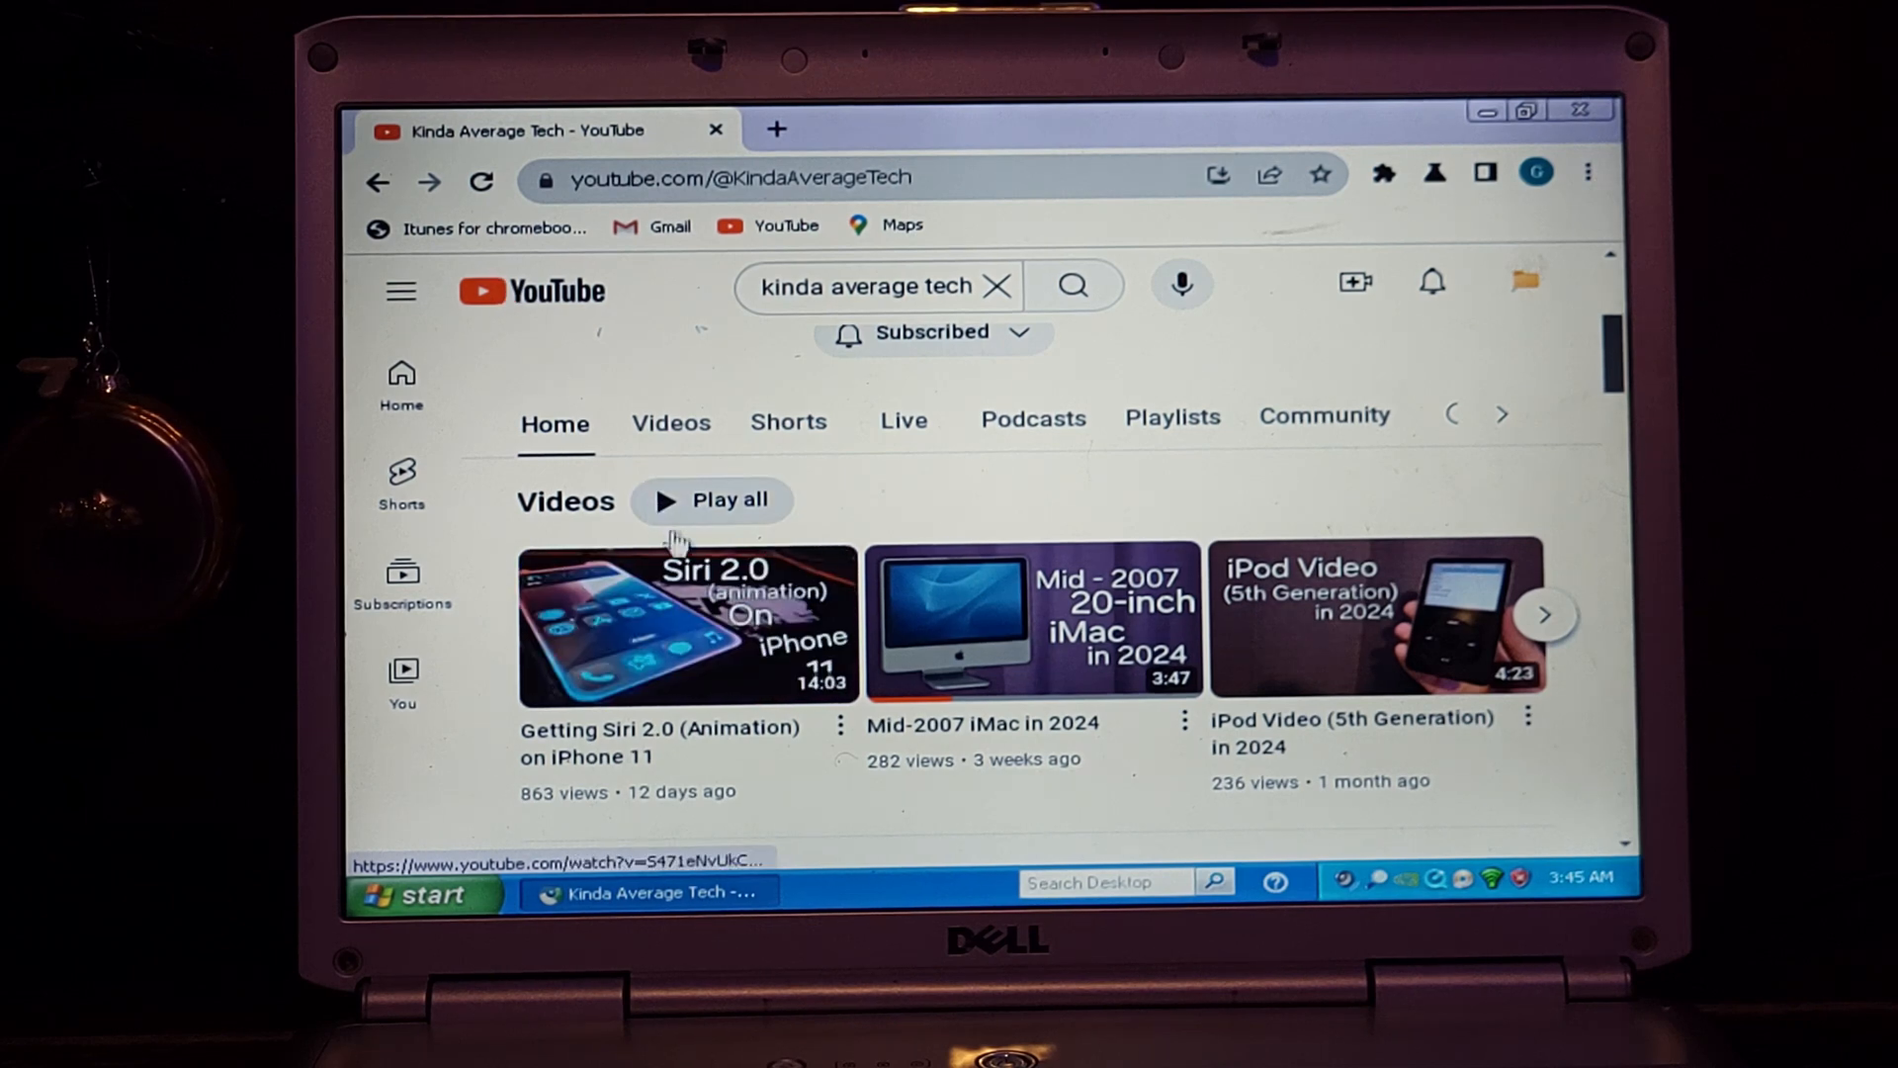
pyautogui.click(684, 627)
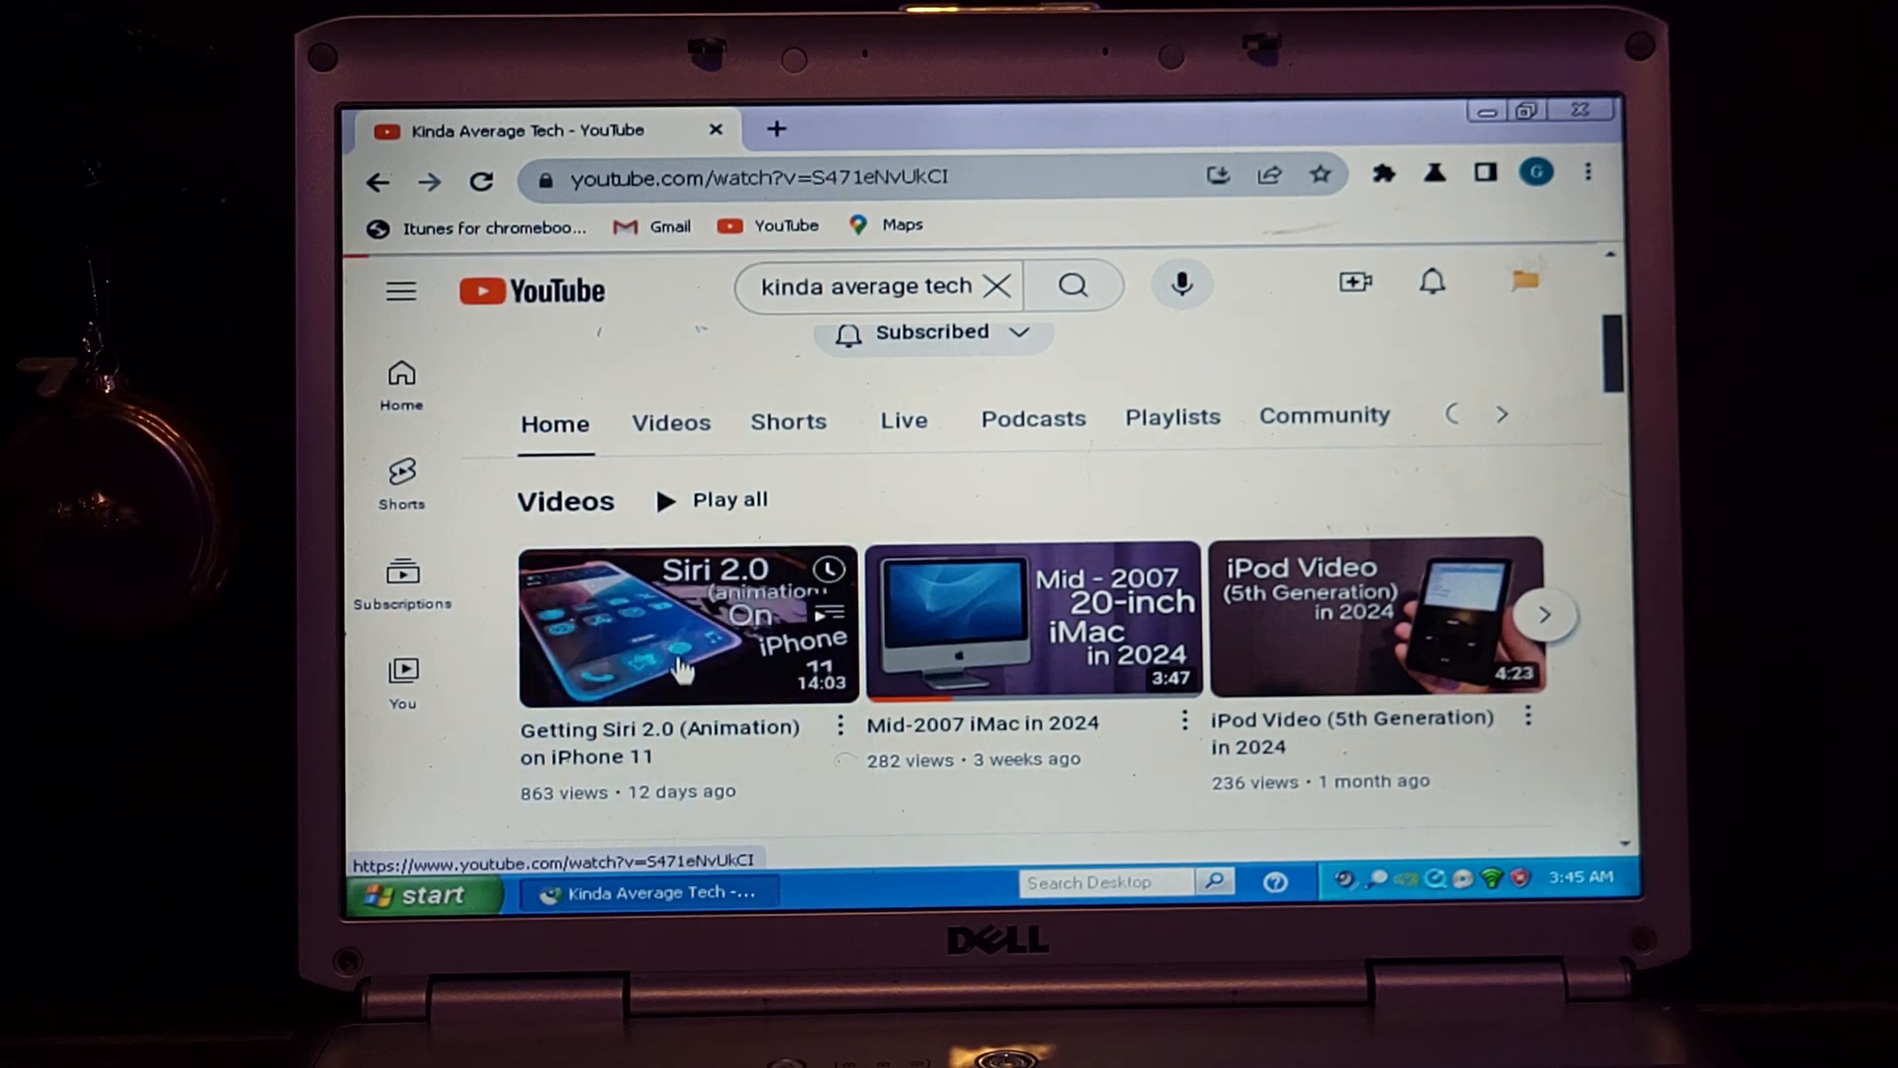
# Step: Pause the Siri 2.0 video at 0:06 and add a blank new tab beside it
pyautogui.click(684, 627)
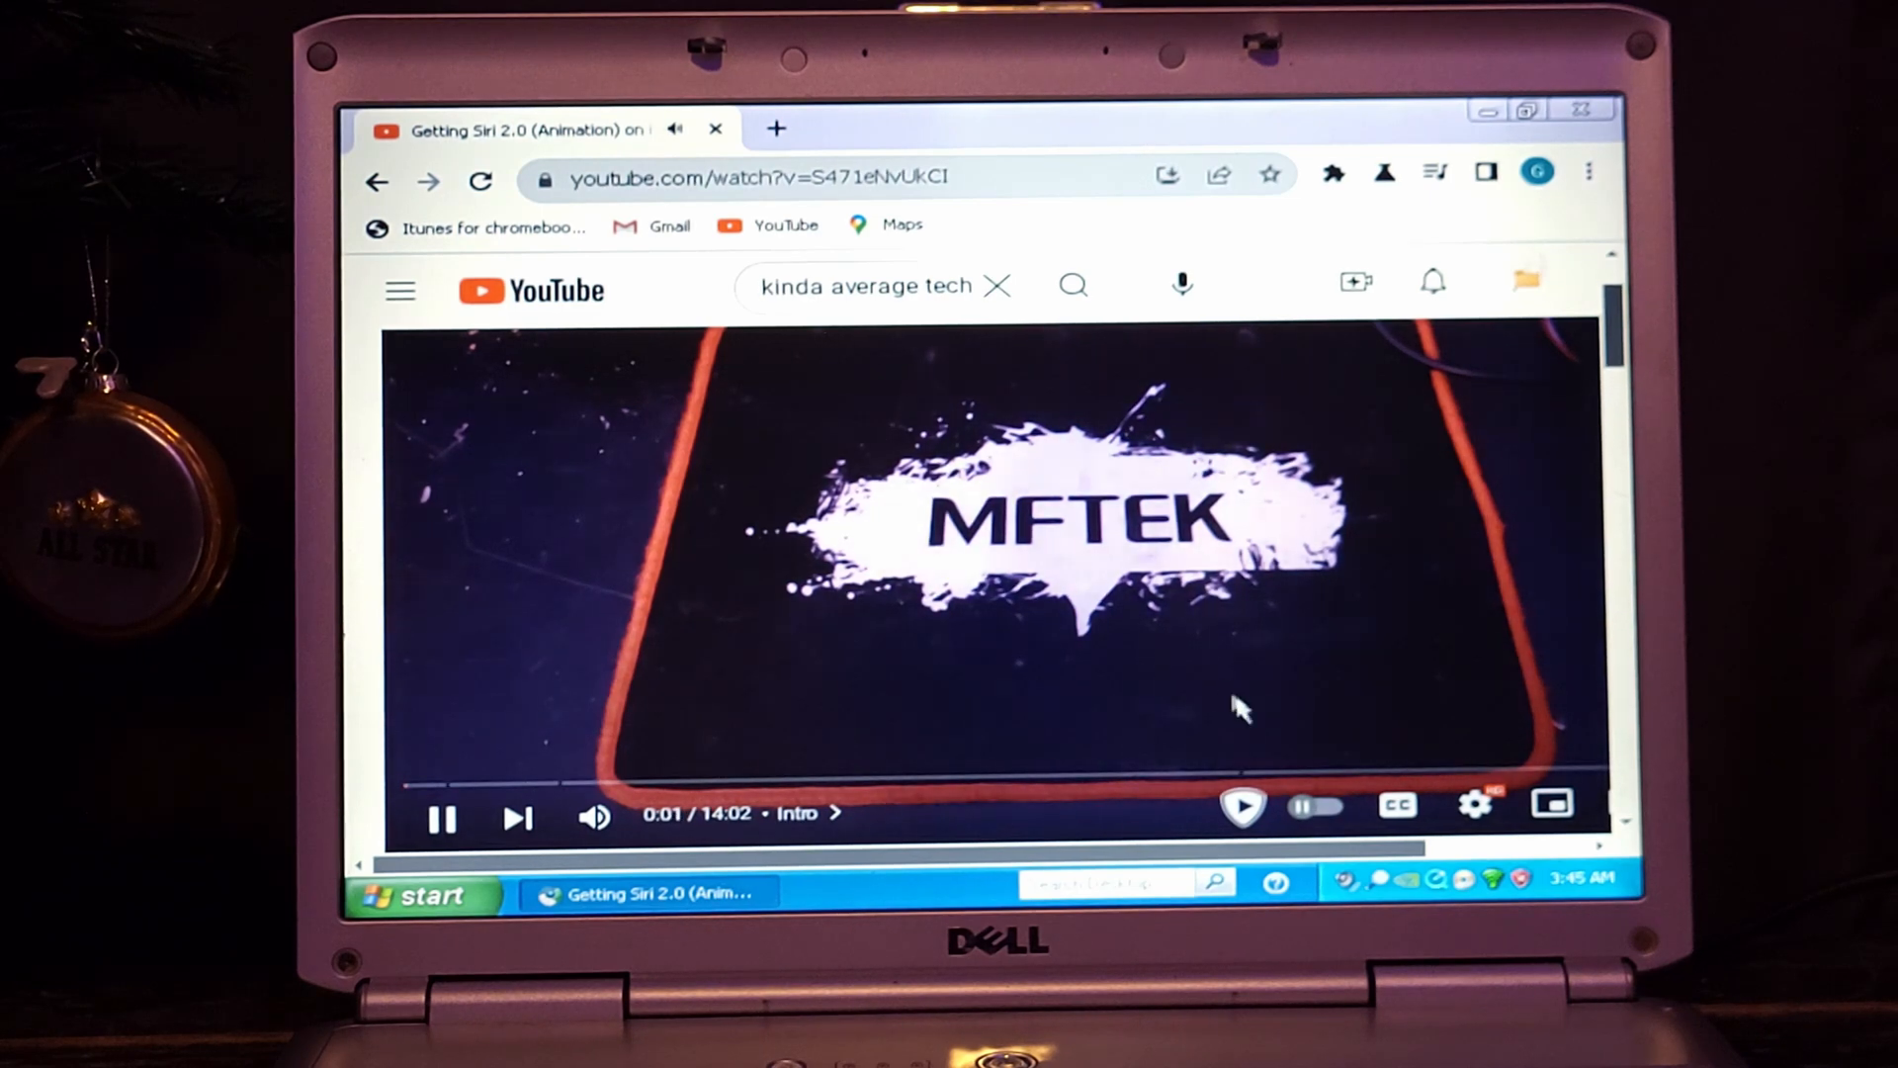
pyautogui.moveTo(1151, 612)
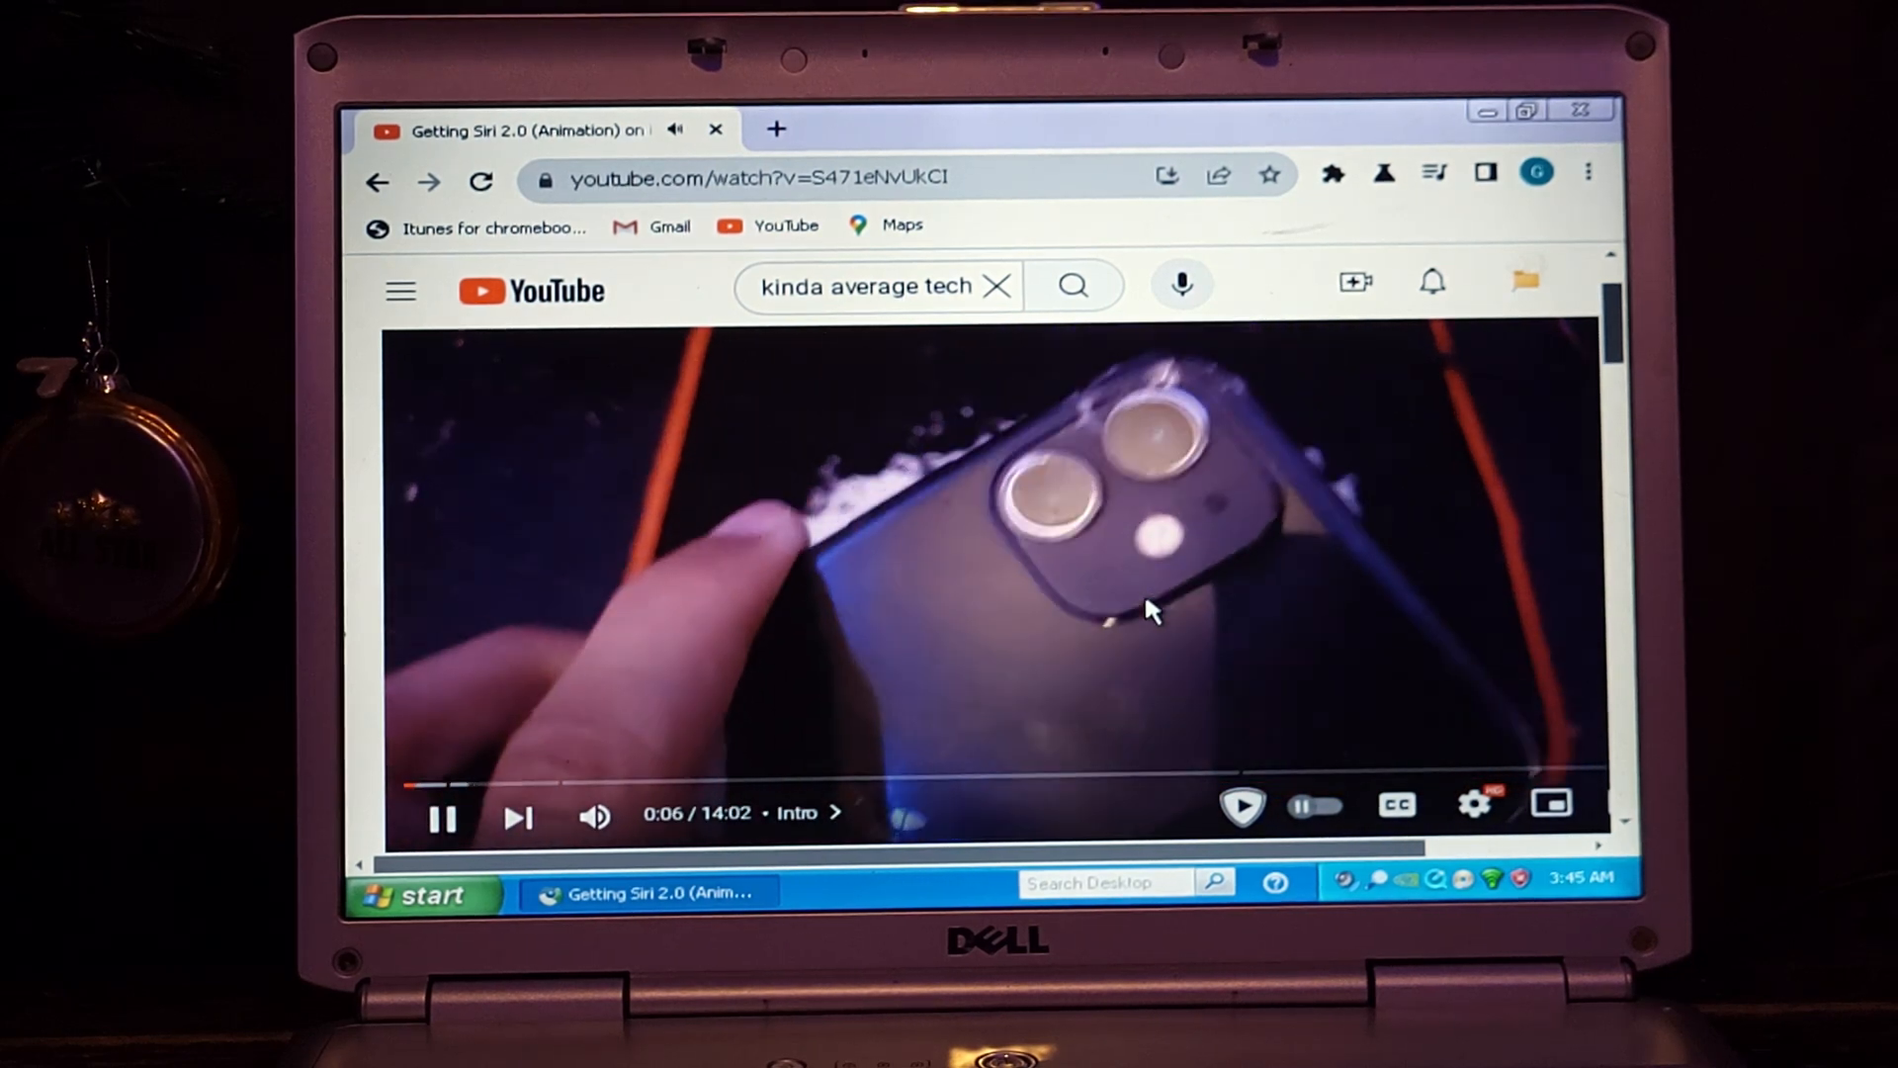
pyautogui.click(441, 817)
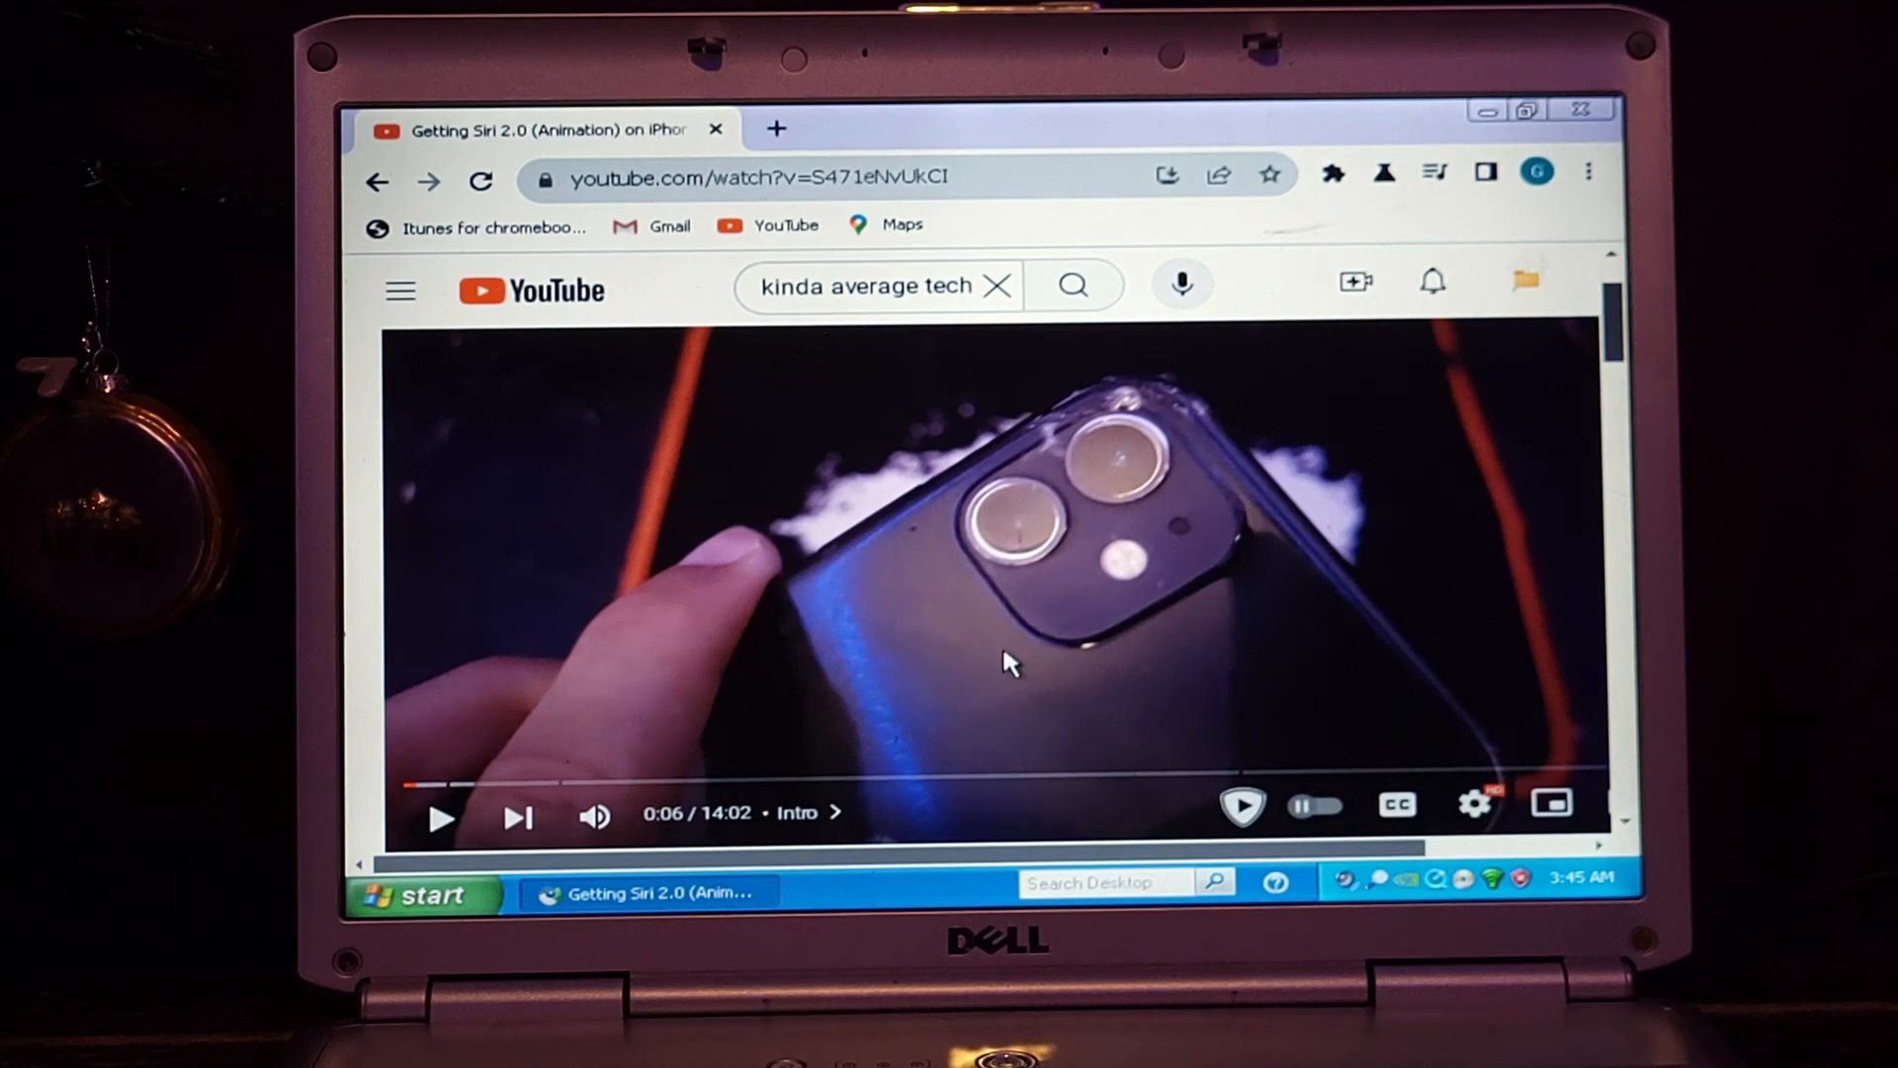
pyautogui.moveTo(1164, 736)
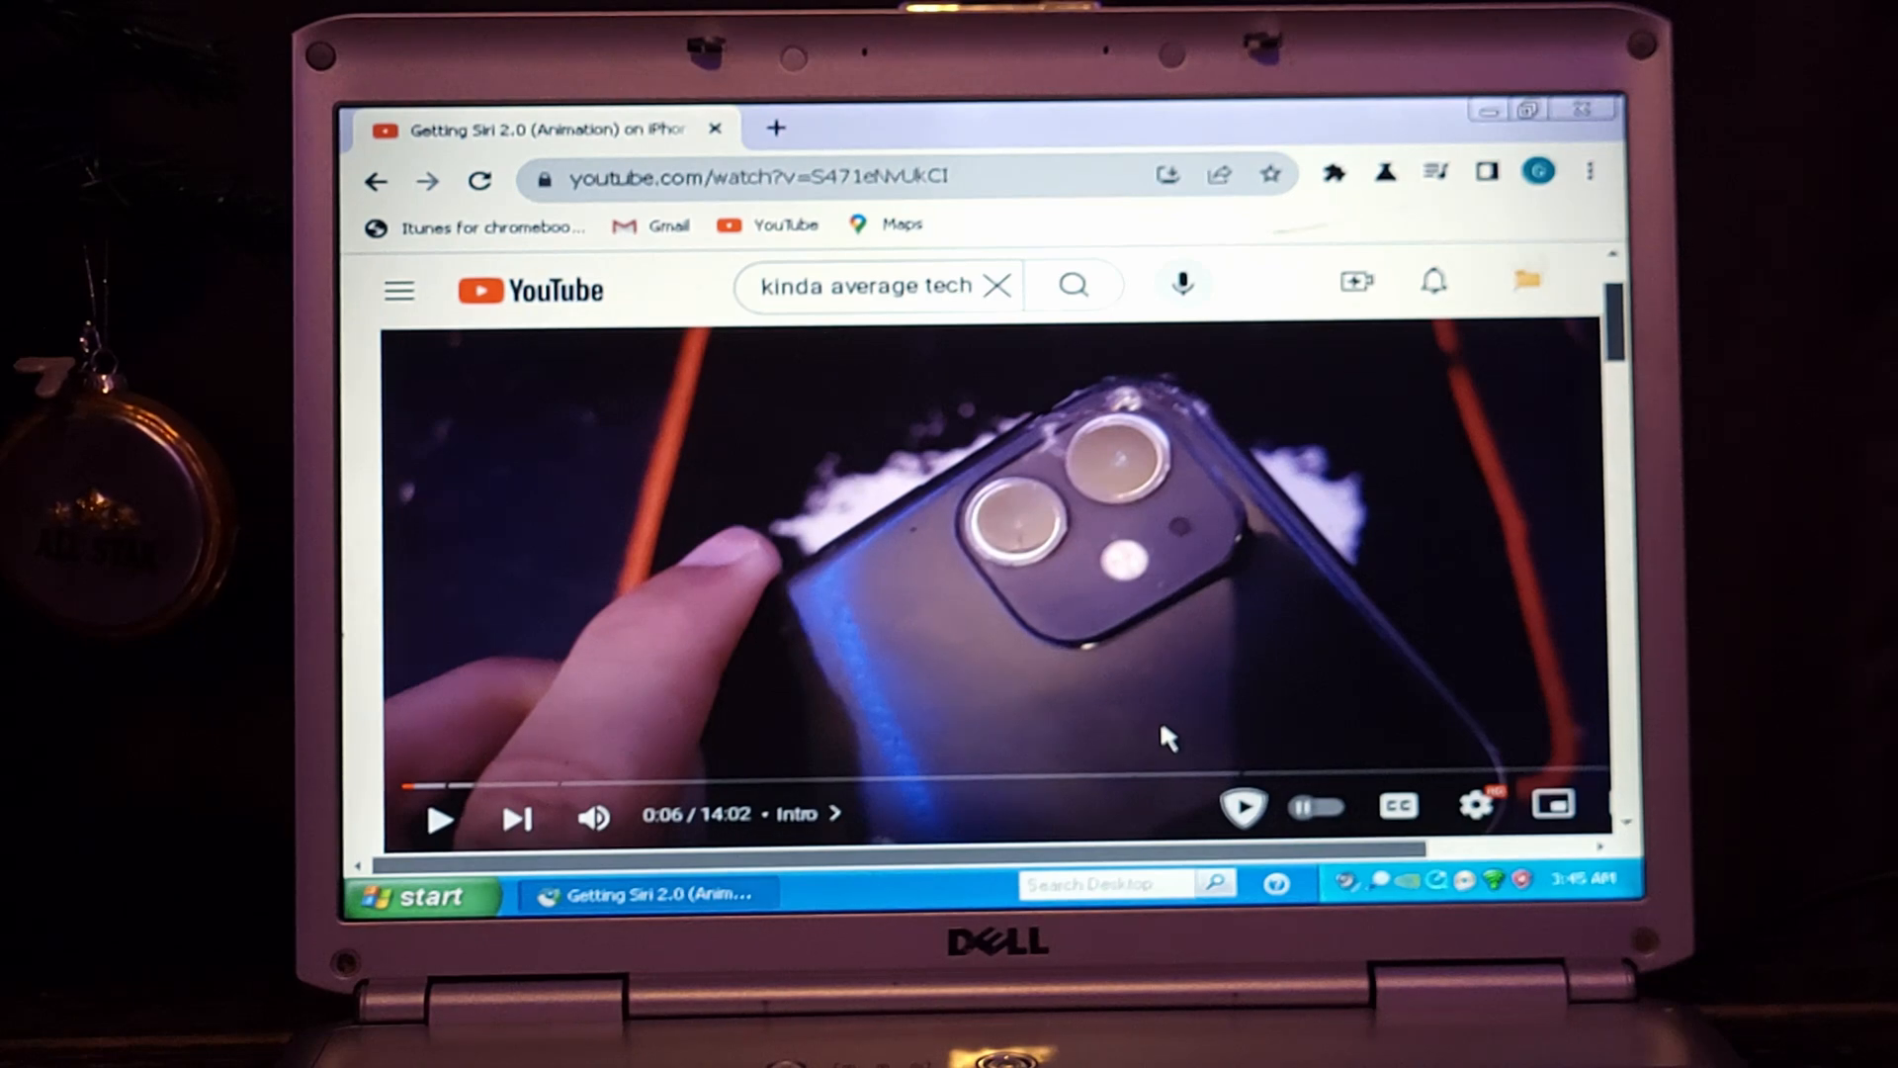
pyautogui.click(775, 126)
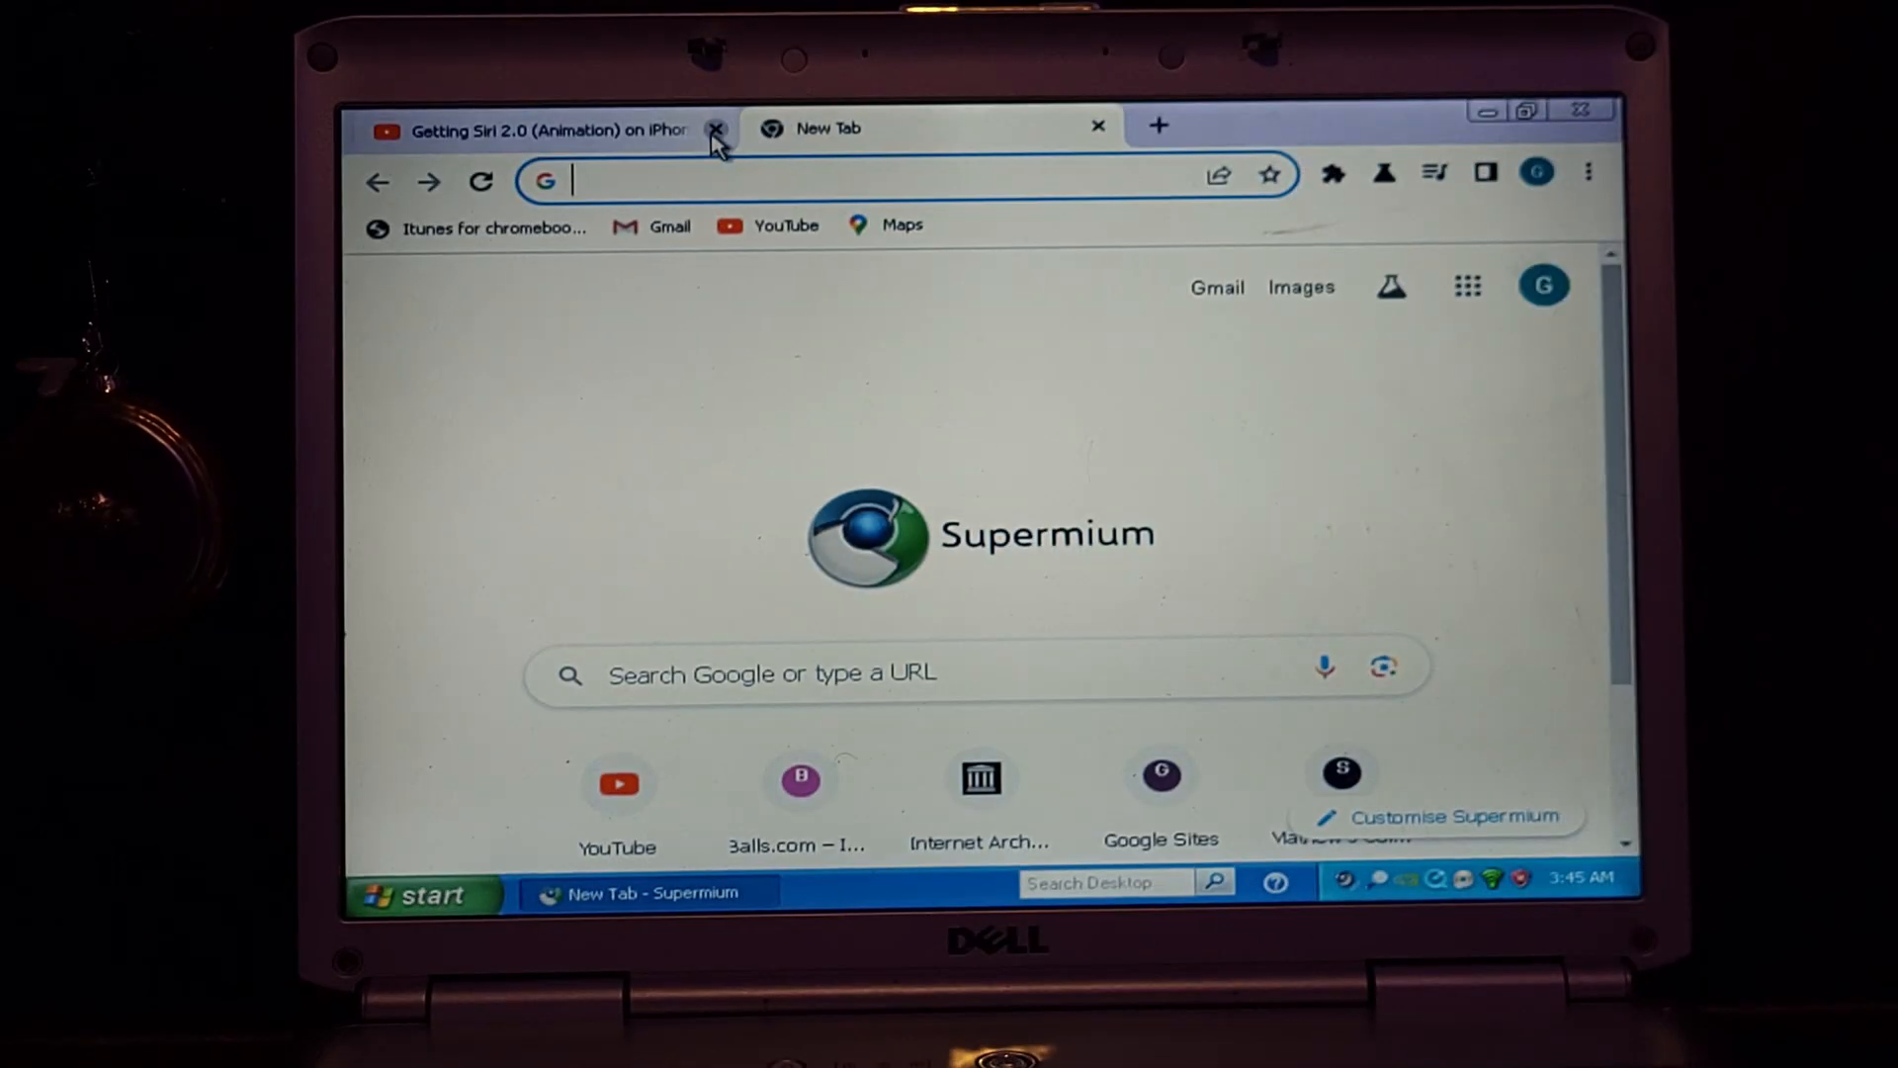
# Step: Close the YouTube tab and load apple.com from the Google results for apple
pyautogui.click(716, 130)
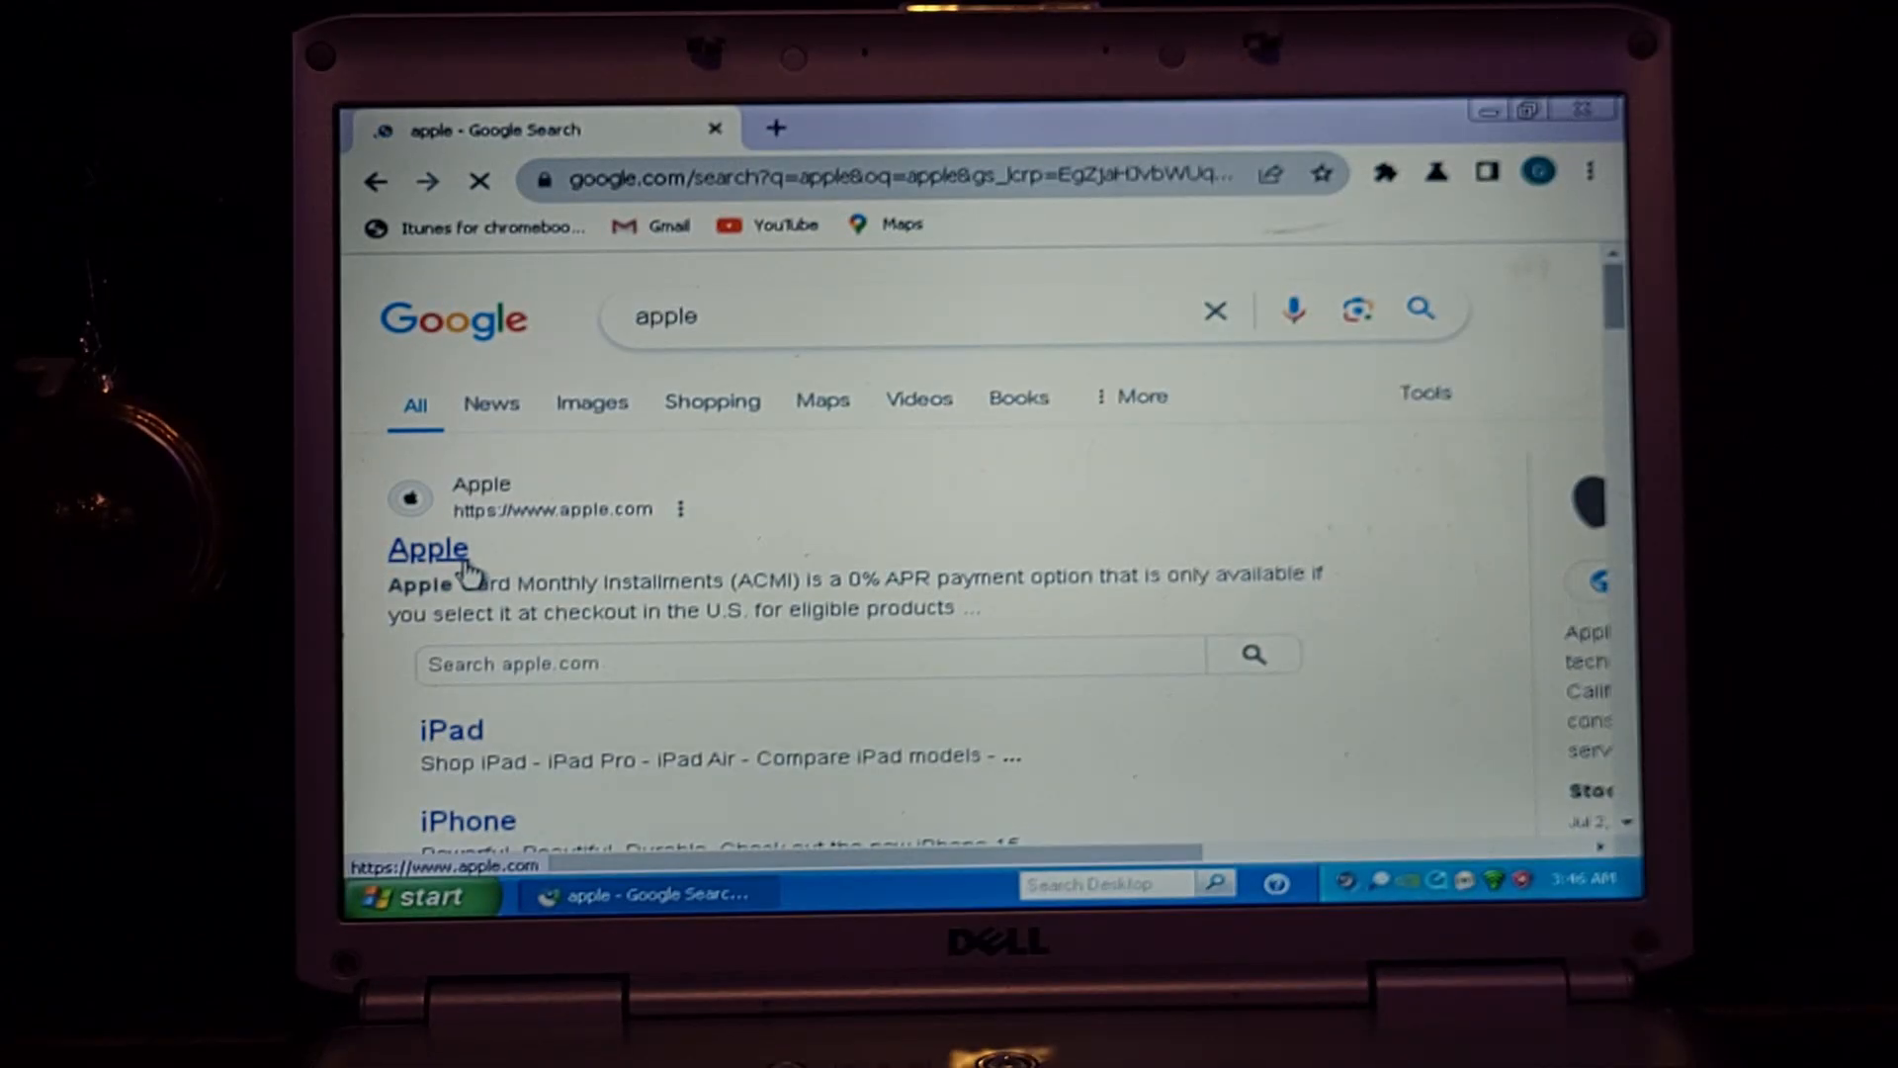
pyautogui.click(427, 547)
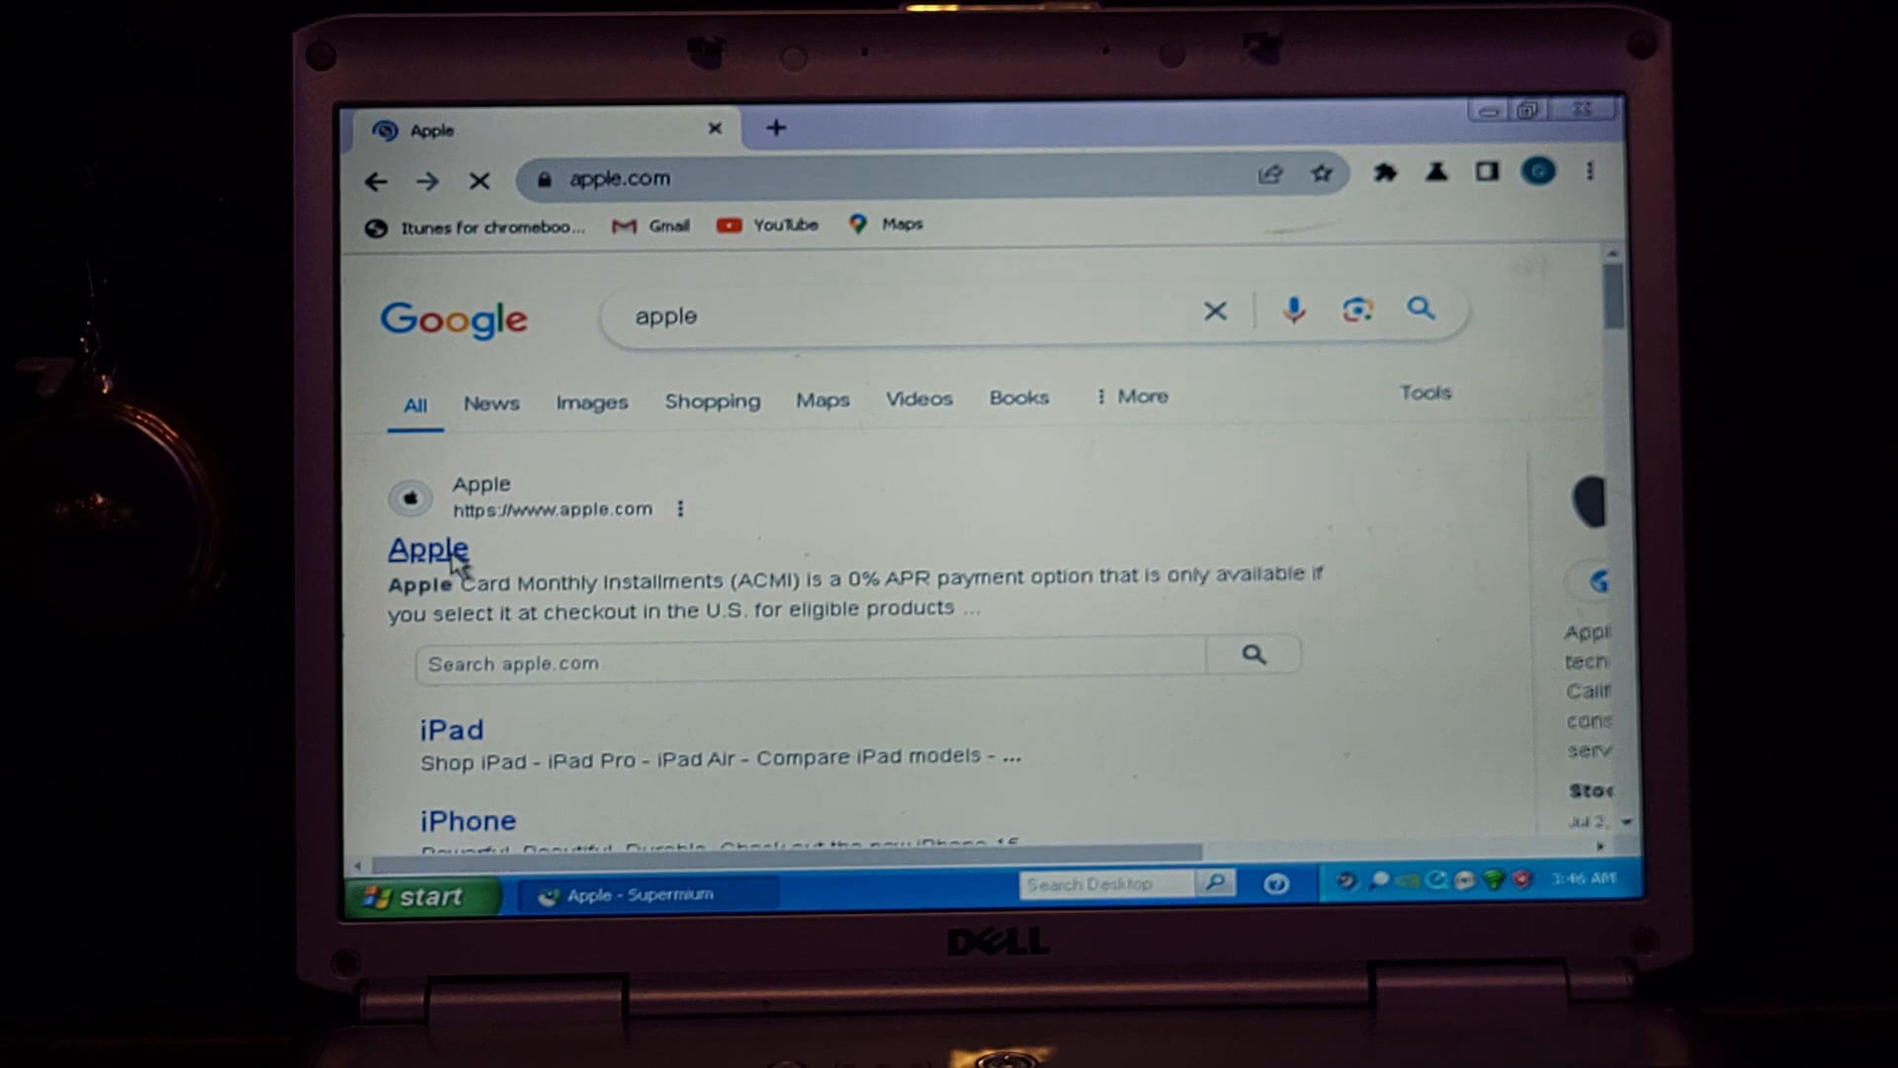
pyautogui.click(427, 550)
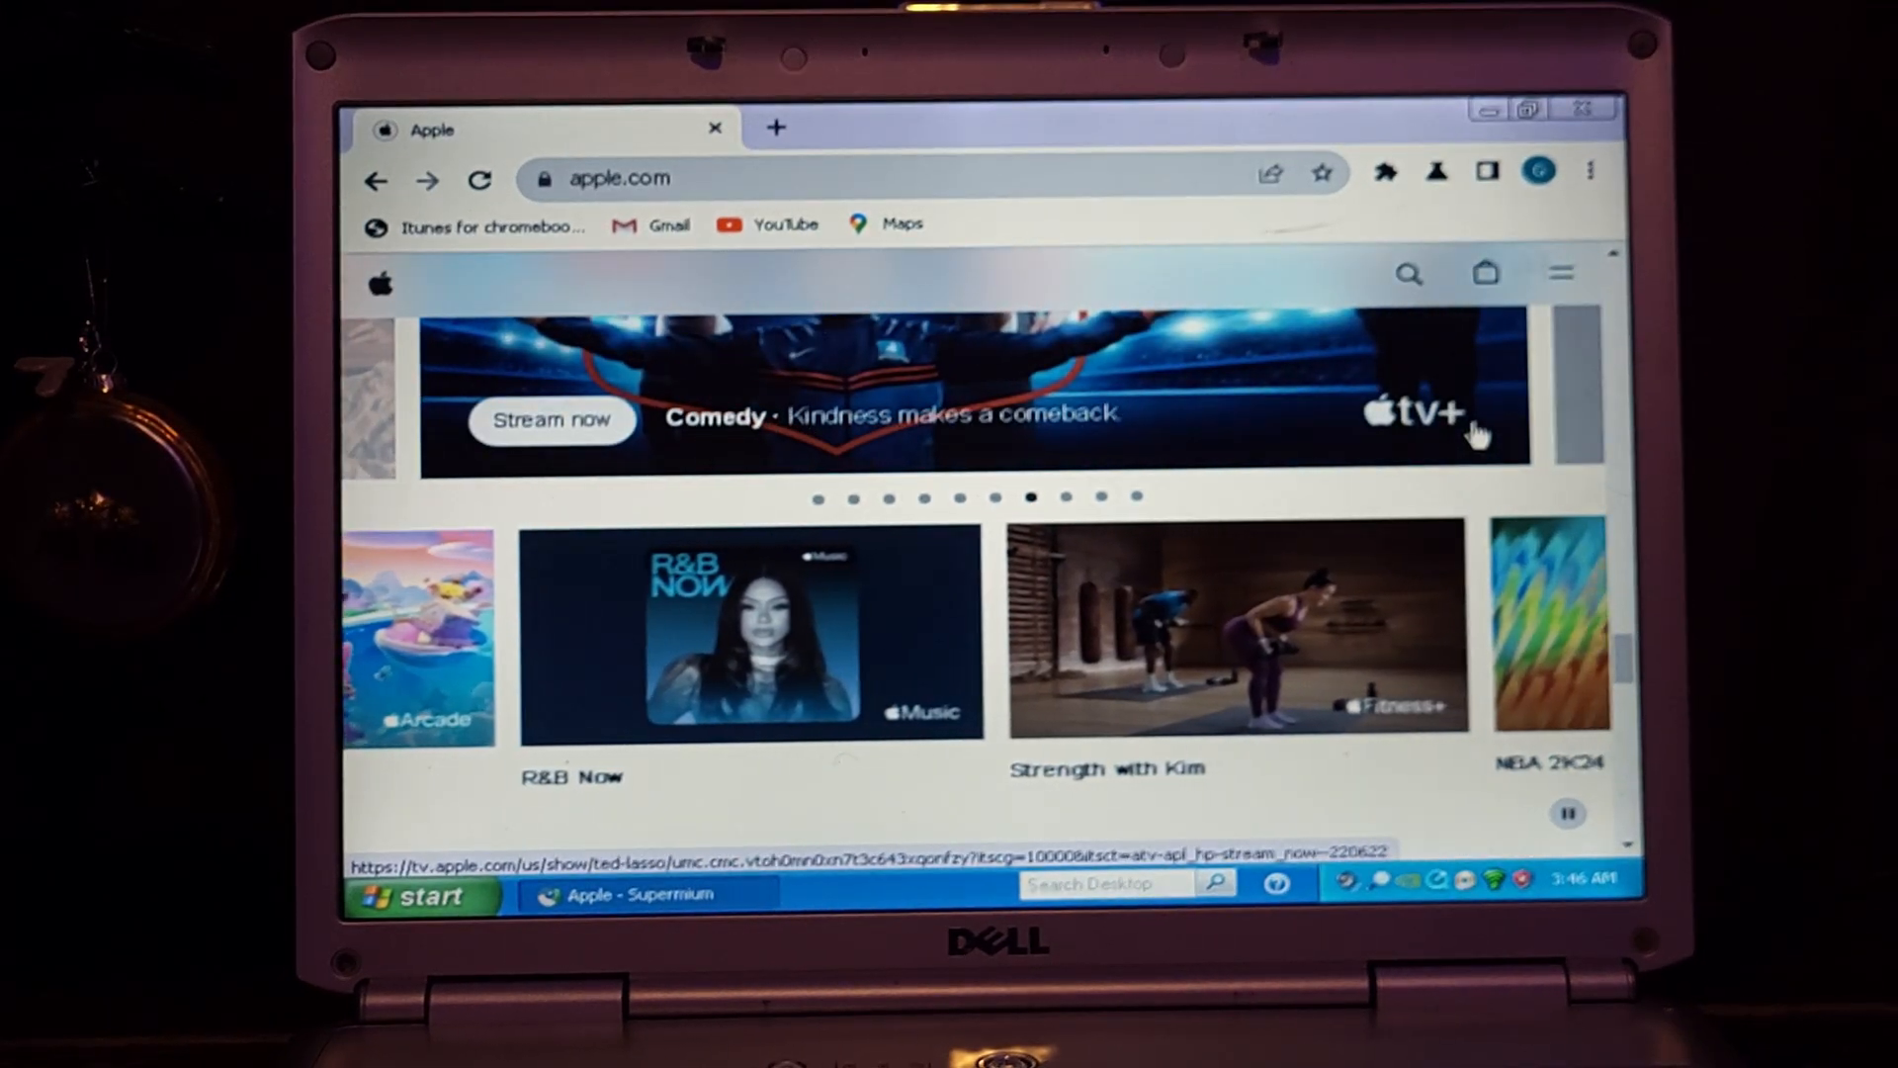
# Step: Minimize the Supermium window with apple.com to reveal the Windows XP desktop
pyautogui.scroll(-3)
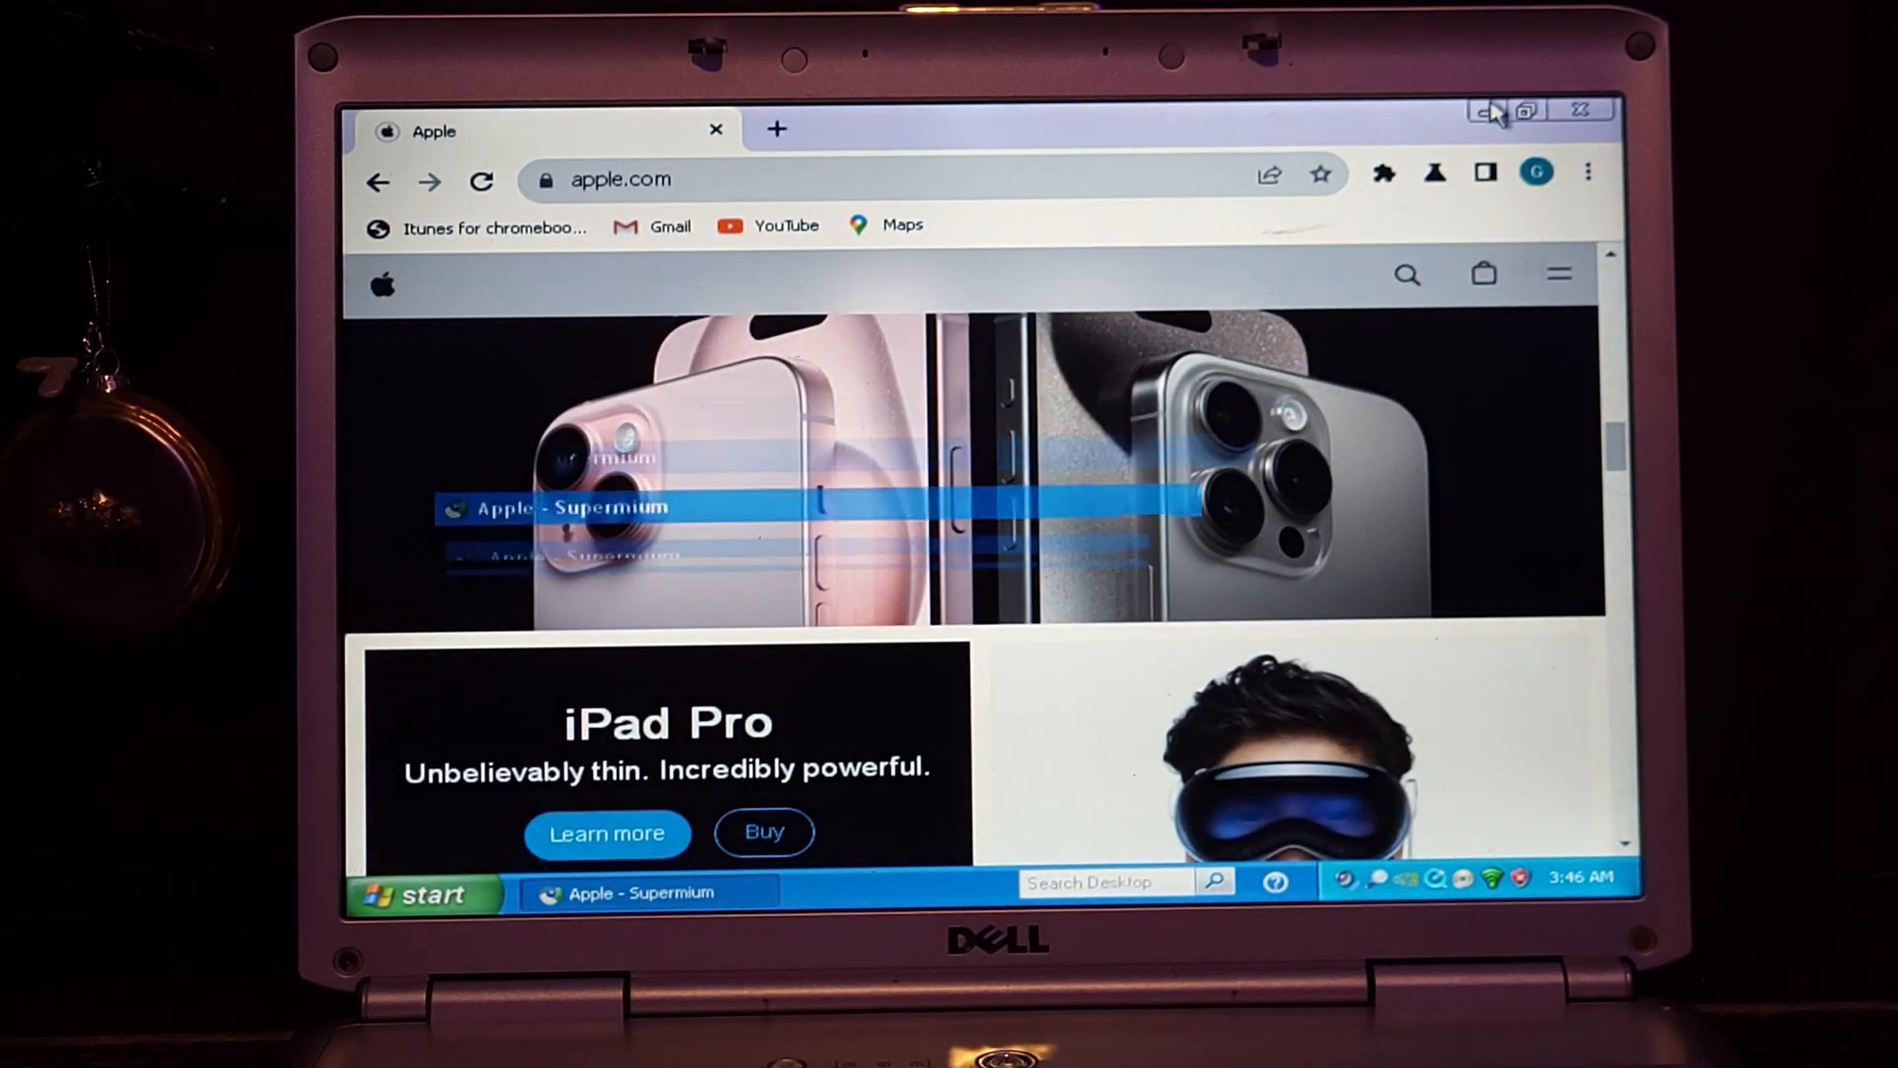
pyautogui.click(1487, 111)
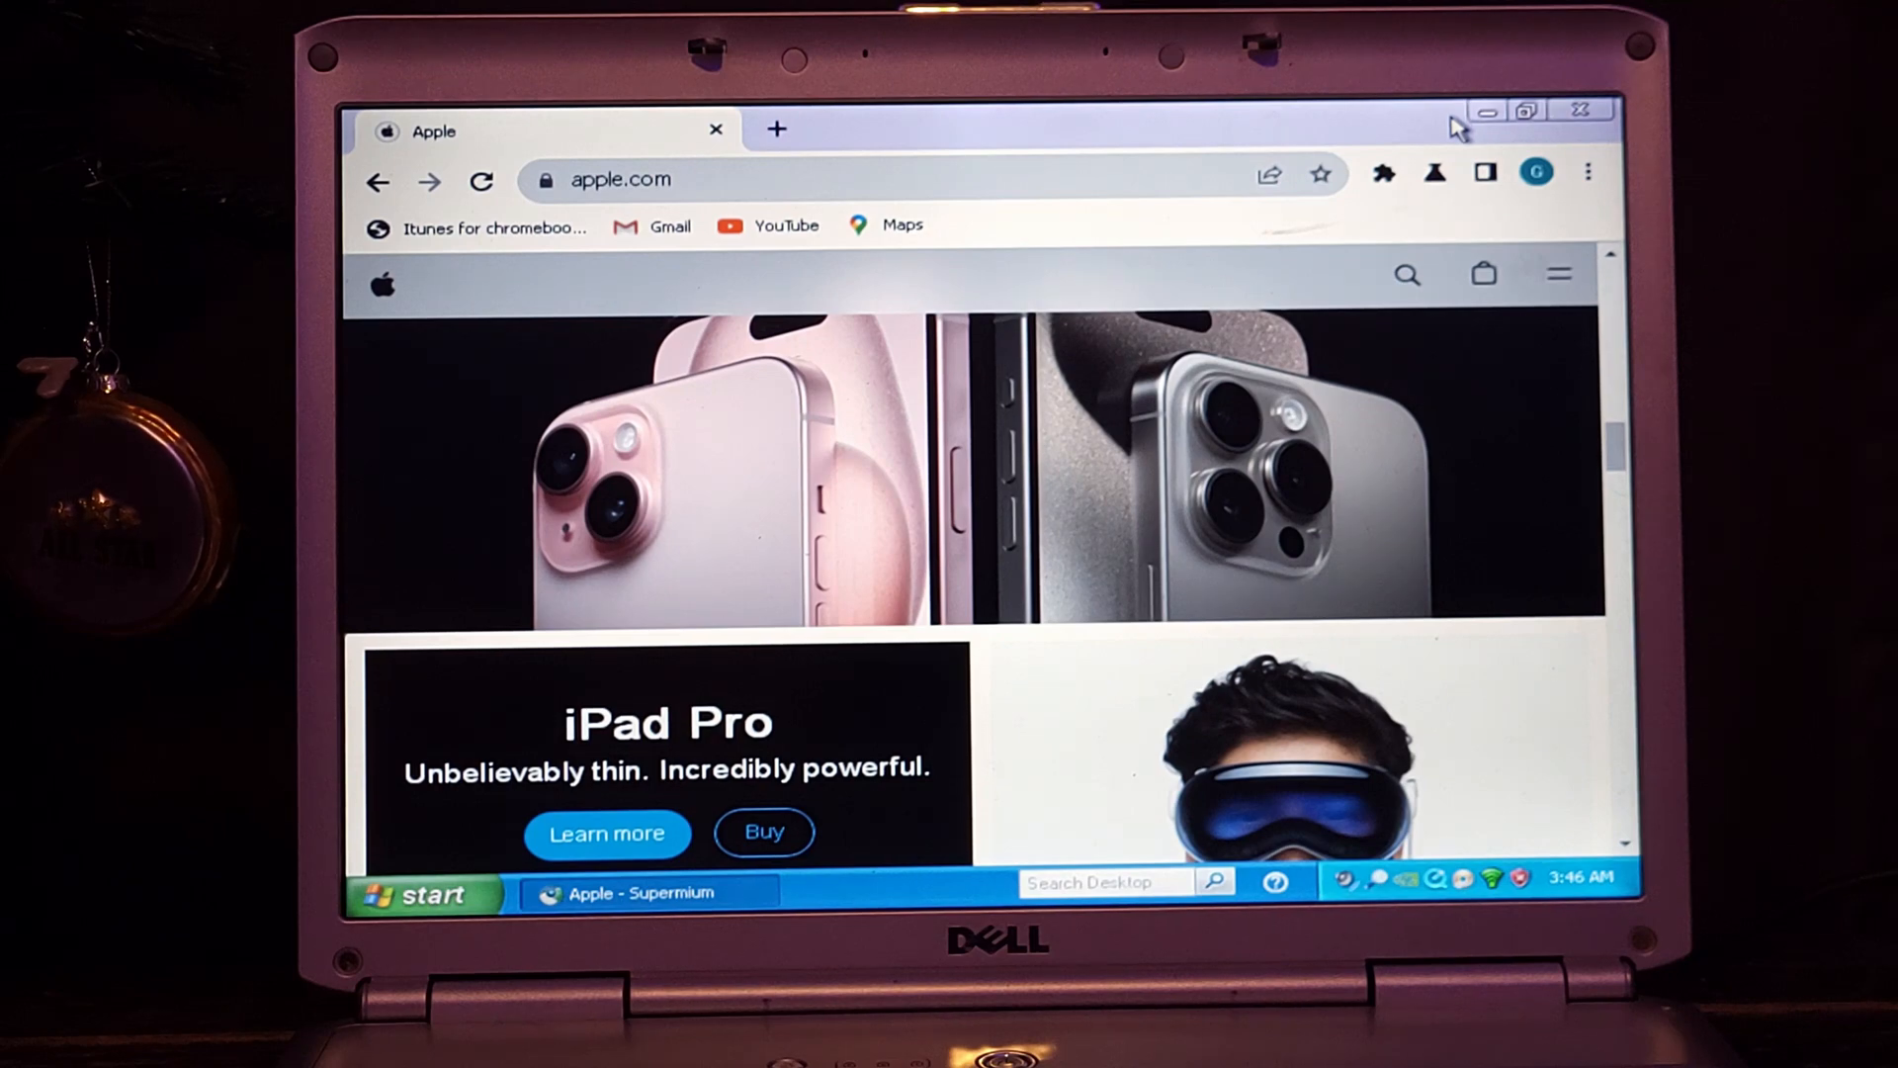
pyautogui.click(1485, 111)
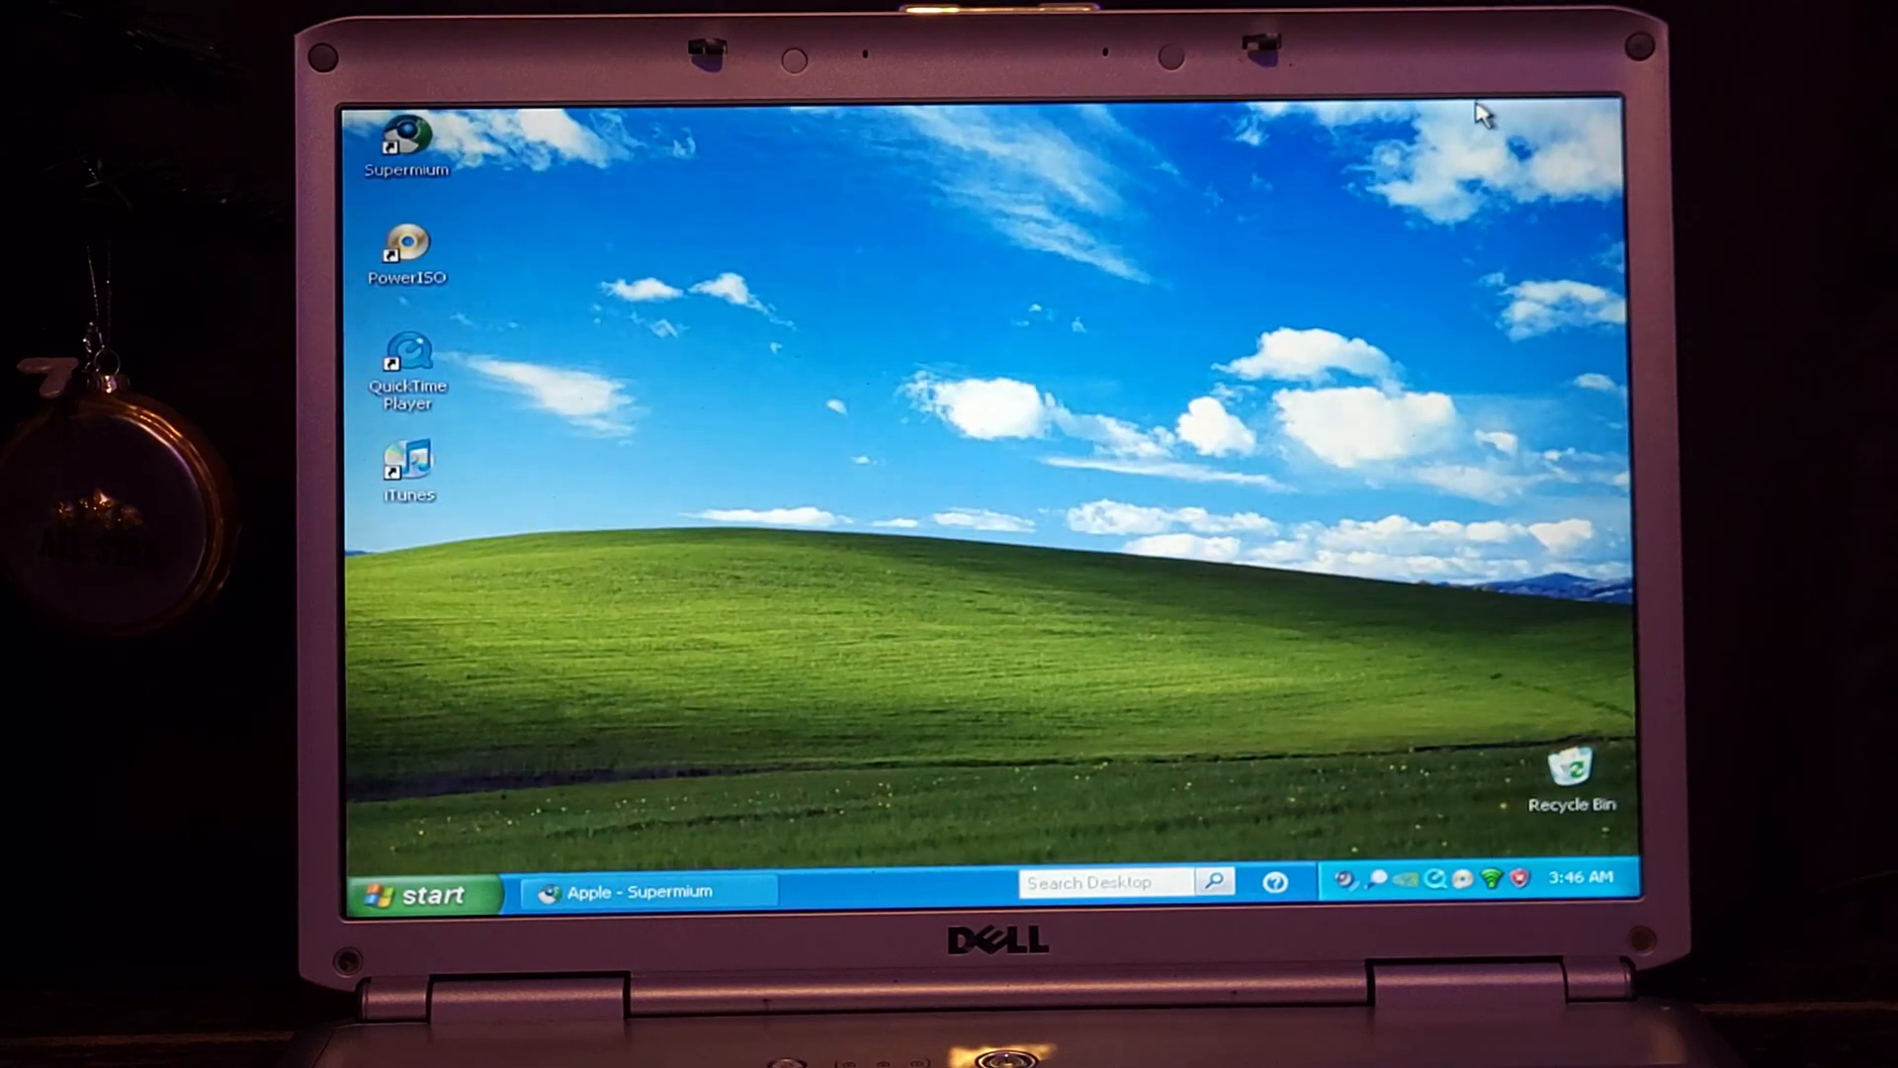
pyautogui.moveTo(1206, 282)
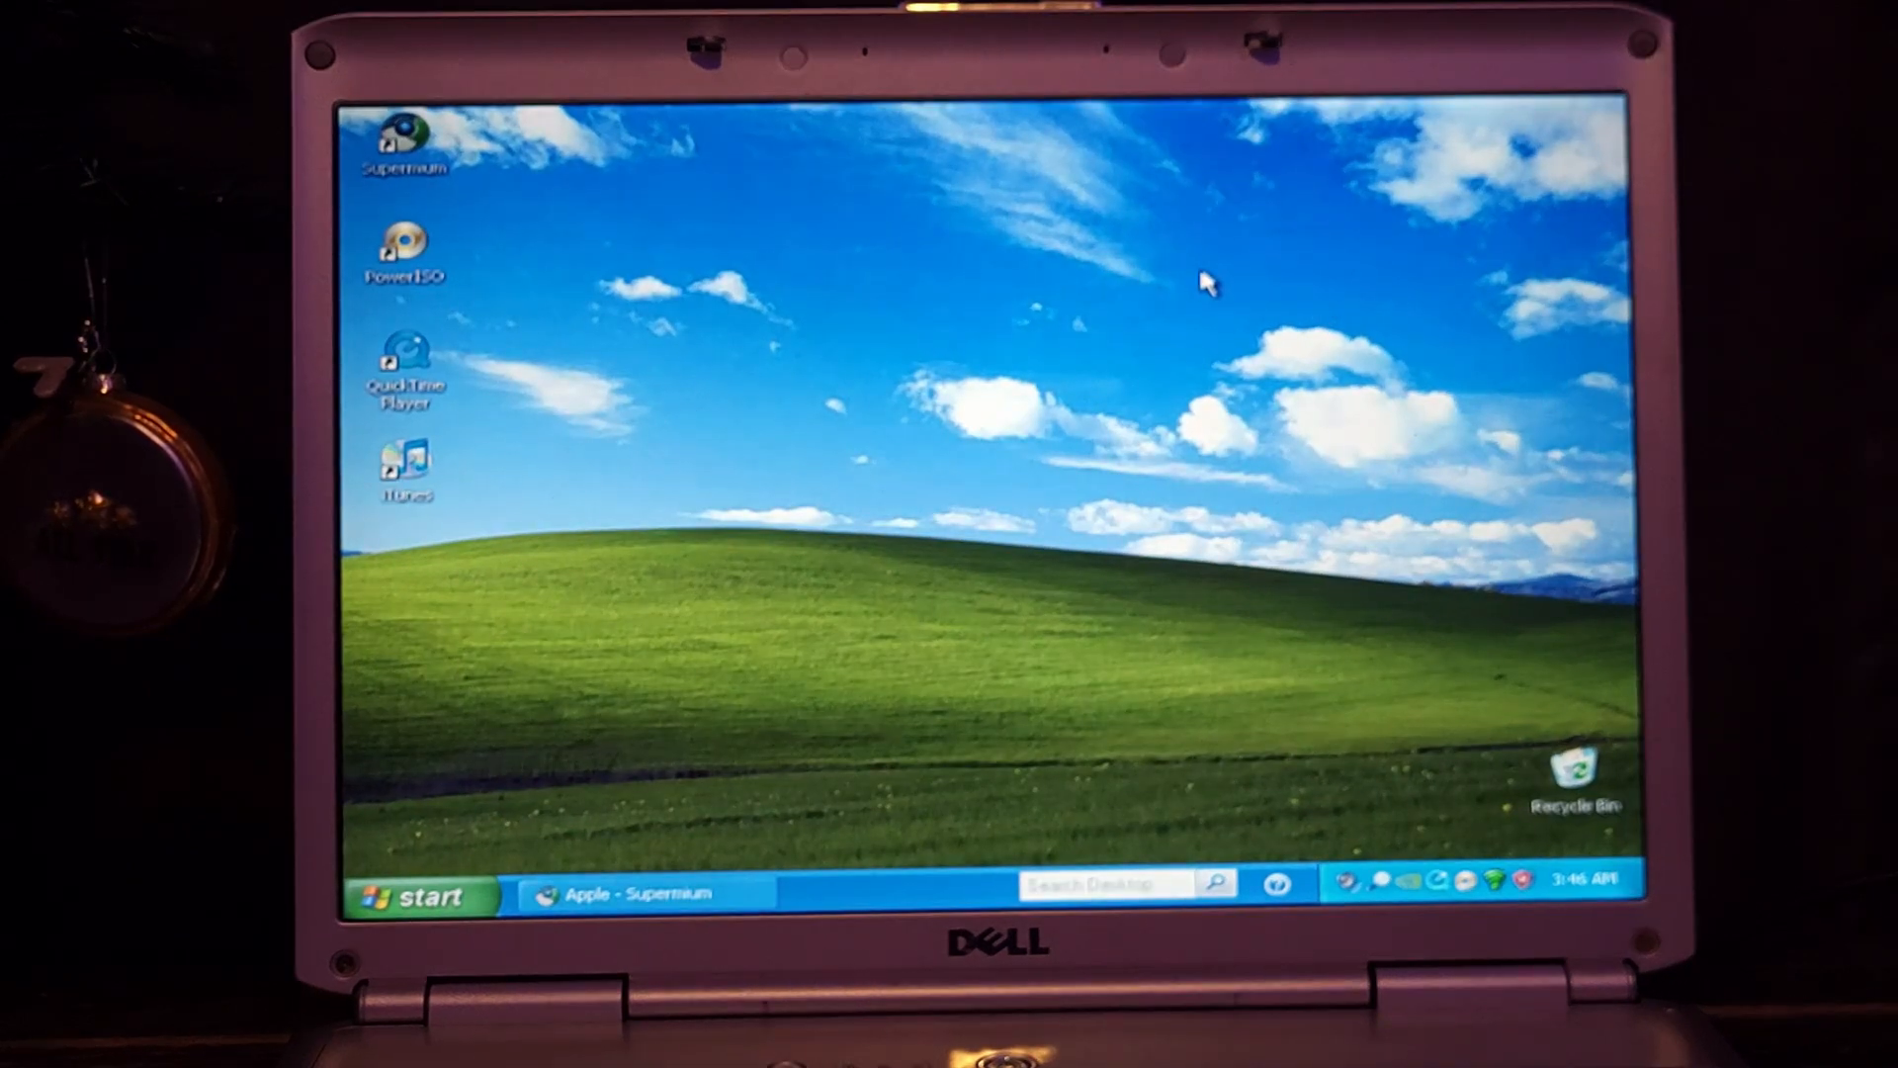
pyautogui.moveTo(1125, 255)
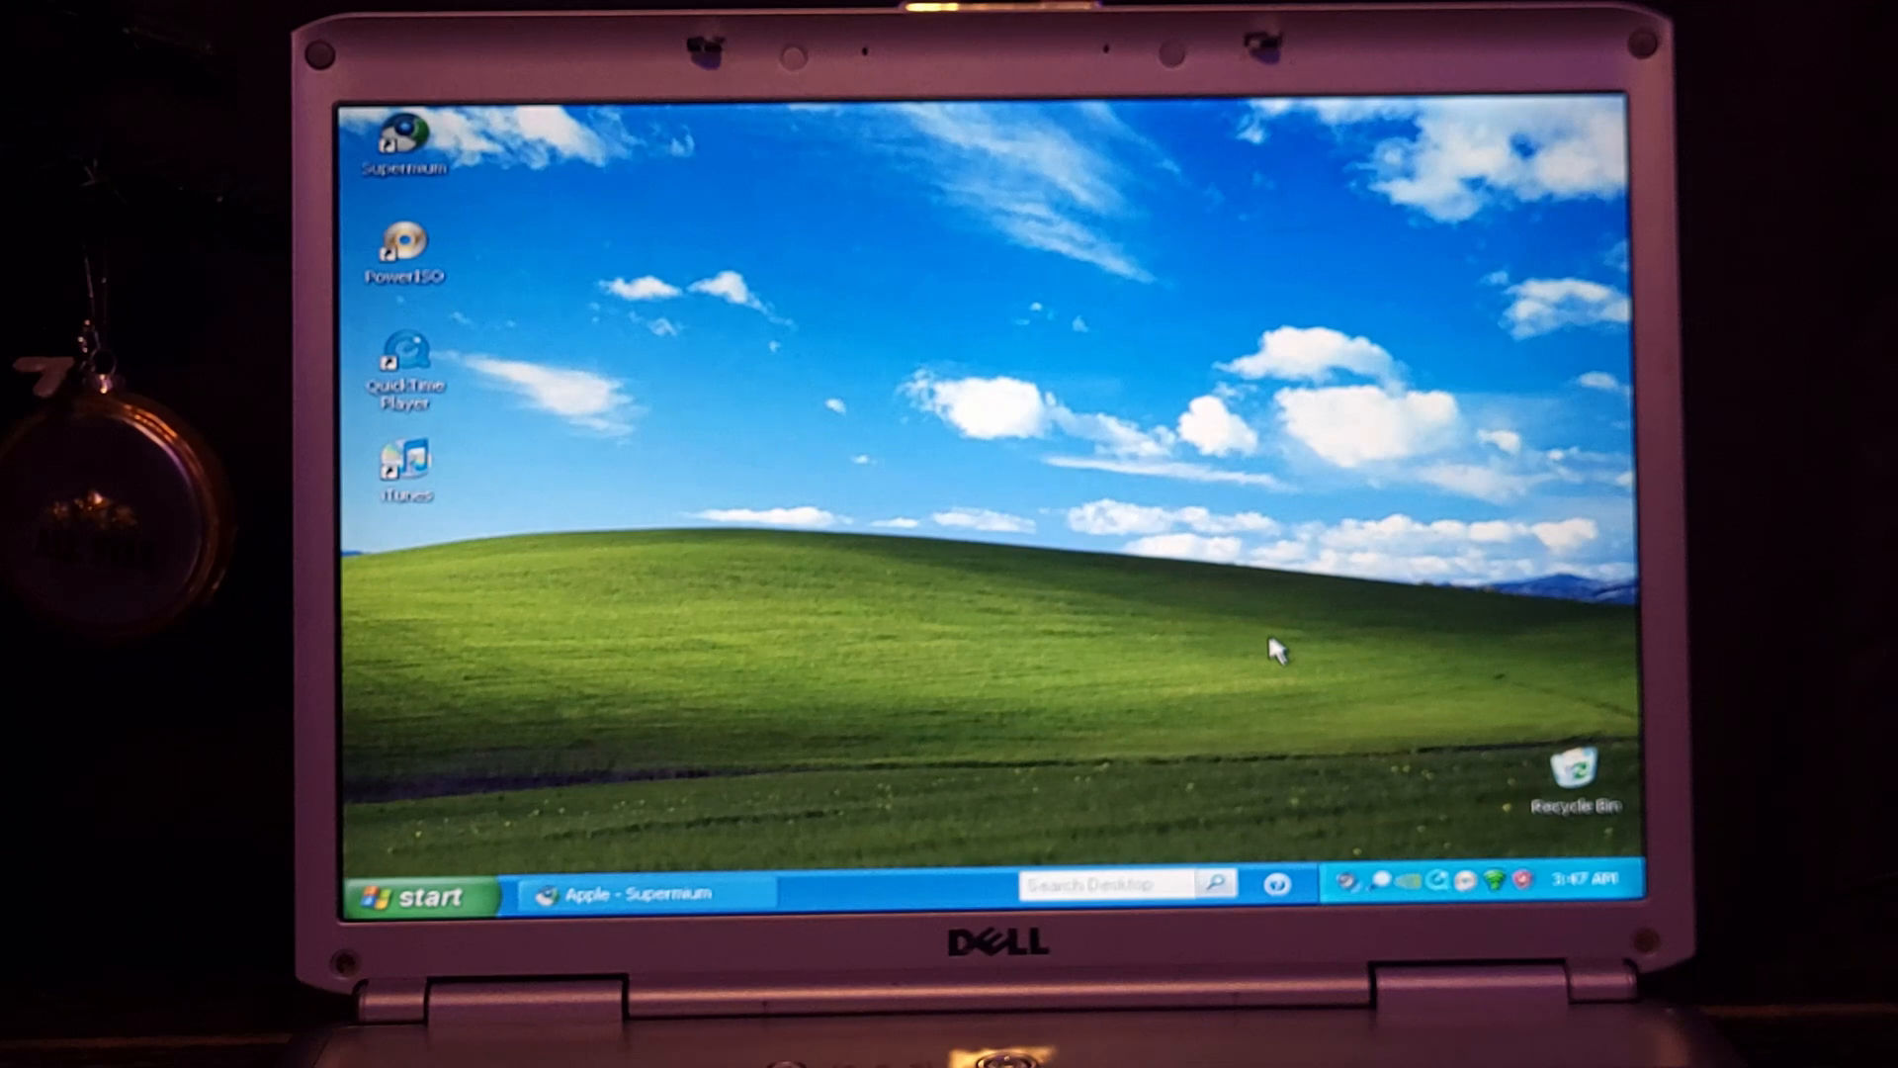
pyautogui.moveTo(348, 351)
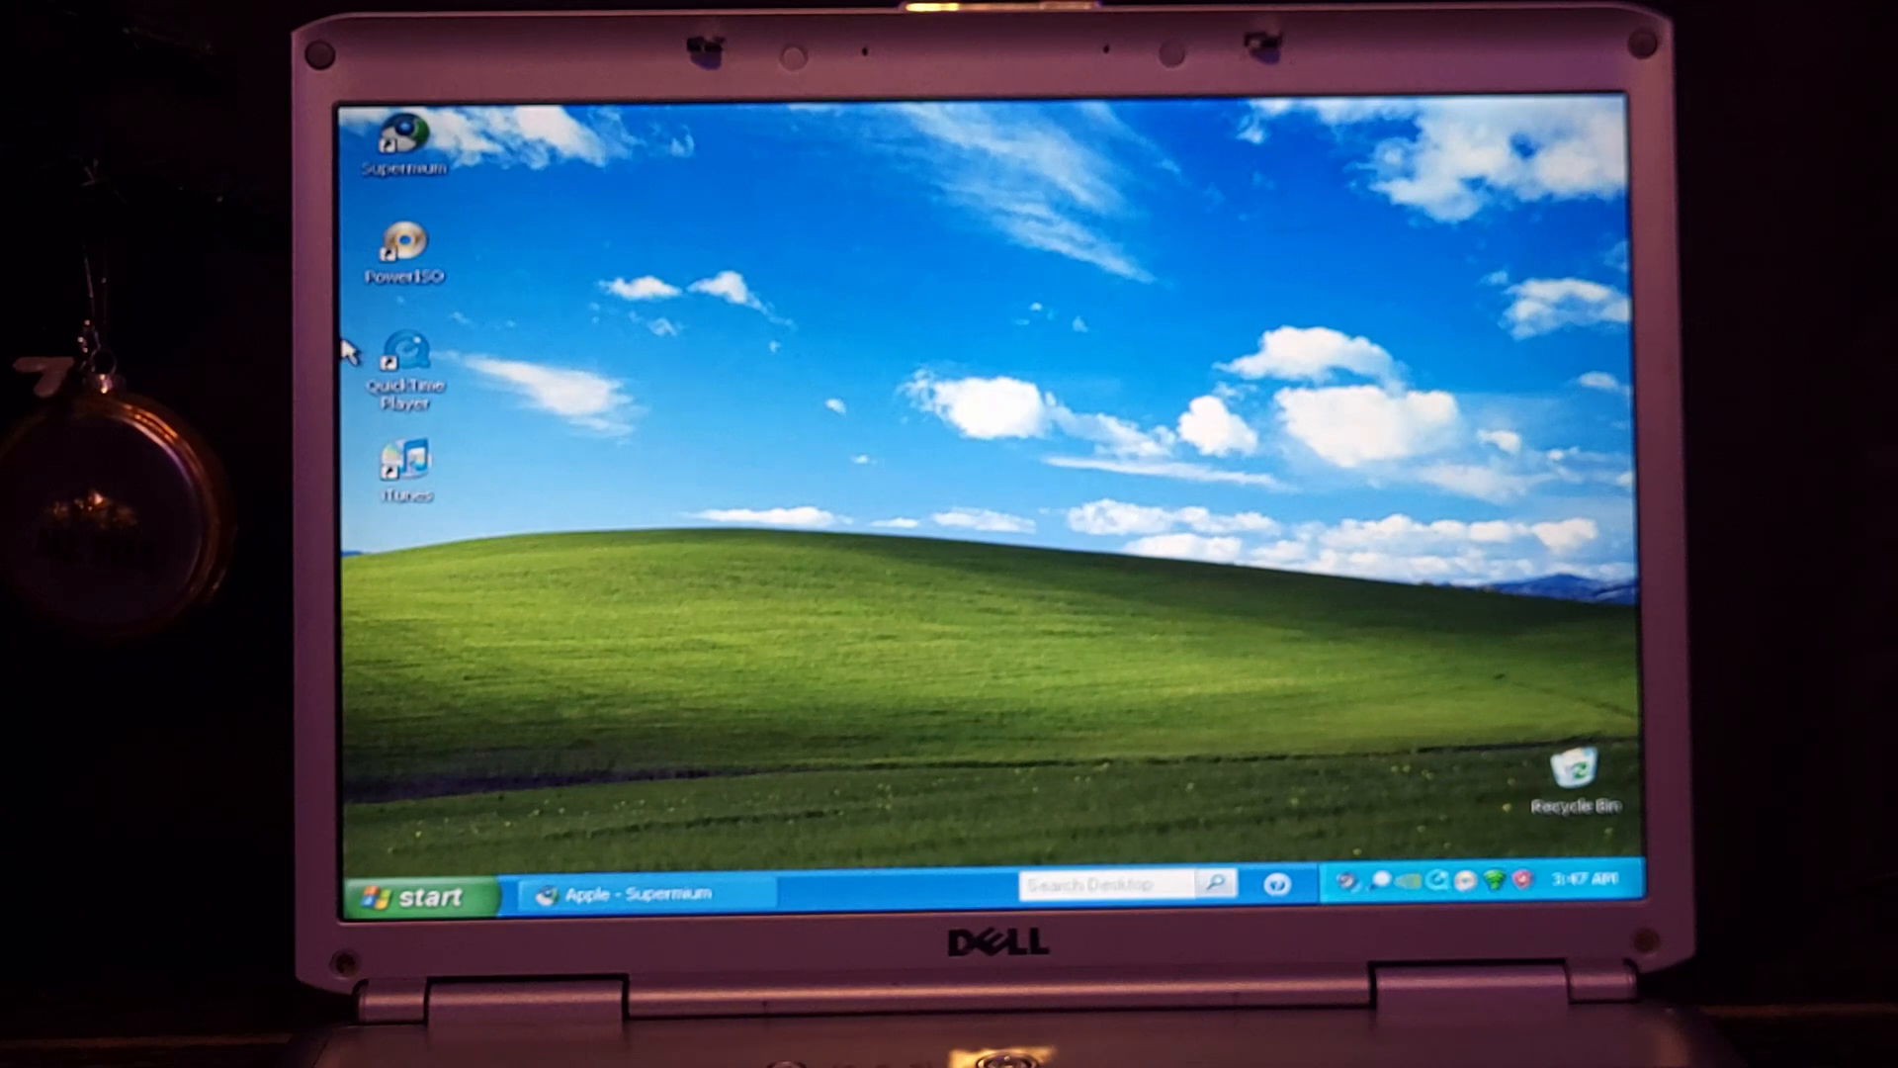
pyautogui.moveTo(763, 417)
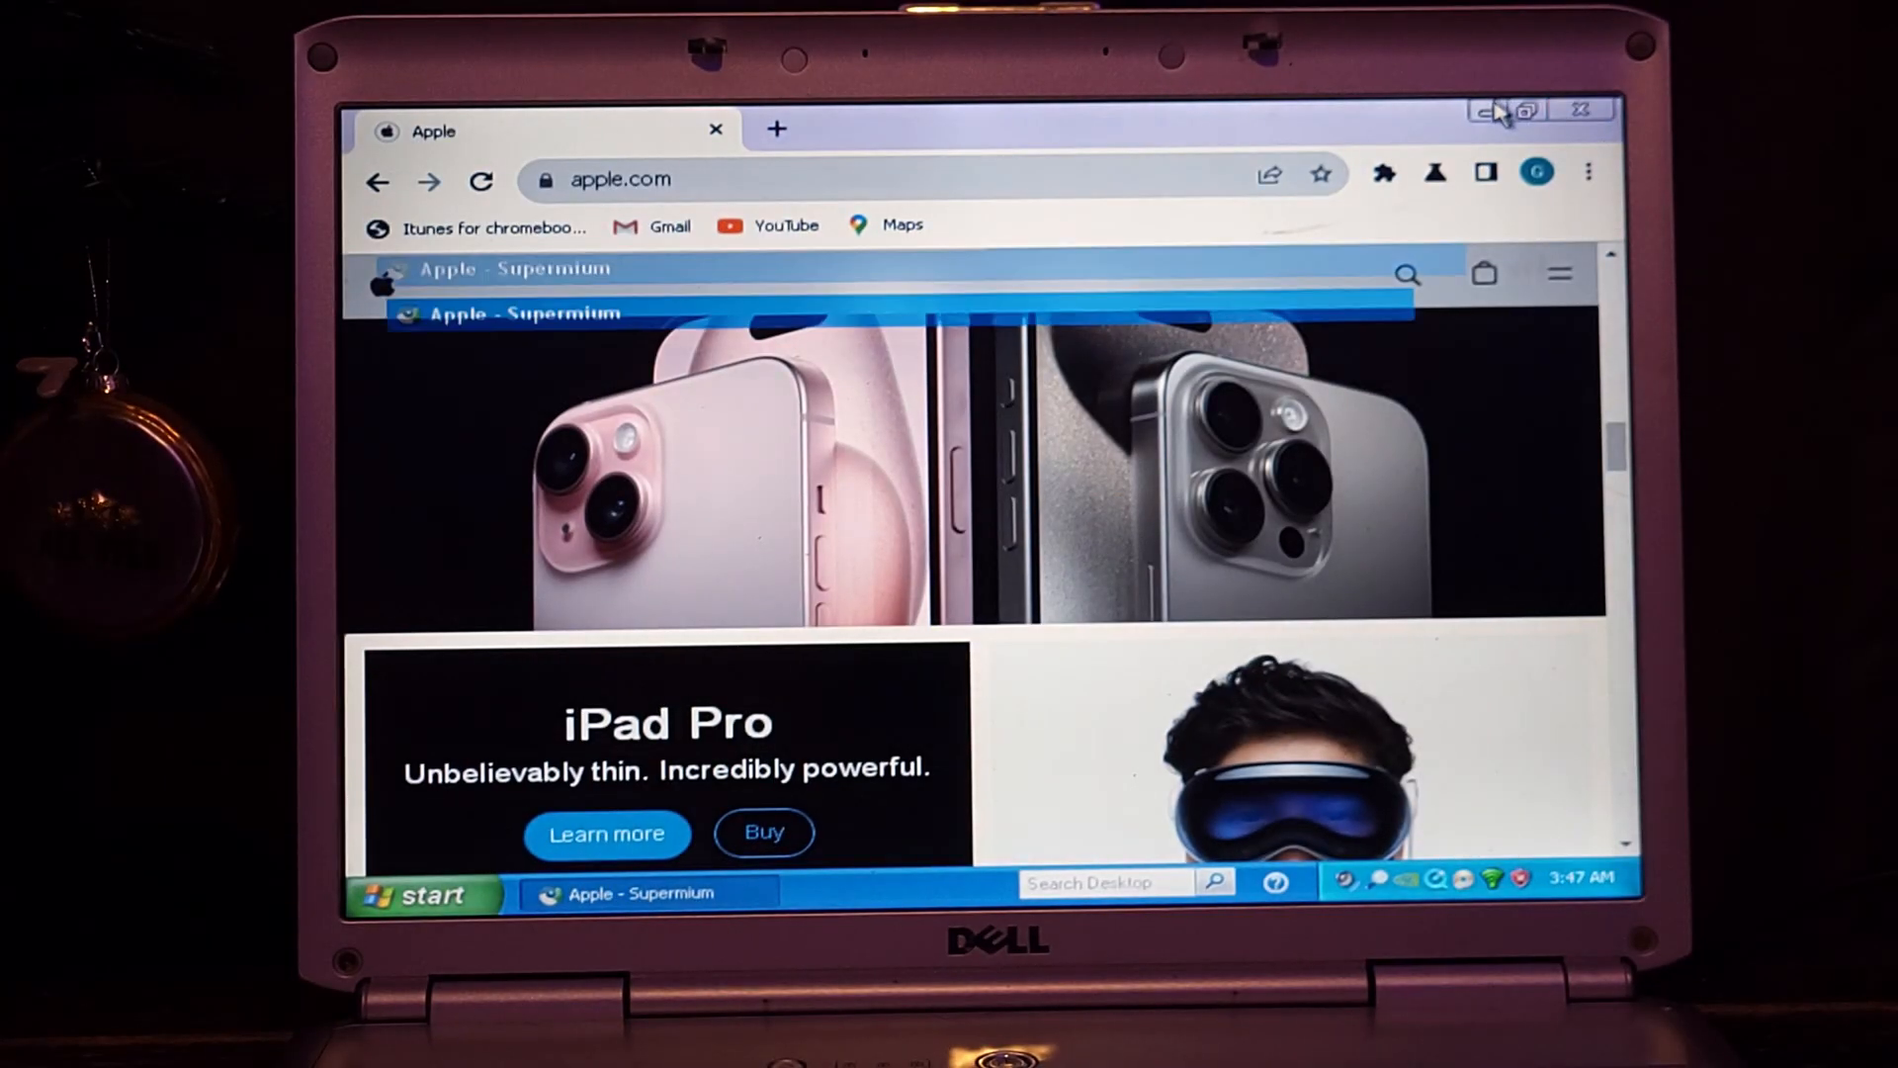
pyautogui.click(1483, 111)
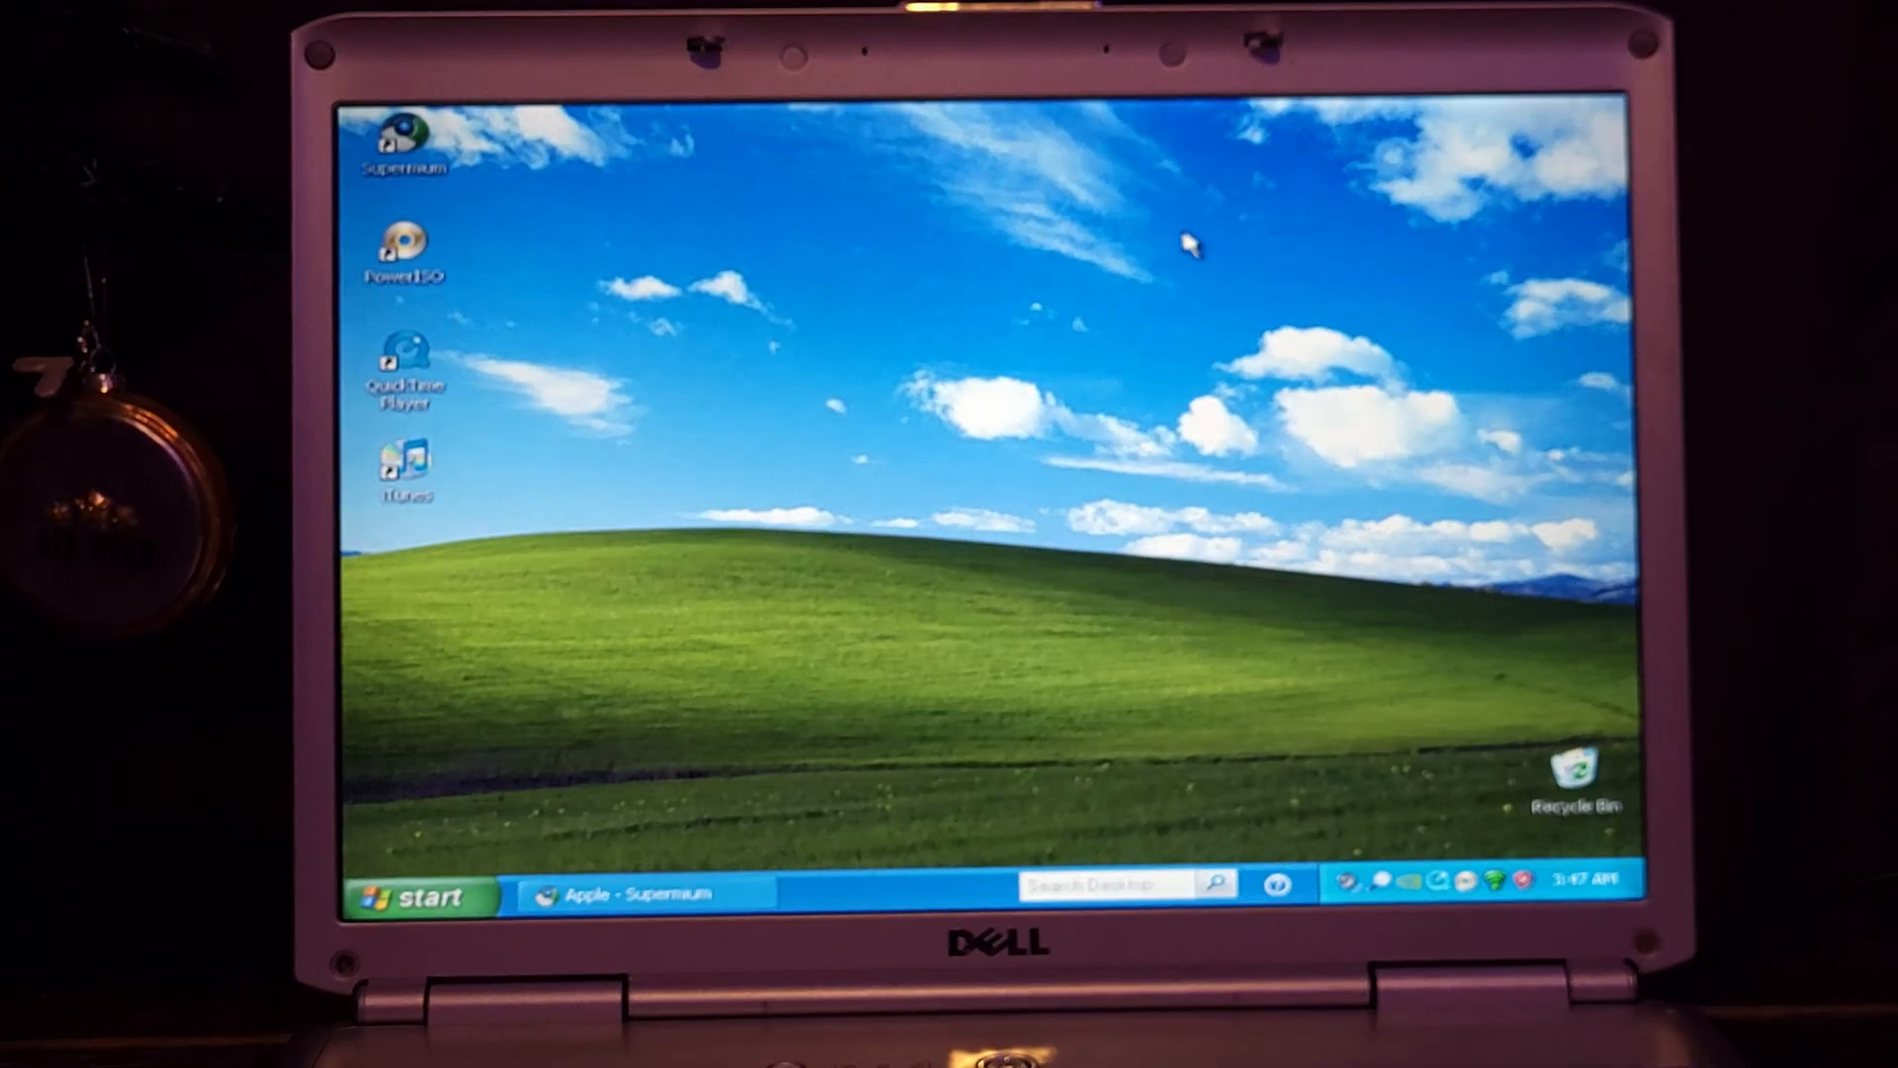
pyautogui.moveTo(757, 121)
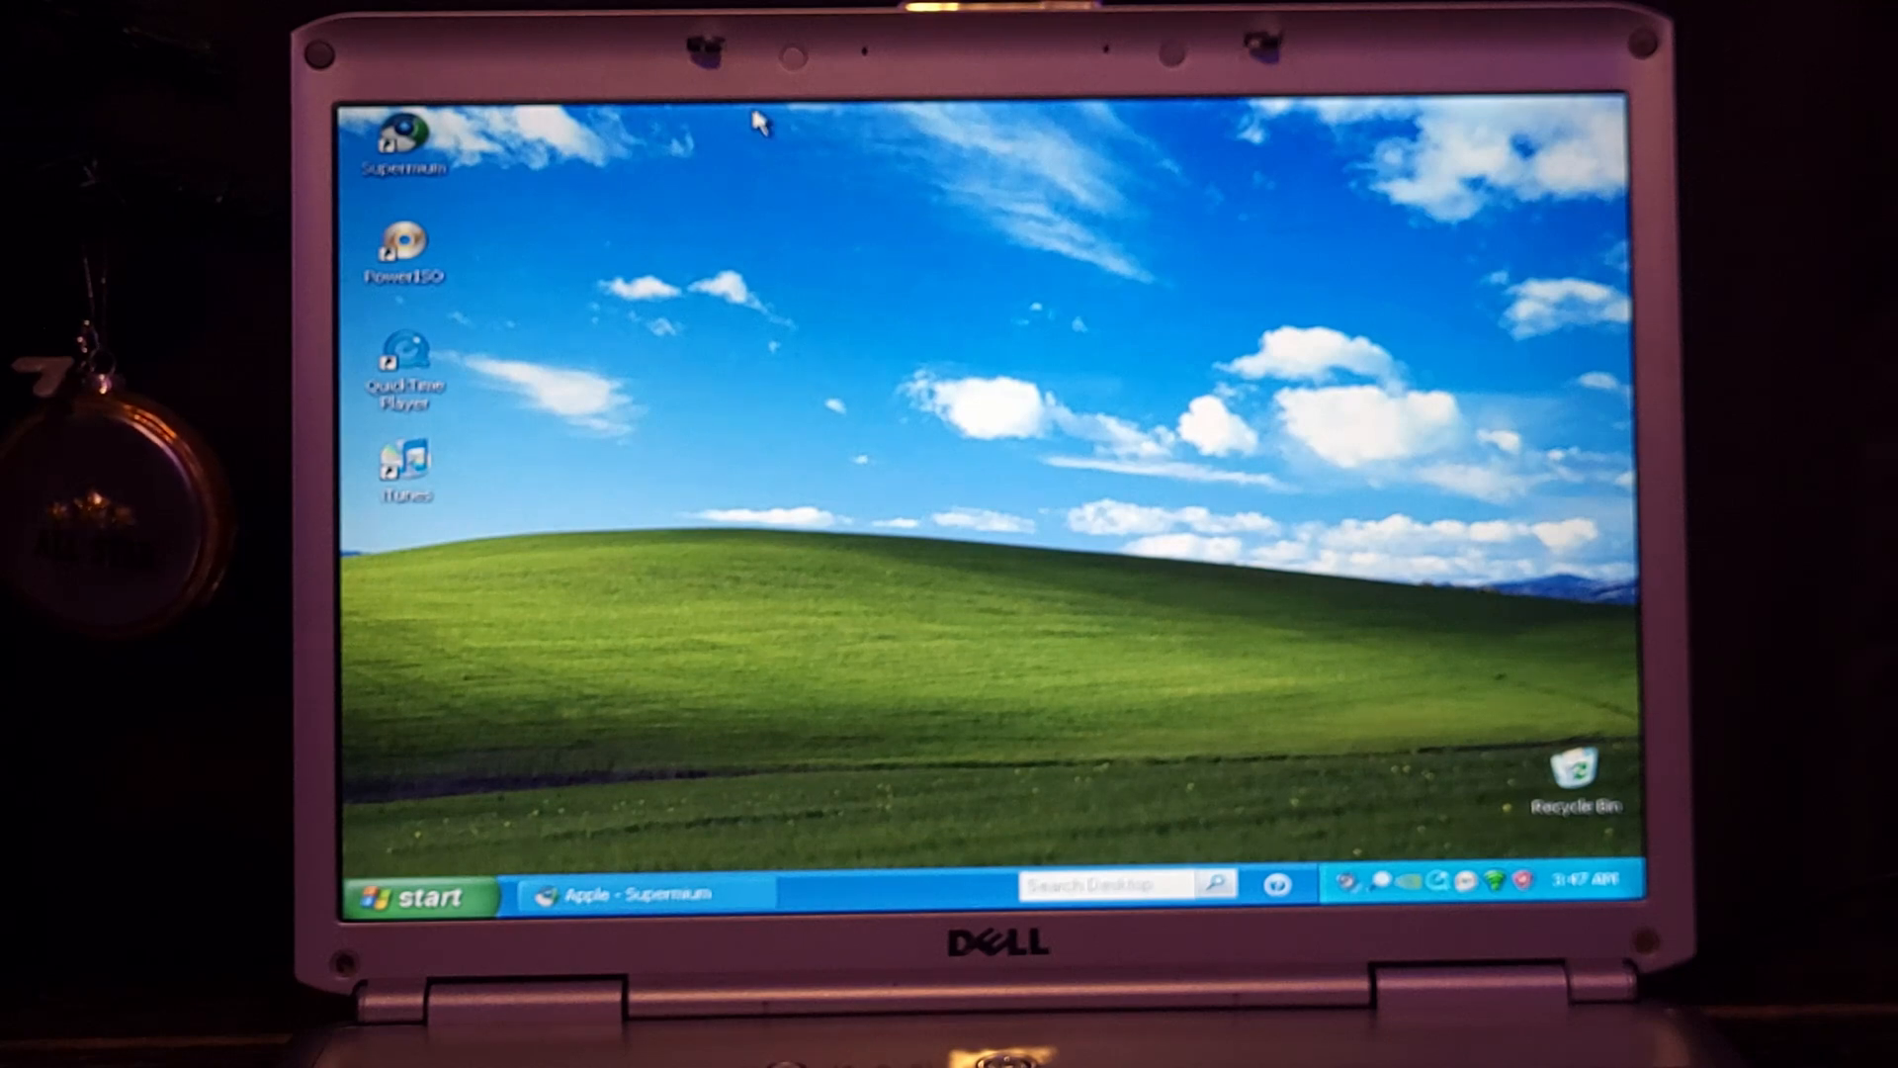
pyautogui.moveTo(500, 200)
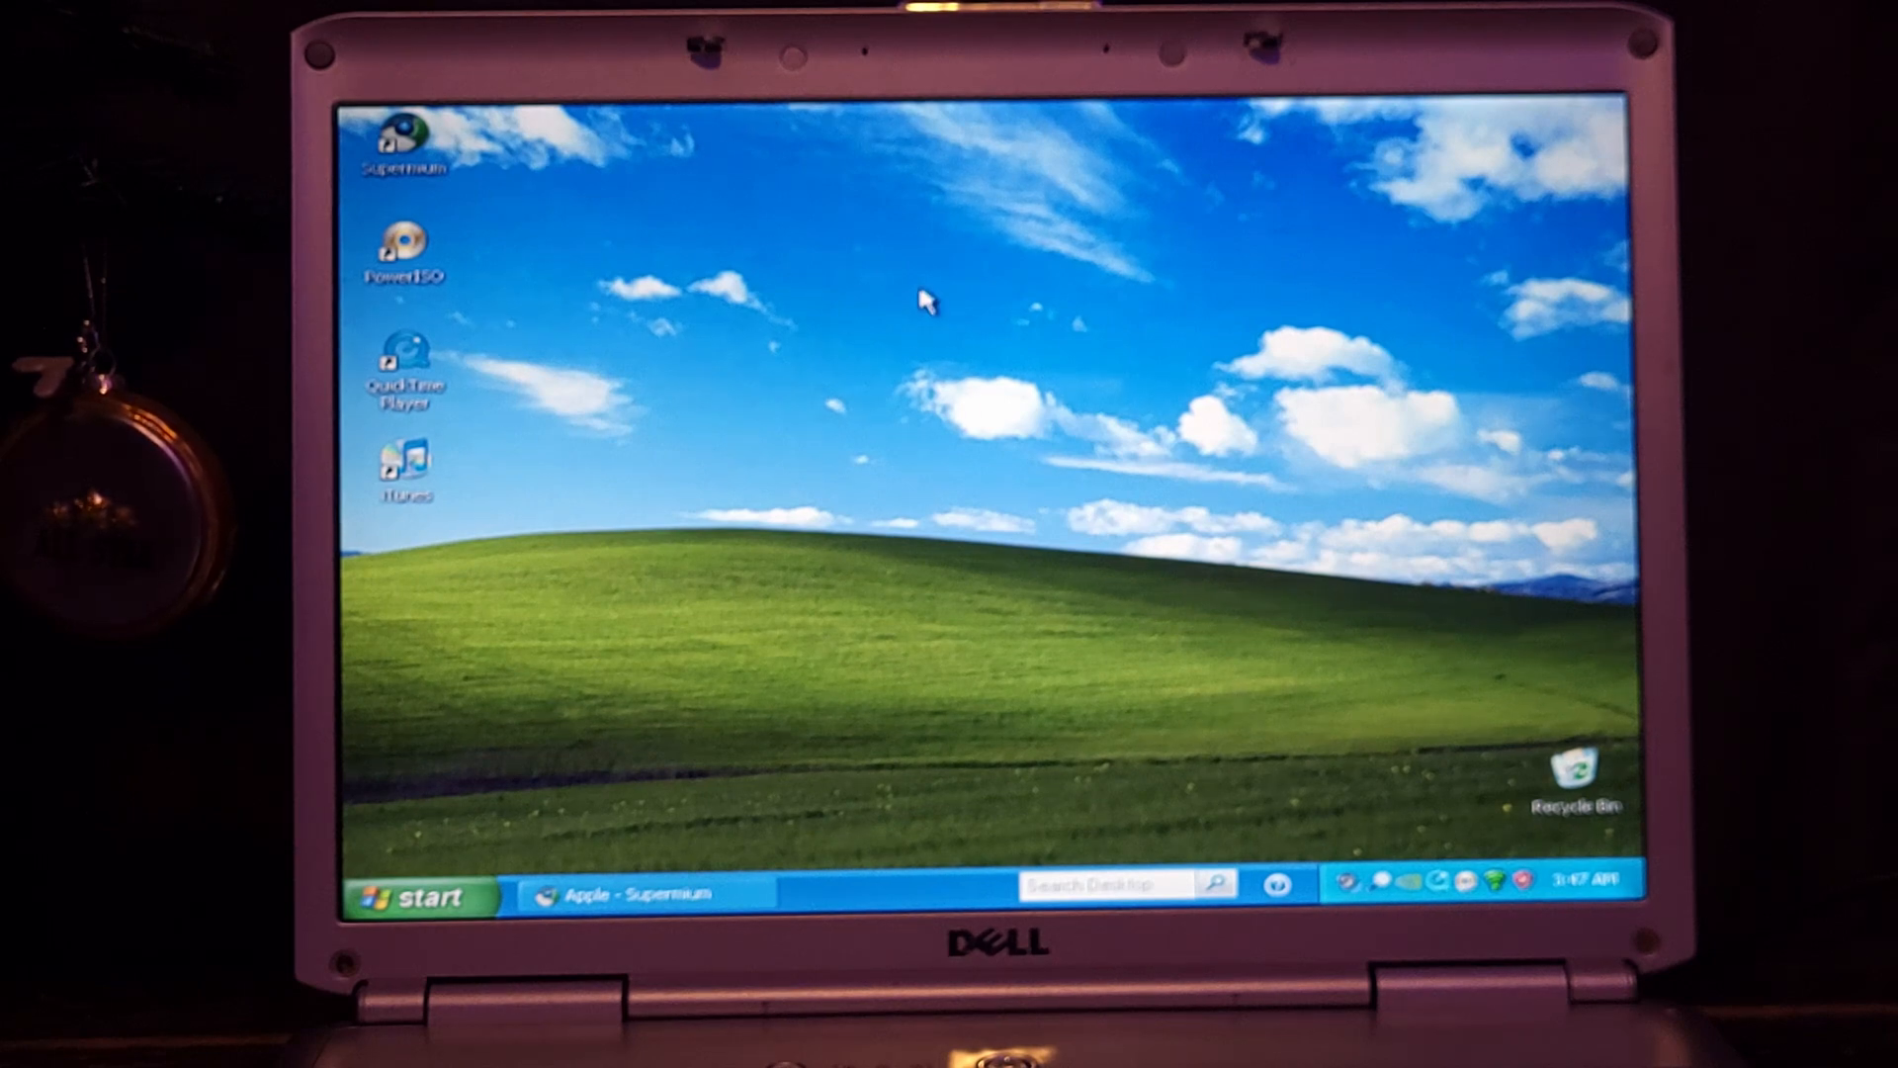
pyautogui.moveTo(951, 301)
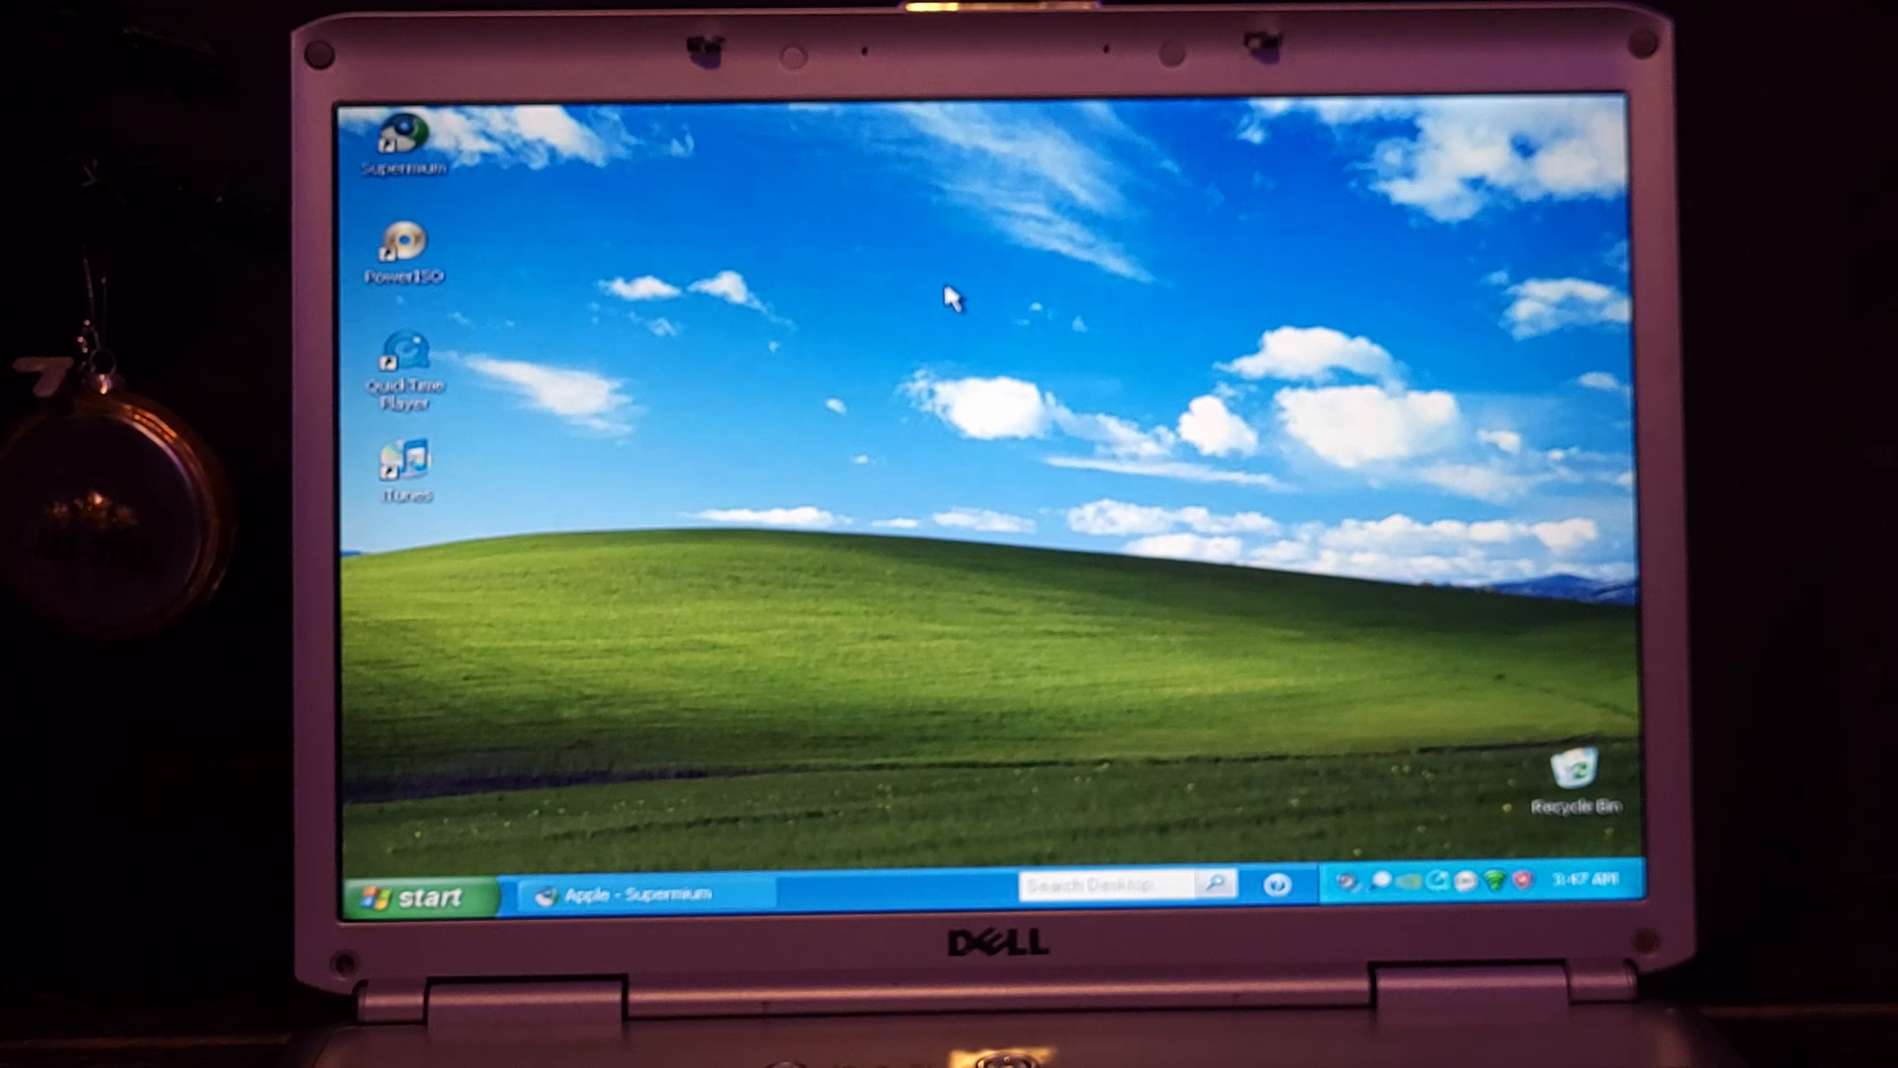
pyautogui.moveTo(952, 289)
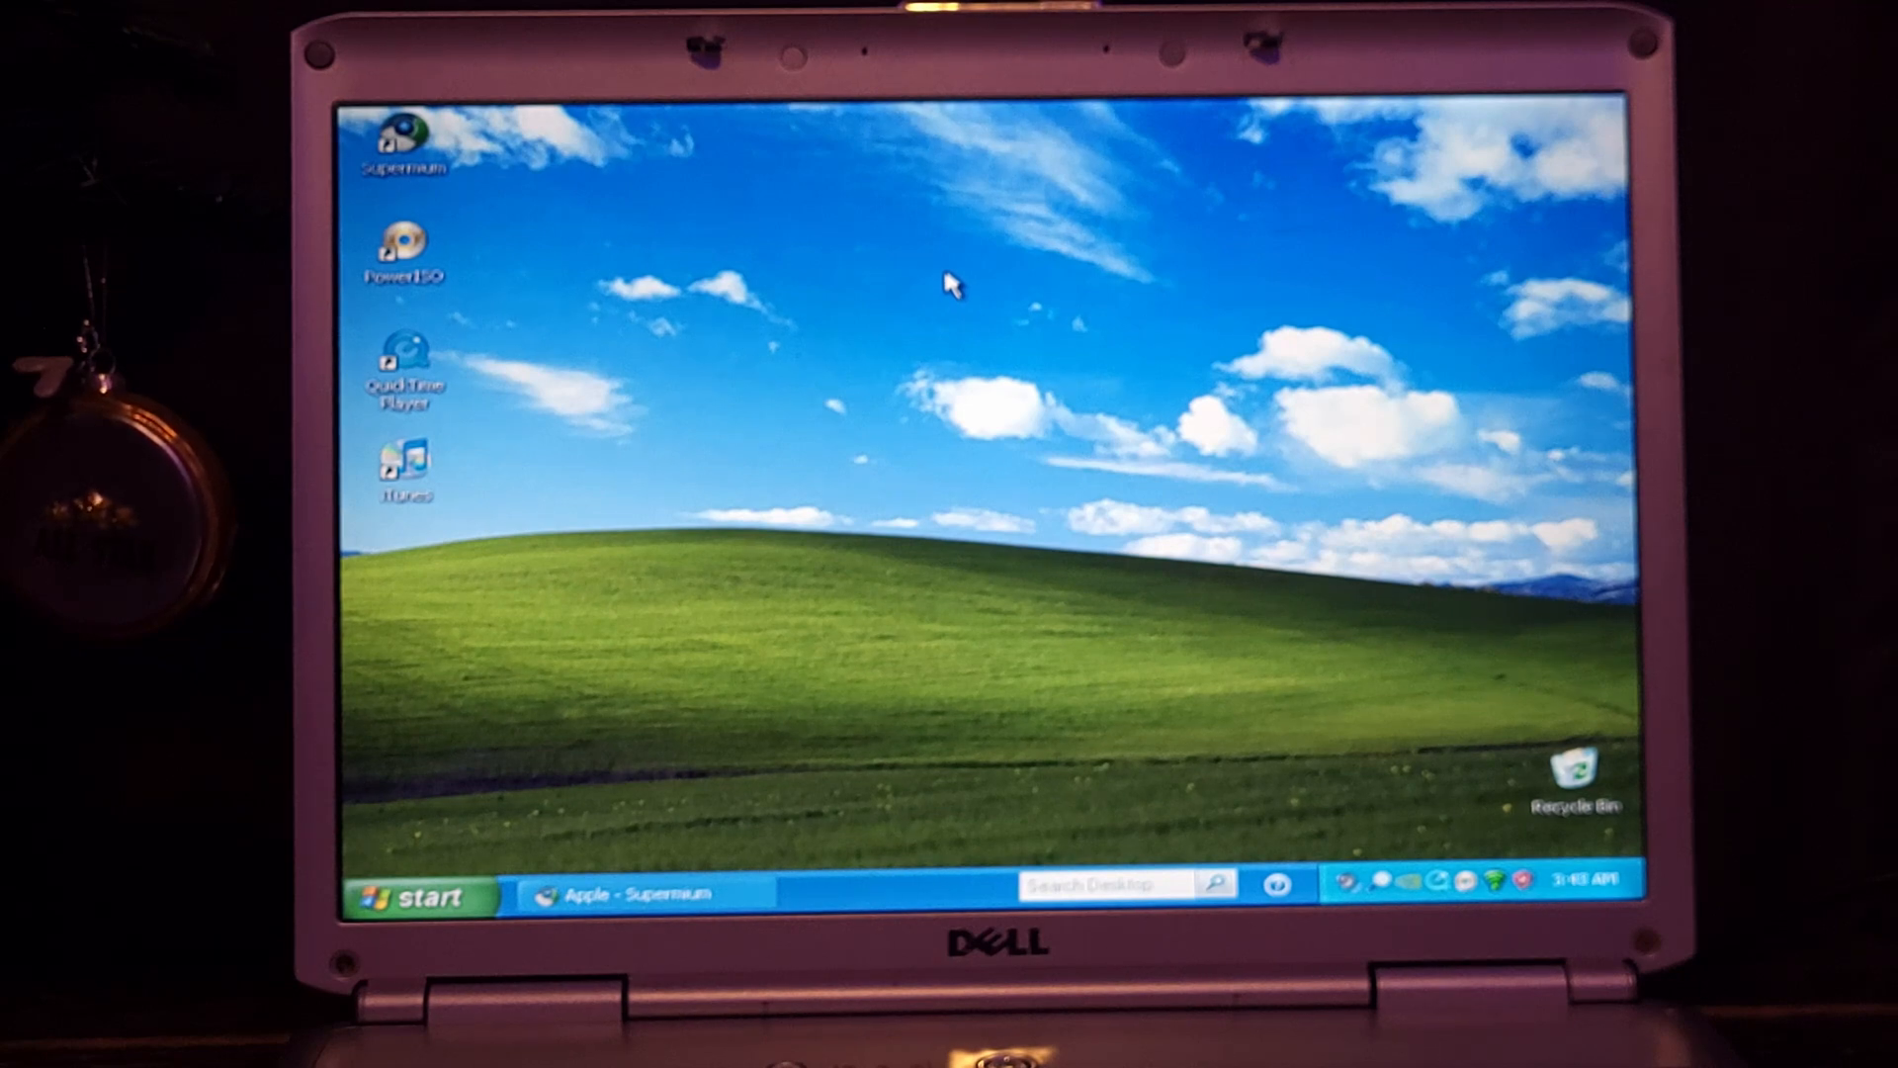
pyautogui.moveTo(1028, 271)
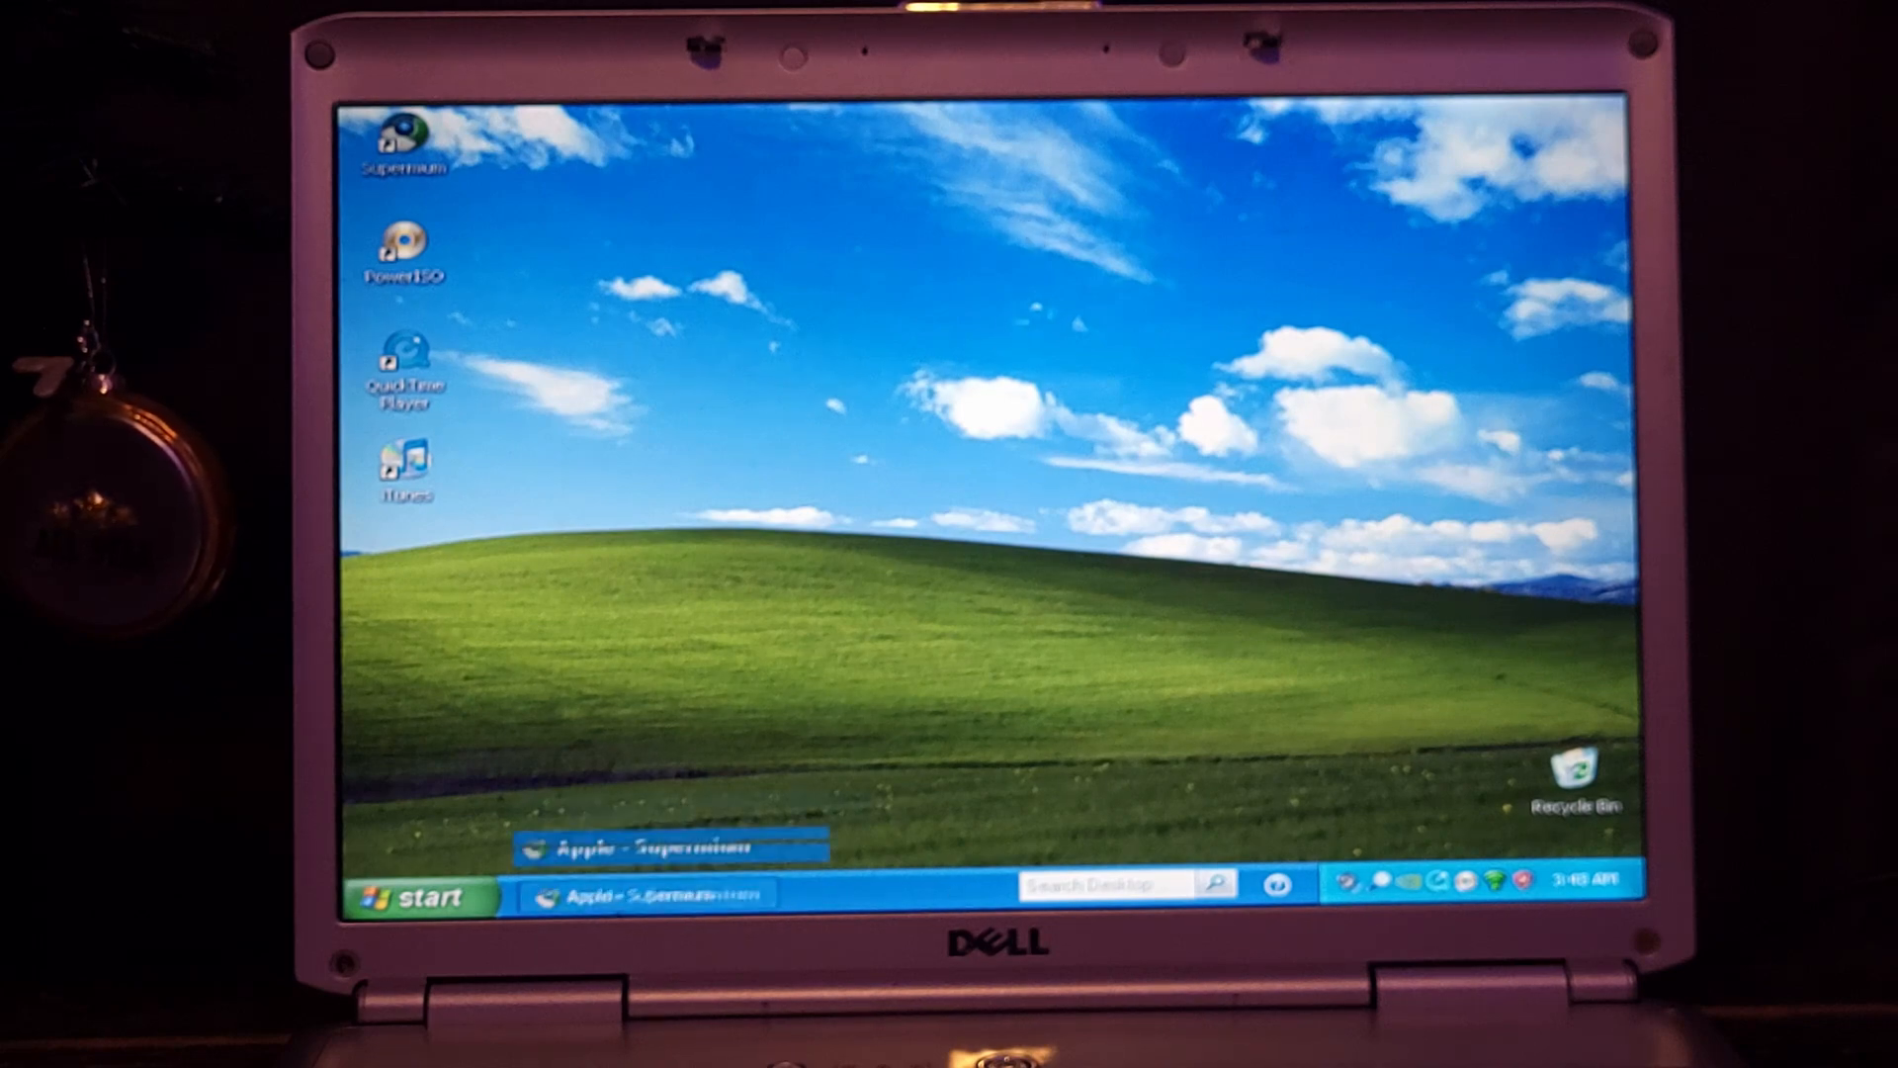
# Step: Restore Supermium and reach the Chrome Web Store home page from a Google search for chrome
pyautogui.click(1159, 122)
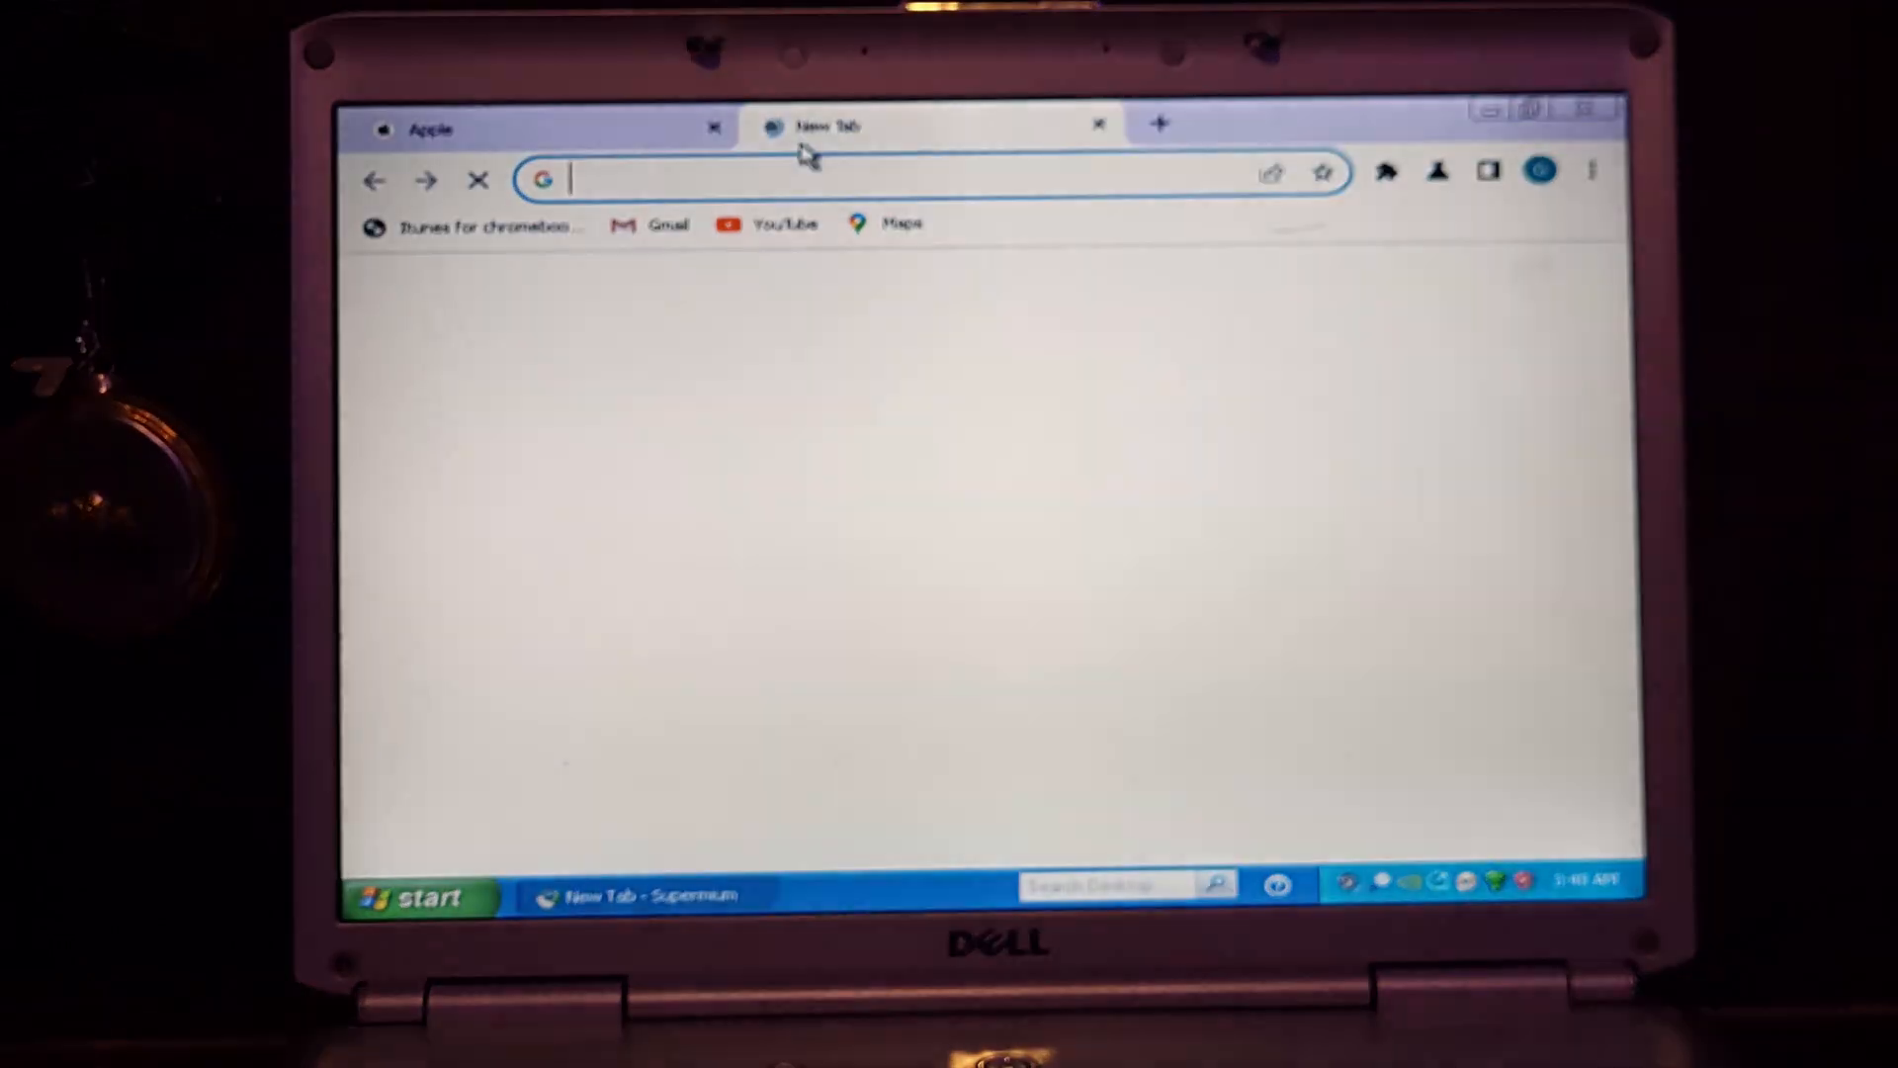
pyautogui.write('chrome+web+store&oq=&gs_lcrp=EgZja...')
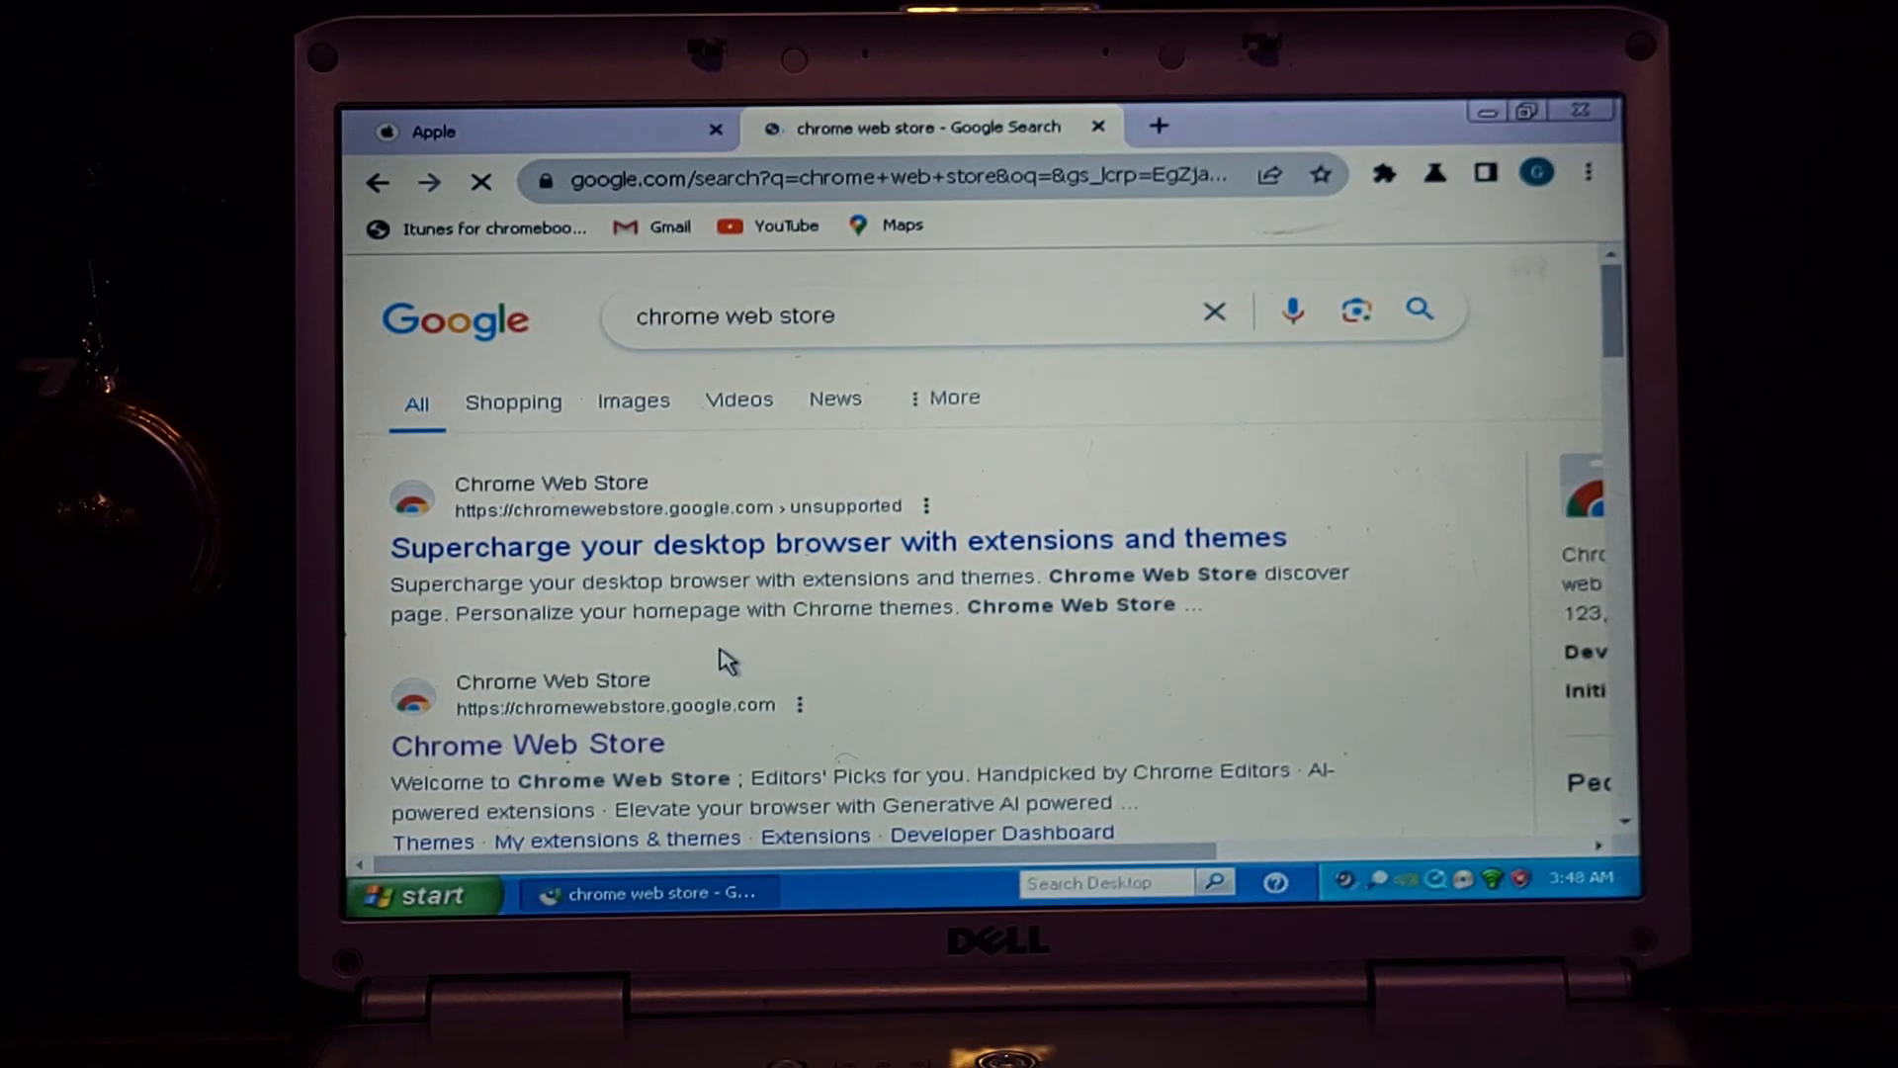
pyautogui.rightClick(725, 661)
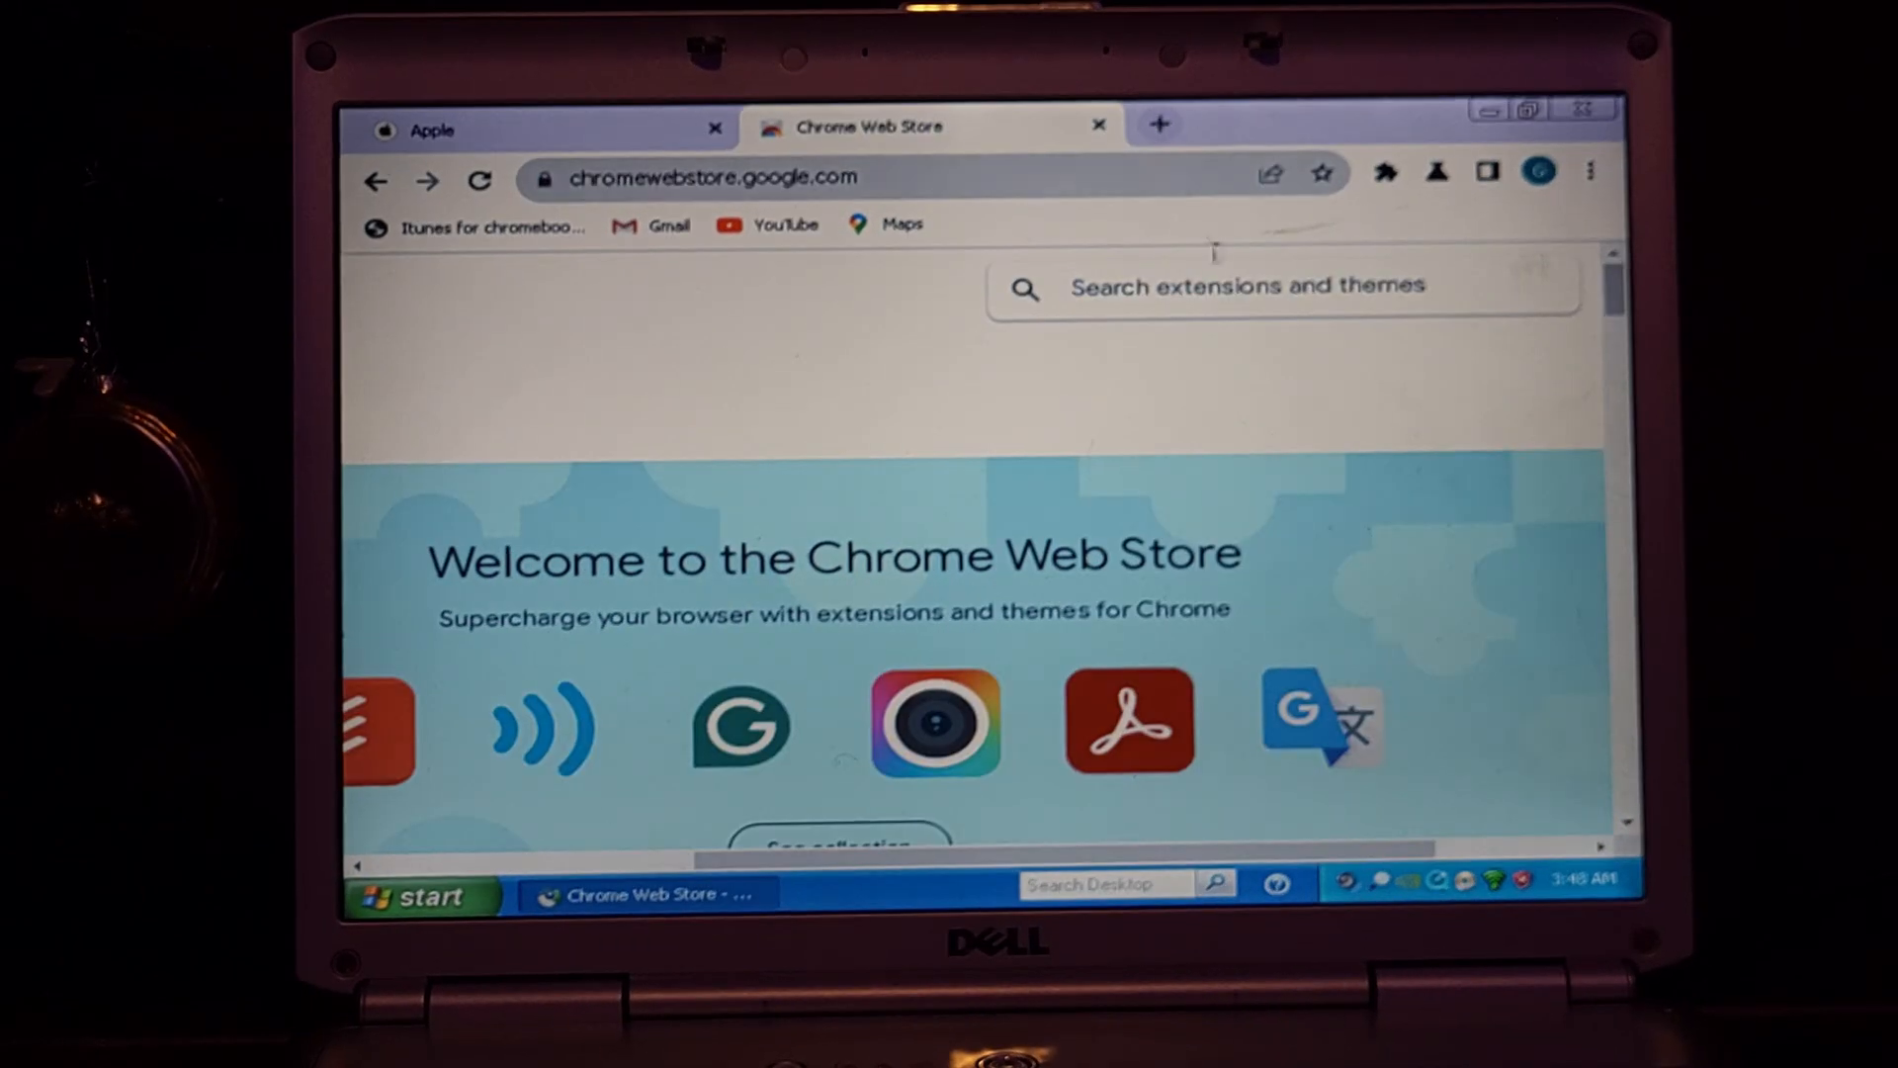
# Step: Search the Chrome Web Store for 'malwareb...' and select the misspelled ending to correct it to malware
pyautogui.write('malw')
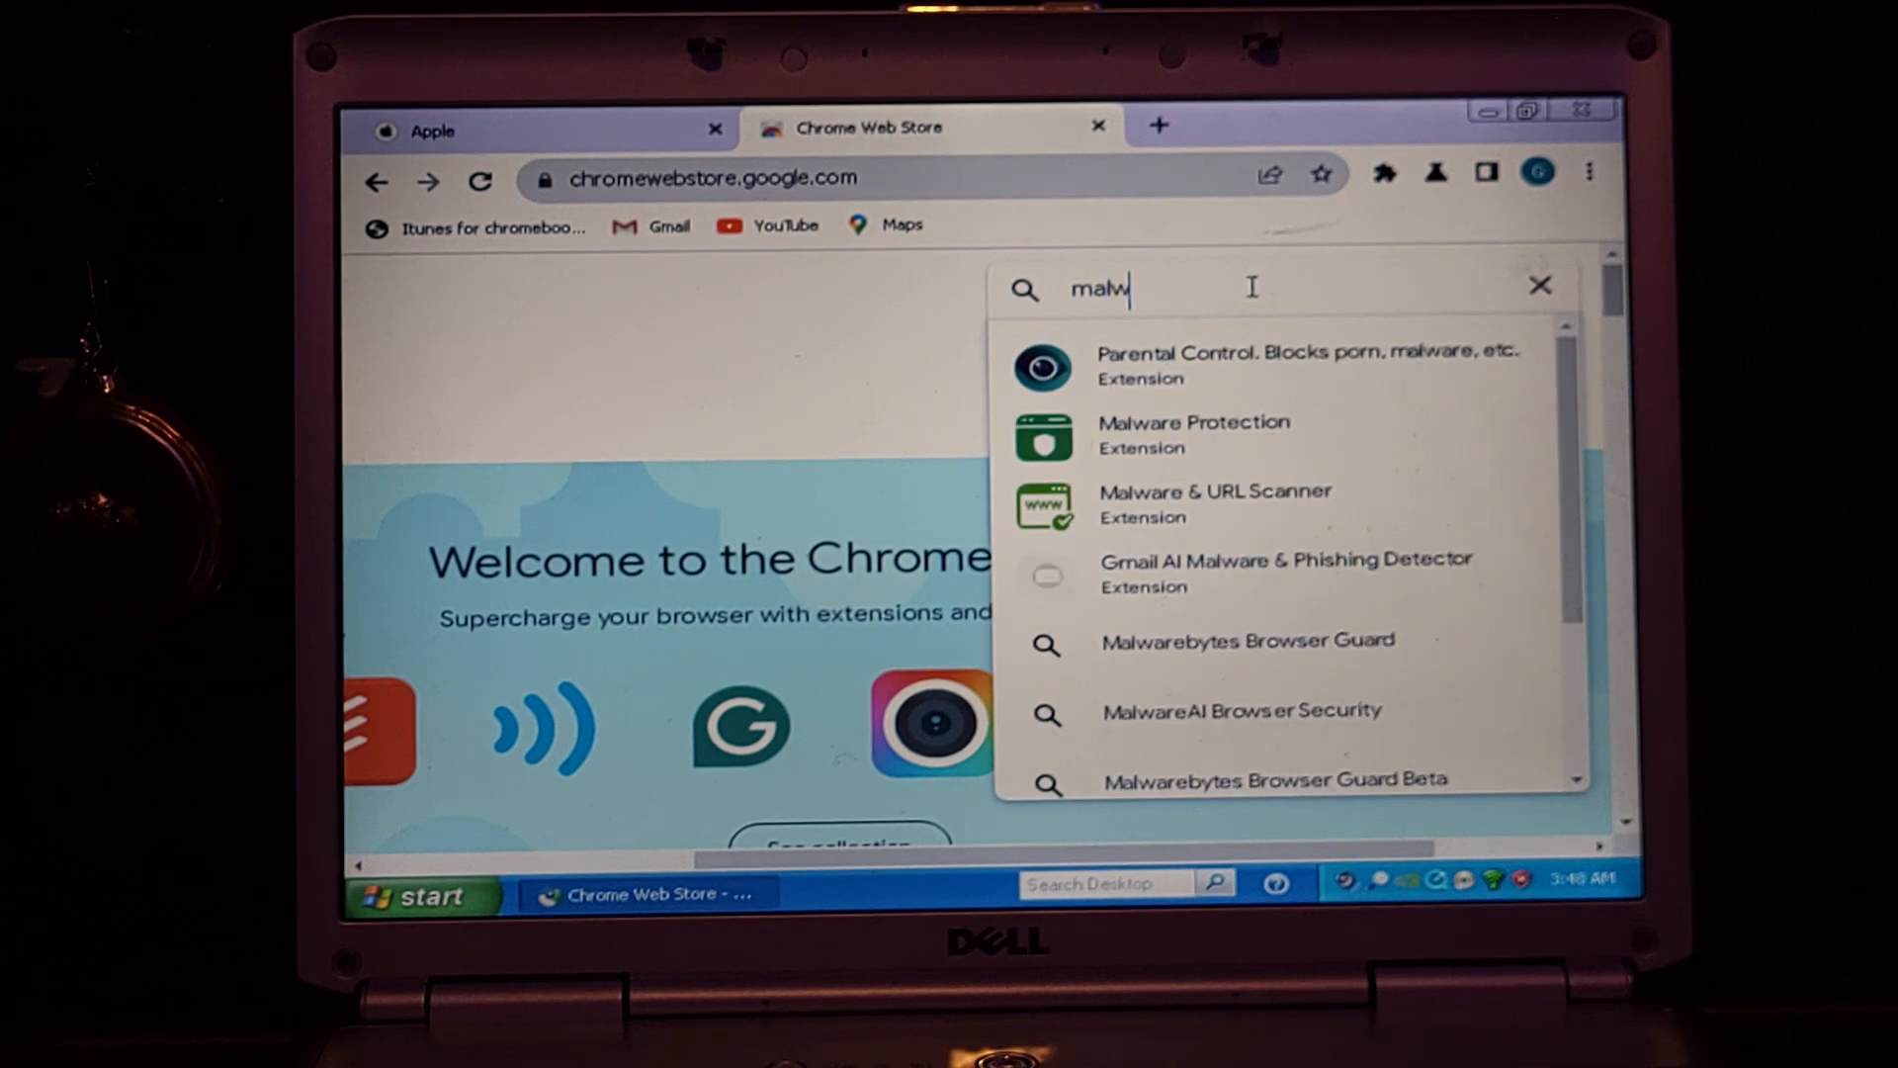
pyautogui.write('arebites')
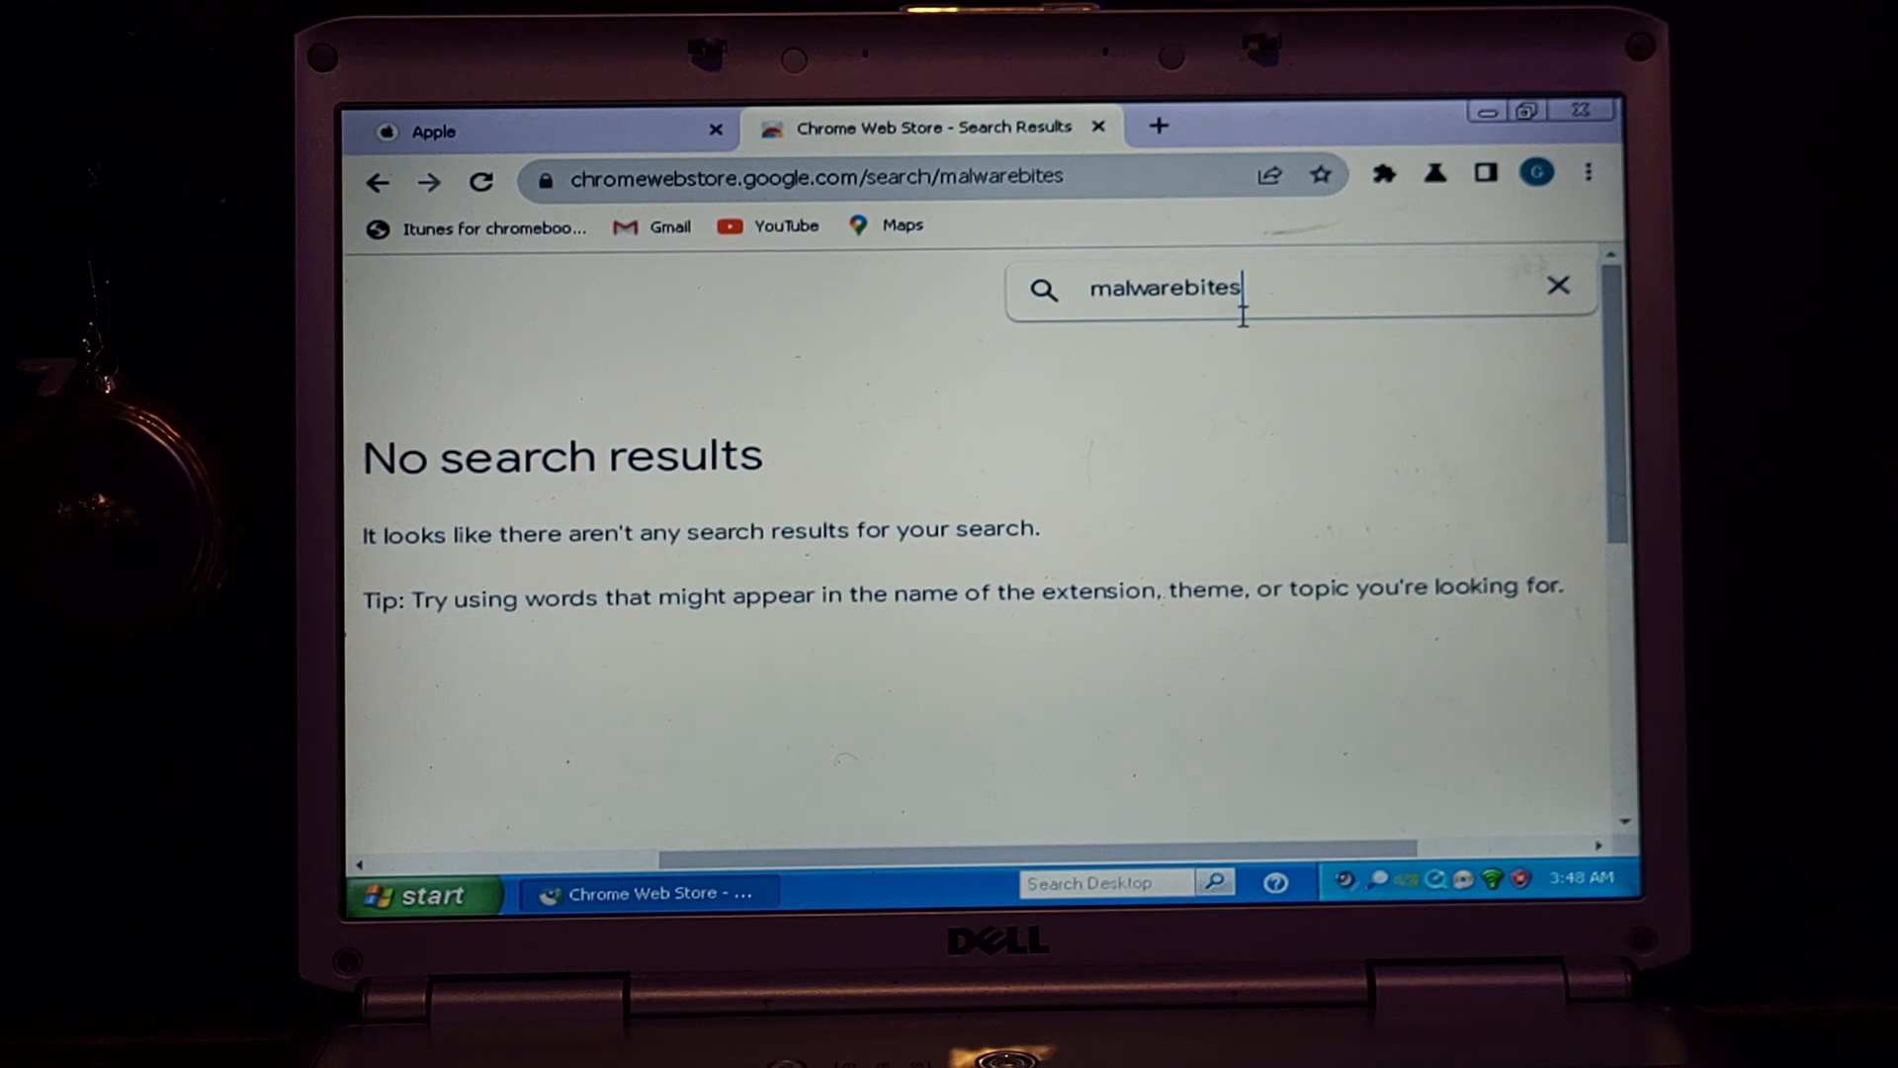
pyautogui.doubleClick(1199, 289)
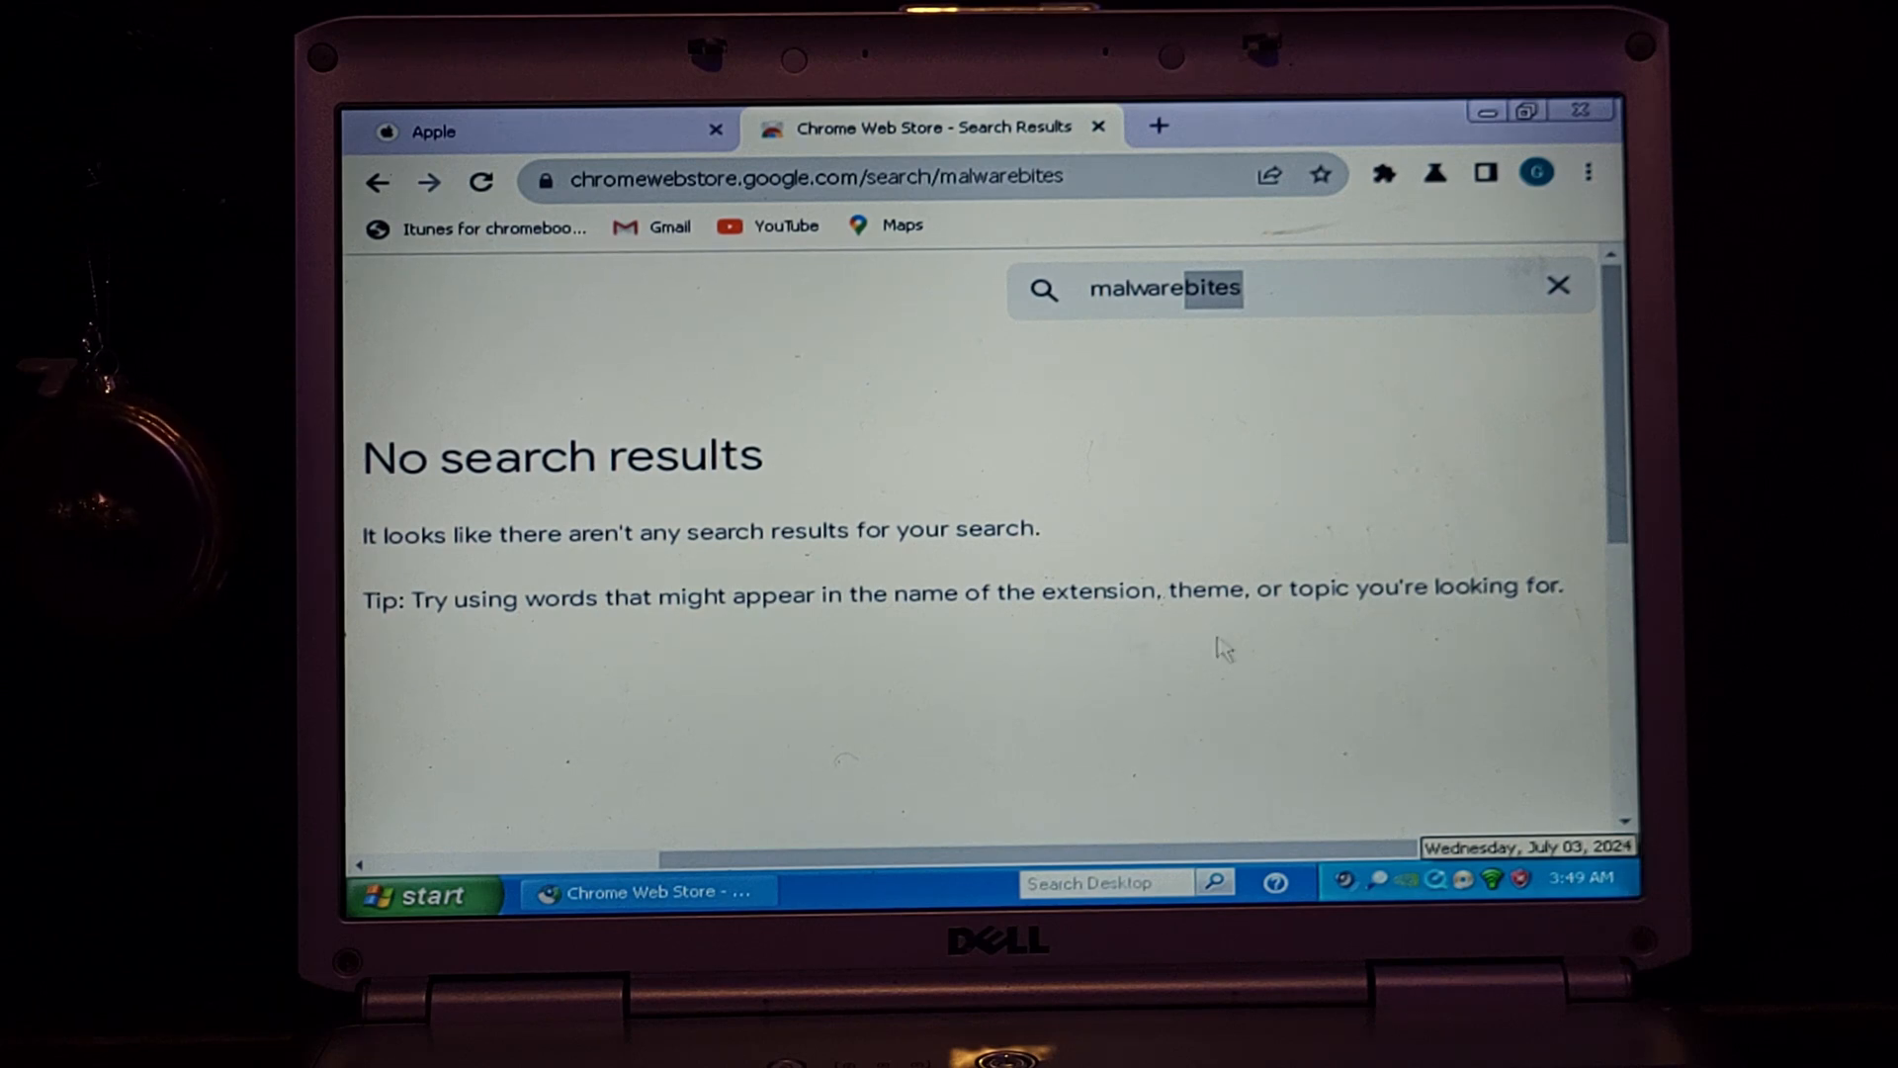
pyautogui.moveTo(1124, 634)
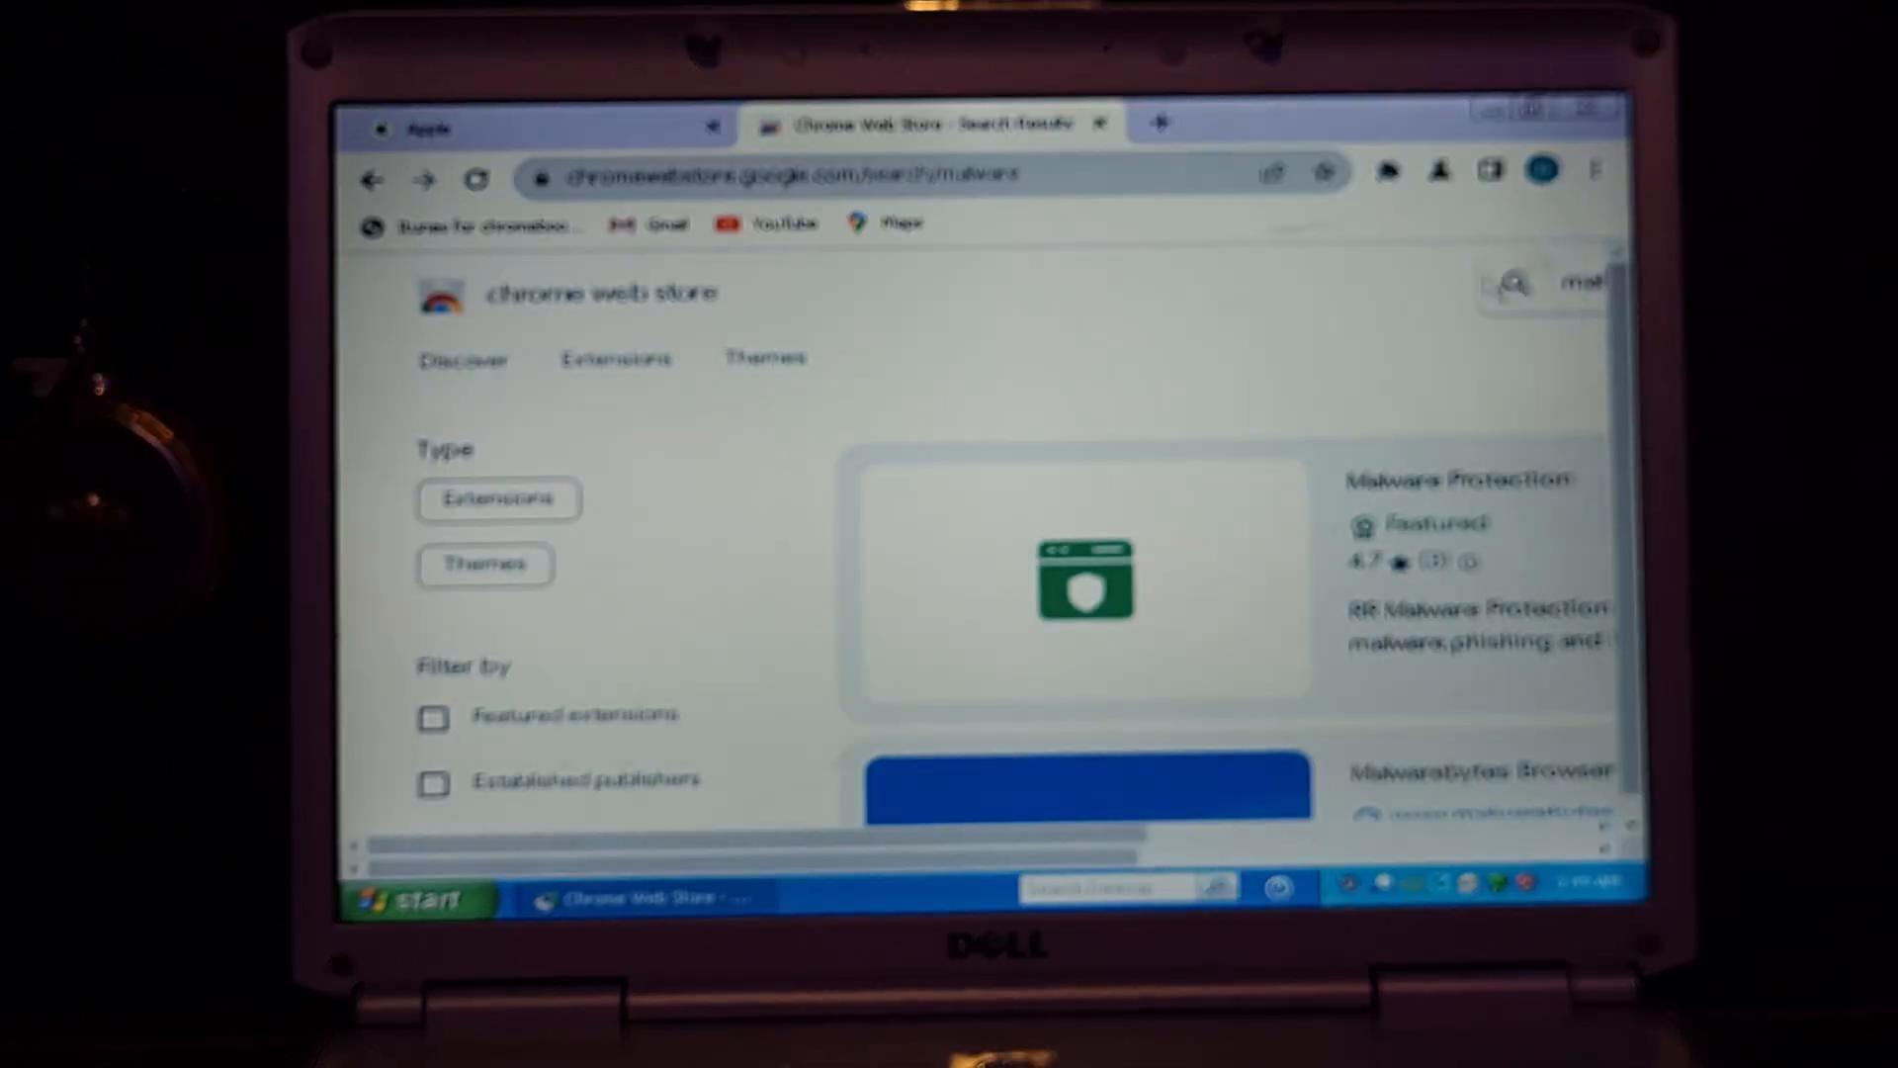
# Step: Load the Malwarebytes Browser Guard extension page and dismiss the Windows Search Results popup
pyautogui.scroll(-3)
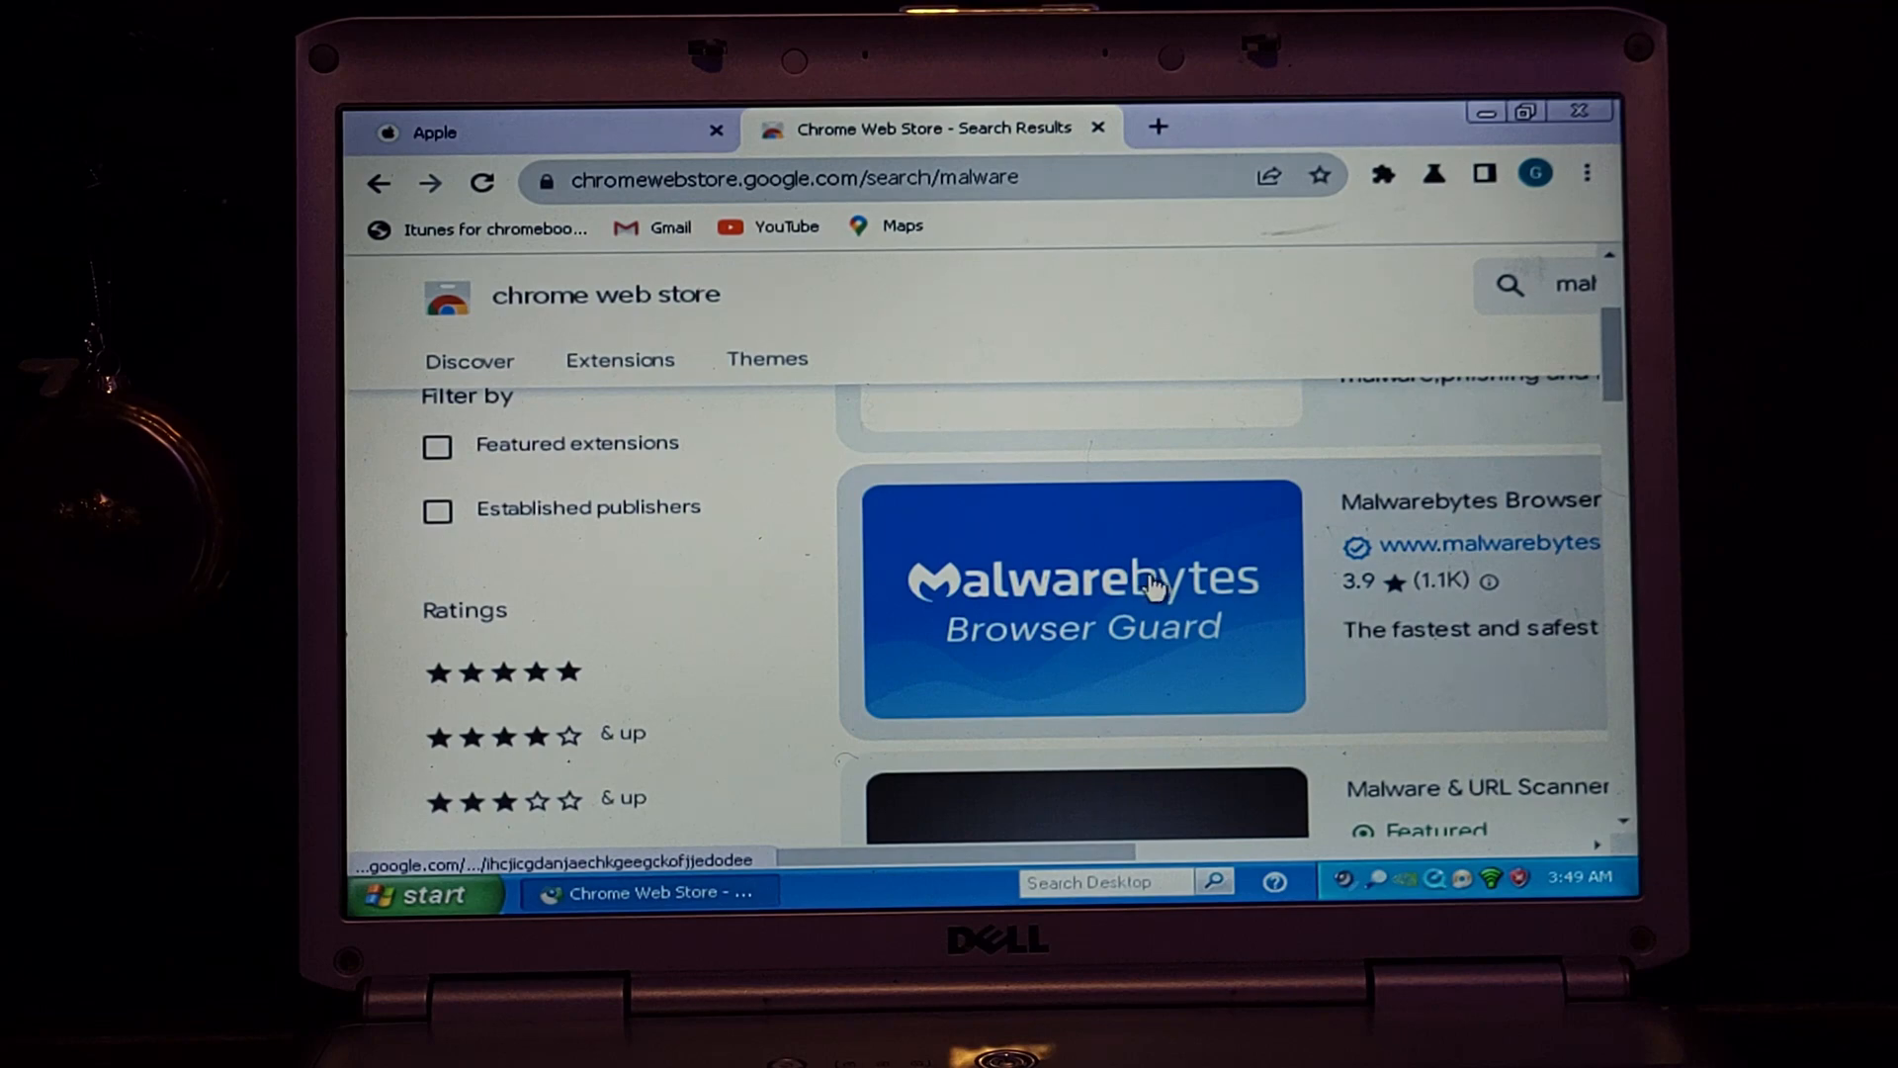
pyautogui.click(1079, 597)
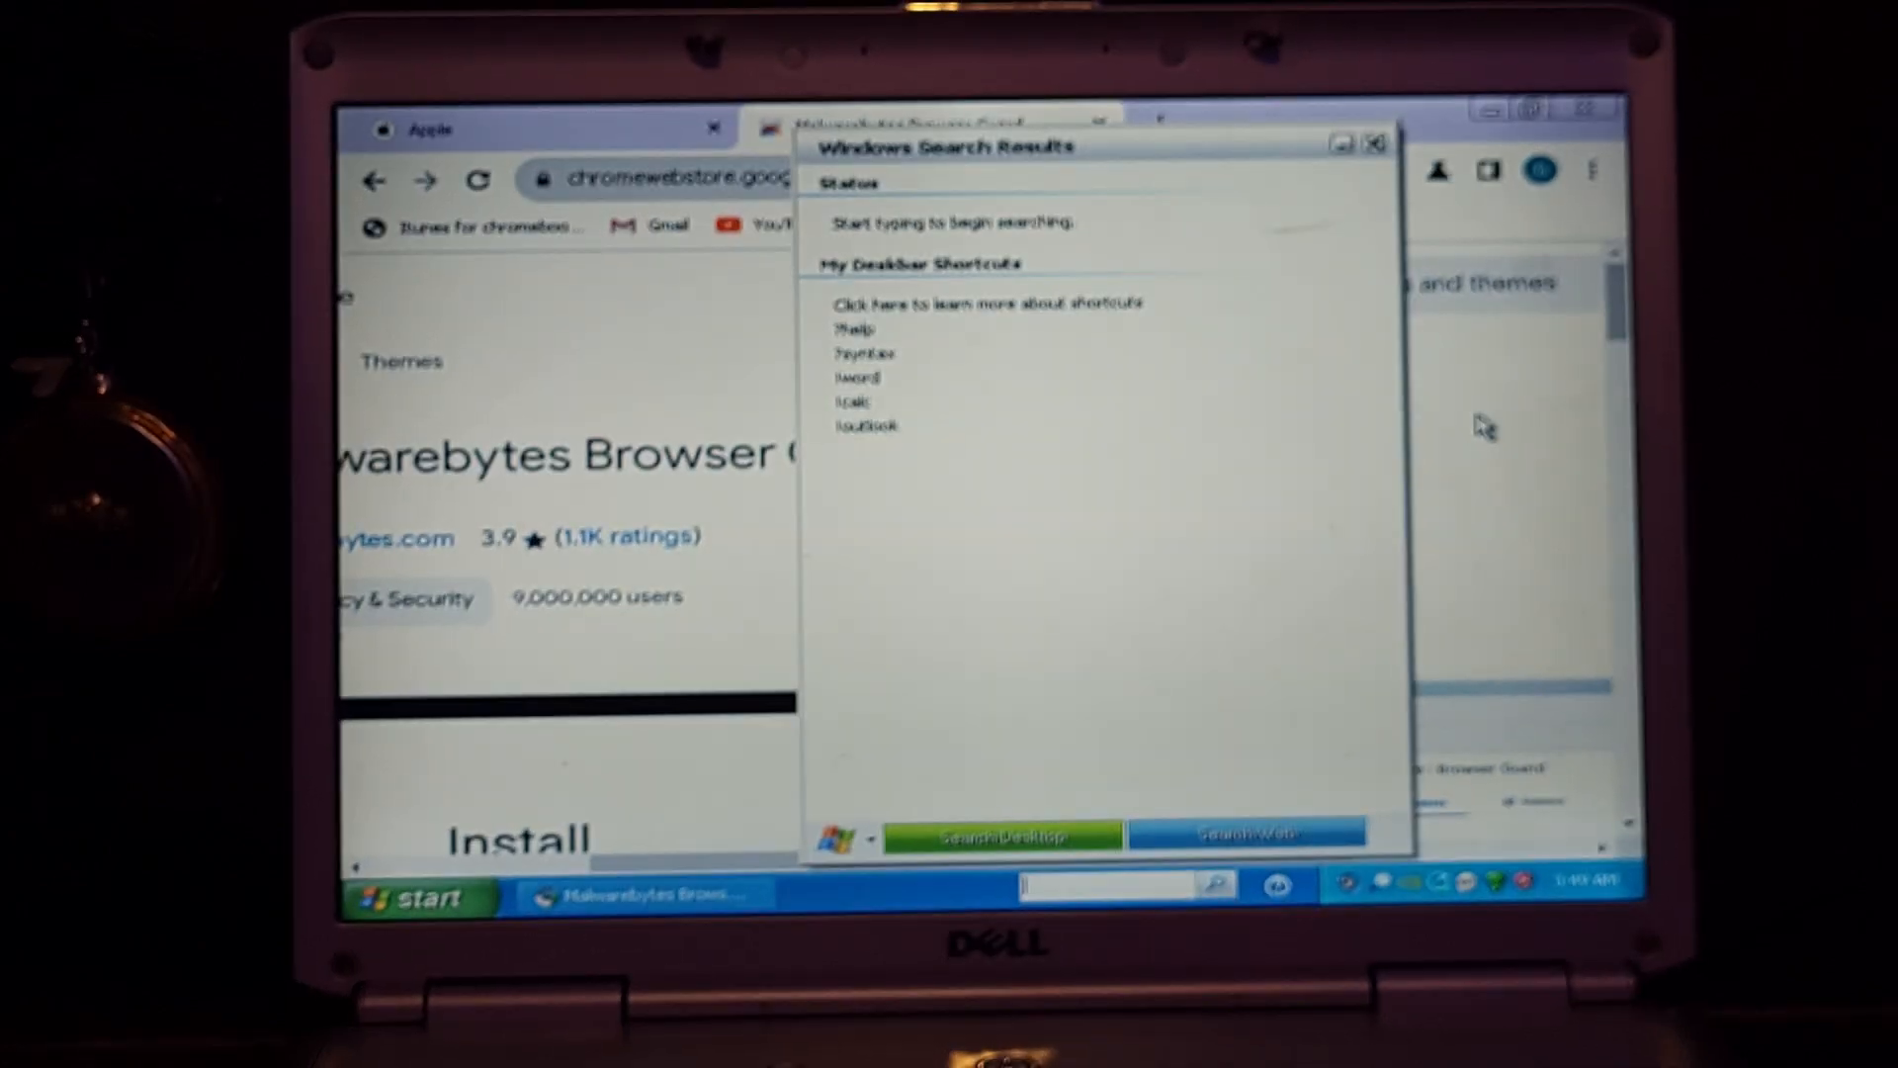
pyautogui.click(1374, 145)
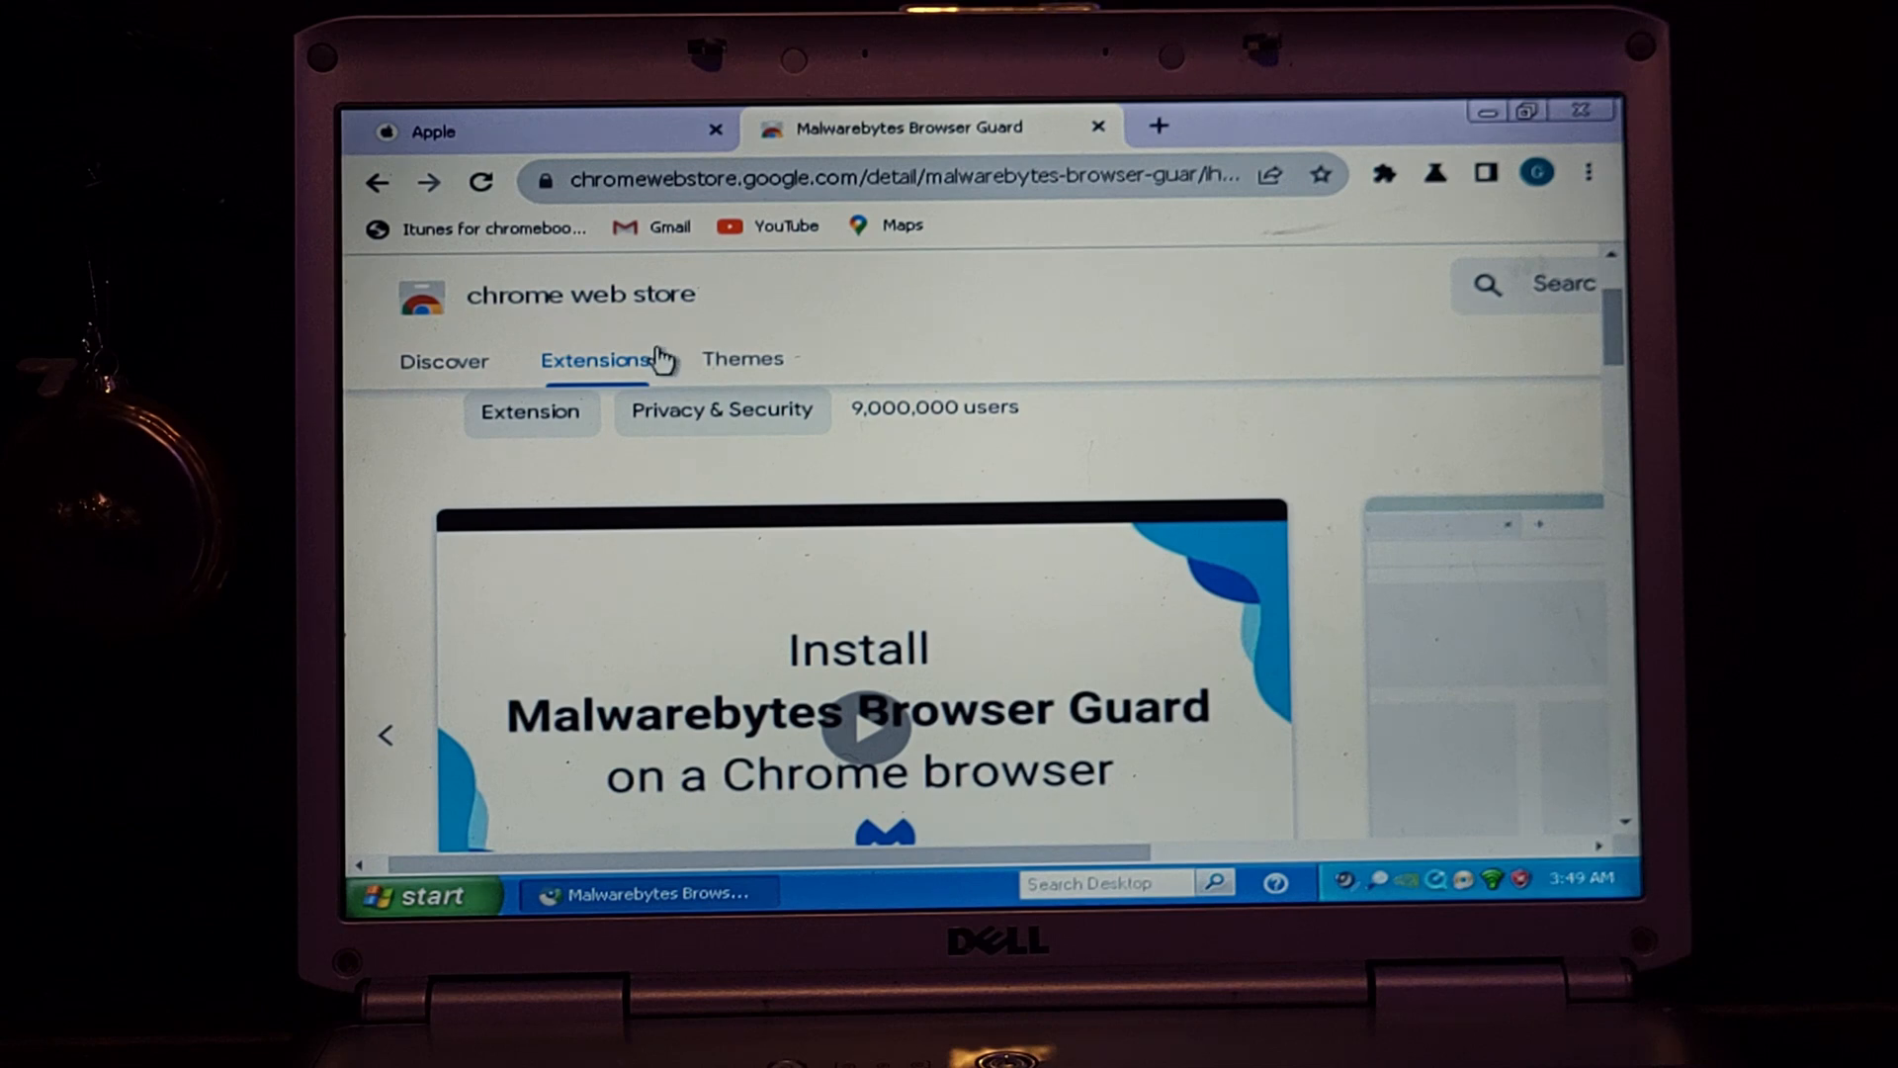
pyautogui.moveTo(639, 407)
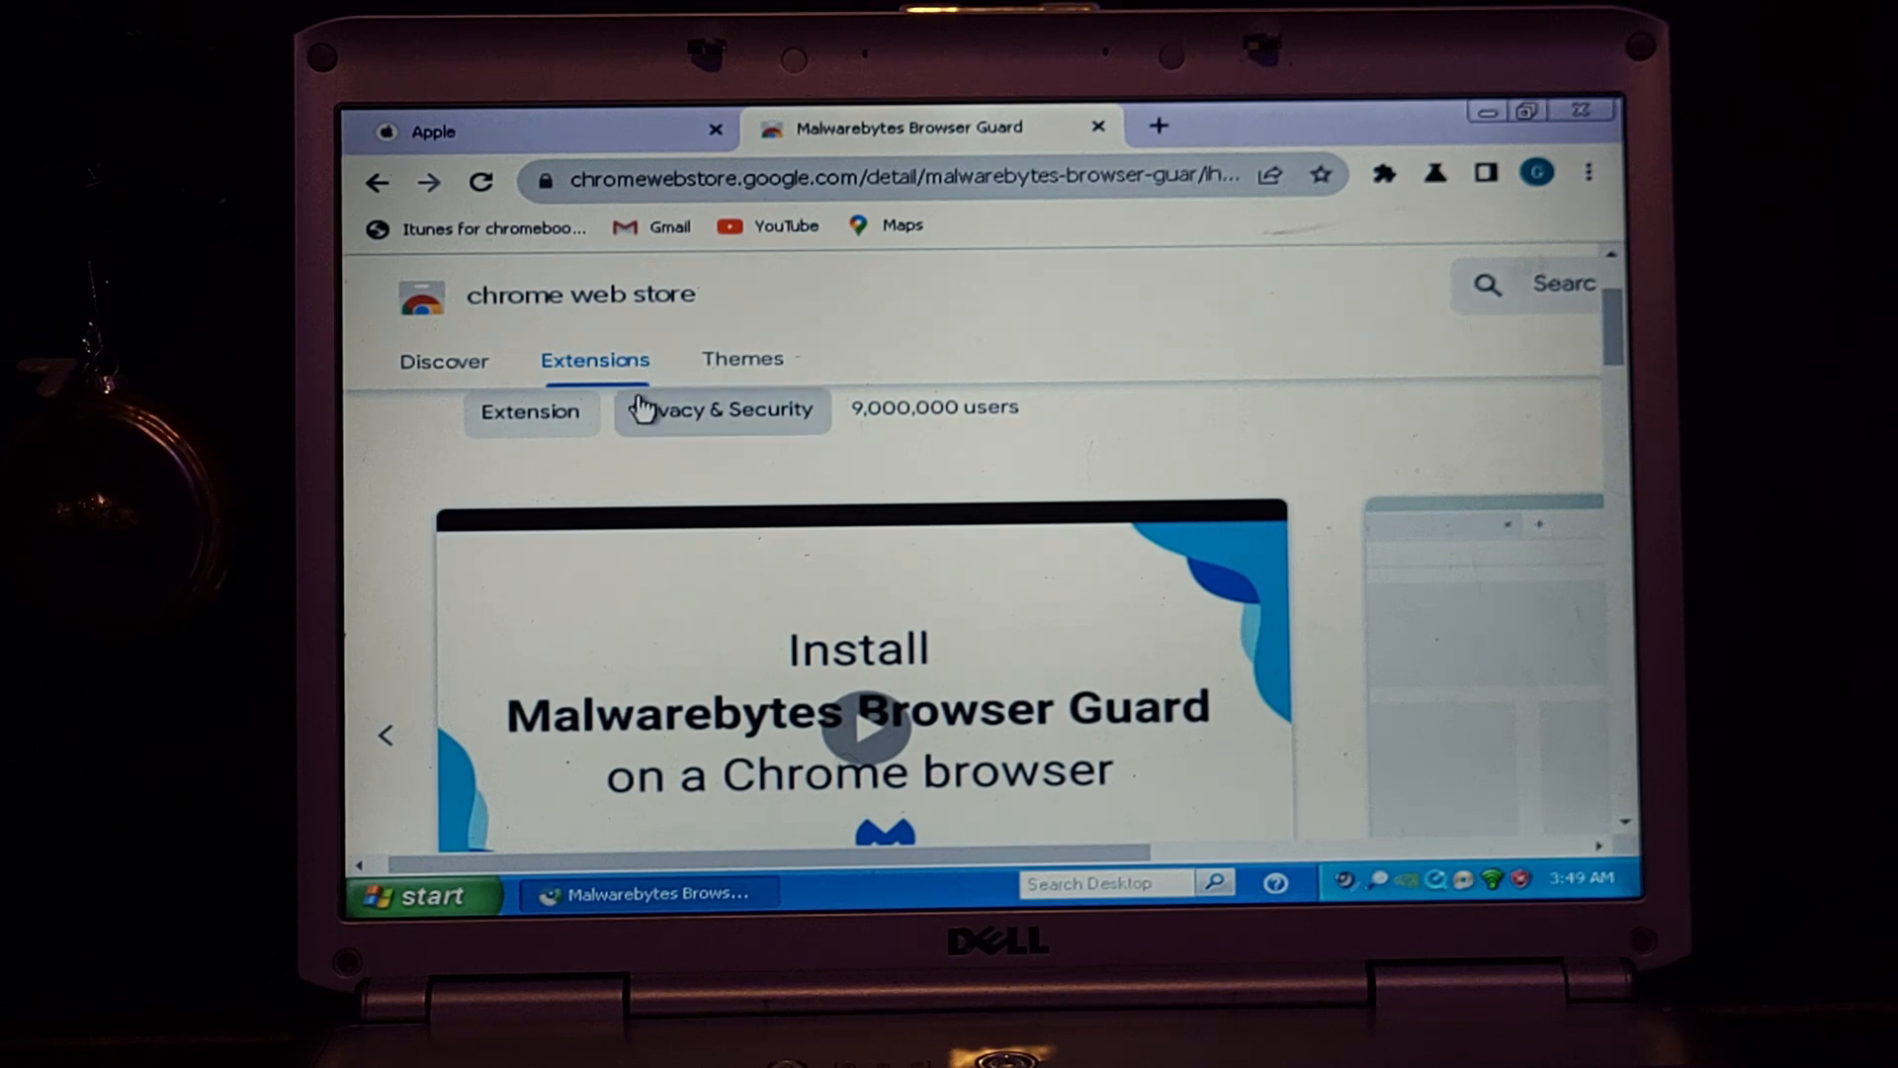
pyautogui.moveTo(1323, 215)
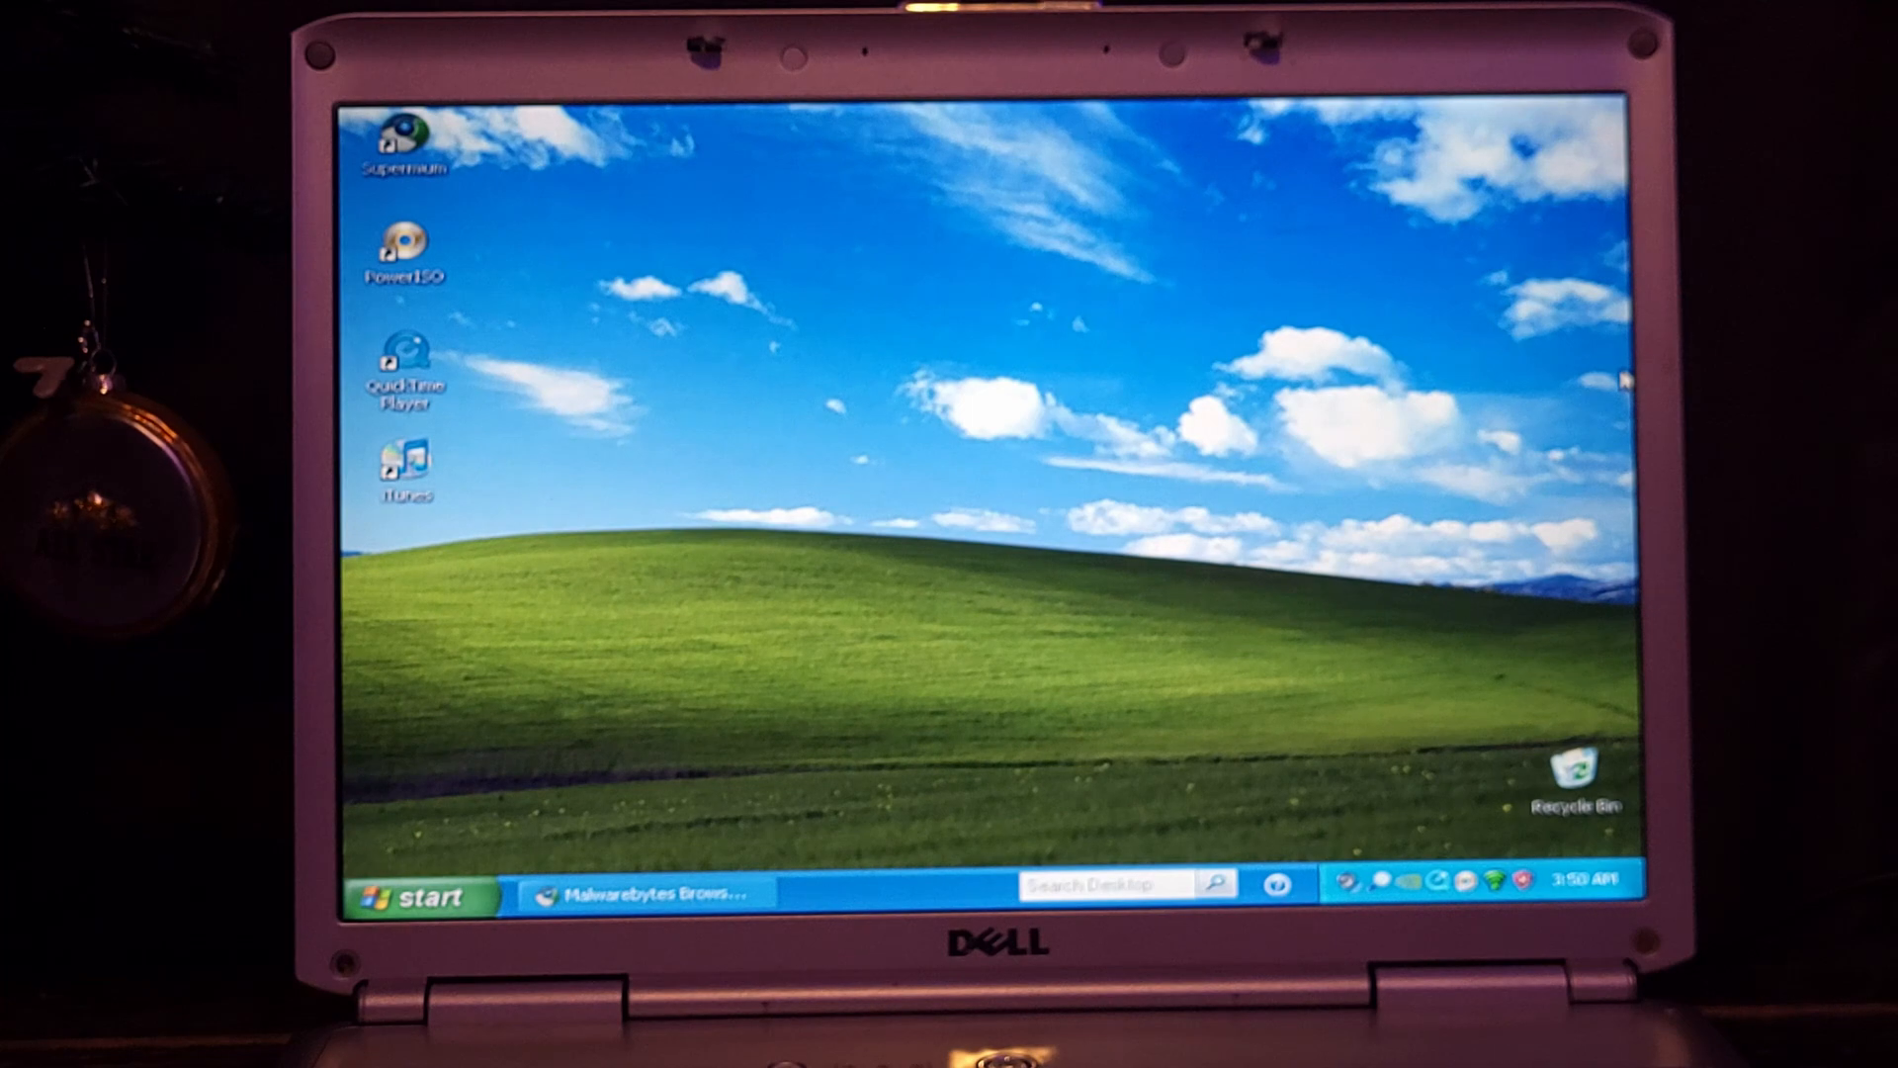
pyautogui.moveTo(1568, 358)
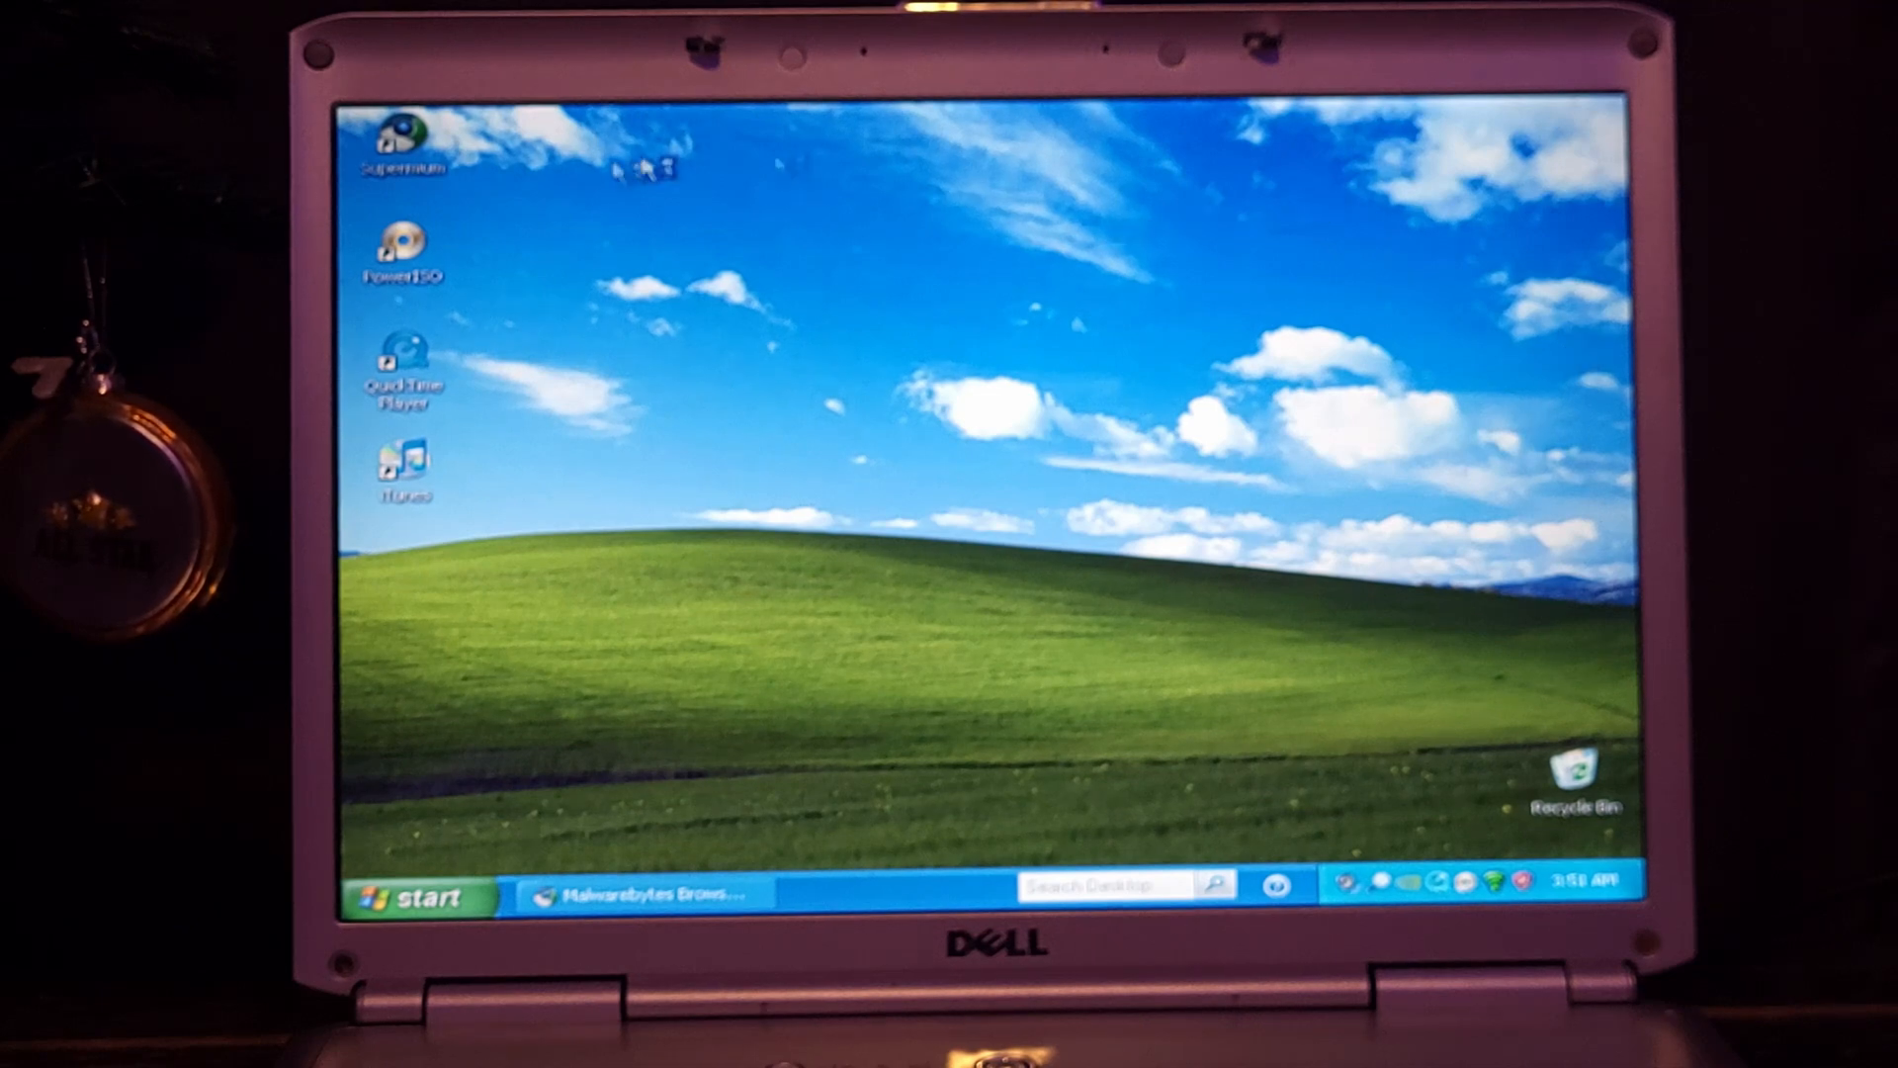
pyautogui.moveTo(546, 164)
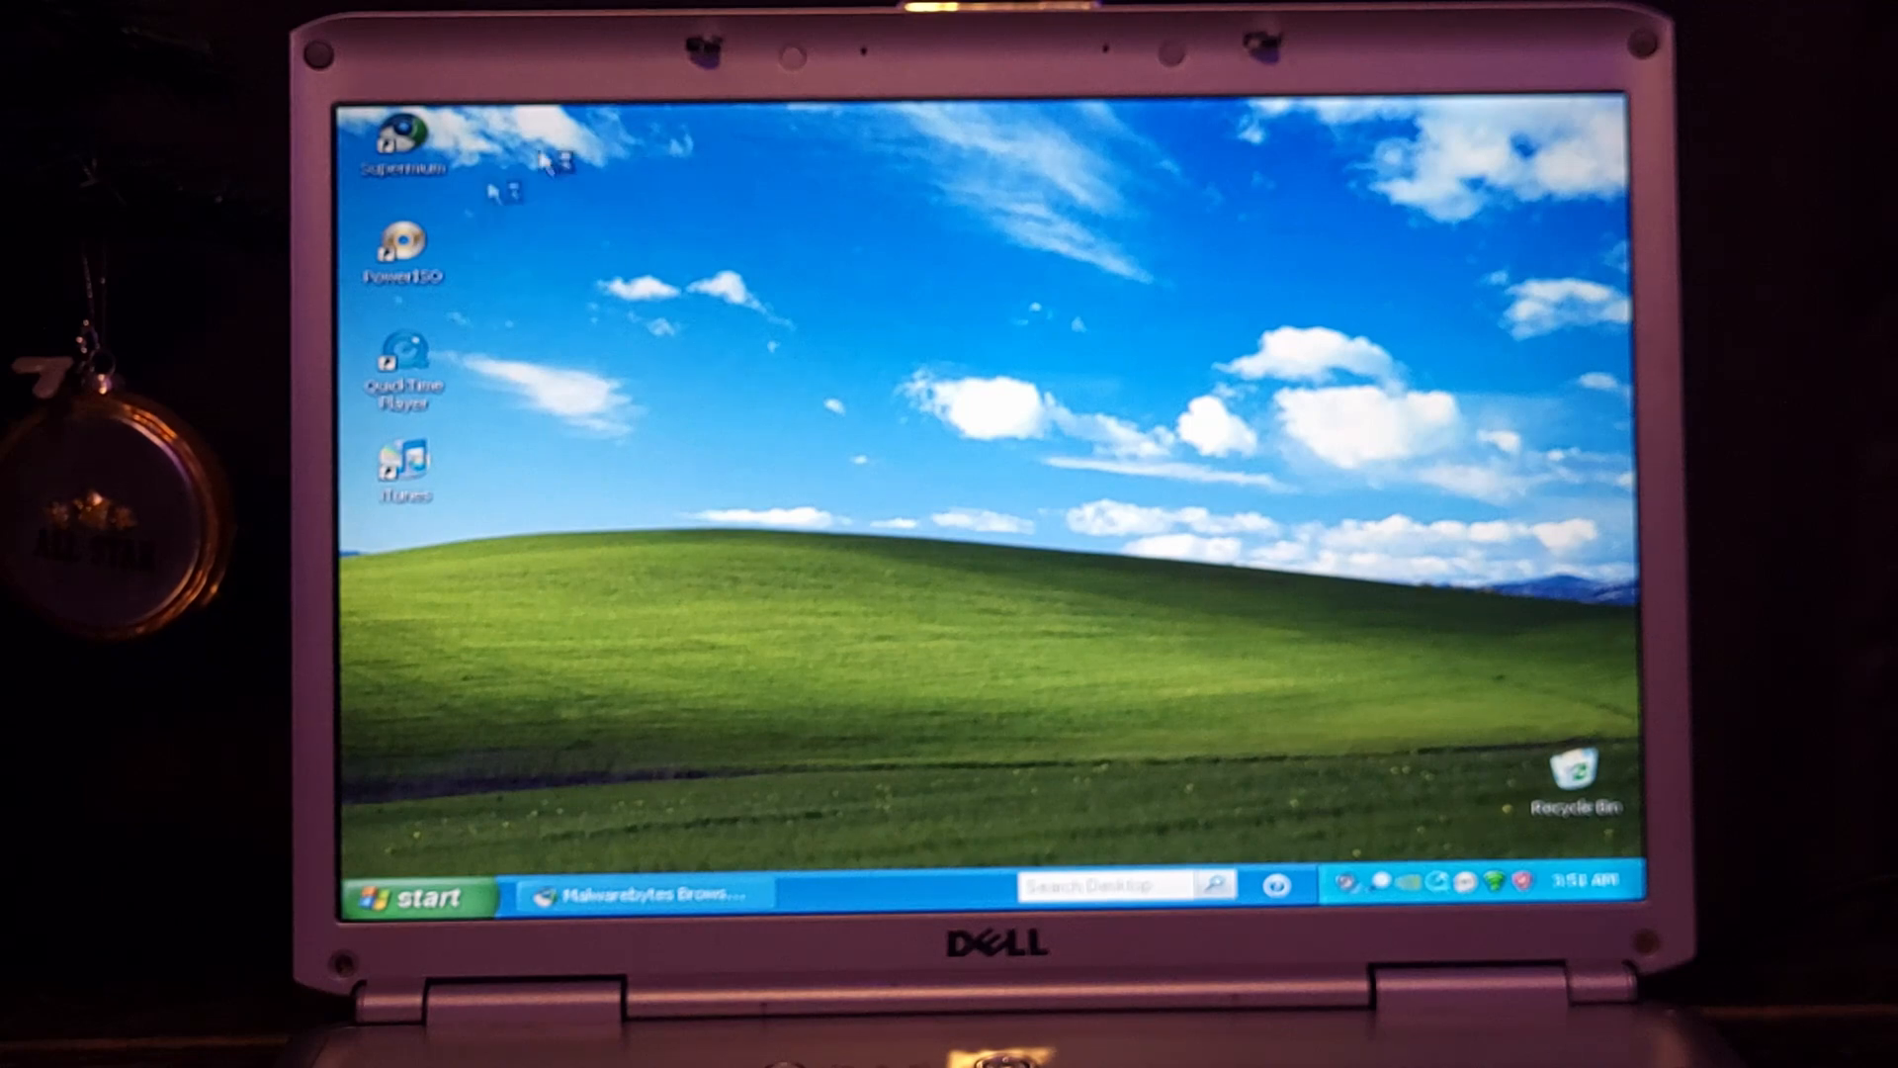
pyautogui.click(417, 898)
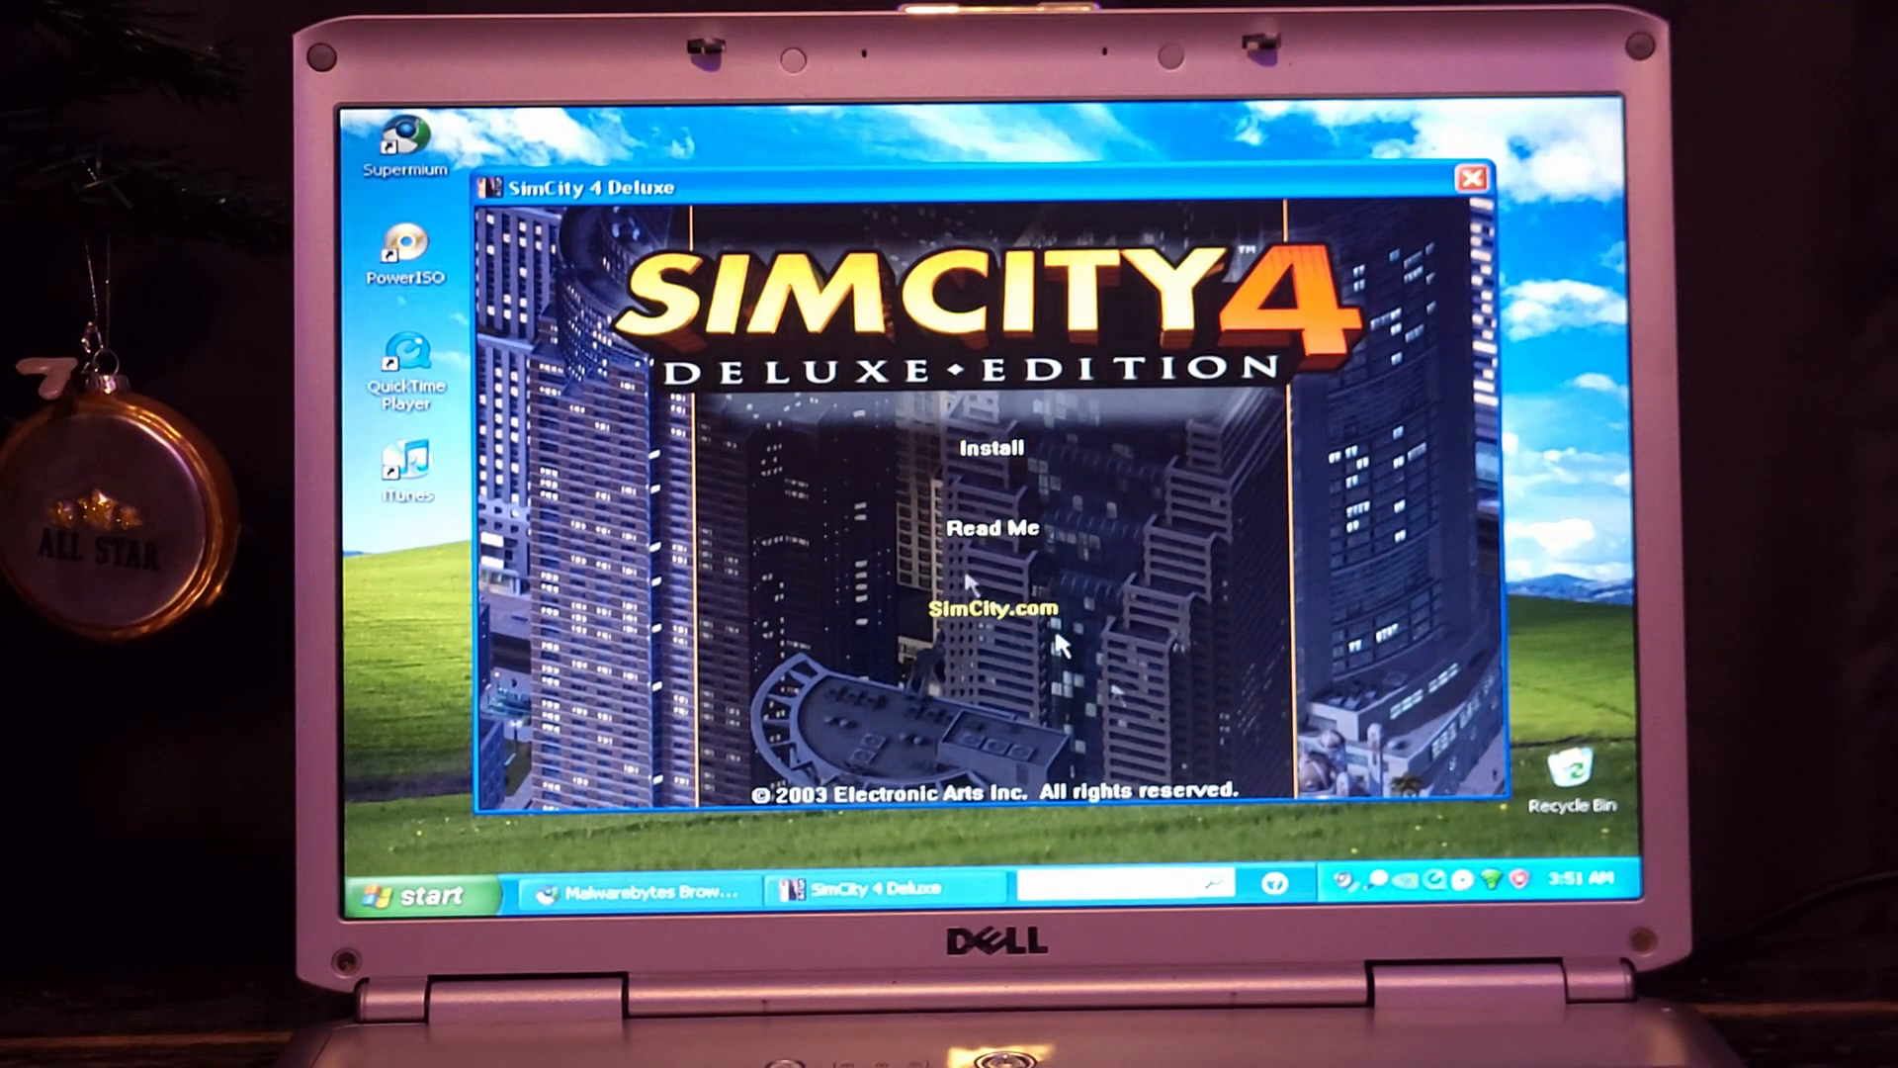
pyautogui.moveTo(1017, 451)
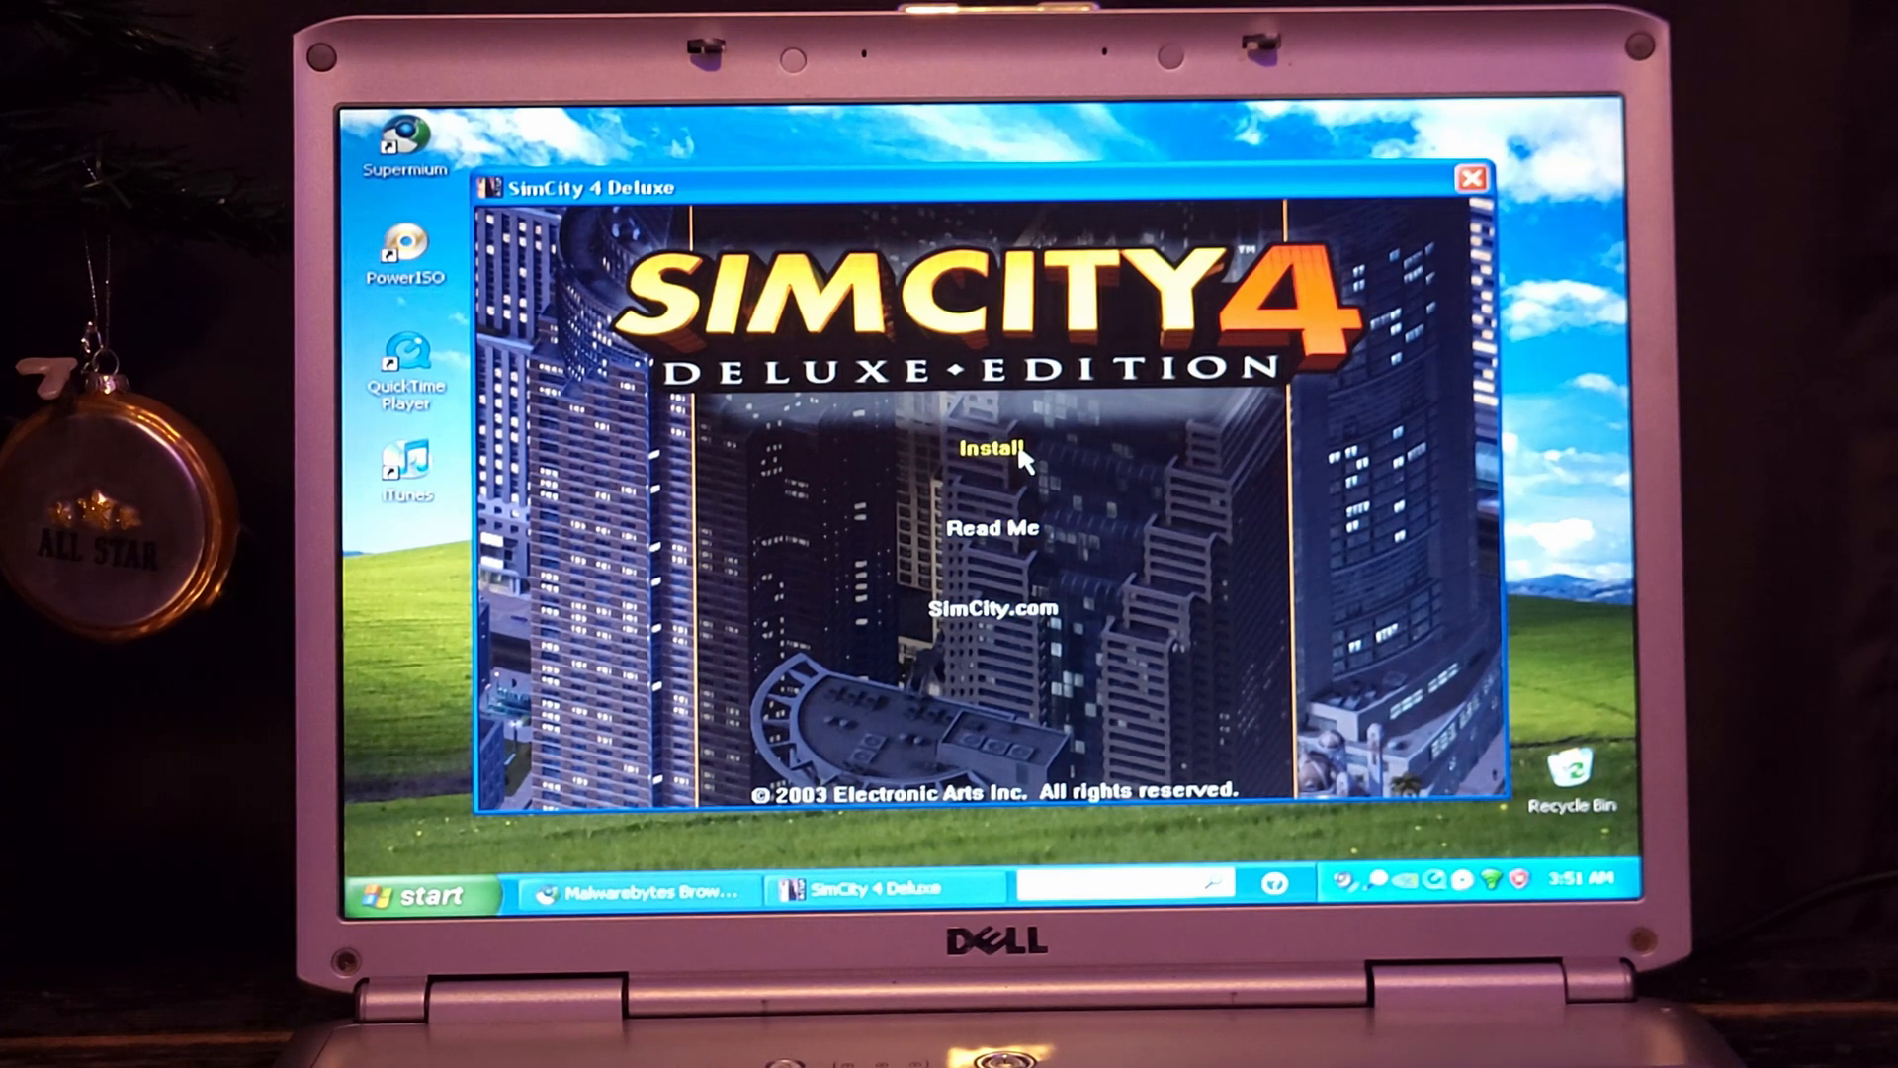
pyautogui.click(1475, 178)
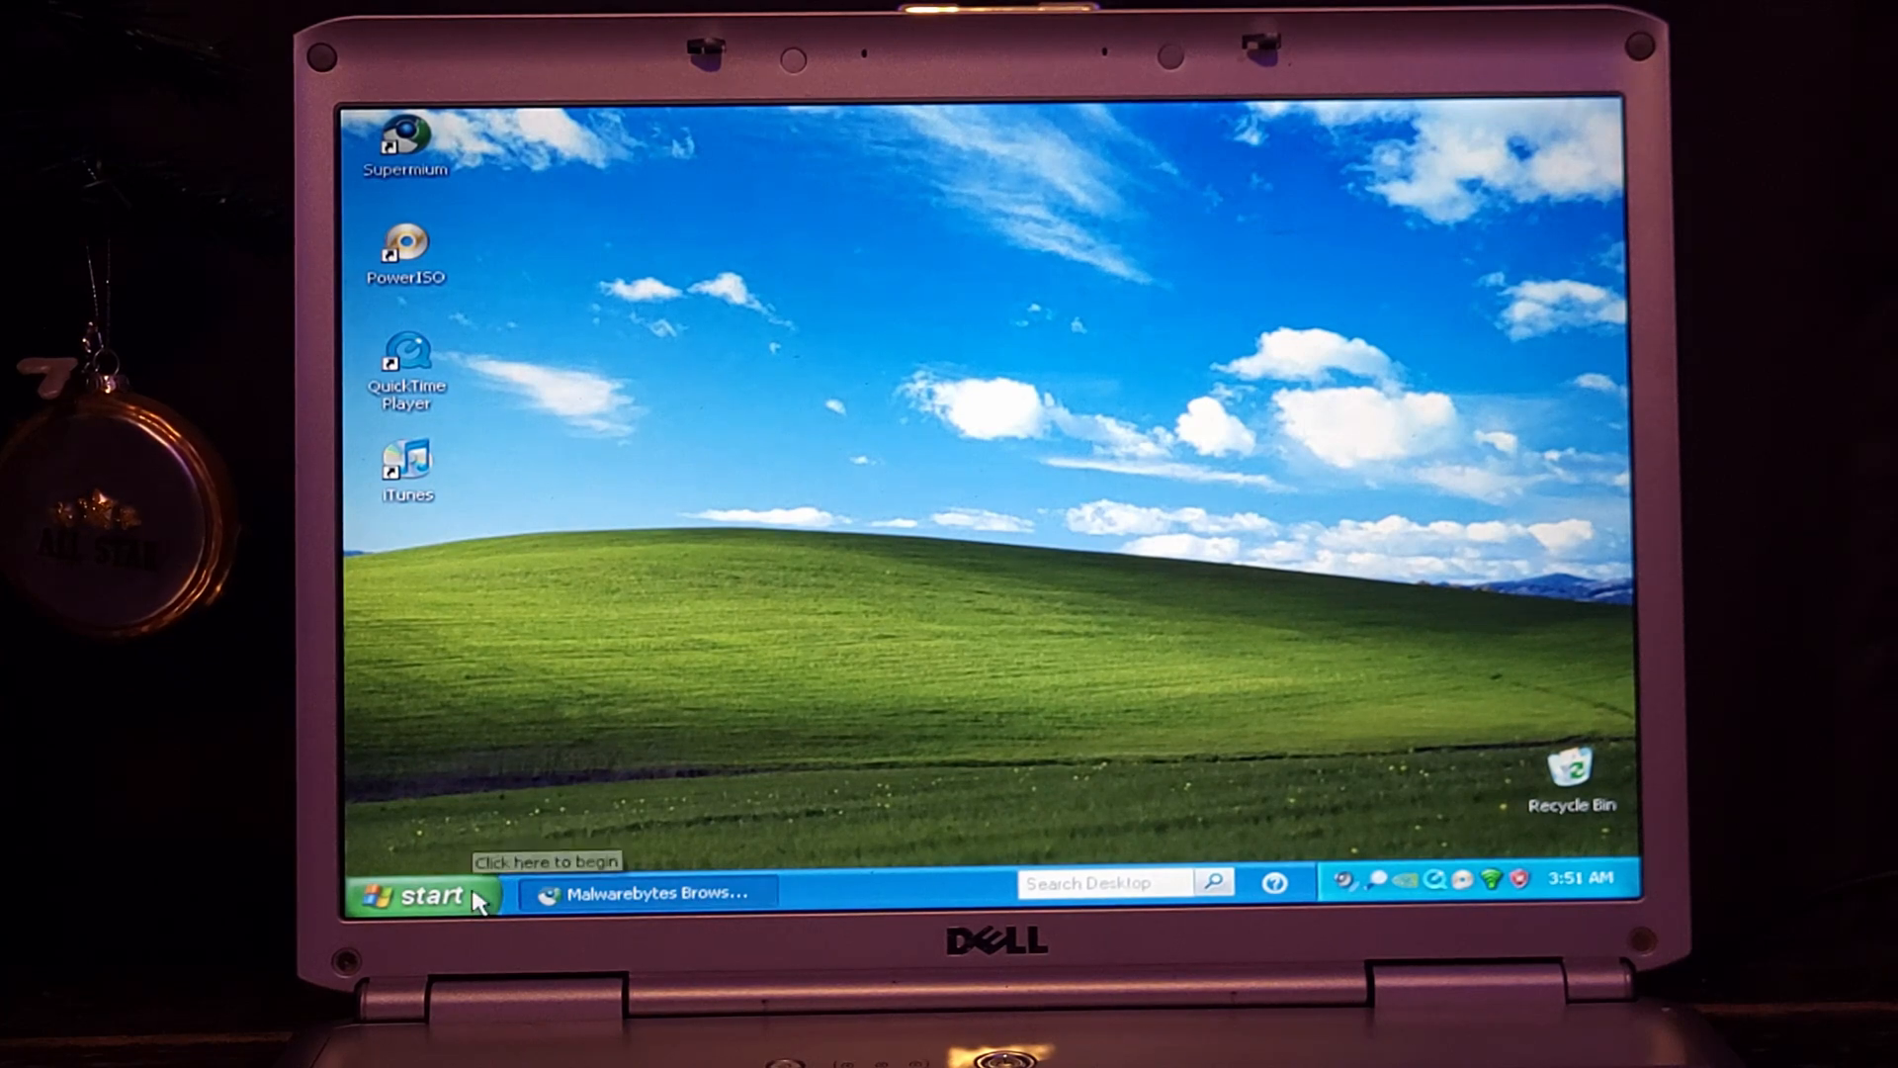
pyautogui.click(421, 894)
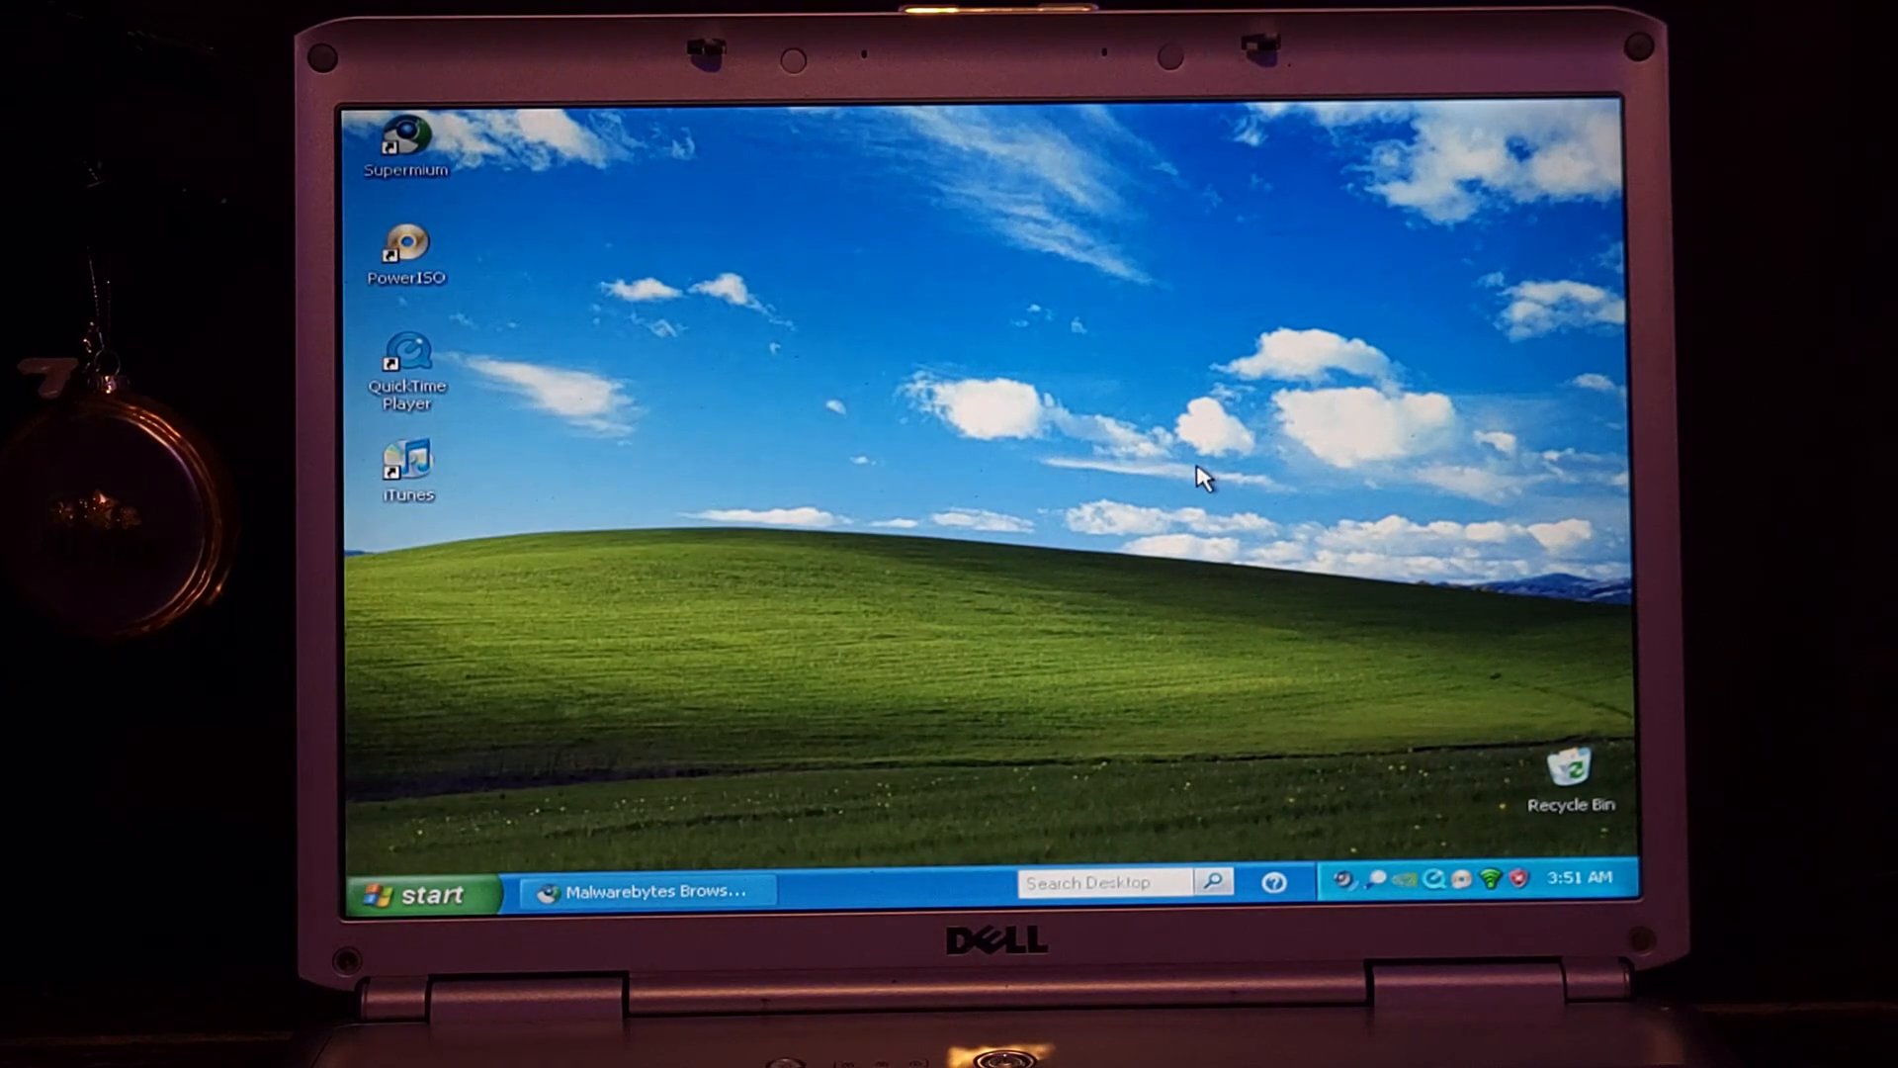
pyautogui.moveTo(1216, 457)
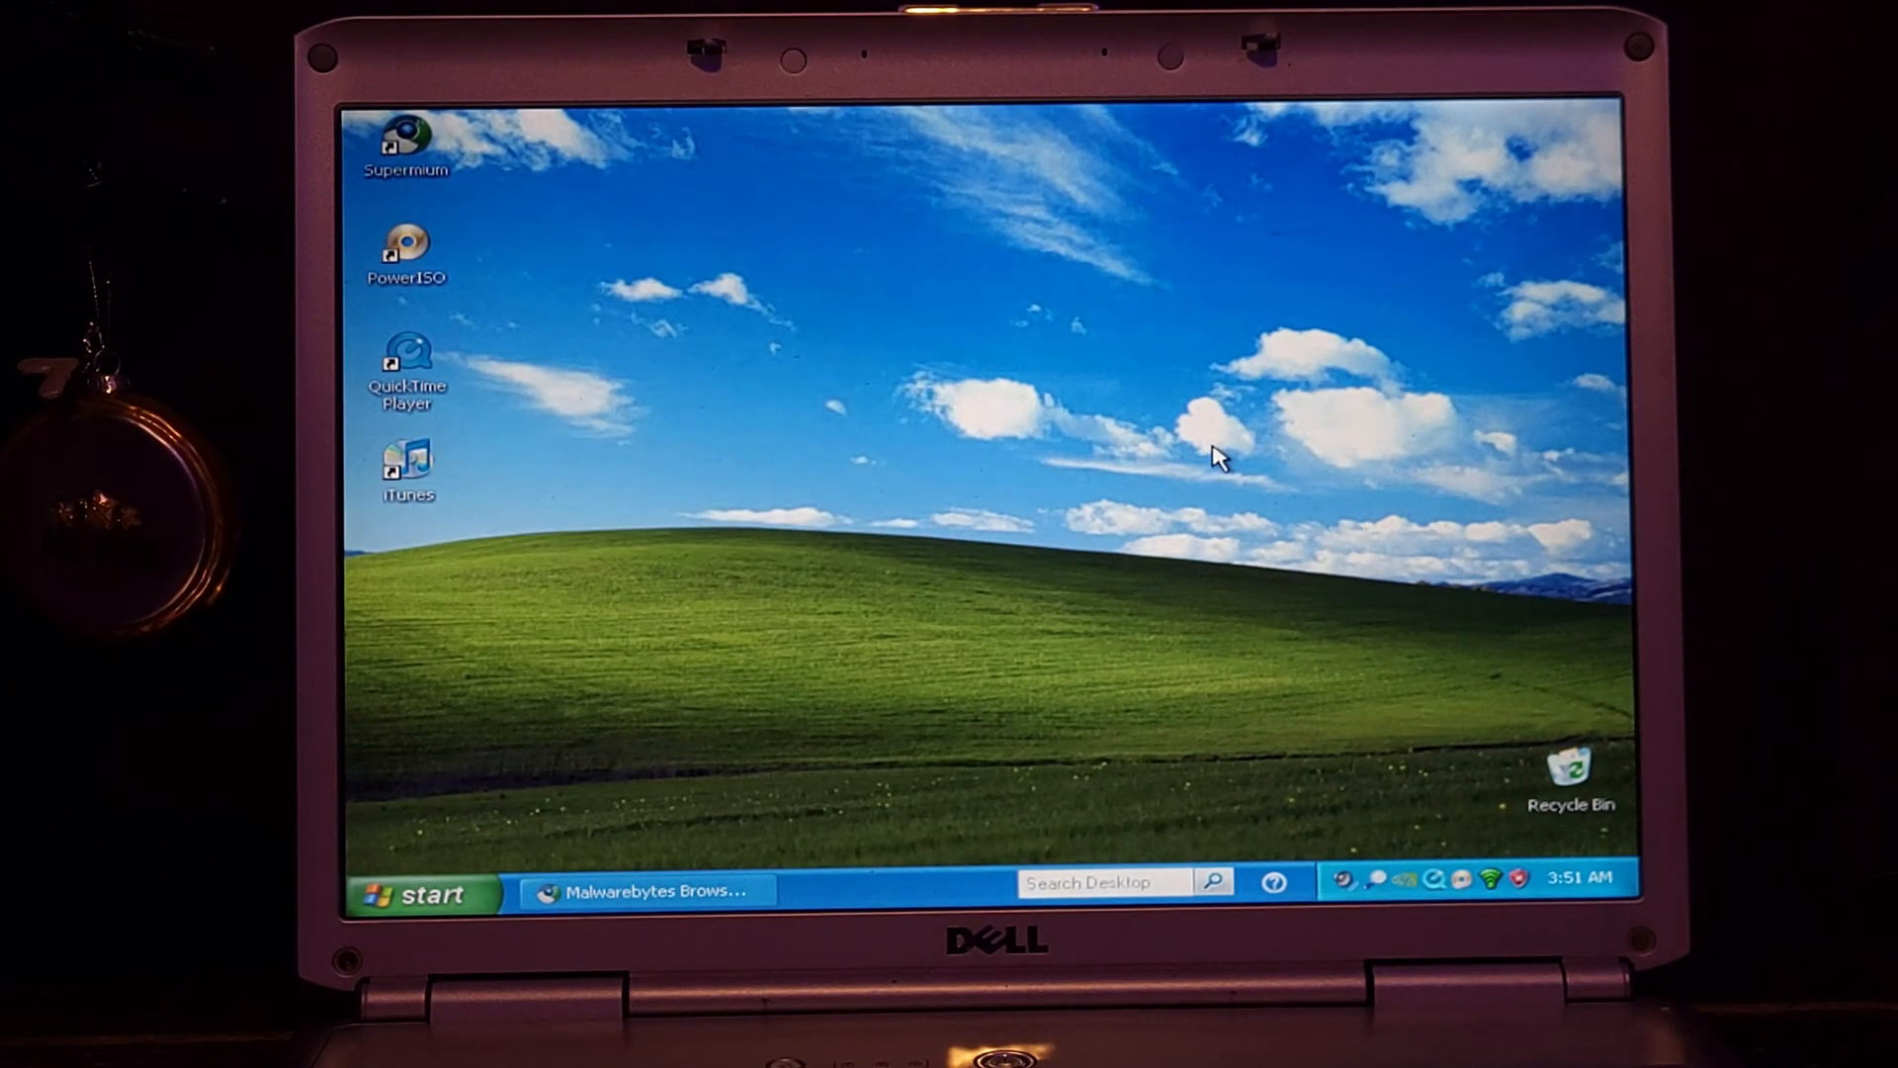
pyautogui.moveTo(1195, 472)
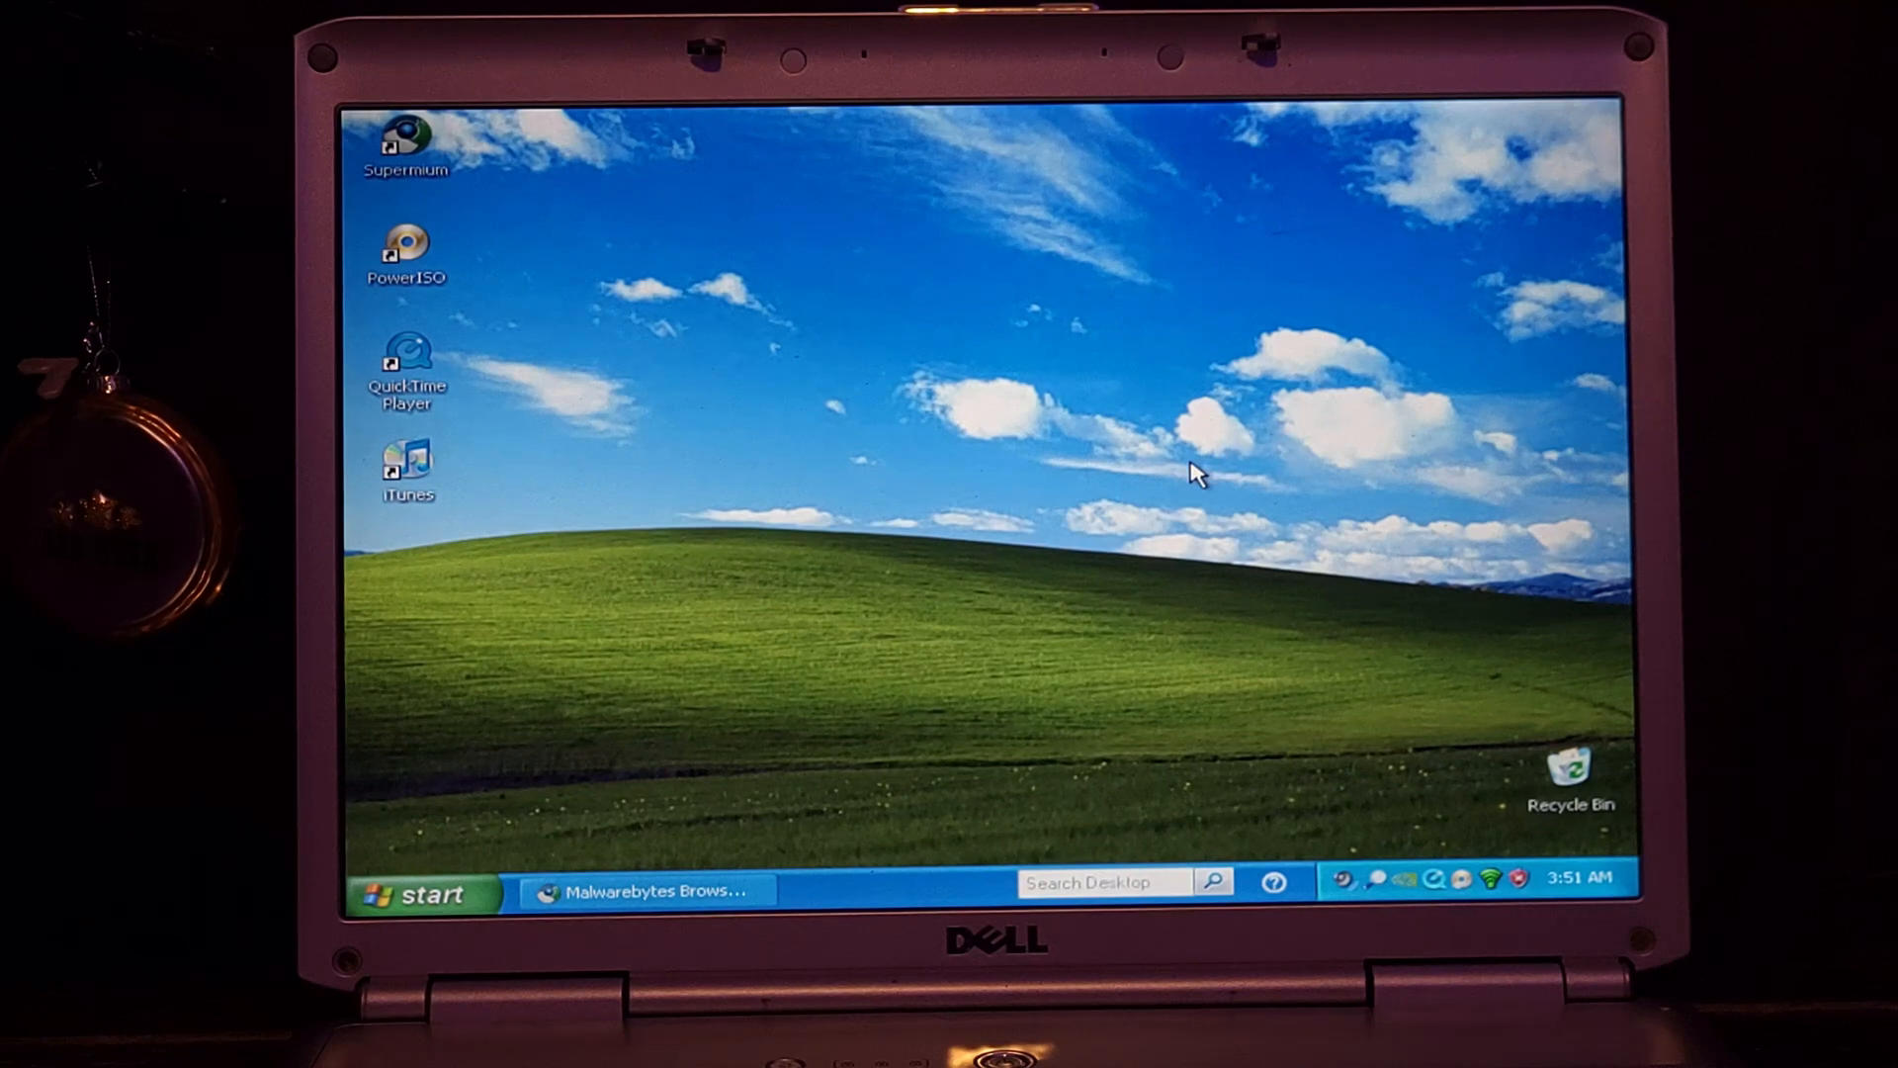
pyautogui.moveTo(1238, 441)
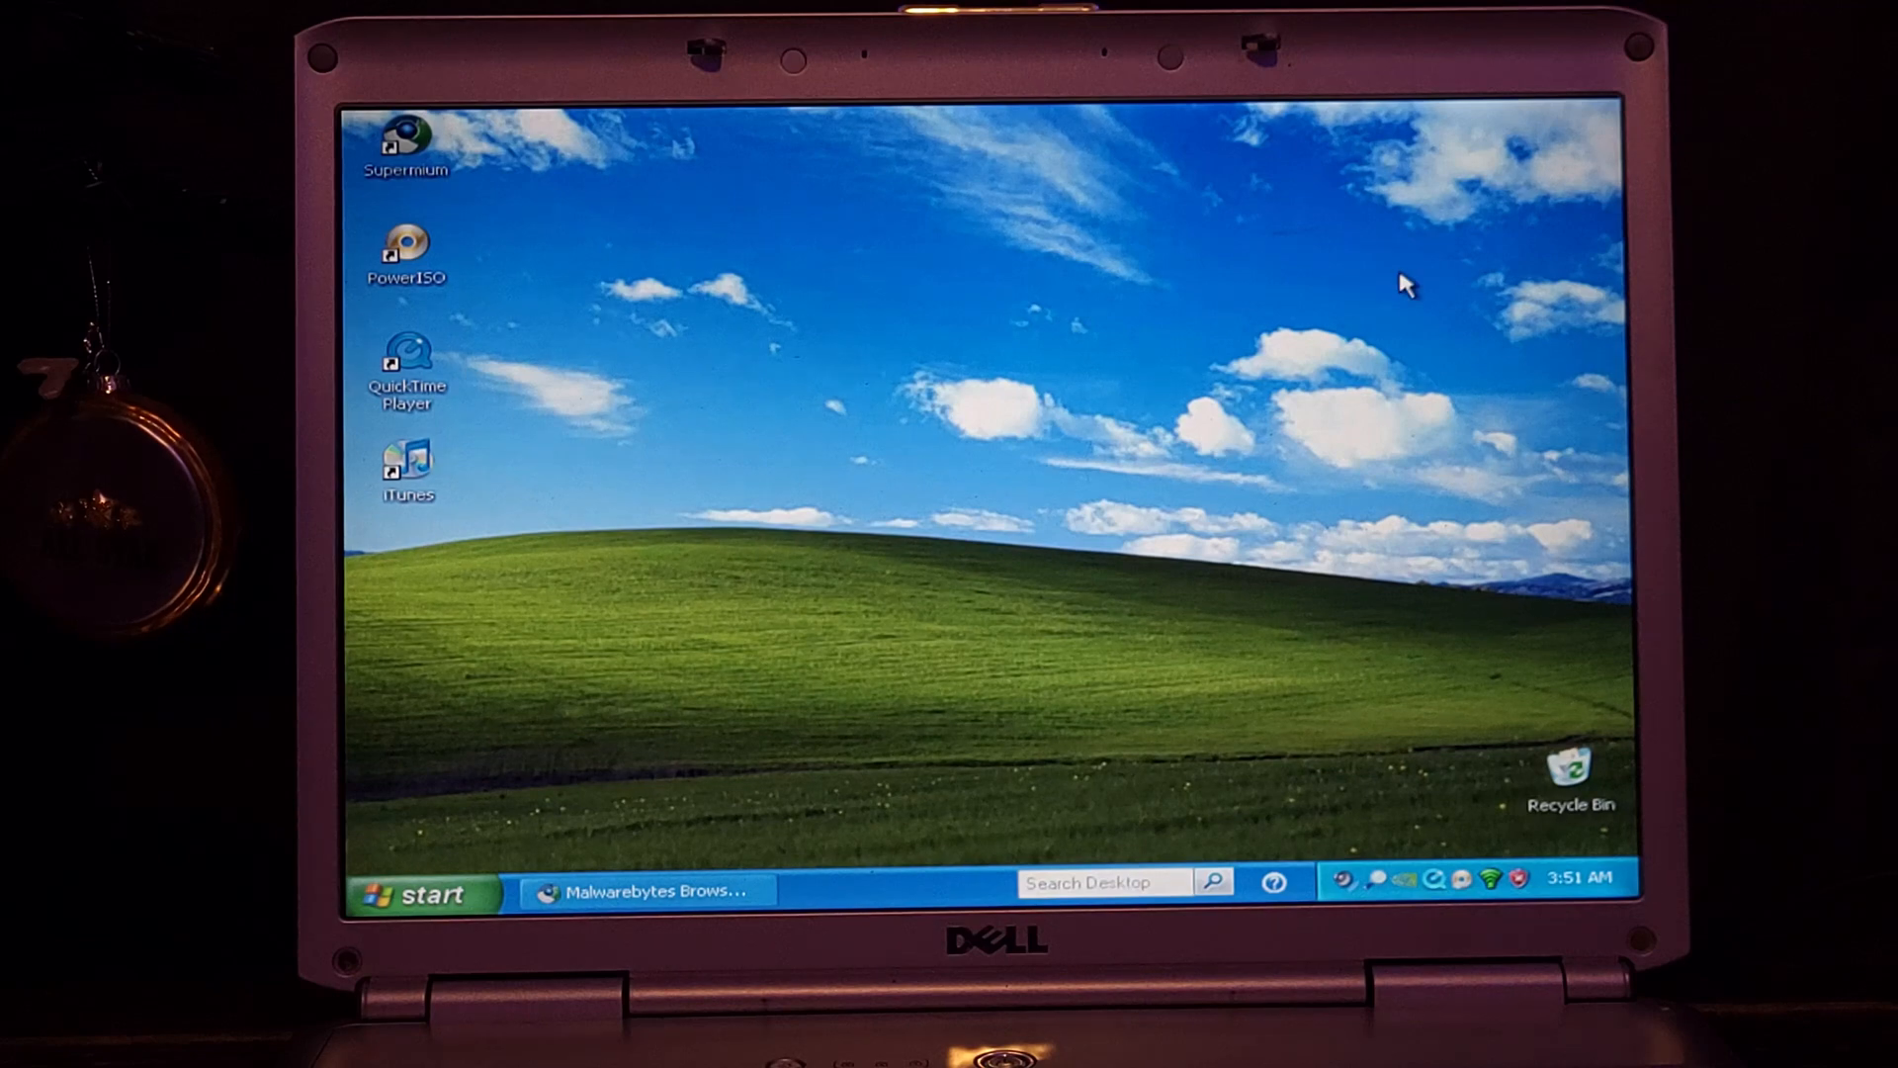
pyautogui.moveTo(1429, 242)
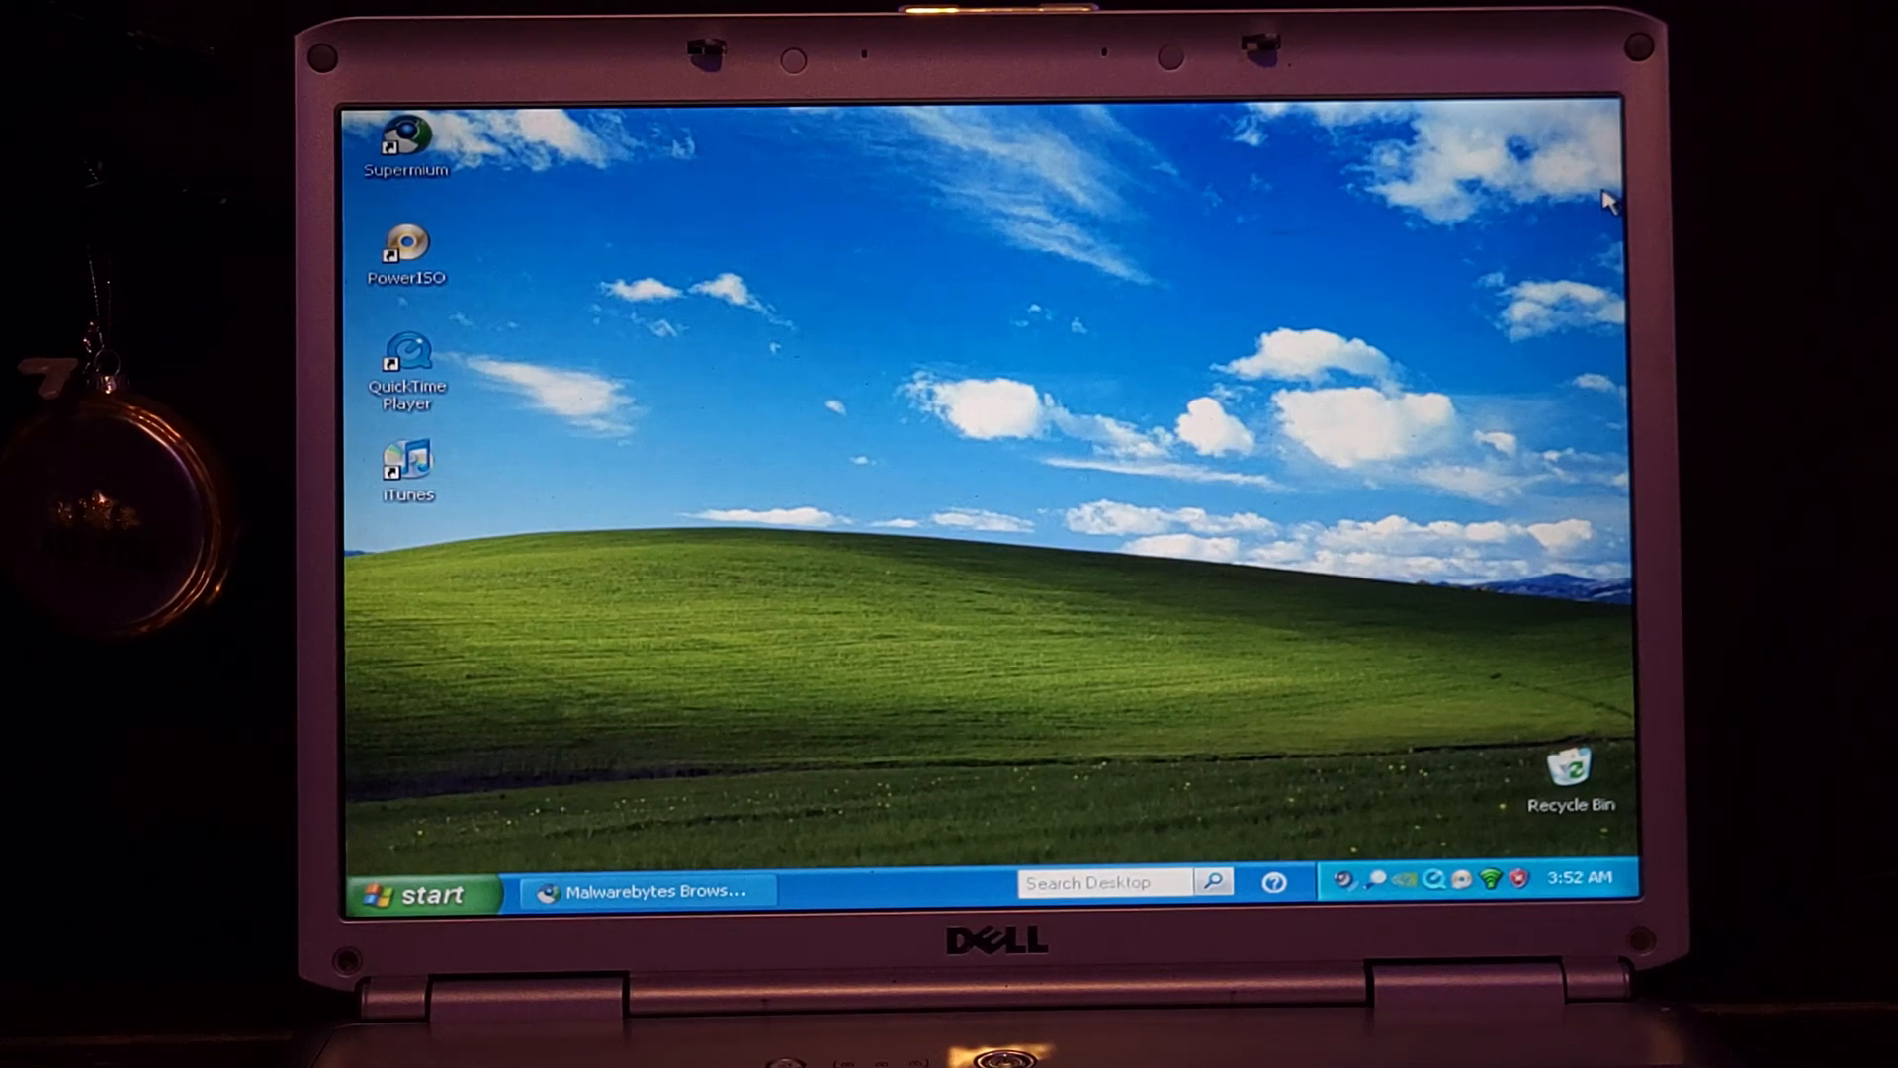
pyautogui.moveTo(1281, 352)
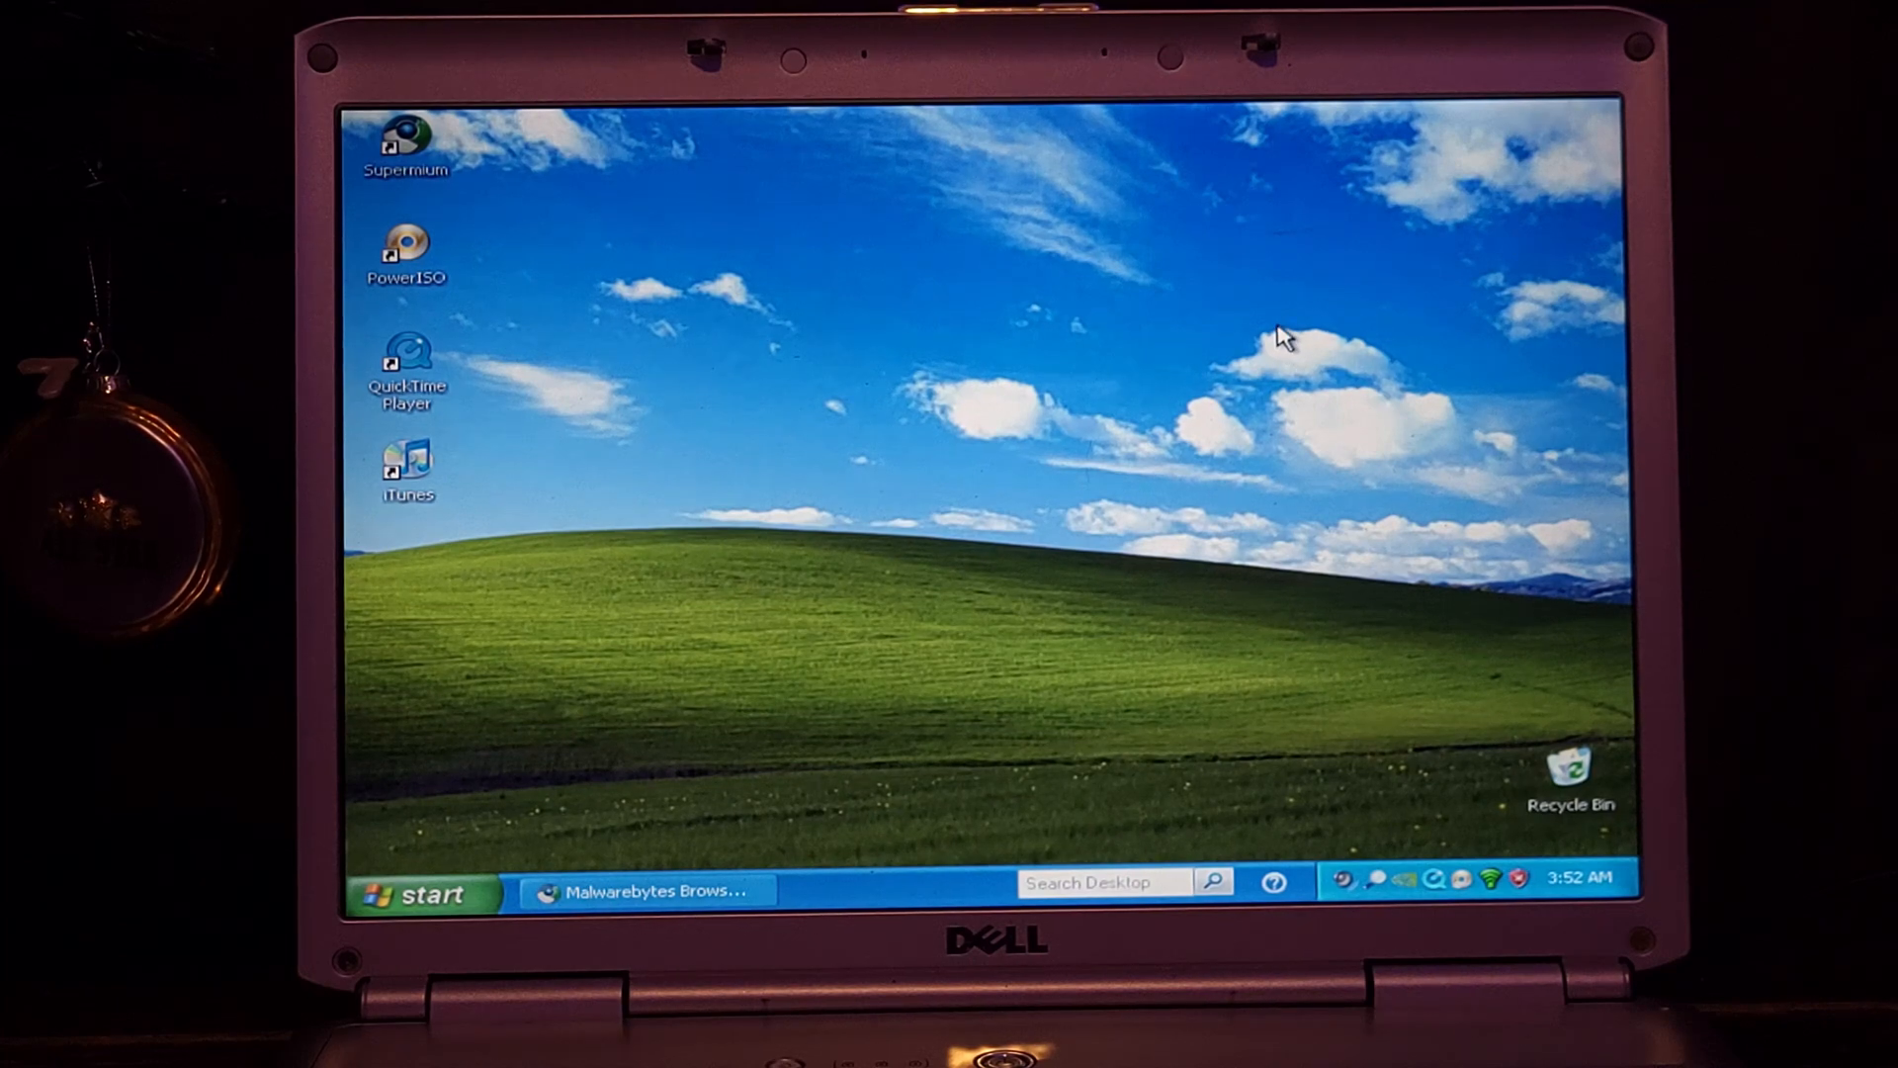
pyautogui.moveTo(1264, 354)
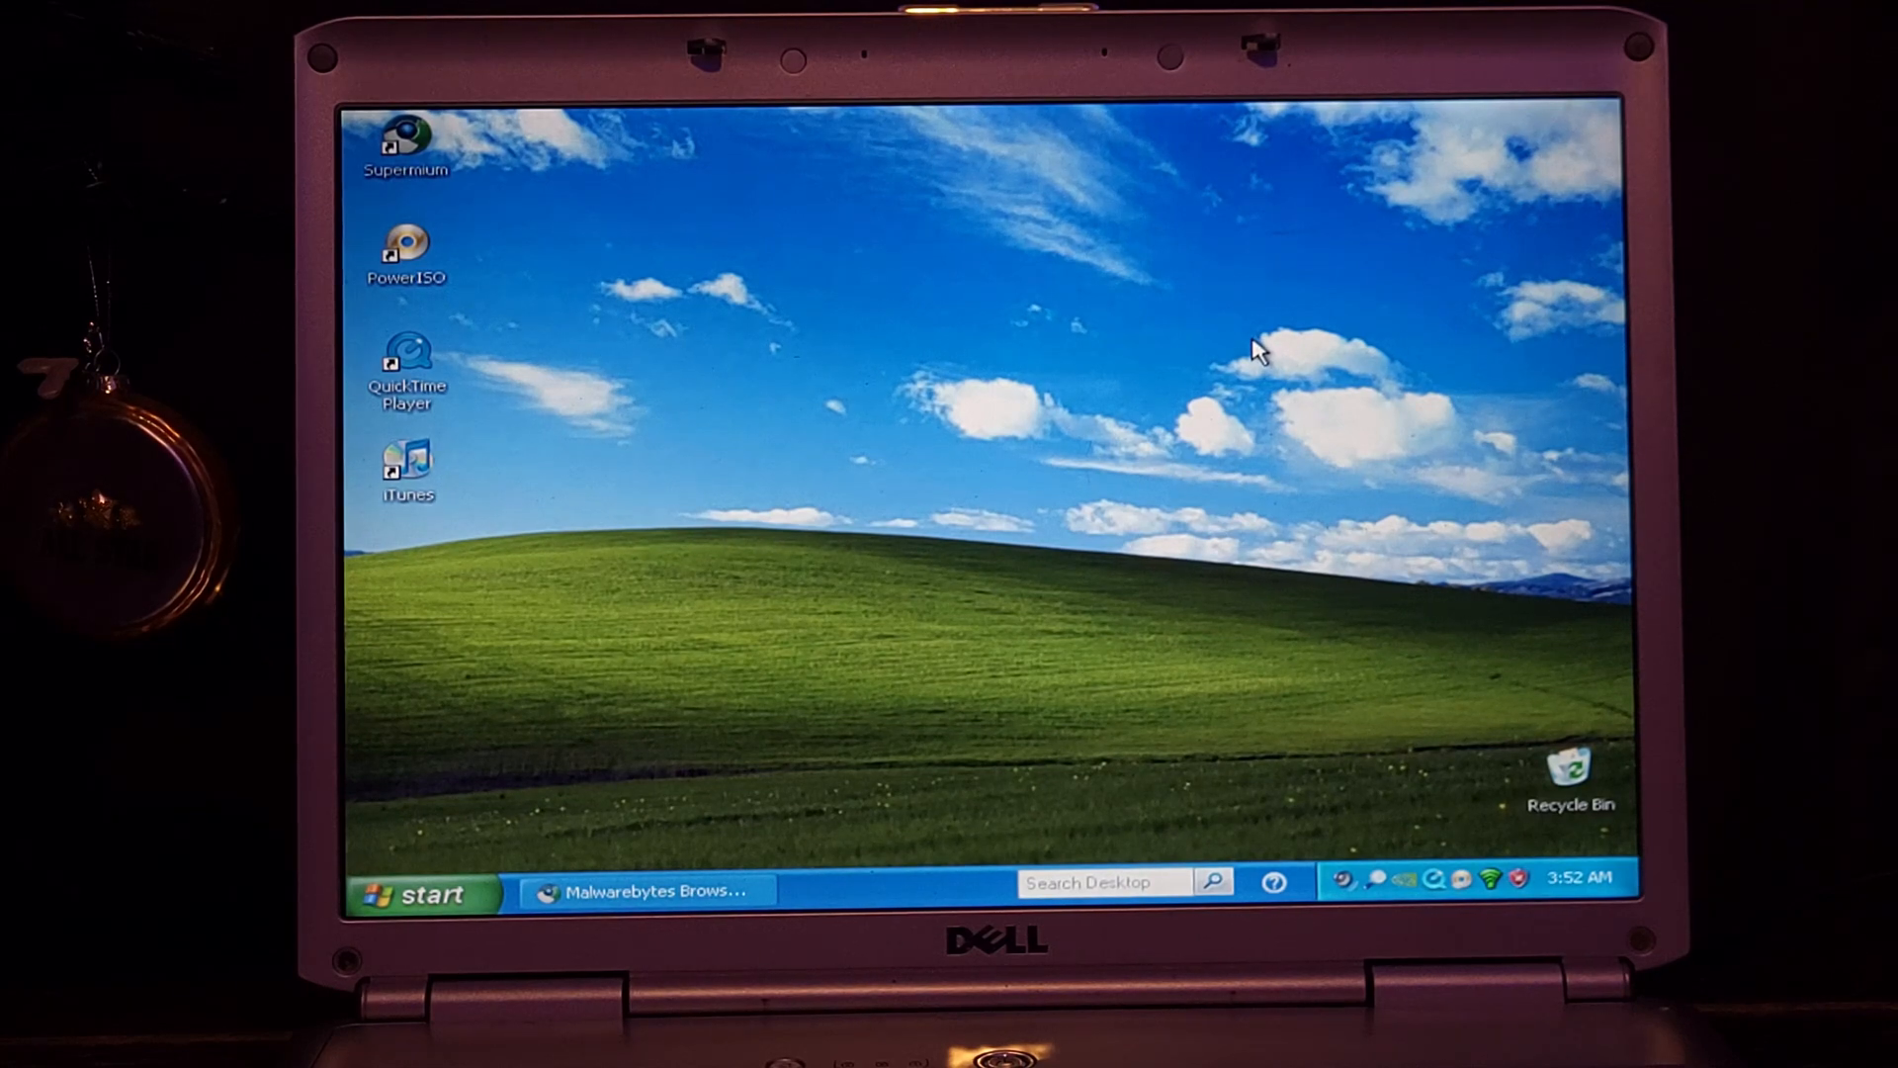
pyautogui.moveTo(1222, 344)
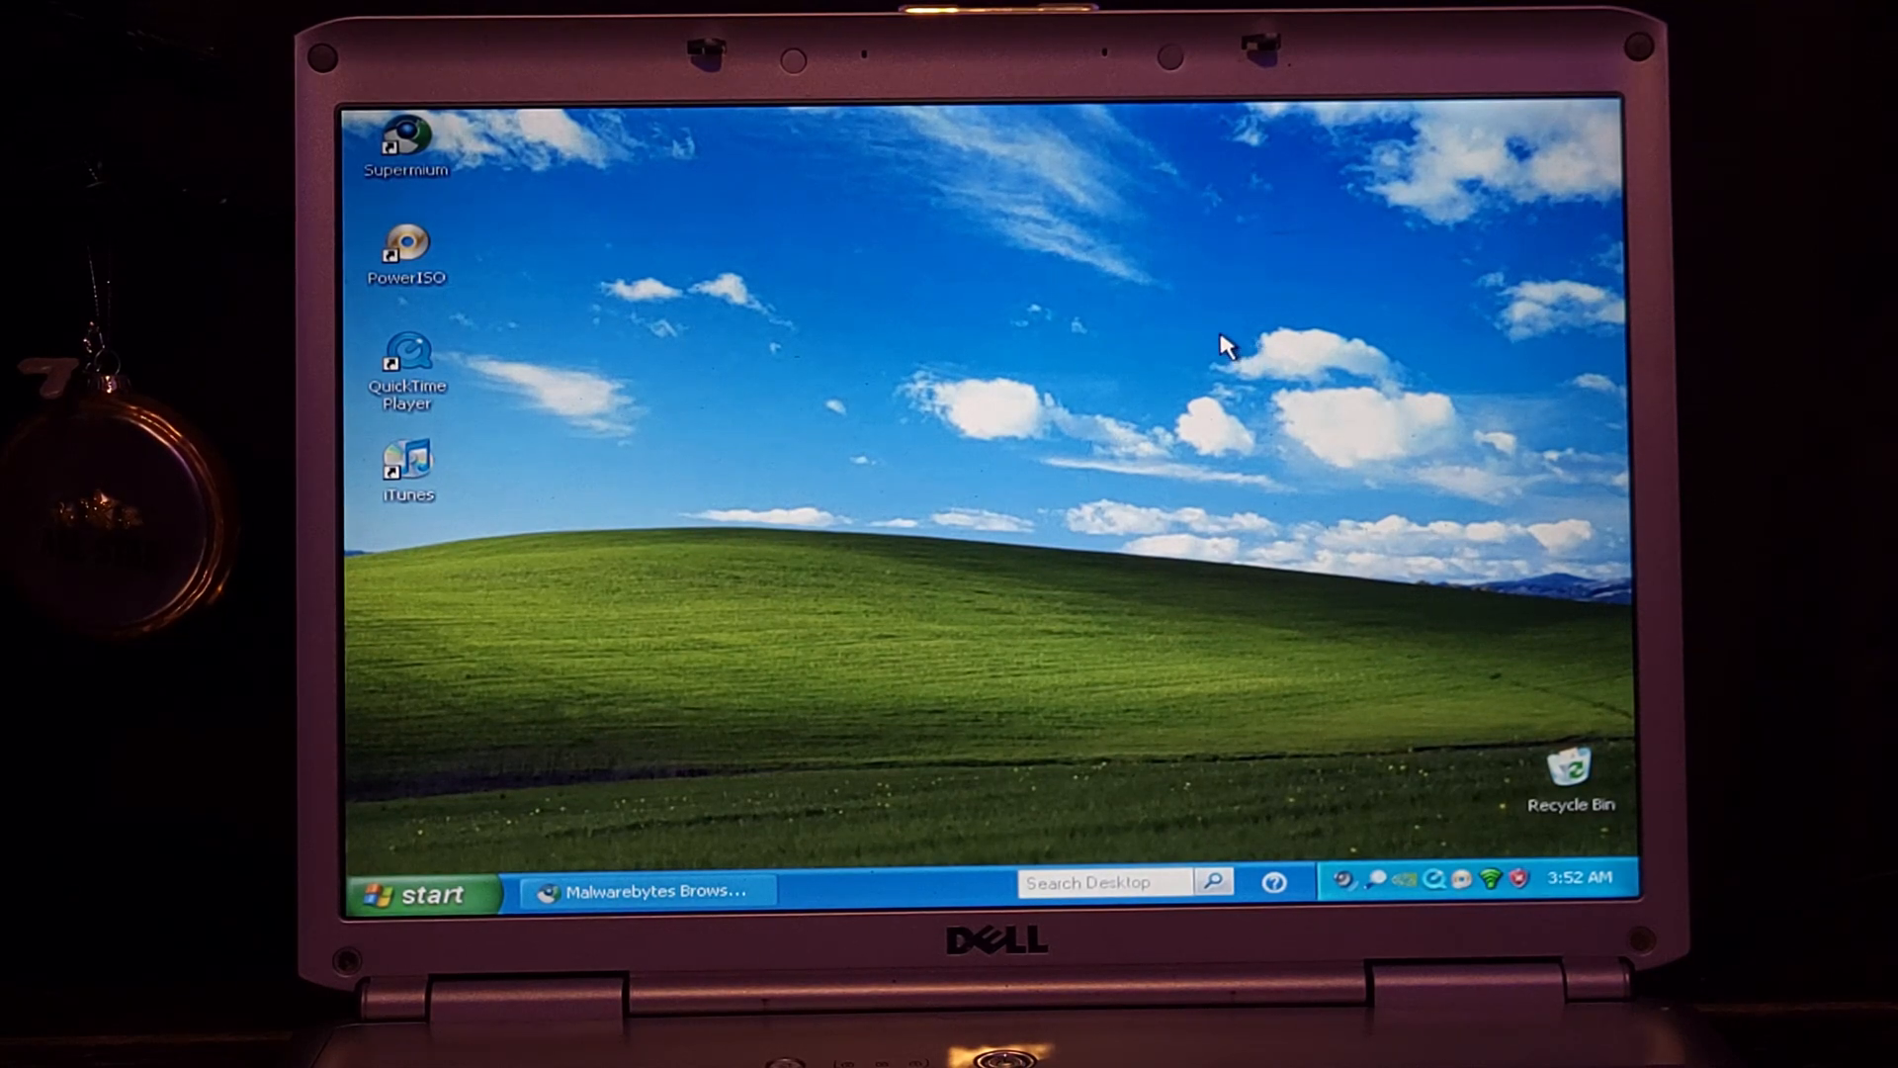
pyautogui.moveTo(467, 388)
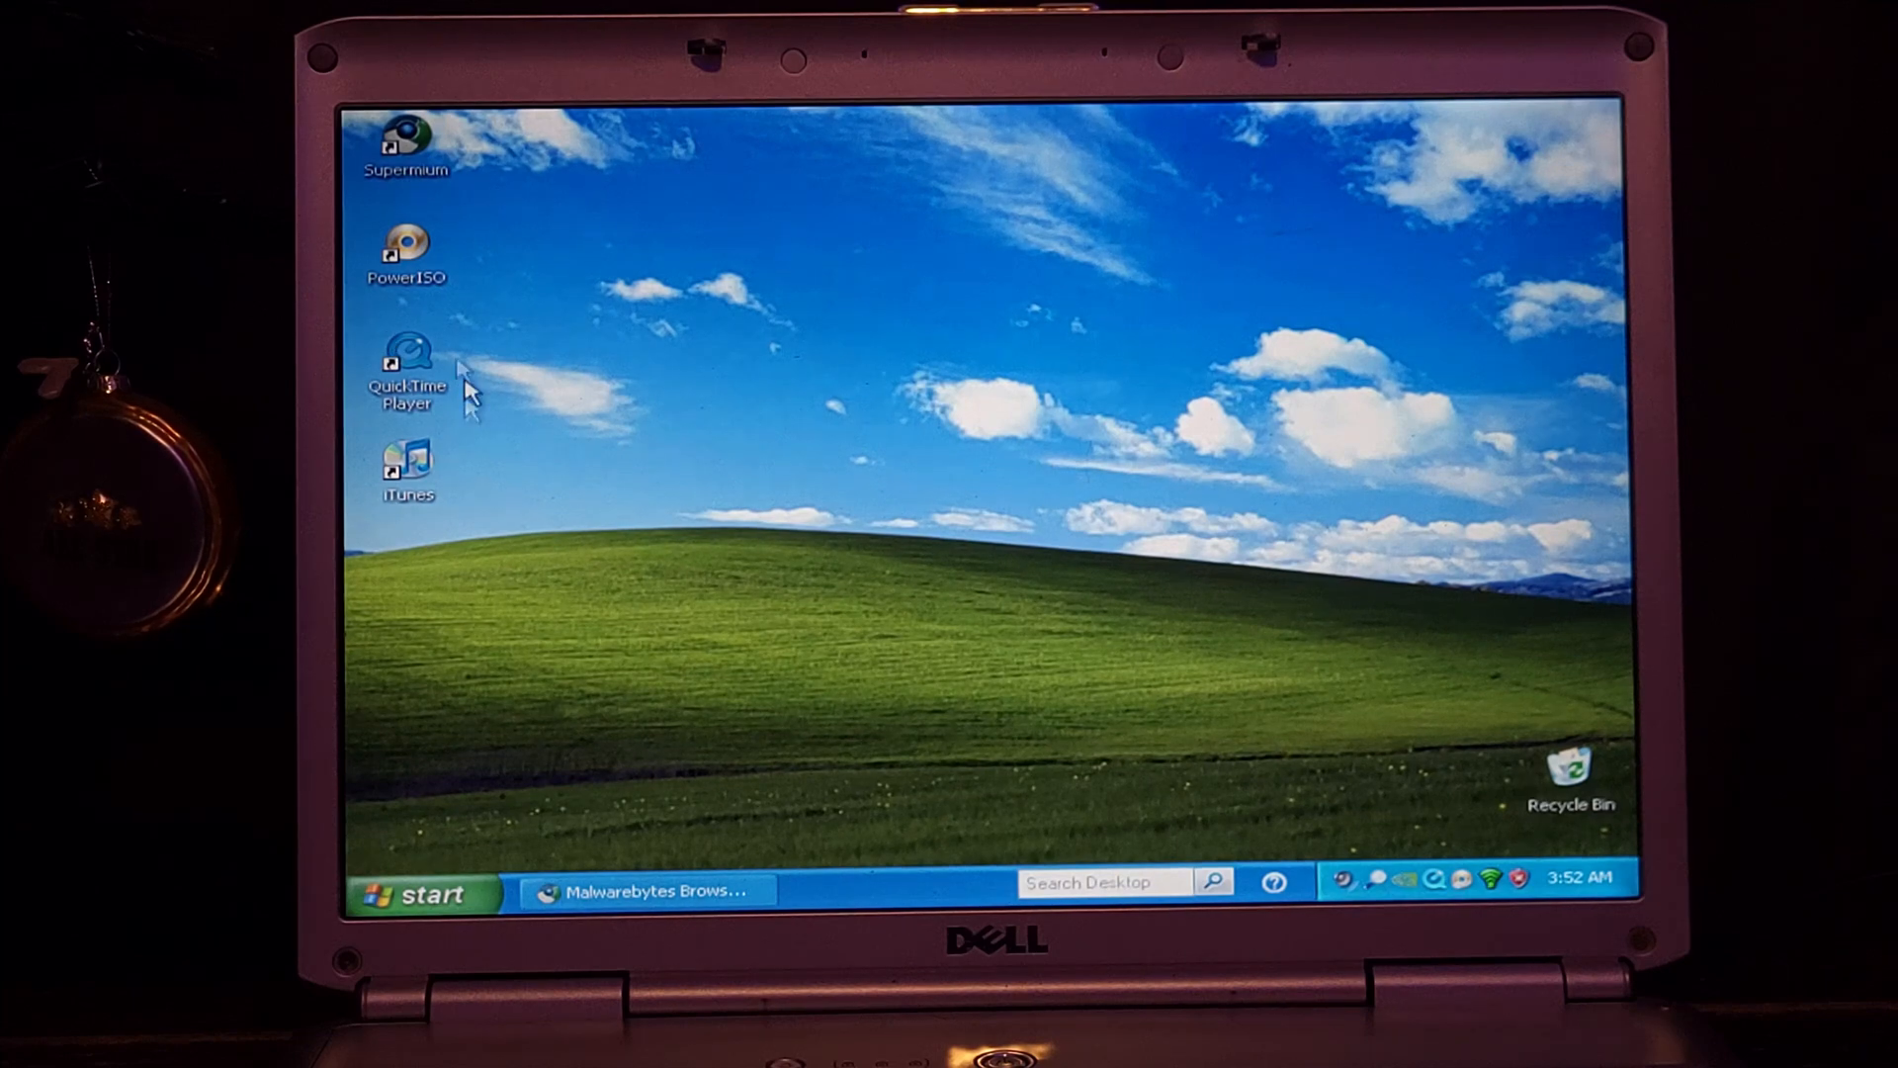
pyautogui.moveTo(986, 506)
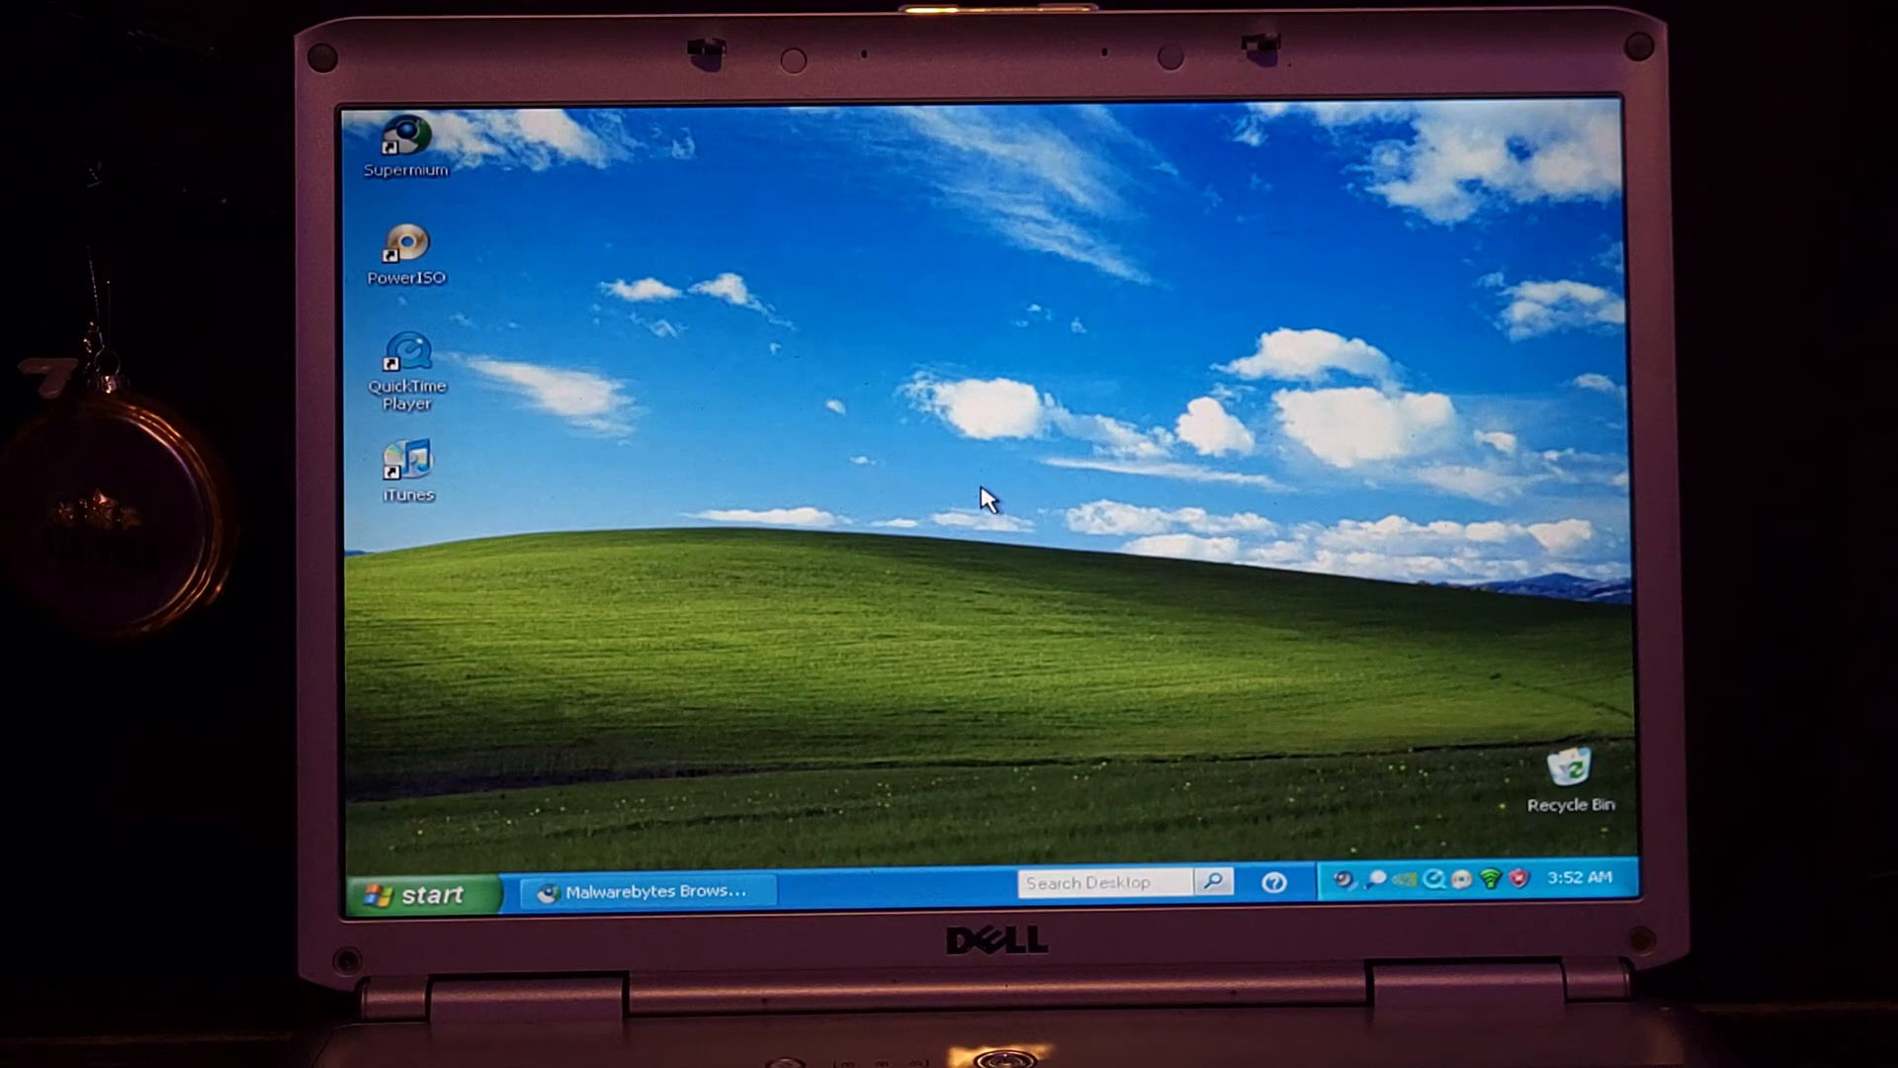
pyautogui.moveTo(979, 490)
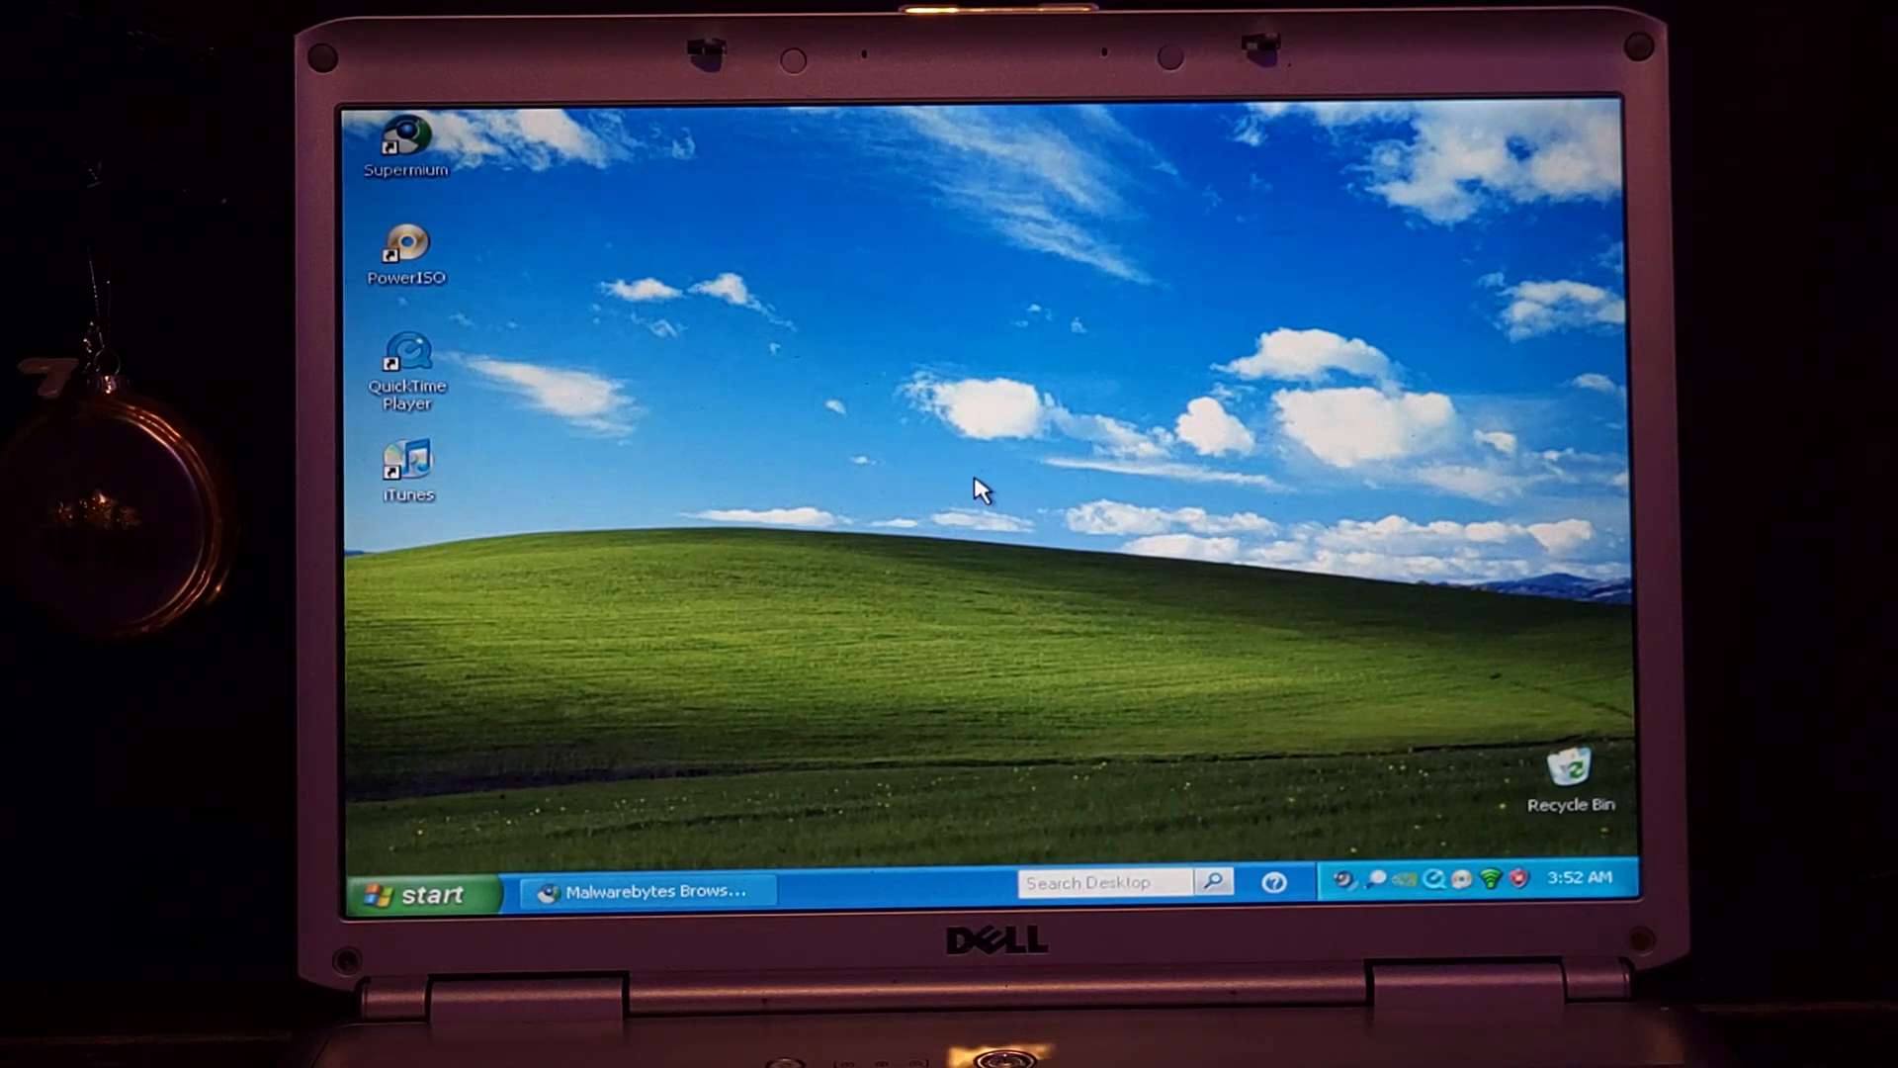
pyautogui.moveTo(974, 494)
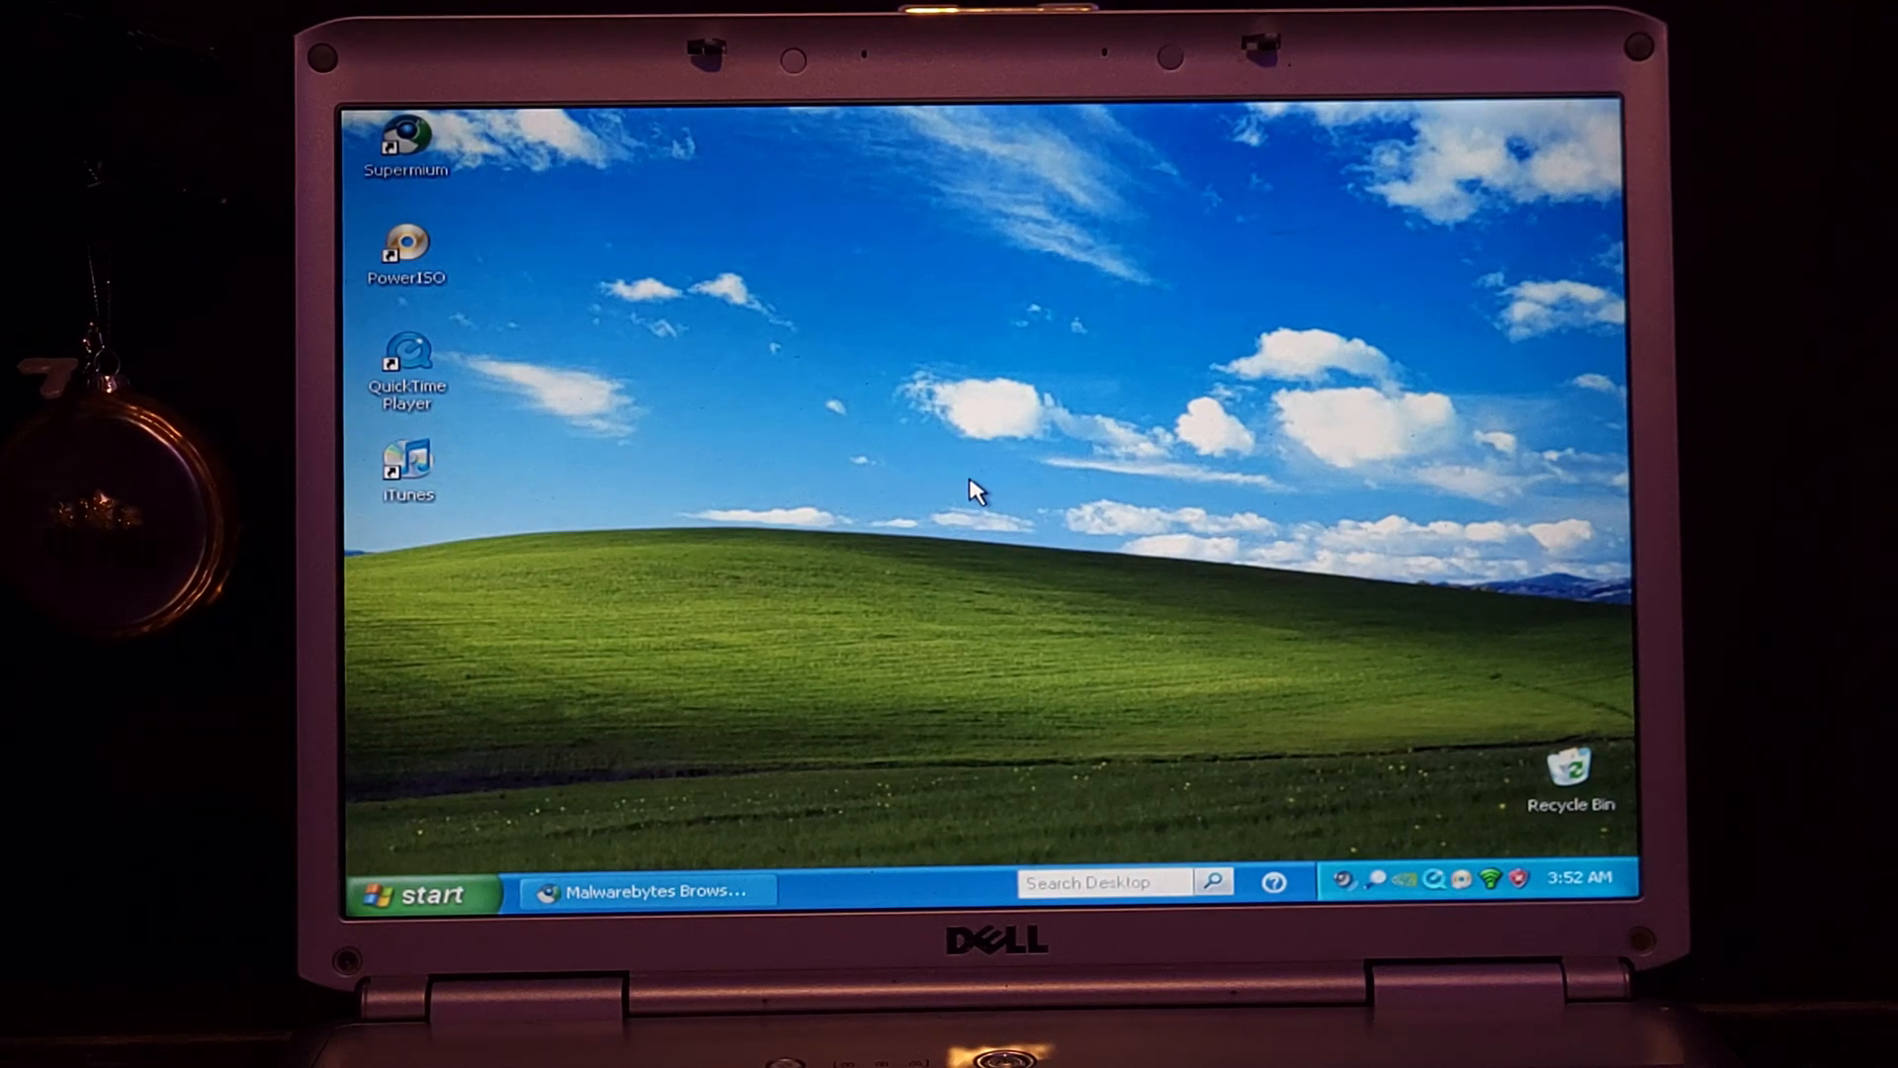